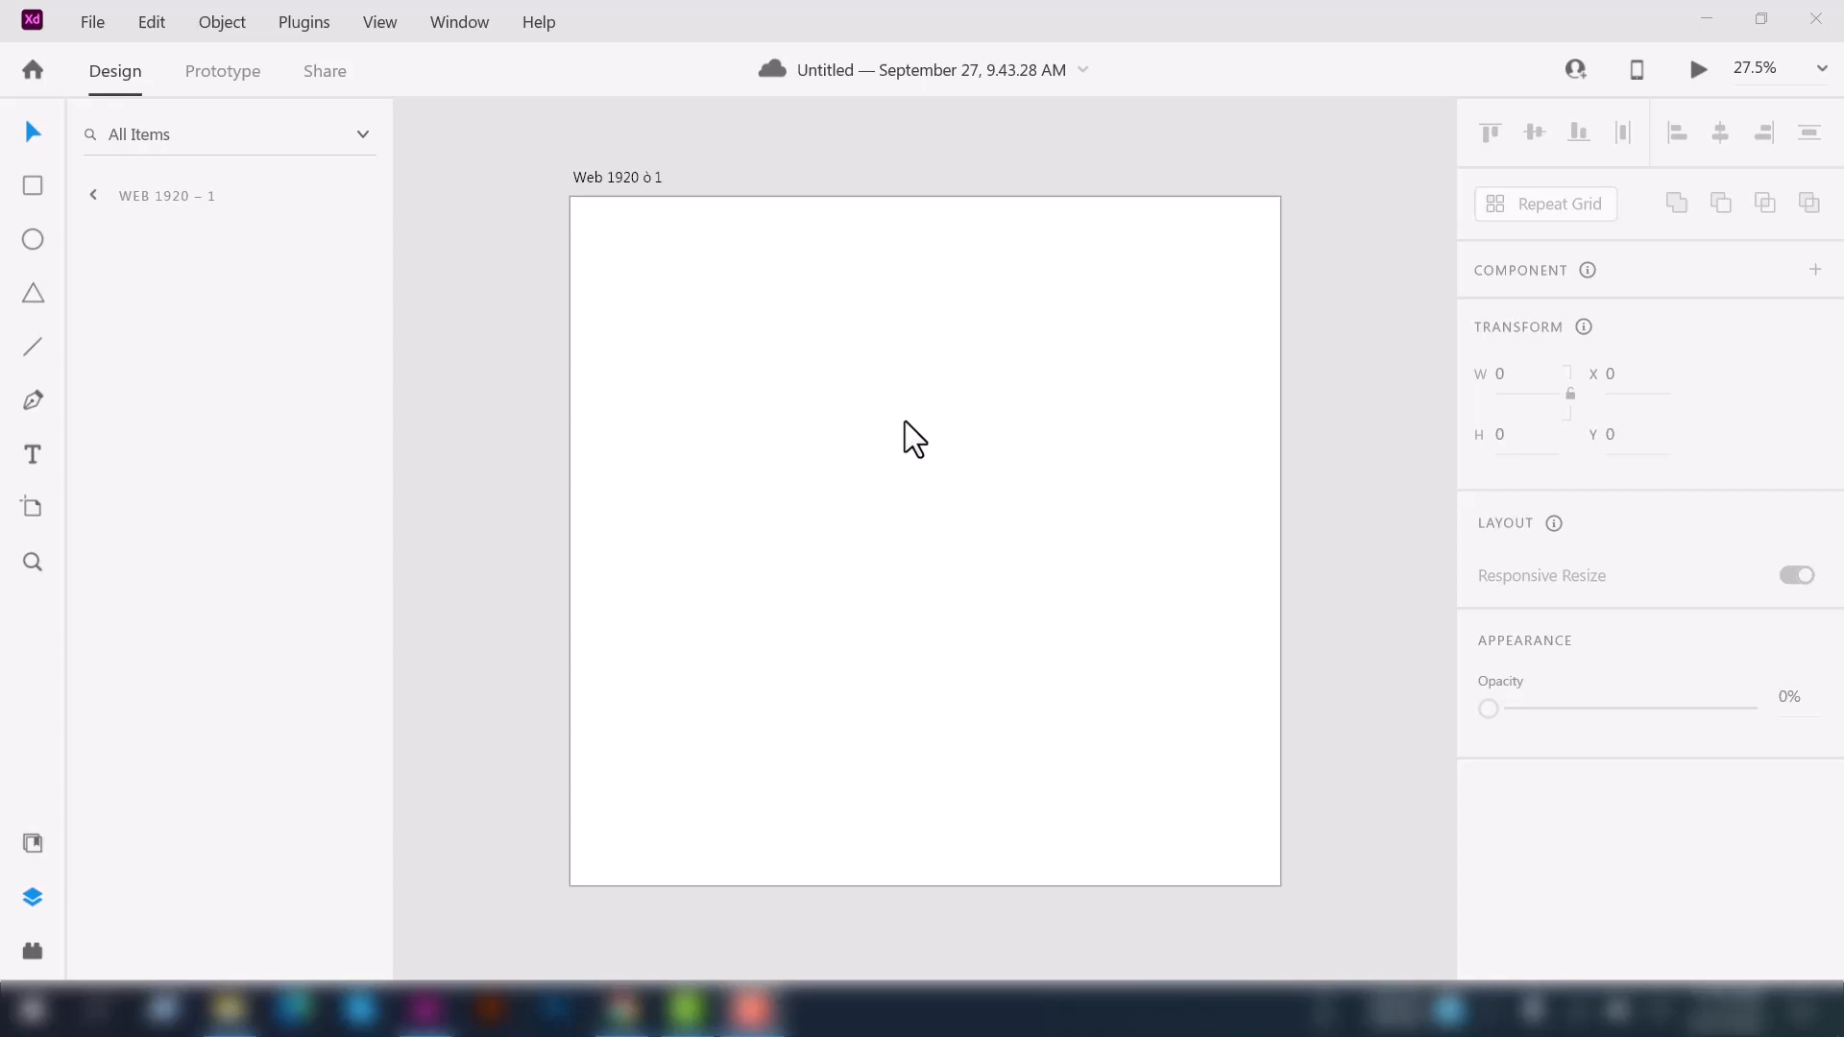
pyautogui.moveTo(1613, 621)
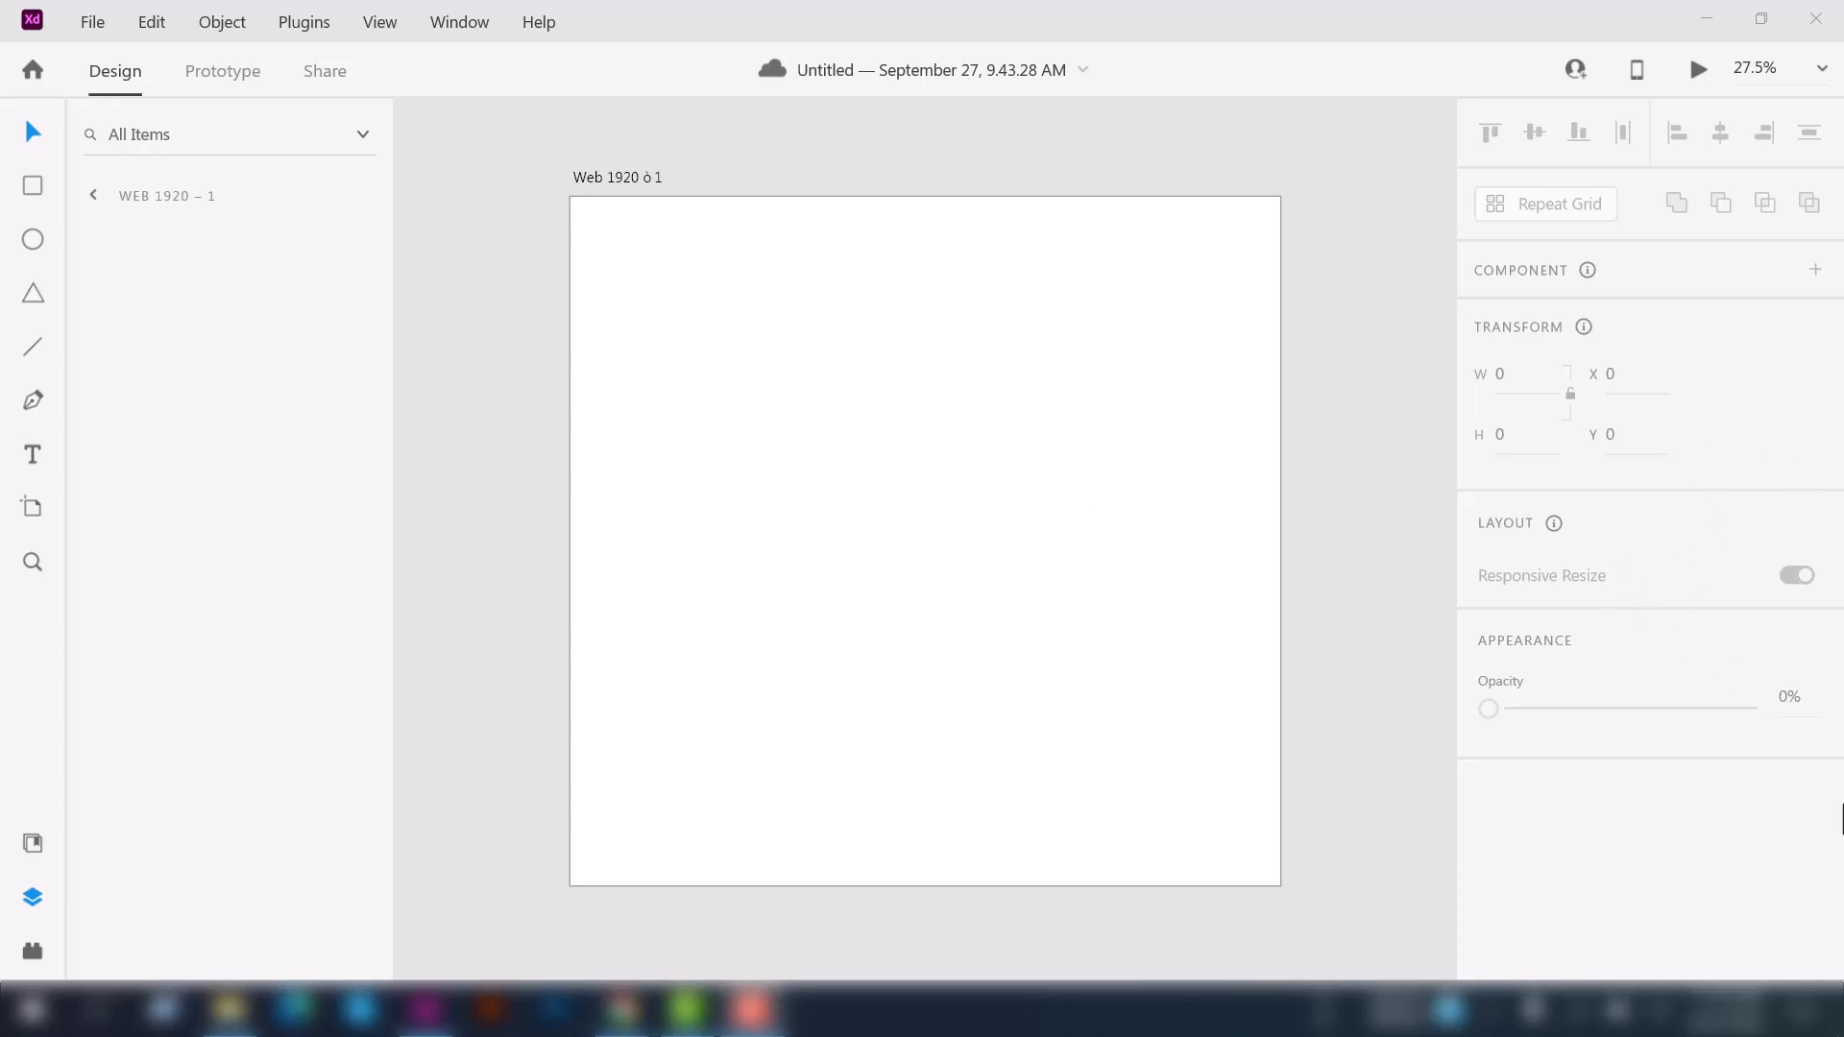
pyautogui.moveTo(1569, 494)
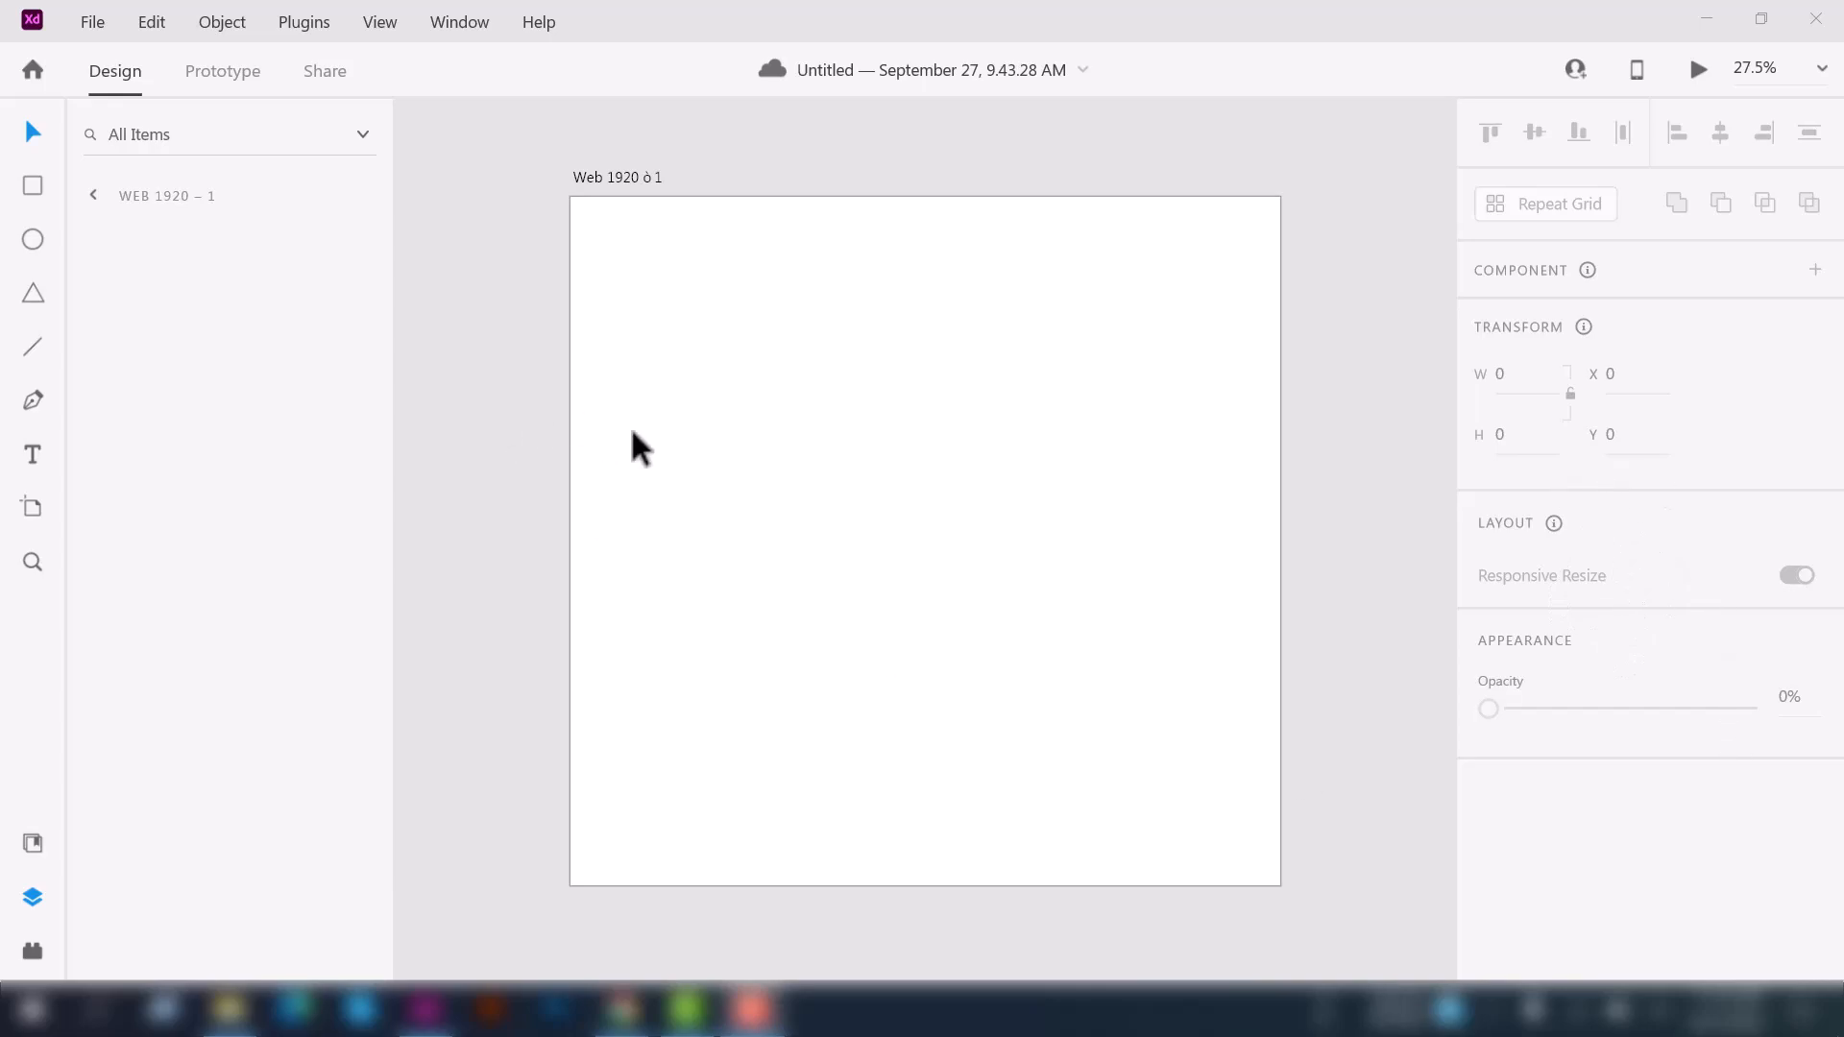
pyautogui.moveTo(853, 449)
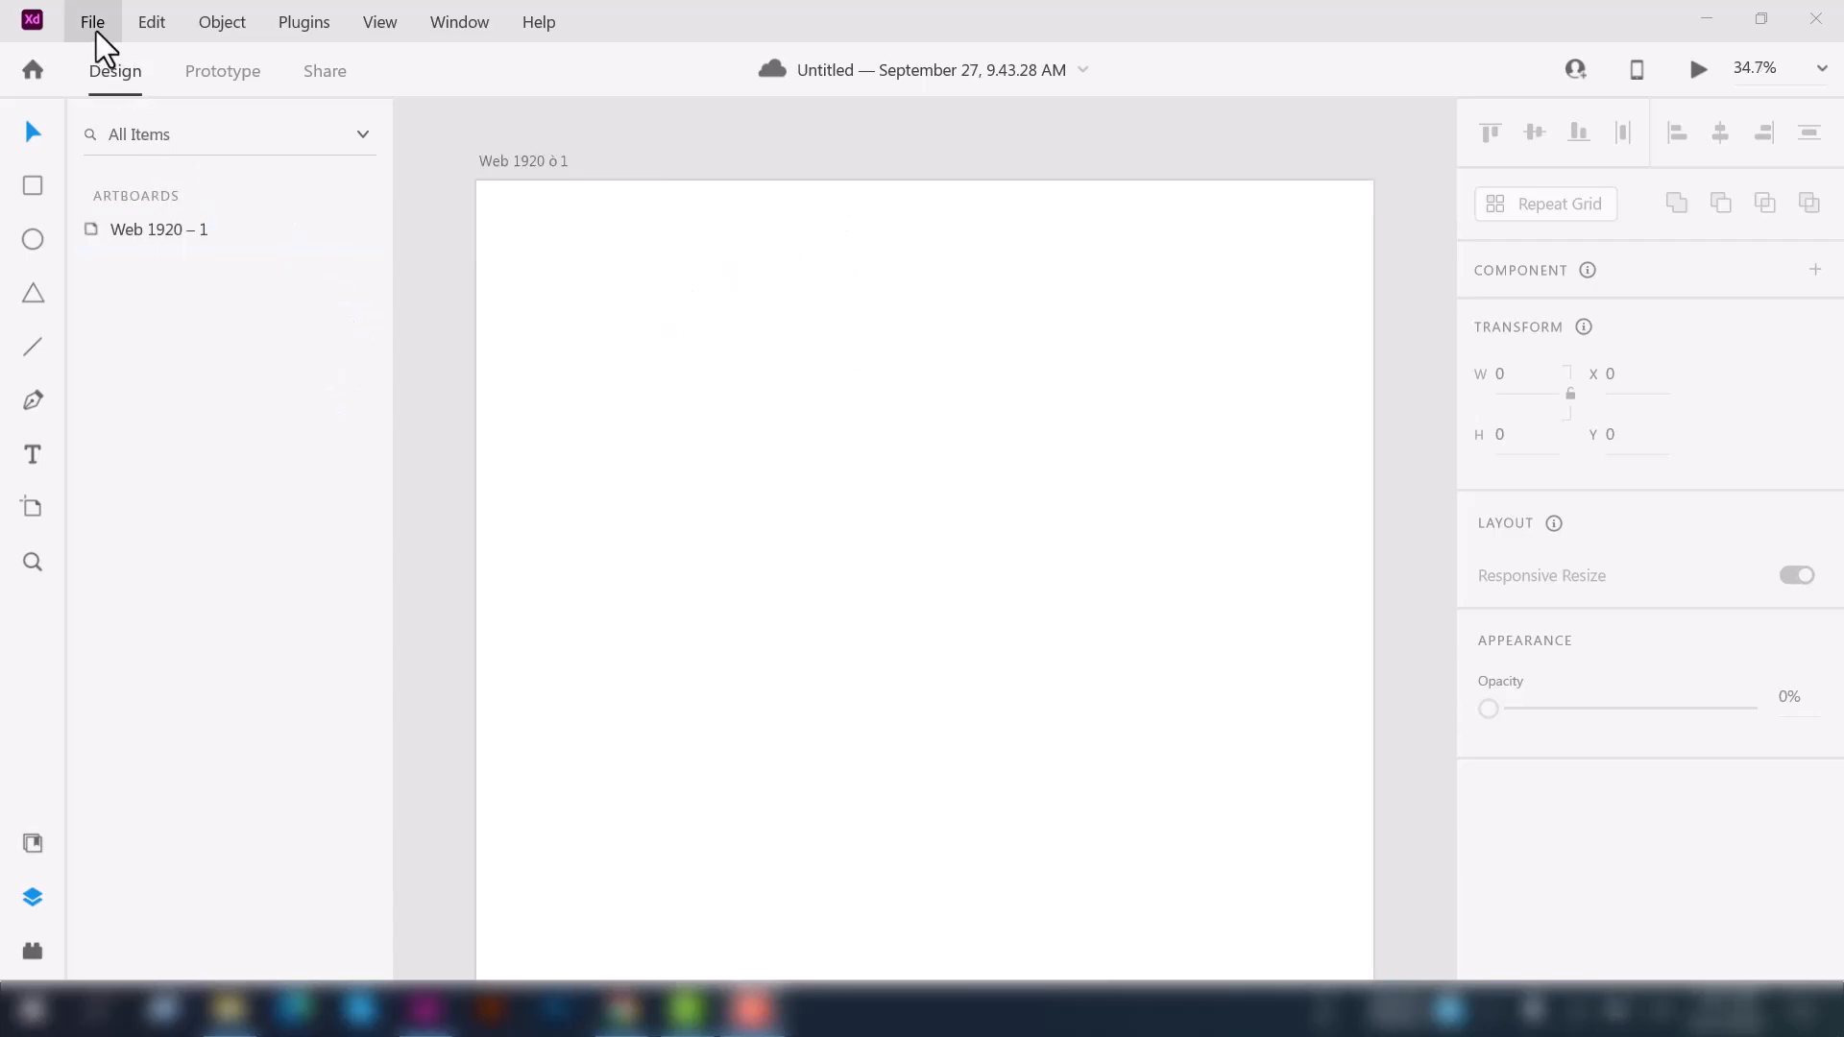
# - Import the wil-stewart red-cliff waterfall photo into the document via File > Import
pyautogui.click(92, 22)
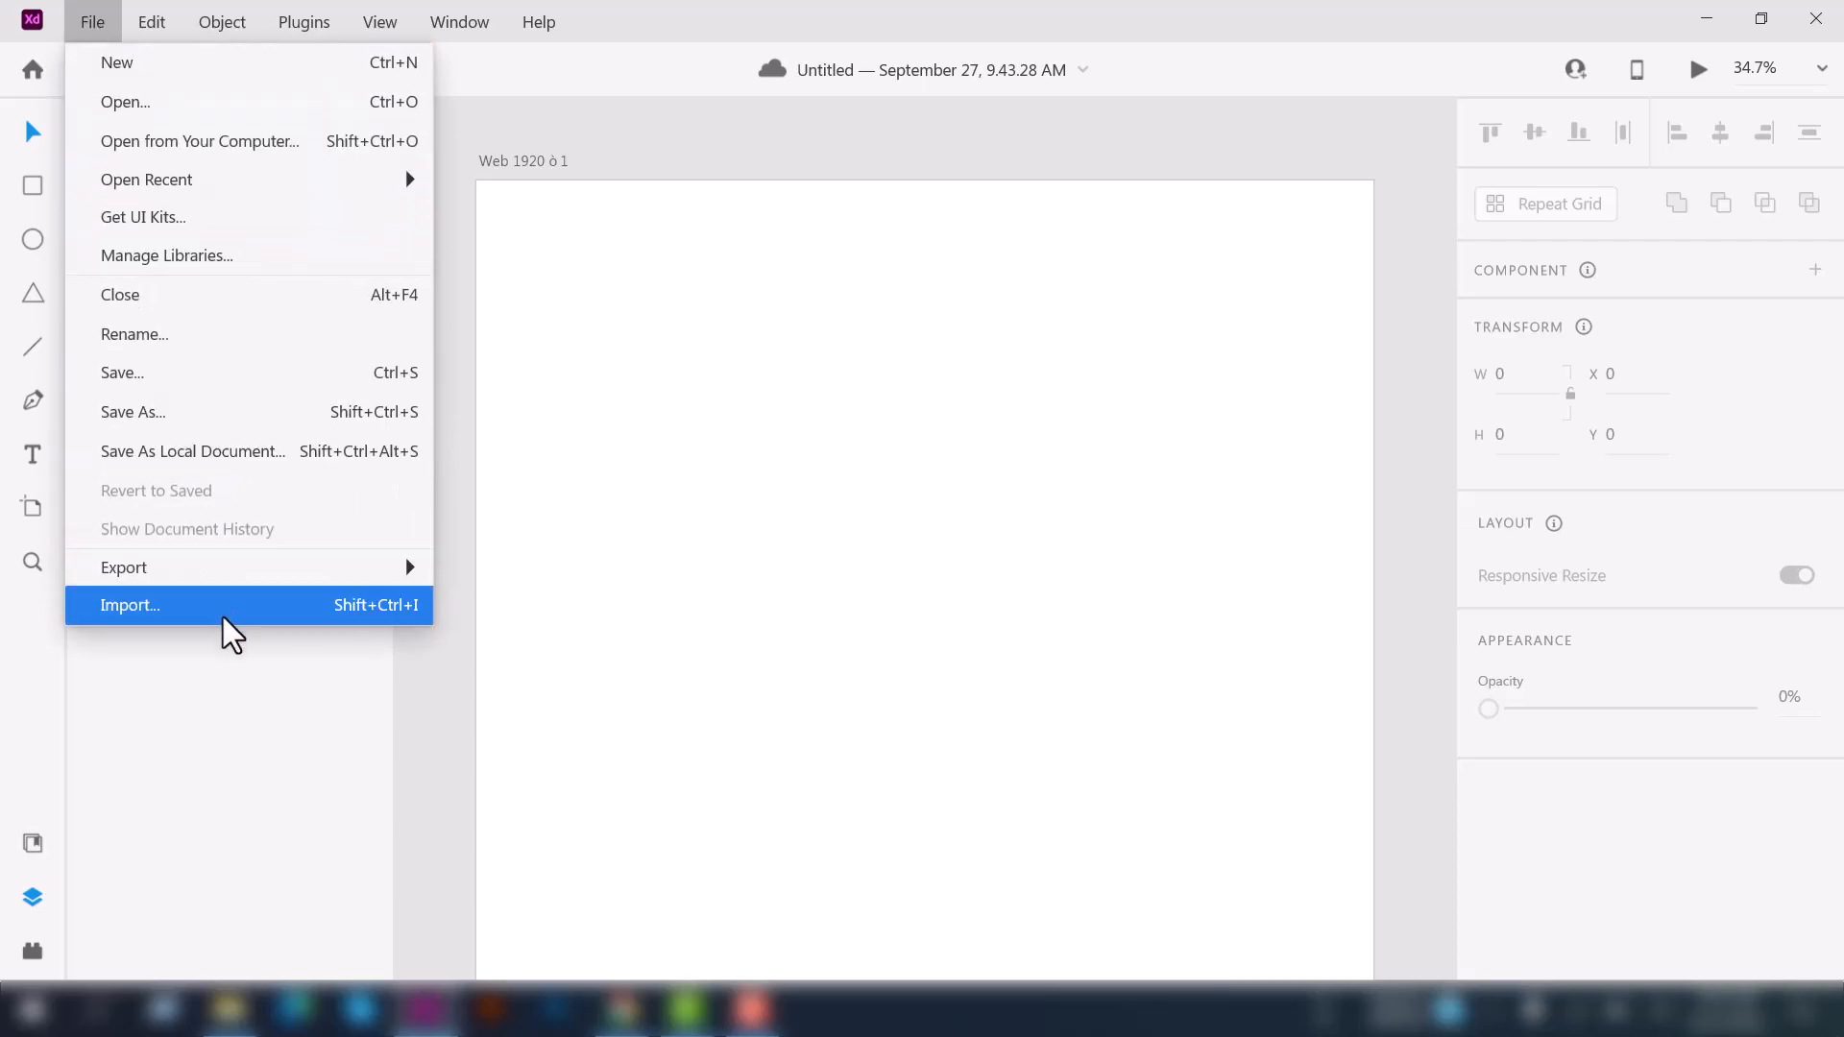
pyautogui.moveTo(259, 627)
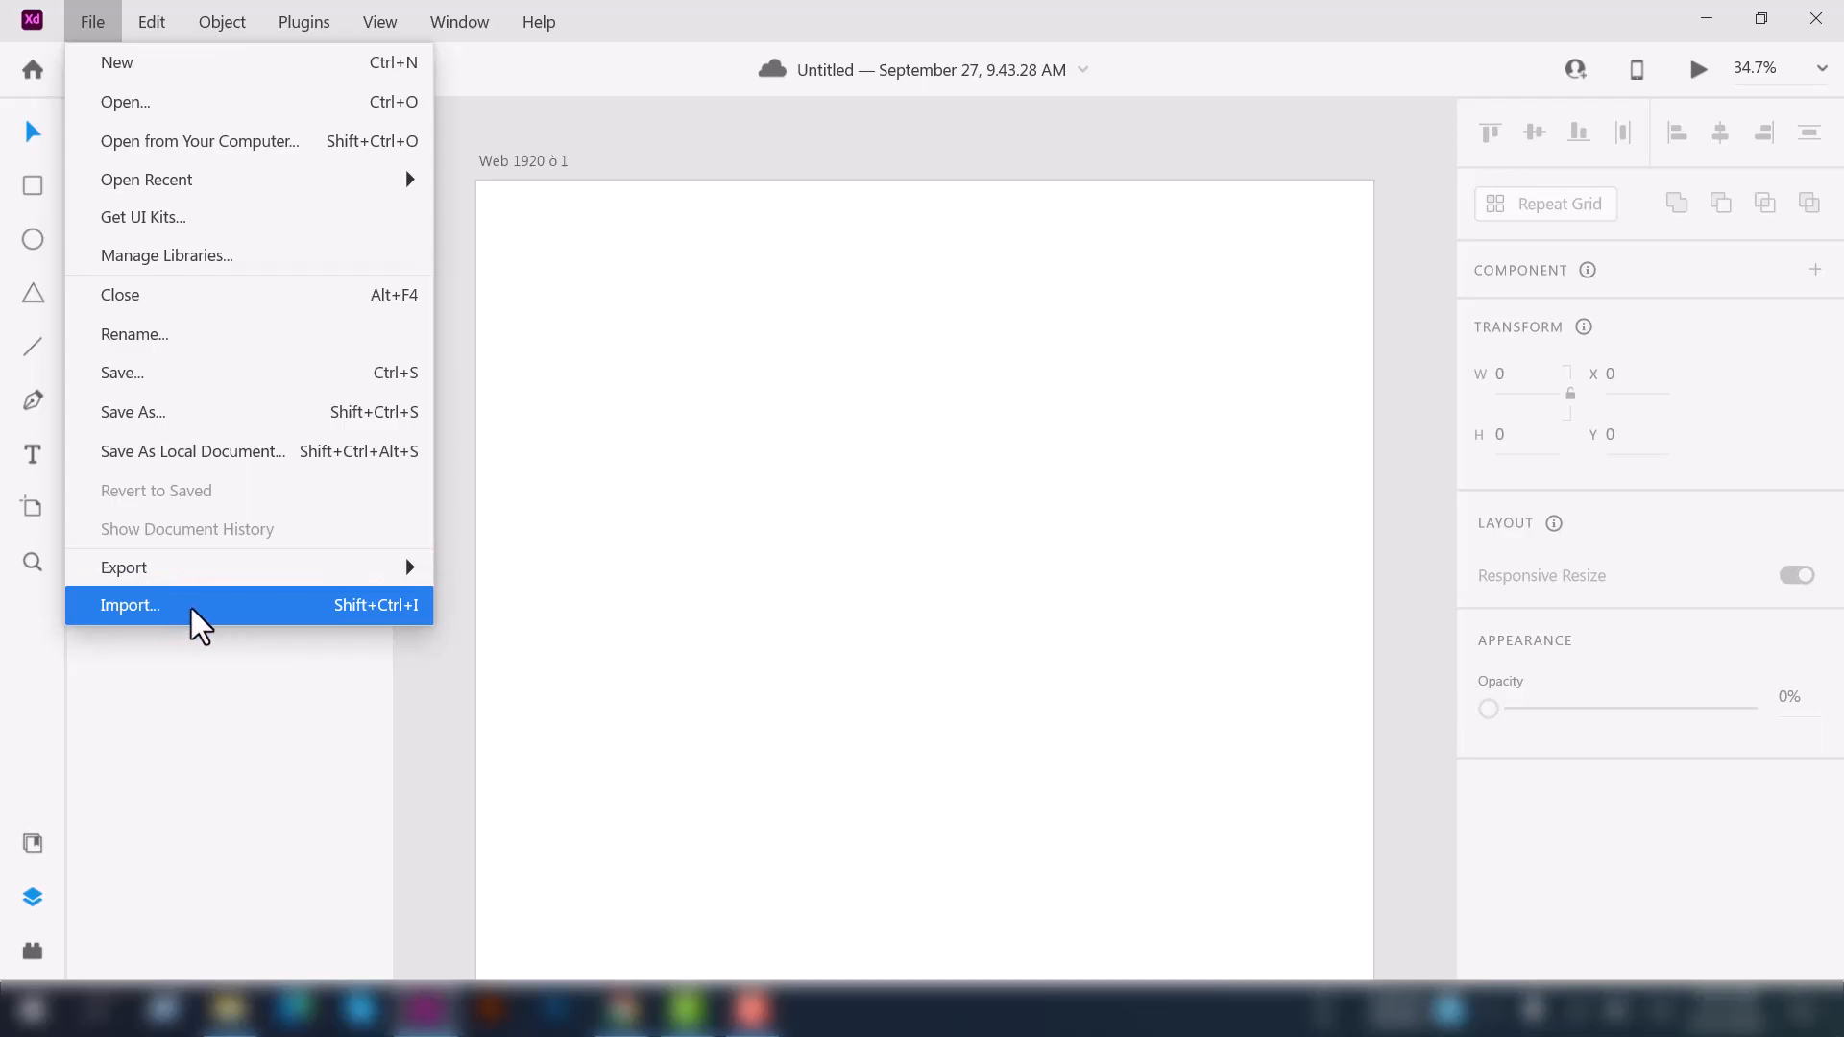
pyautogui.click(129, 605)
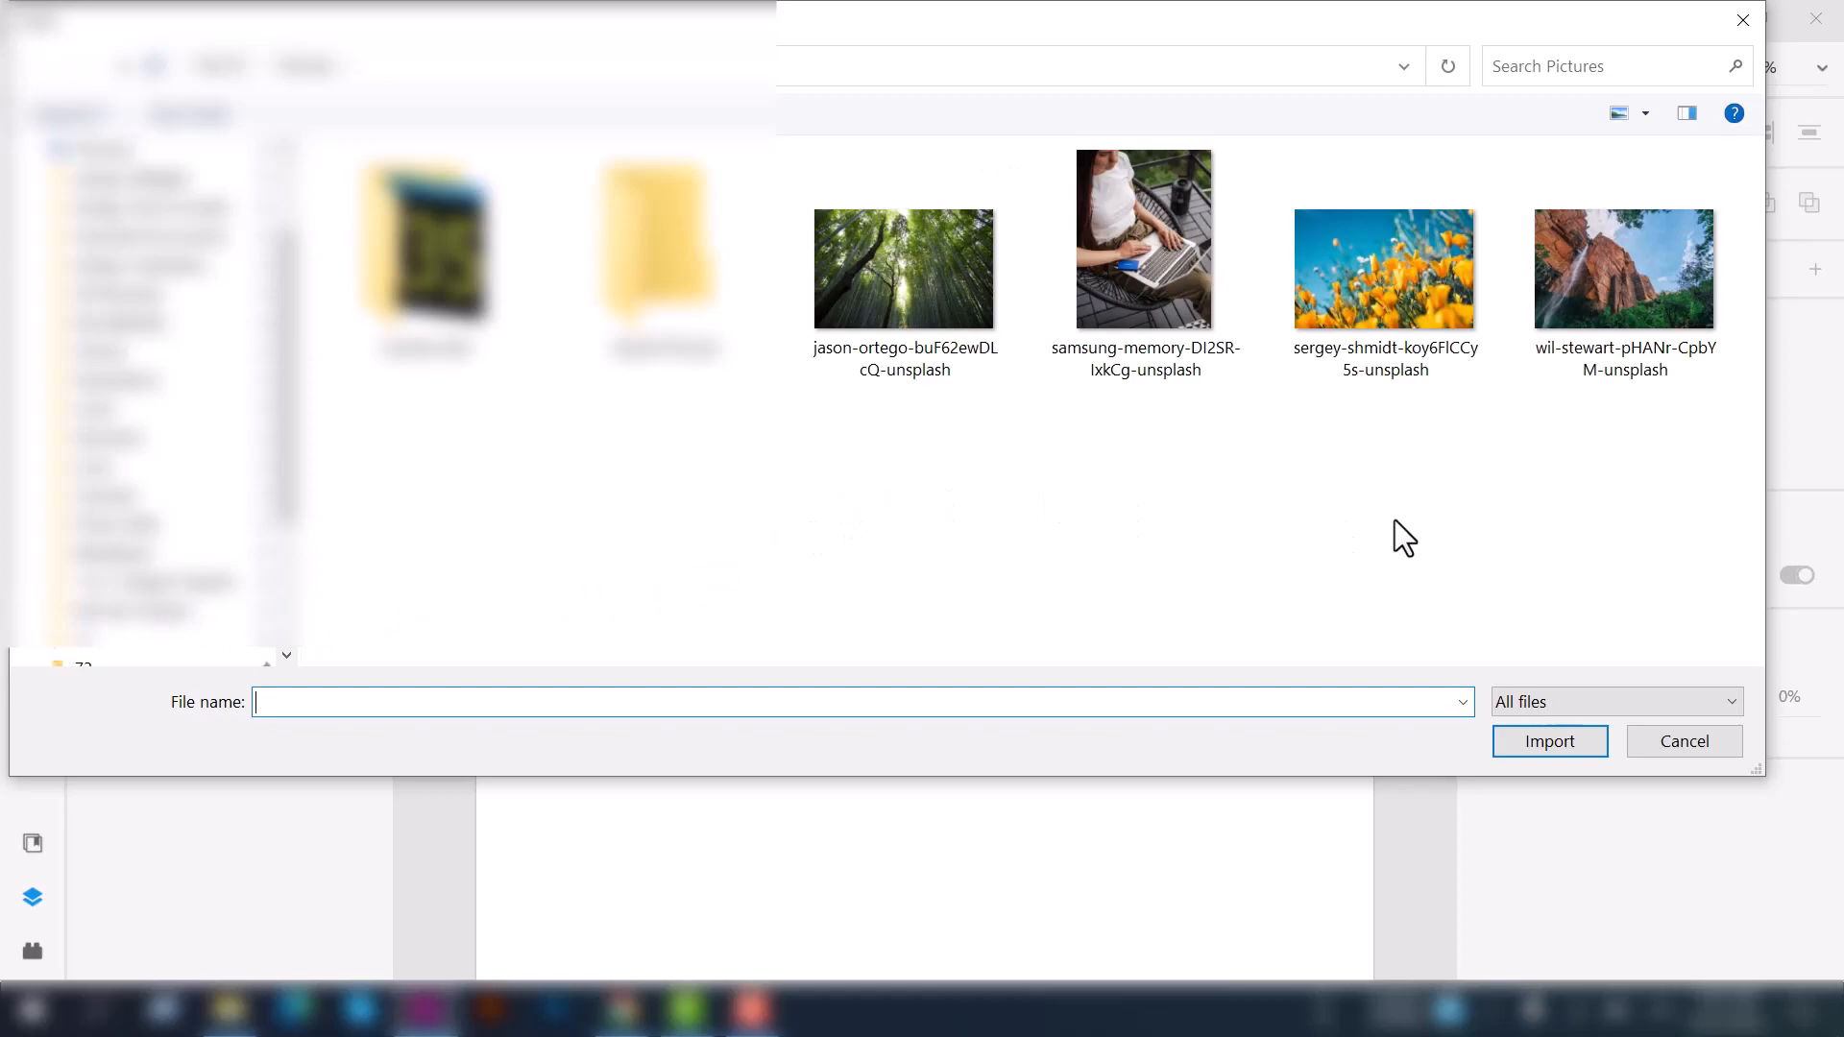
pyautogui.moveTo(1221, 328)
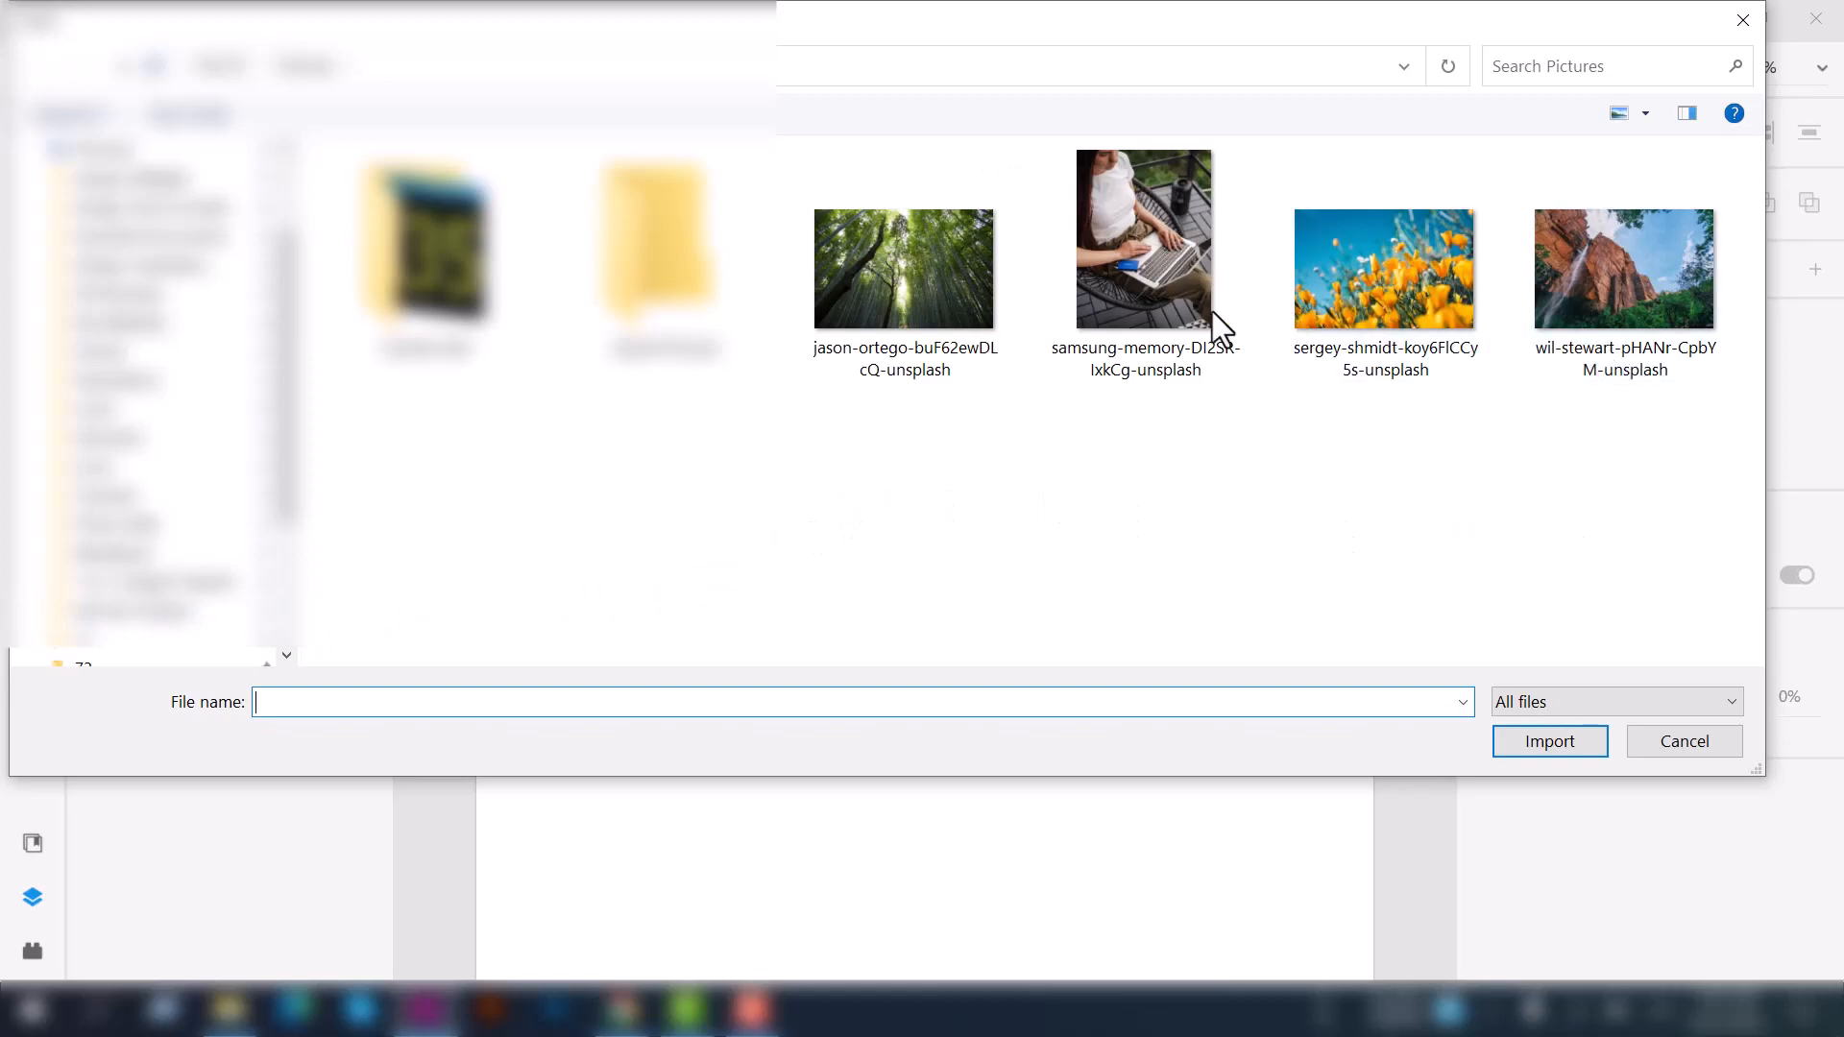
pyautogui.moveTo(1502, 505)
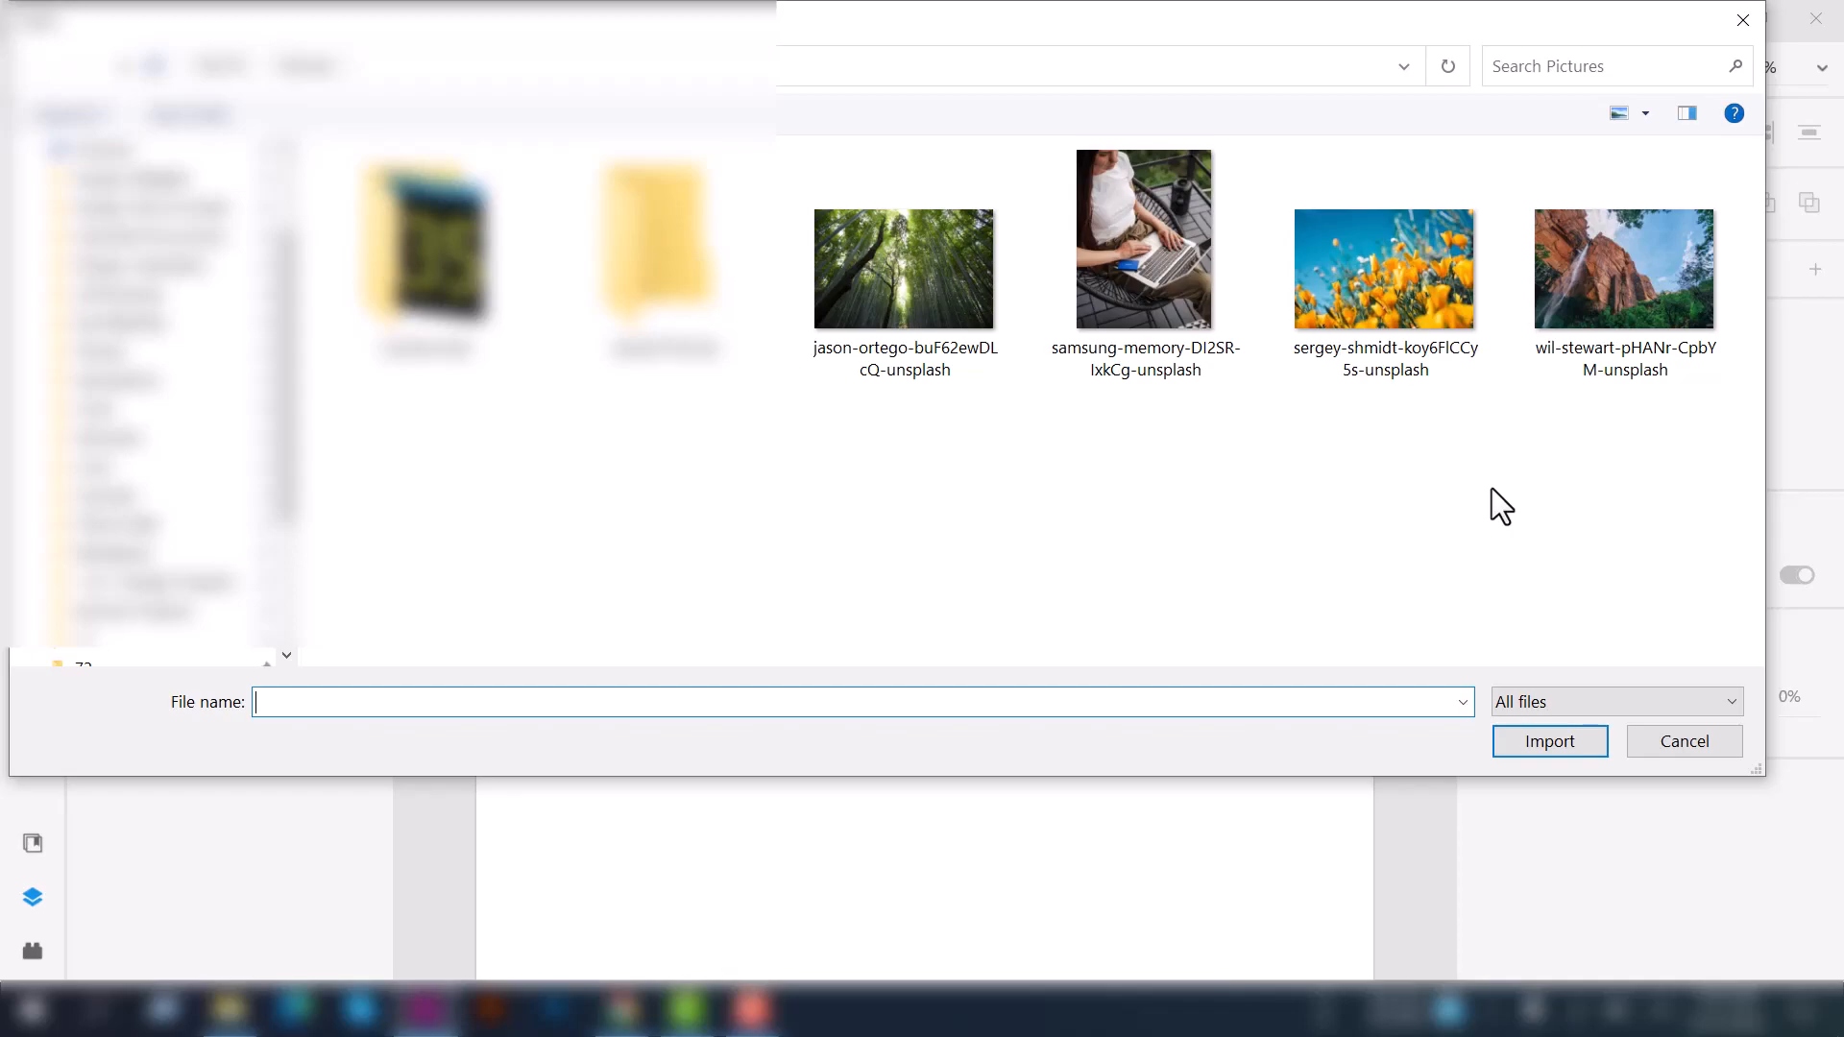
pyautogui.click(1623, 268)
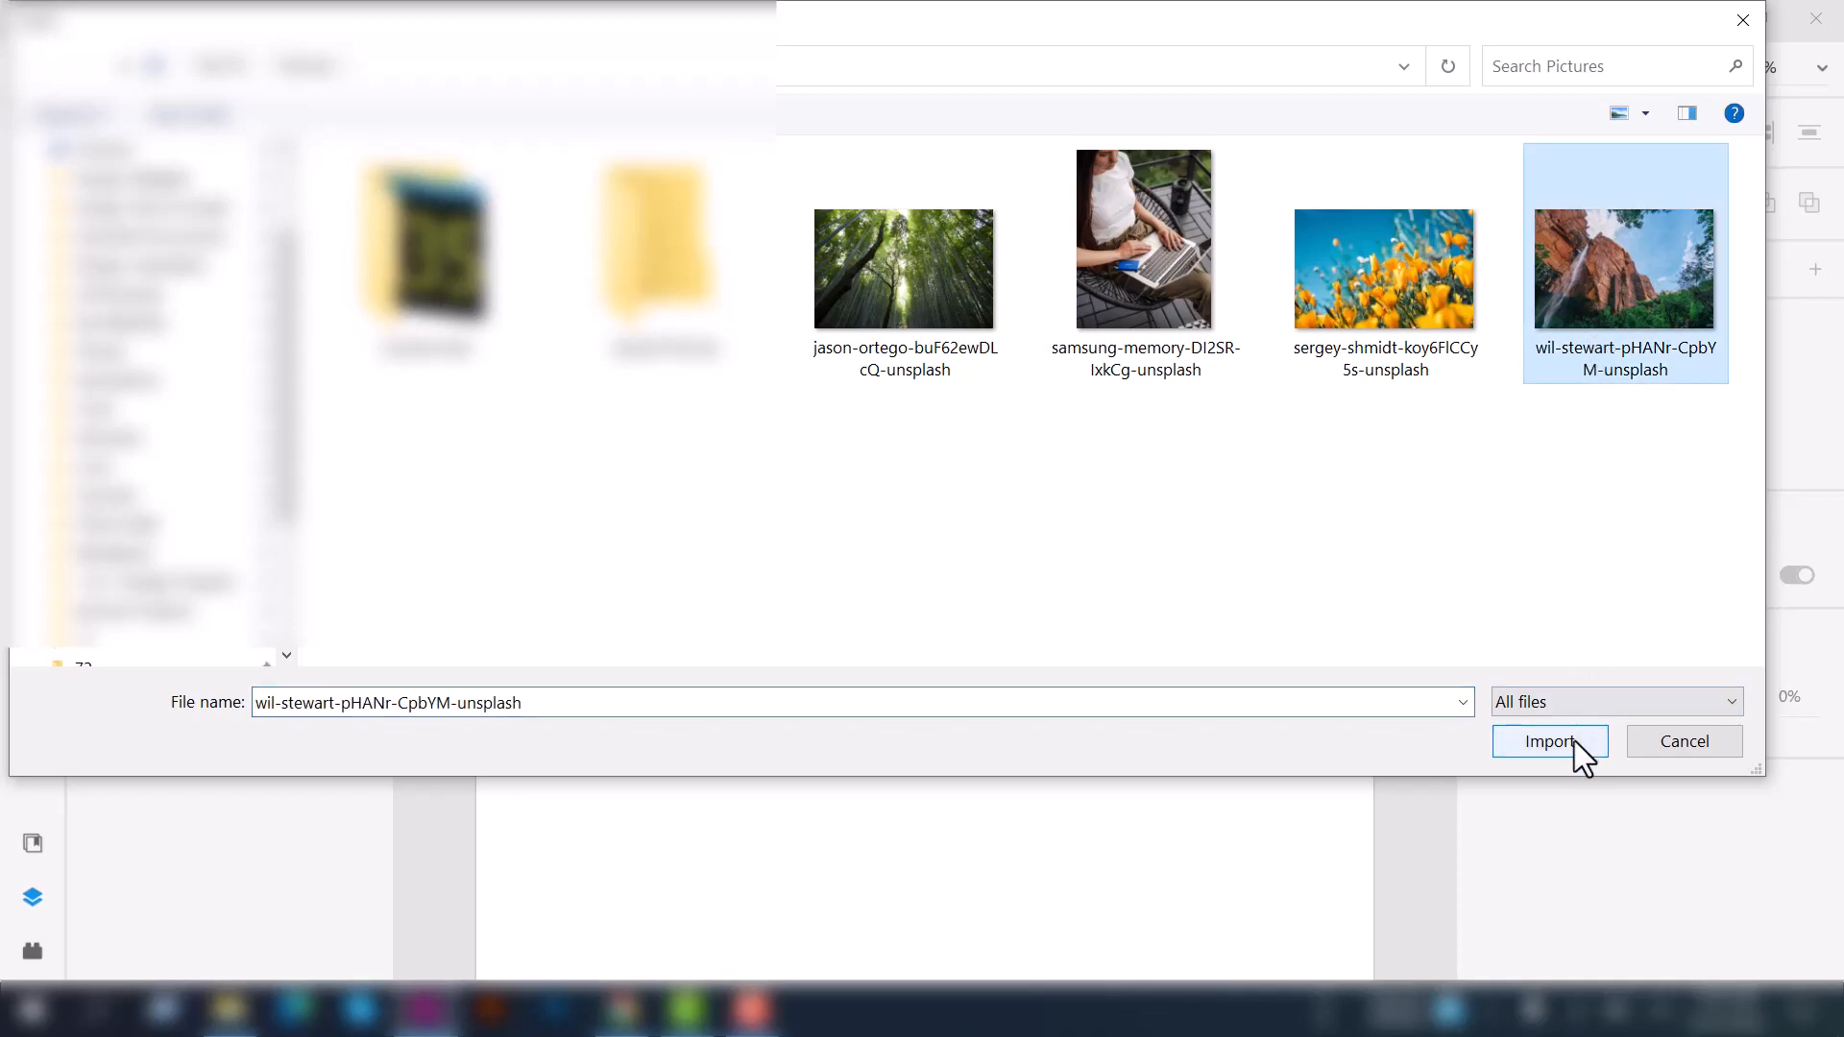
pyautogui.click(1550, 742)
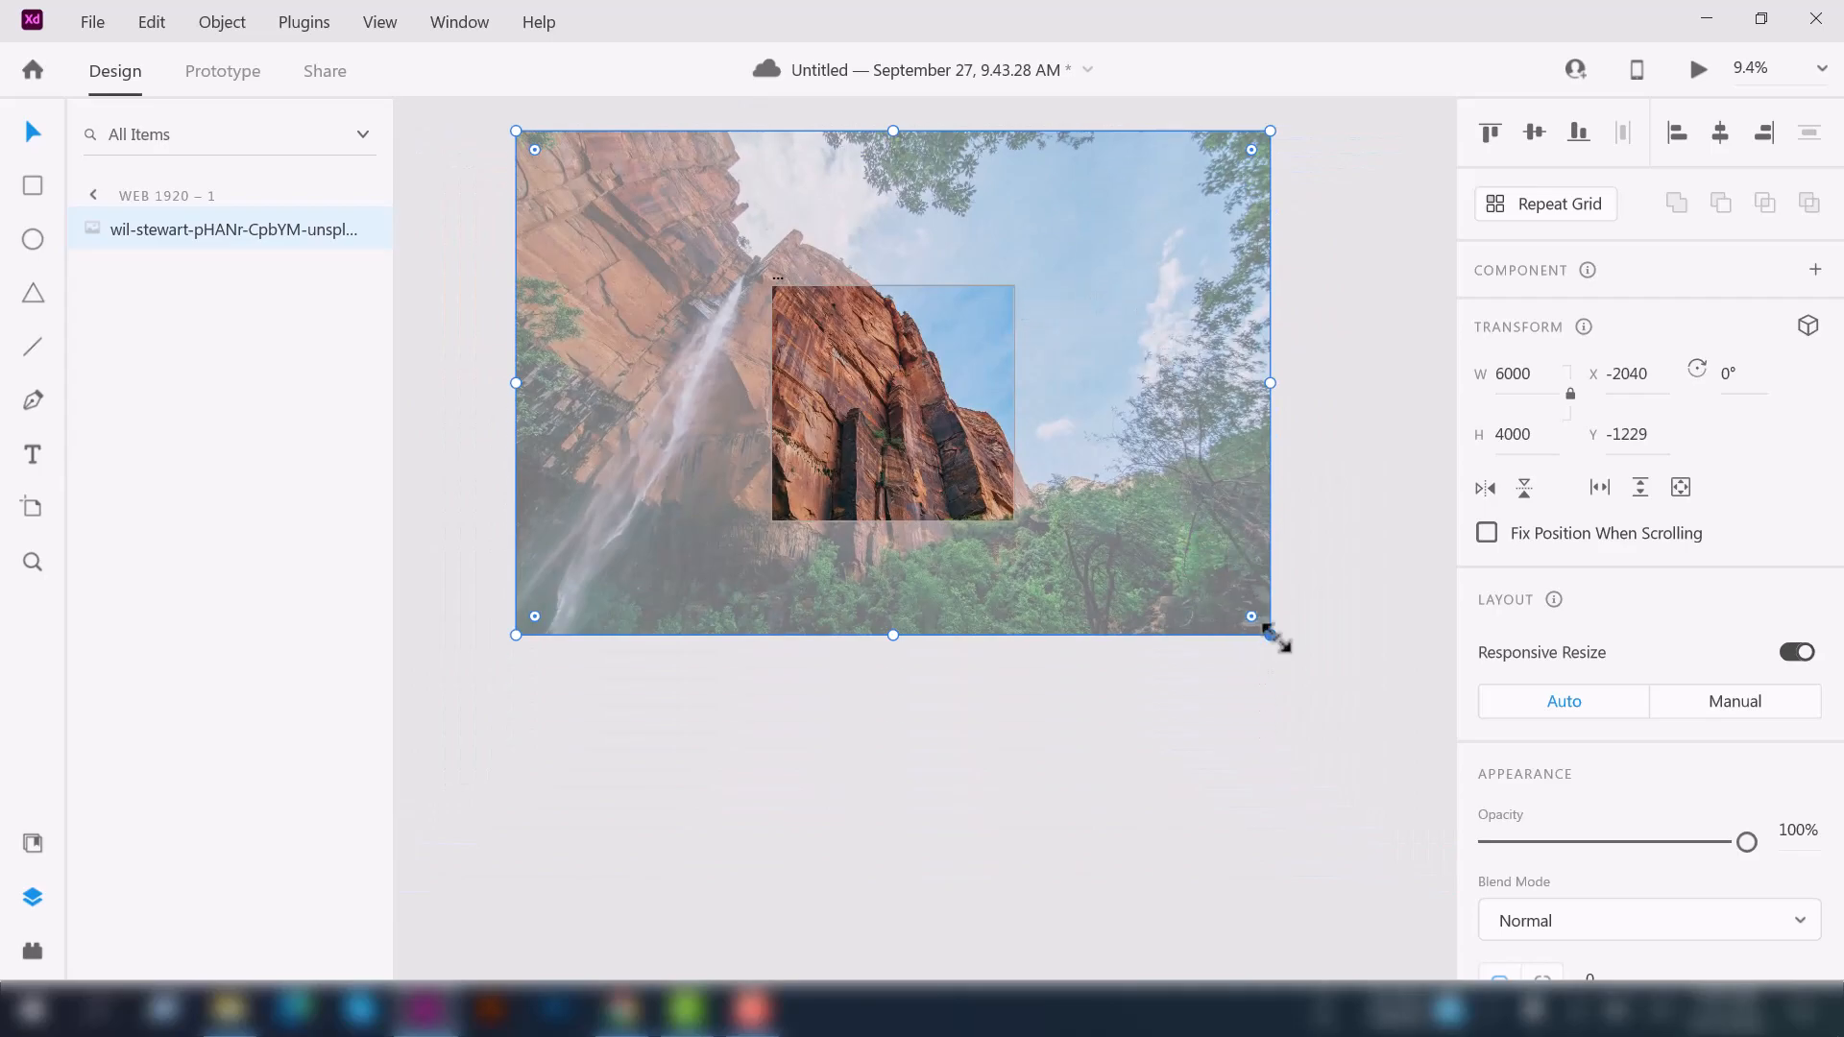
# - Shrink the cliff photo to 1617 × 1078 near the artboard top and reset its corners to square
pyautogui.moveTo(1269, 616); pyautogui.dragTo(1014, 520)
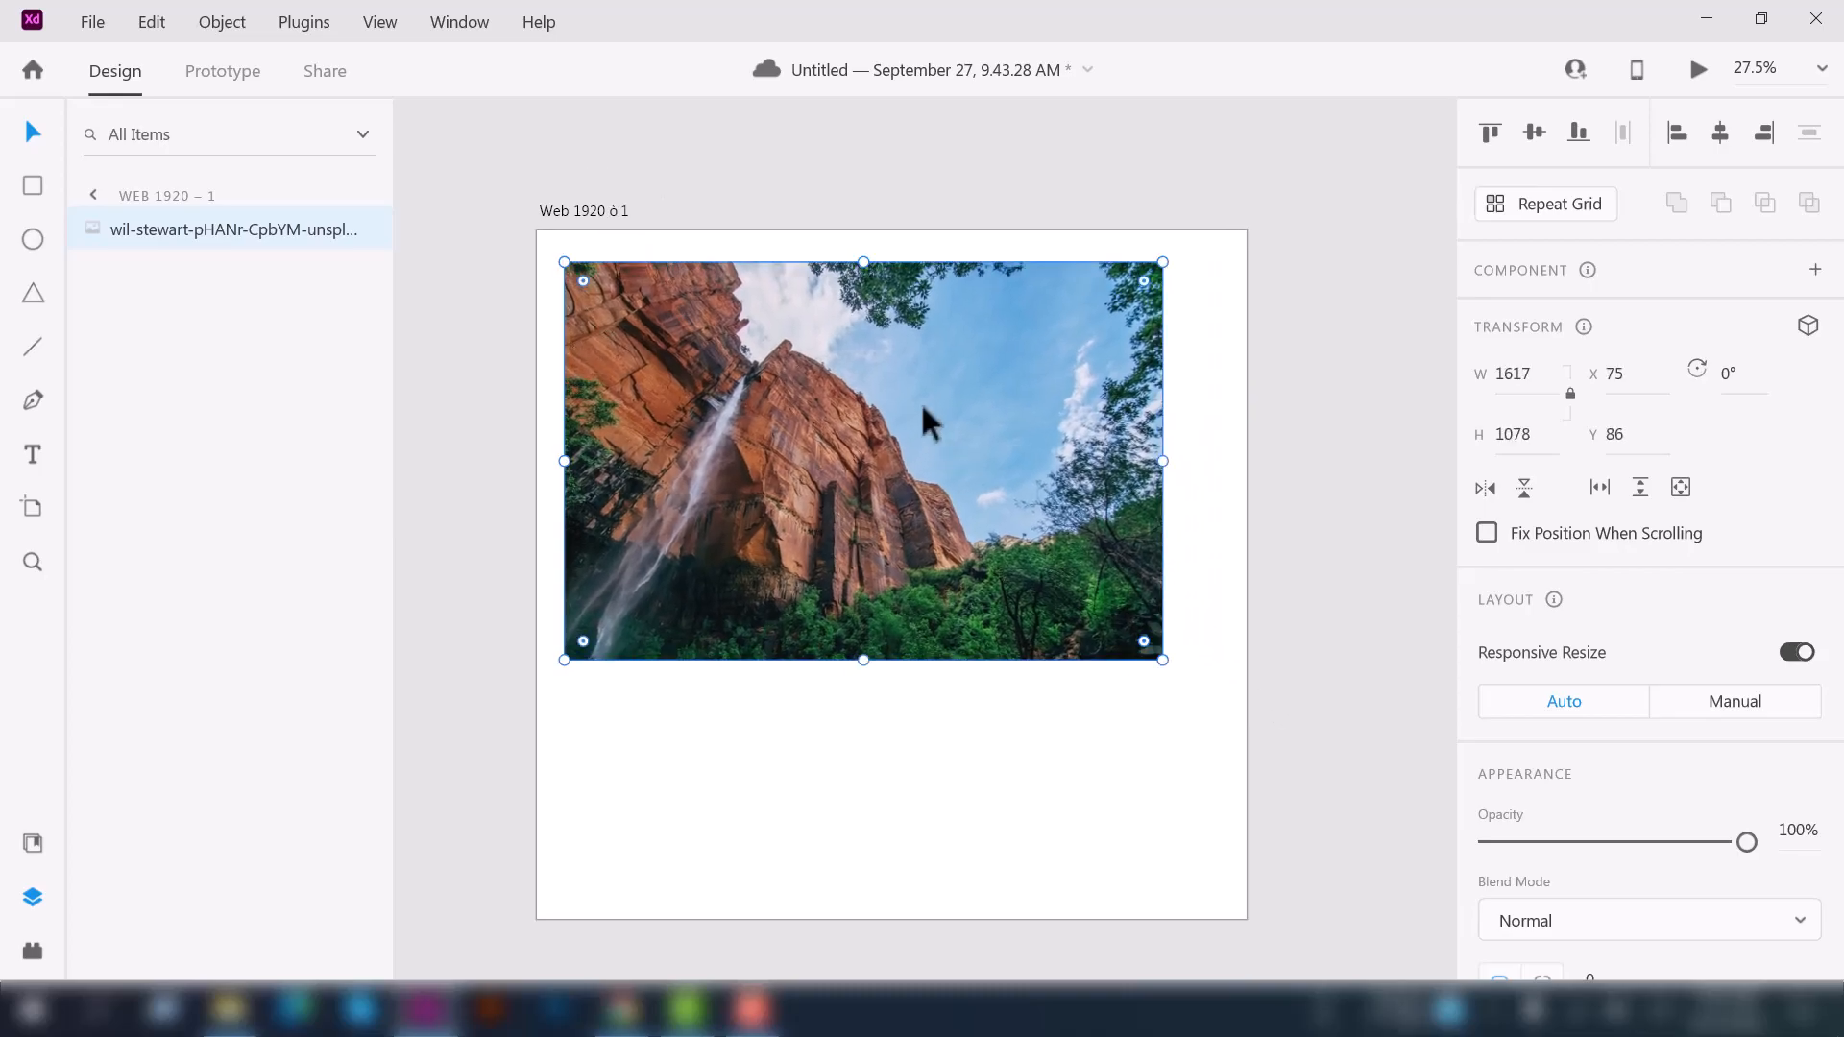
pyautogui.moveTo(831, 388)
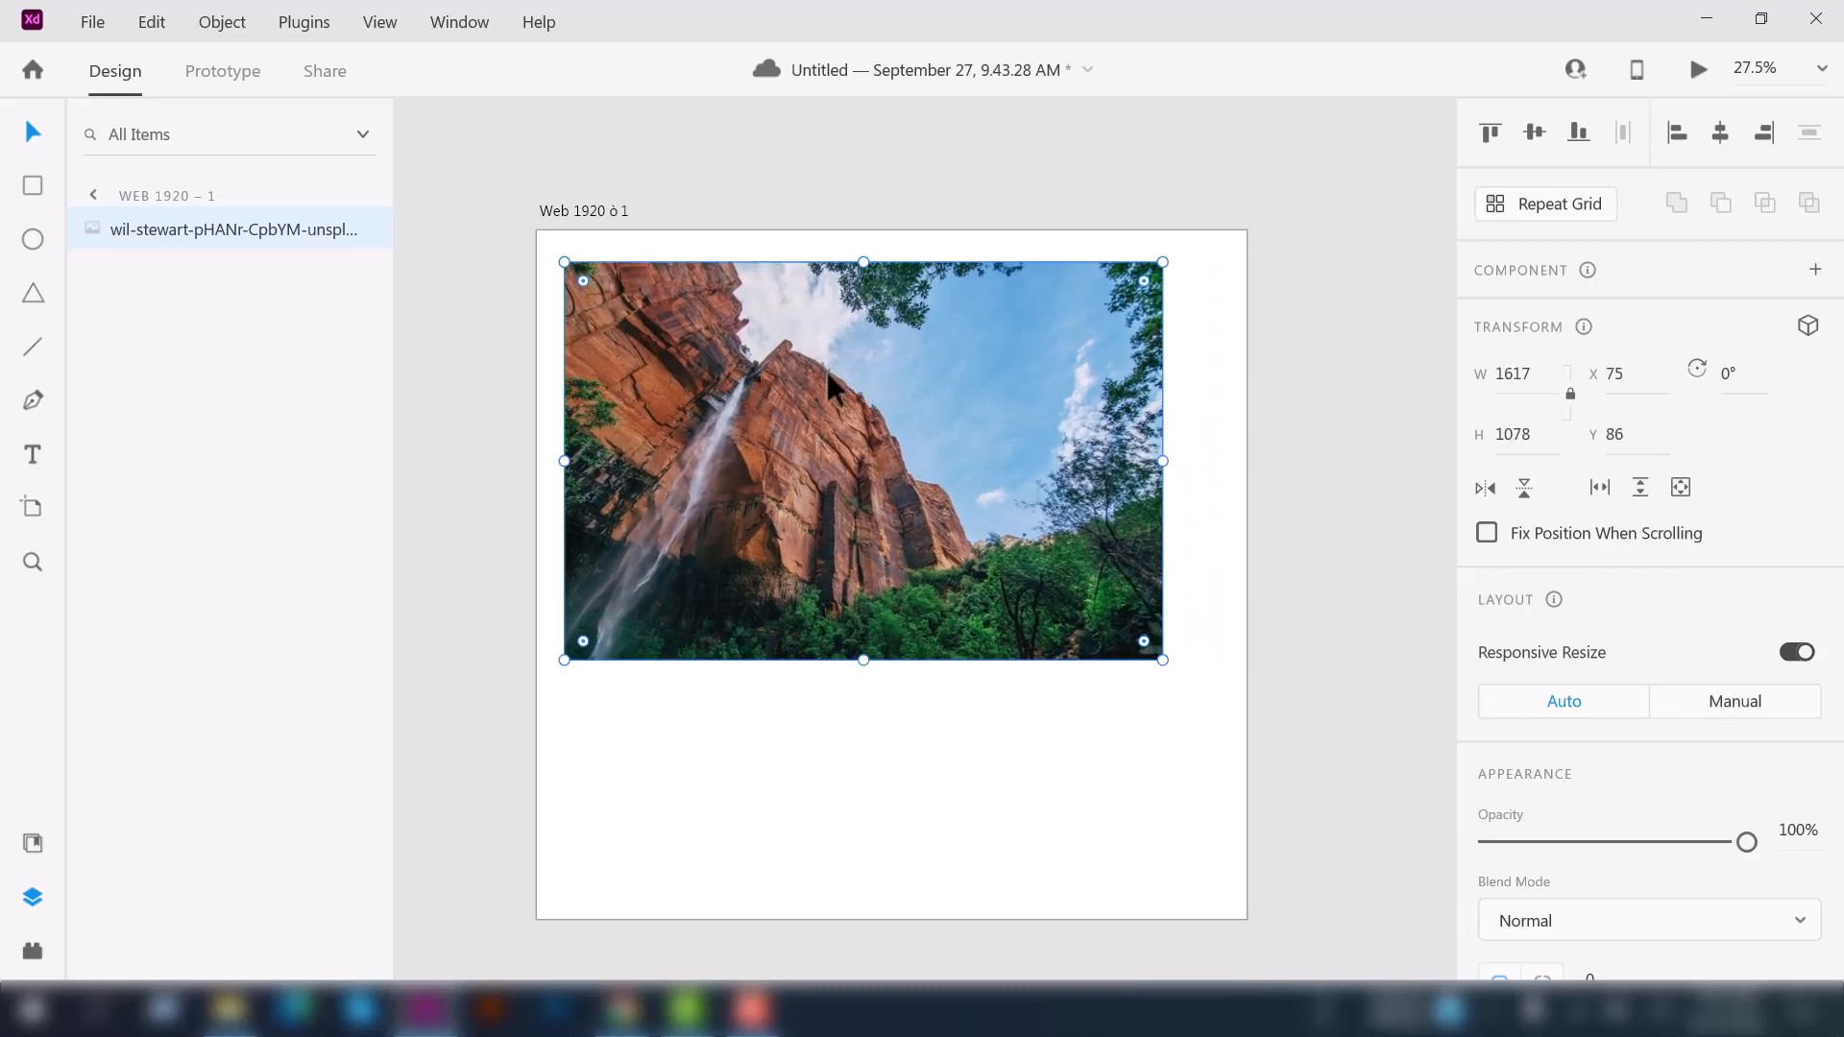
pyautogui.moveTo(632, 507)
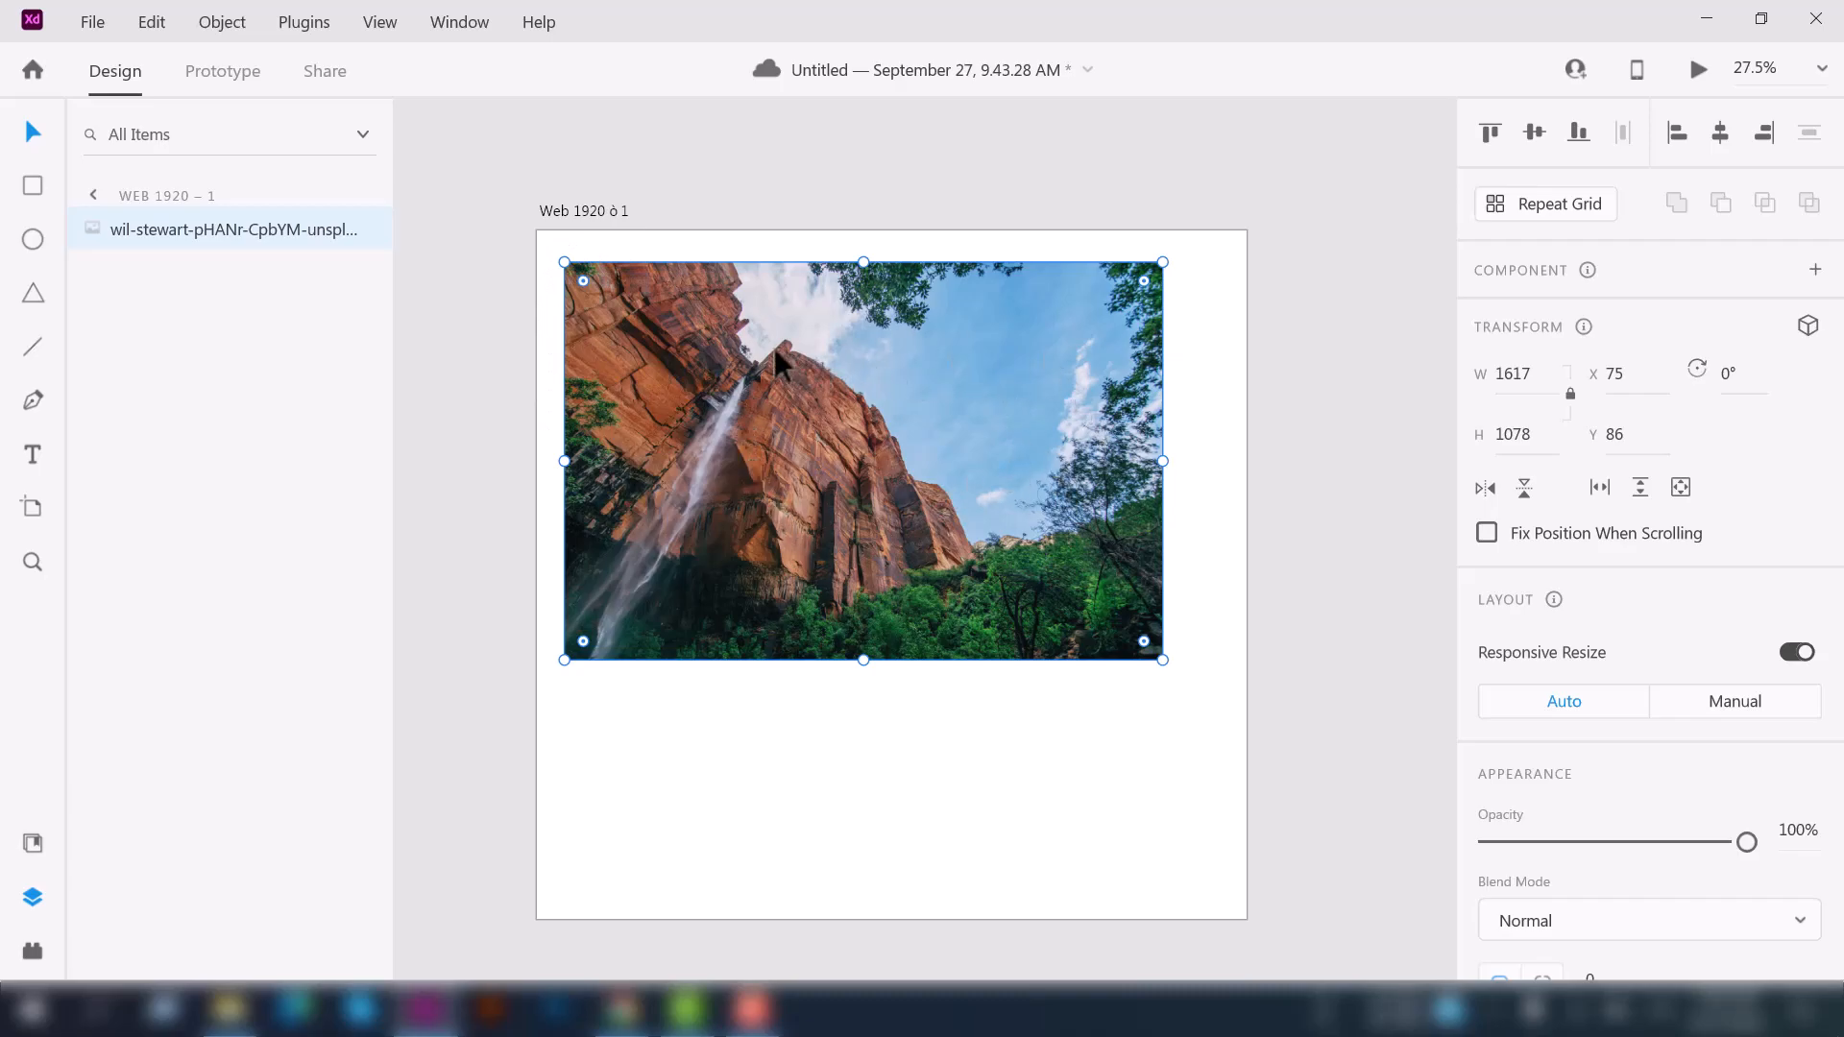
pyautogui.moveTo(774, 363)
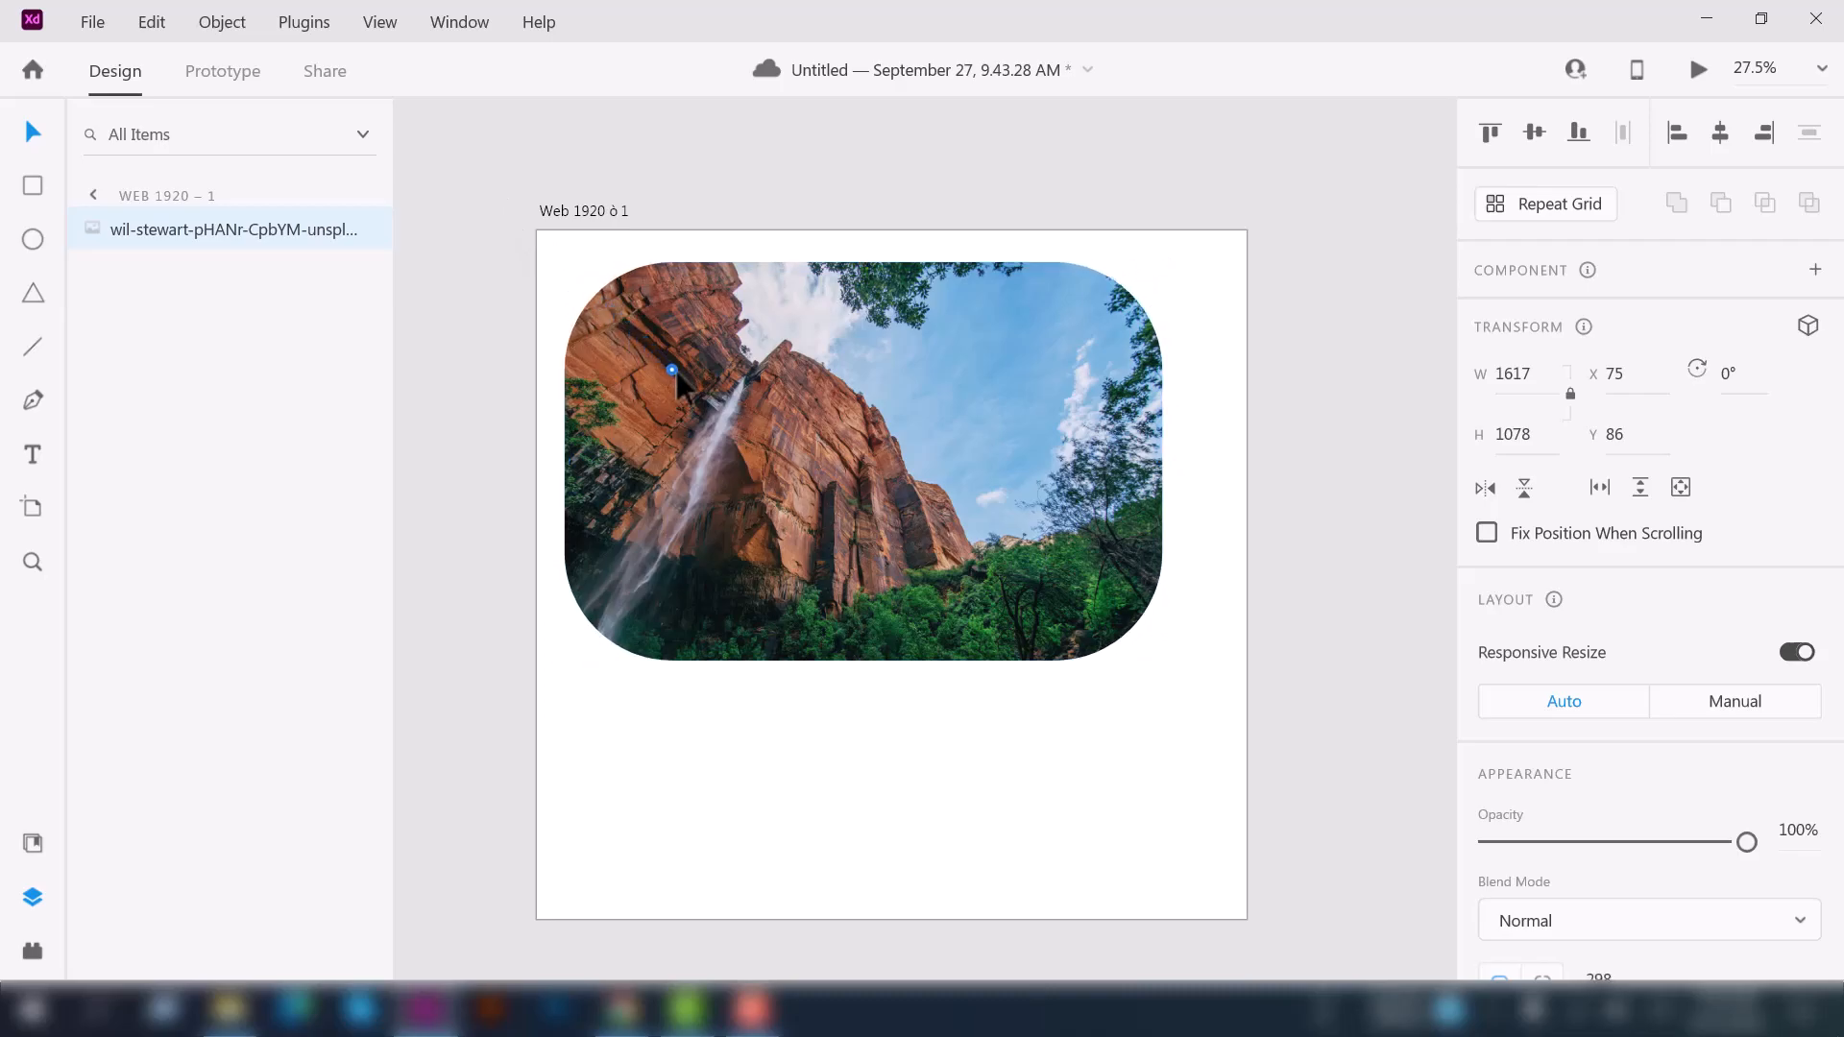
pyautogui.moveTo(671, 370); pyautogui.dragTo(762, 459)
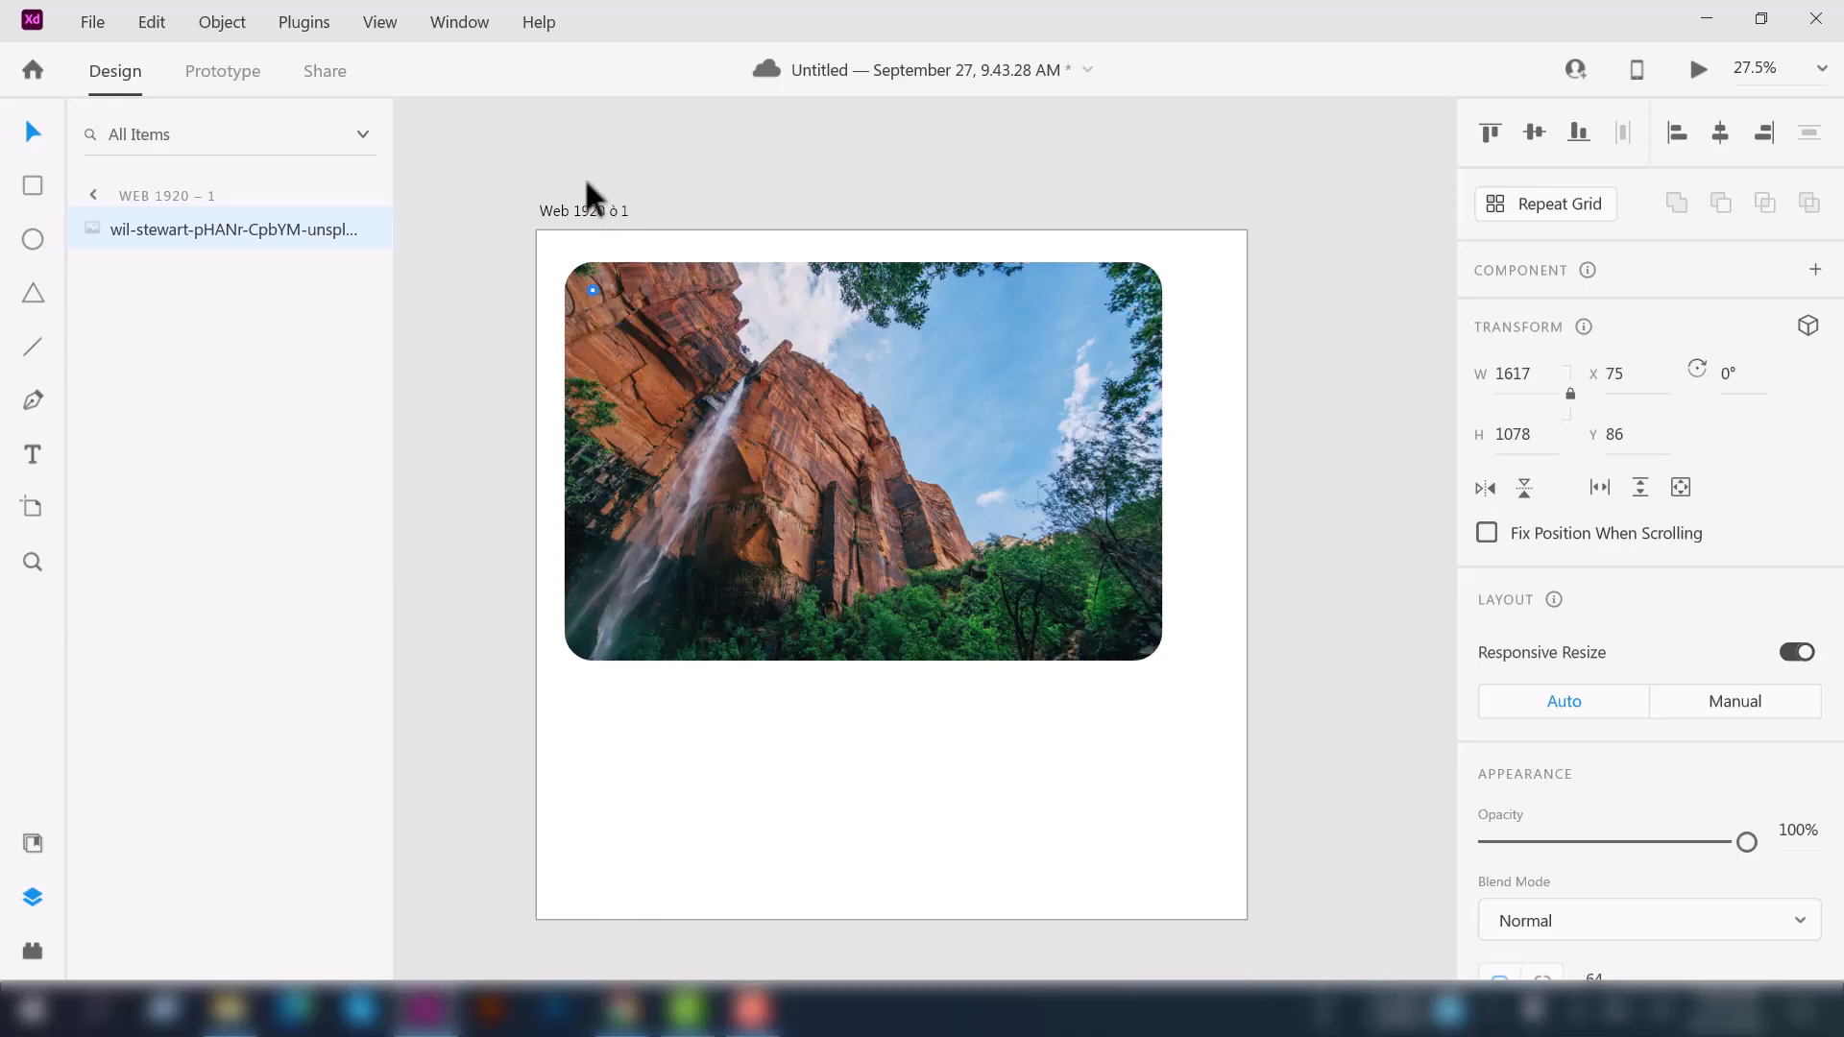
pyautogui.moveTo(592, 288); pyautogui.dragTo(632, 326)
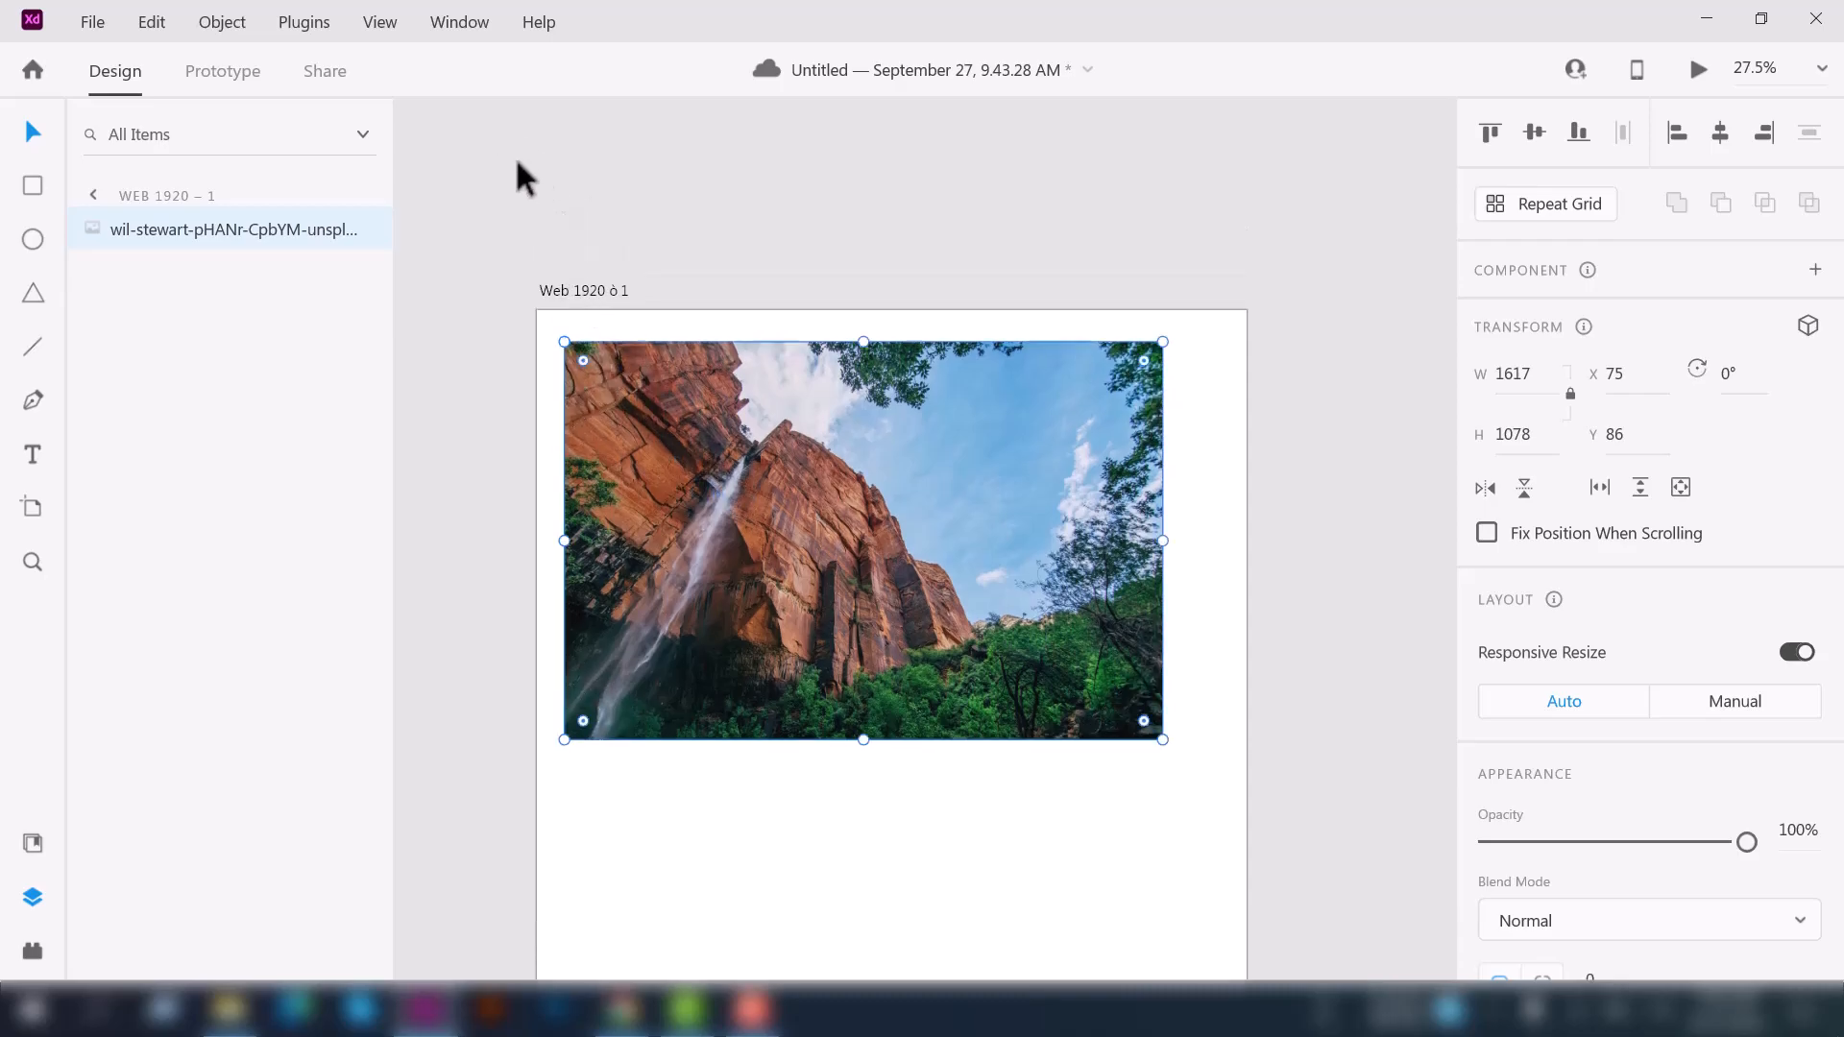
# - Give the waterfall photo separate corner radii, with opposite corners rounded 190 and 350
pyautogui.scroll(-3)
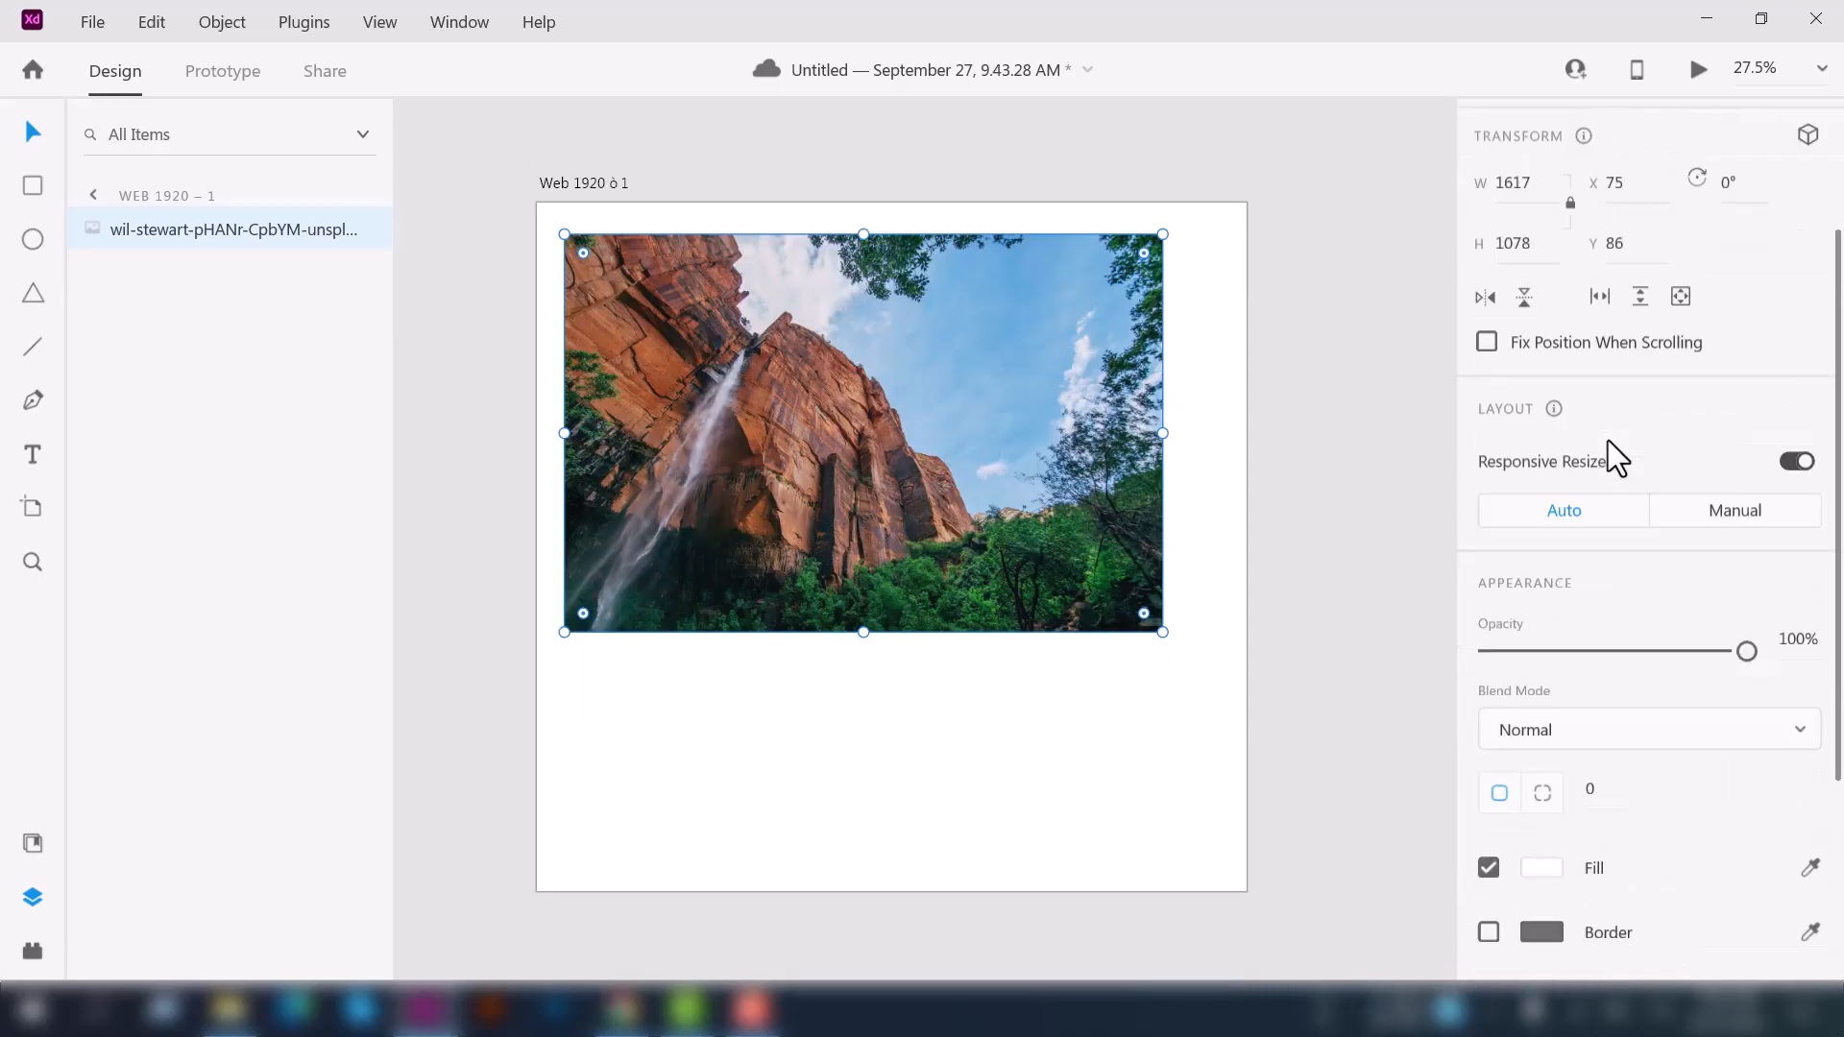
pyautogui.scroll(-3)
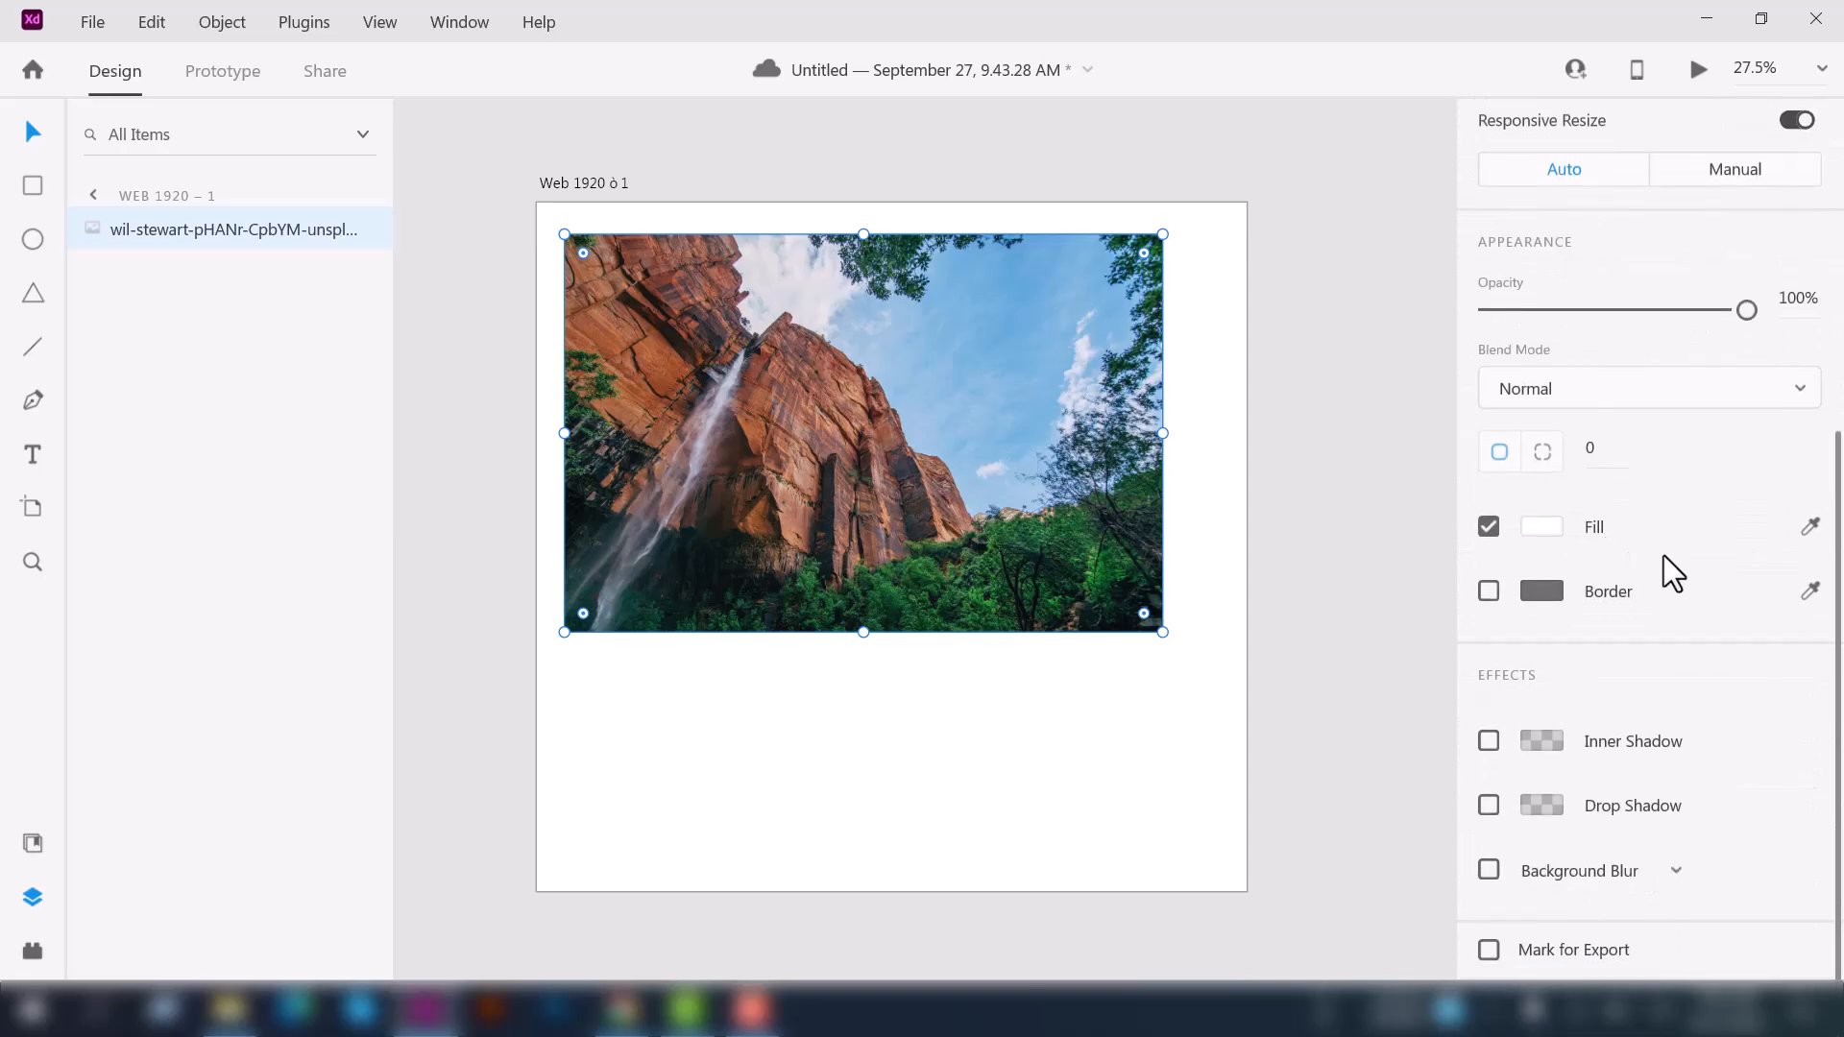
pyautogui.moveTo(1709, 718)
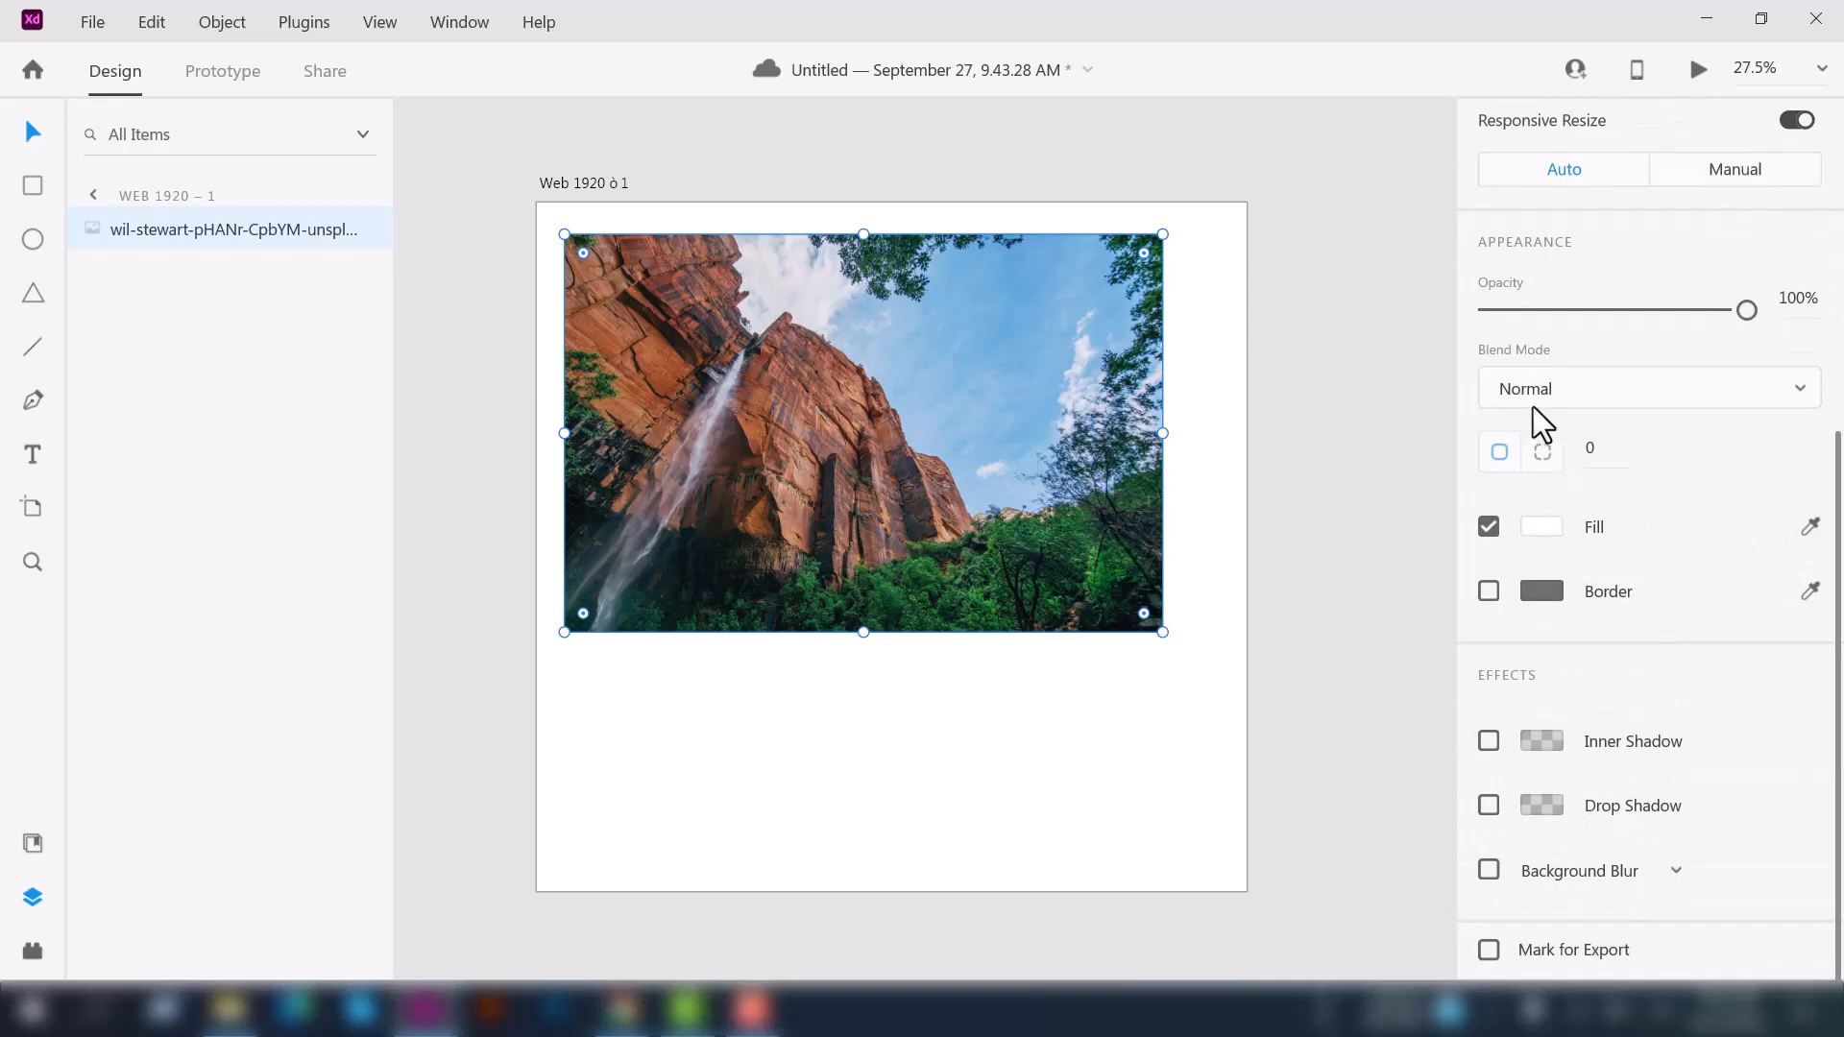
pyautogui.moveTo(1634, 400)
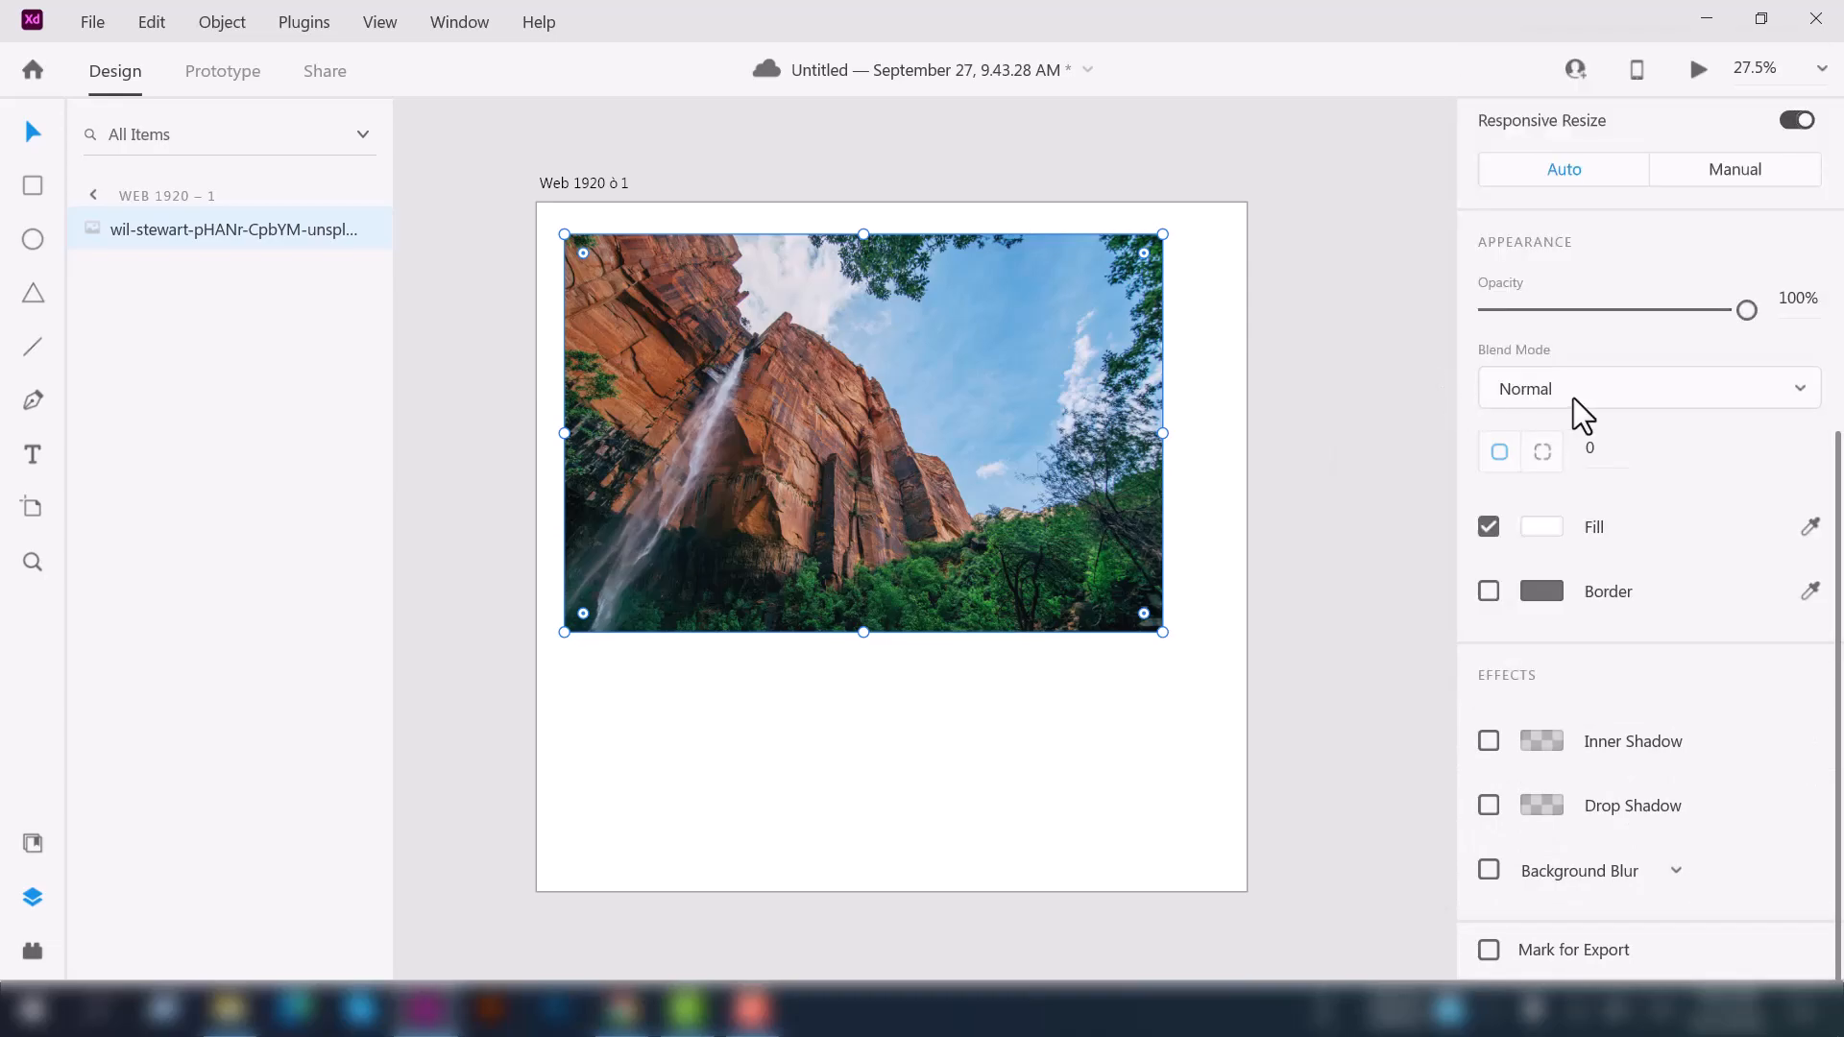
pyautogui.moveTo(1500, 451)
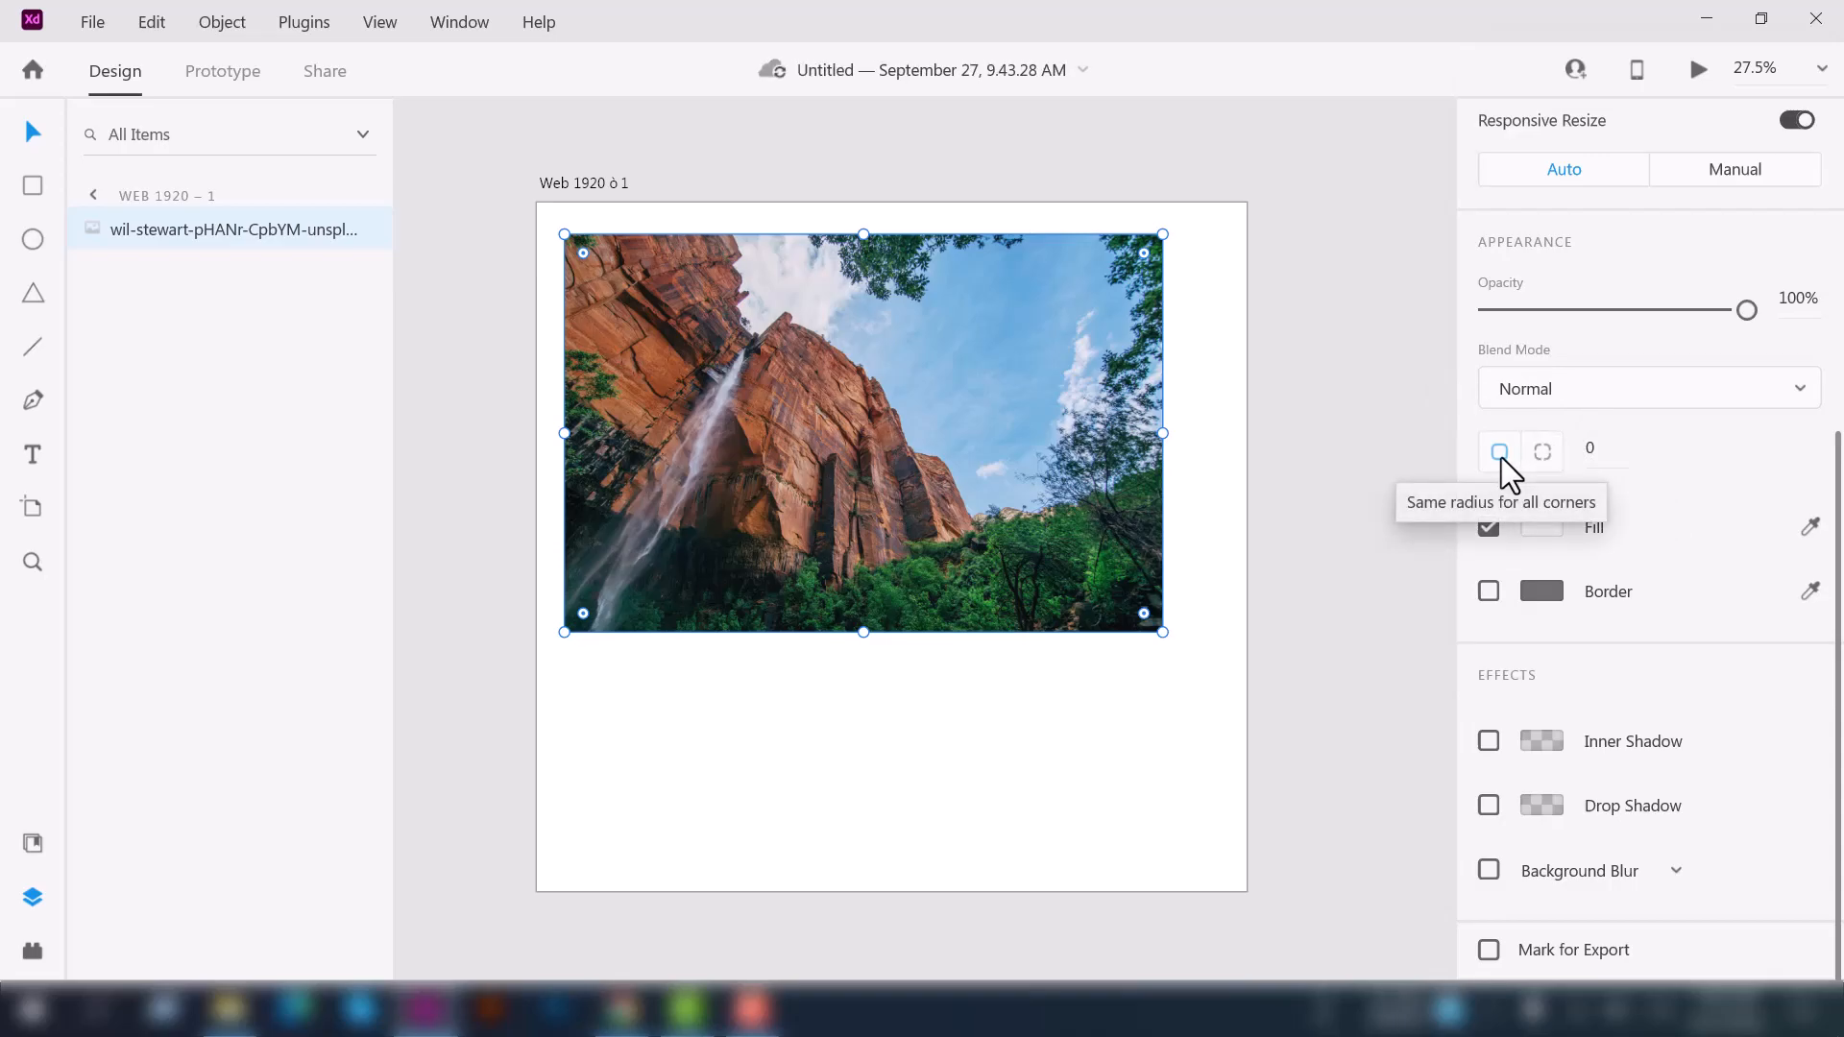
pyautogui.moveTo(1542, 451)
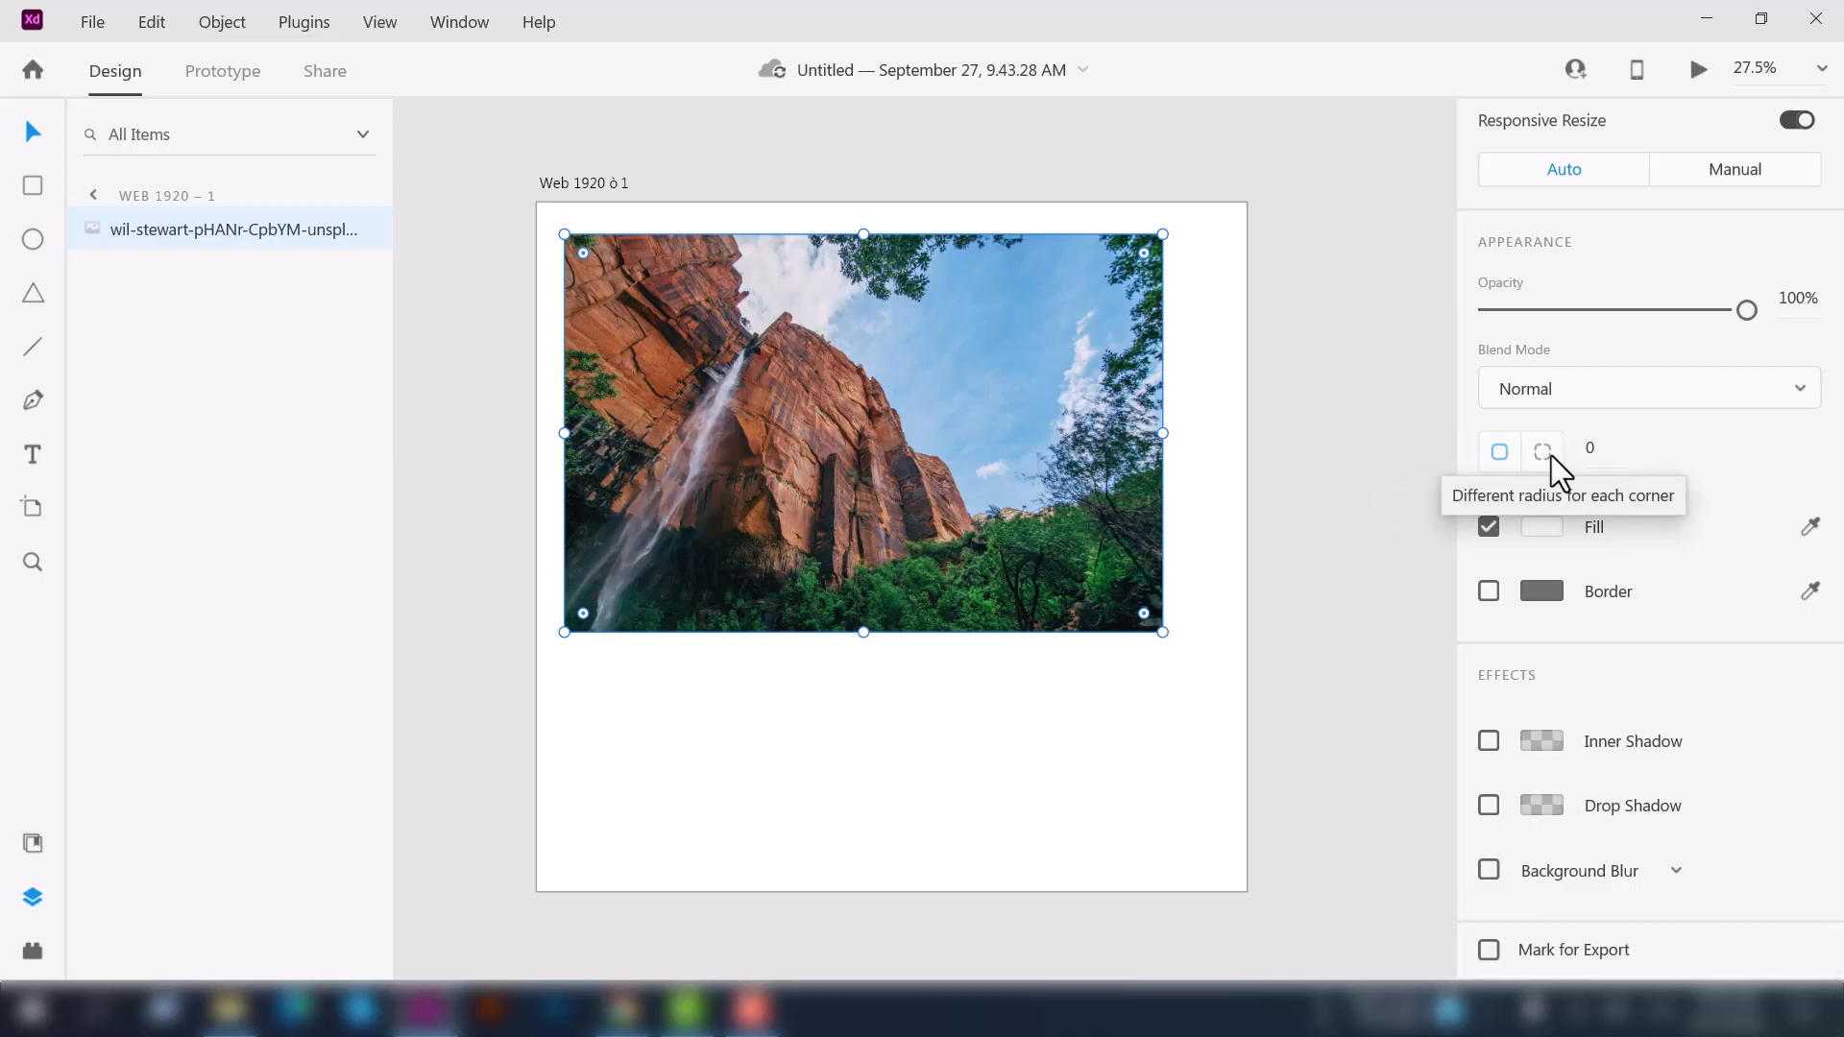
pyautogui.click(1543, 450)
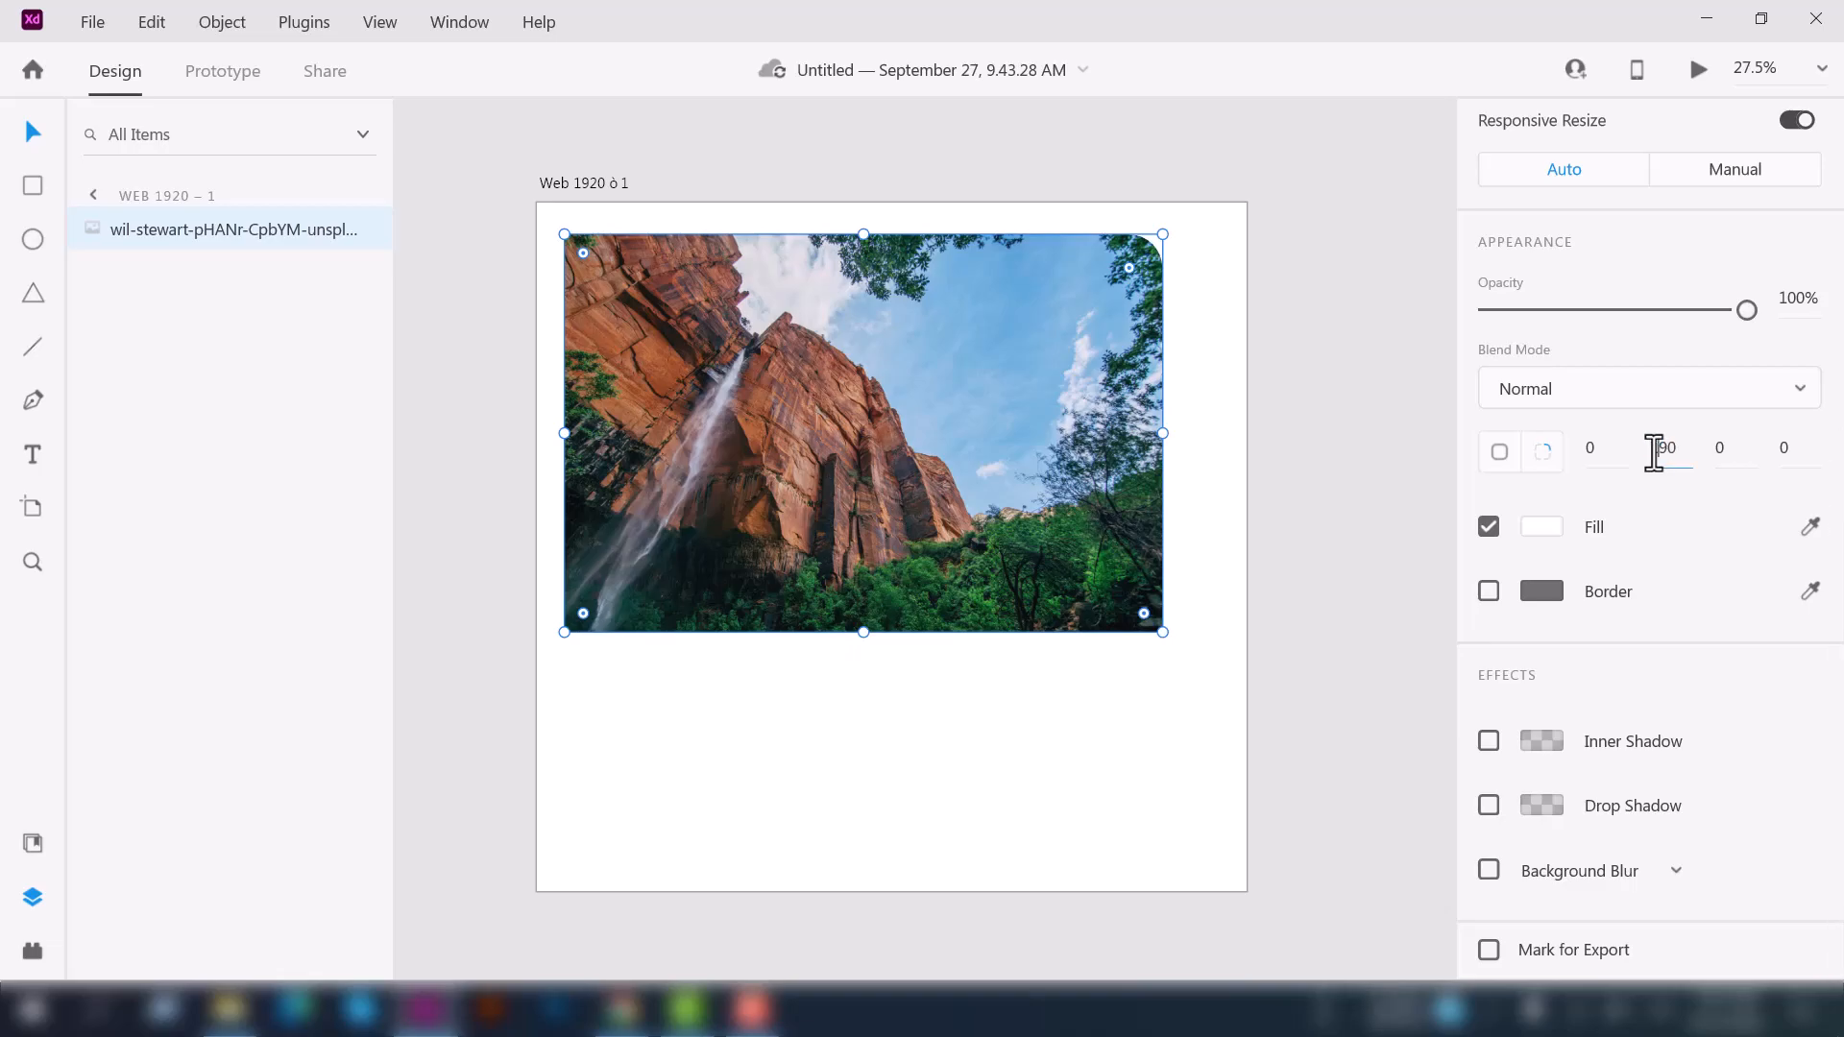
pyautogui.write('190')
pyautogui.click(1792, 447)
pyautogui.write('350')
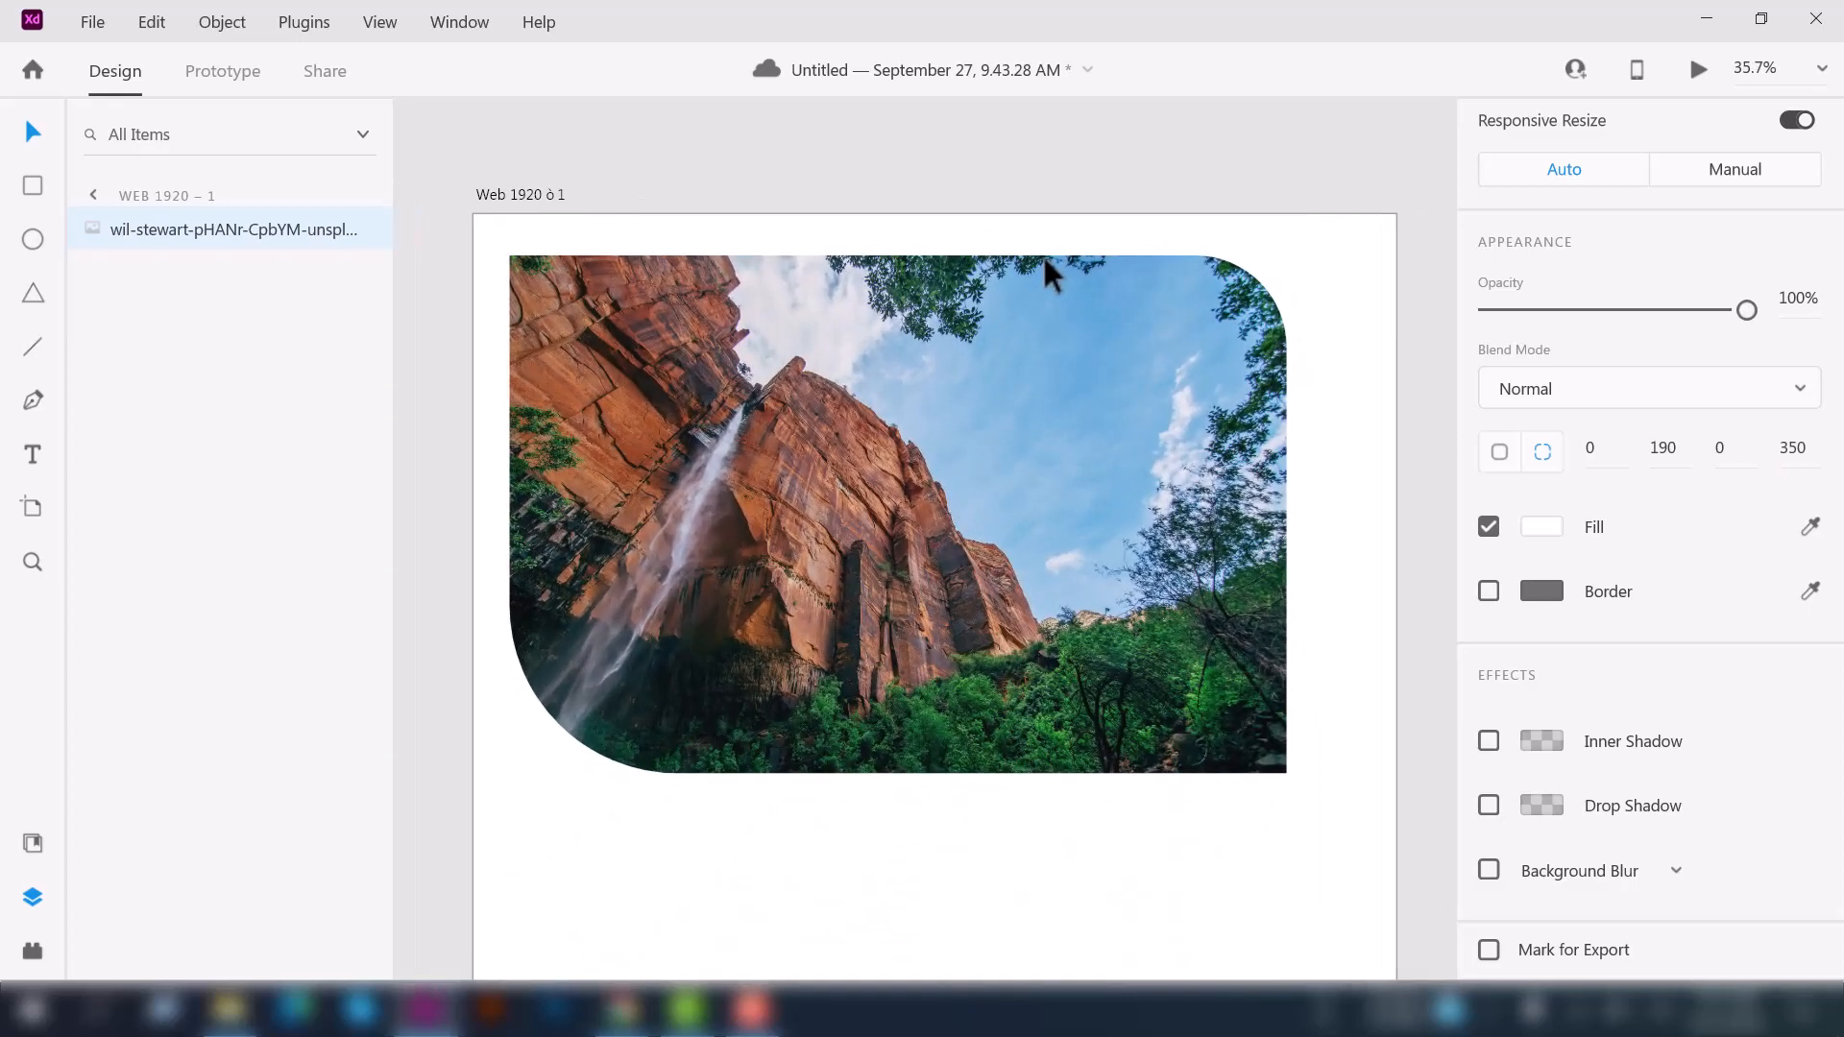
pyautogui.click(897, 515)
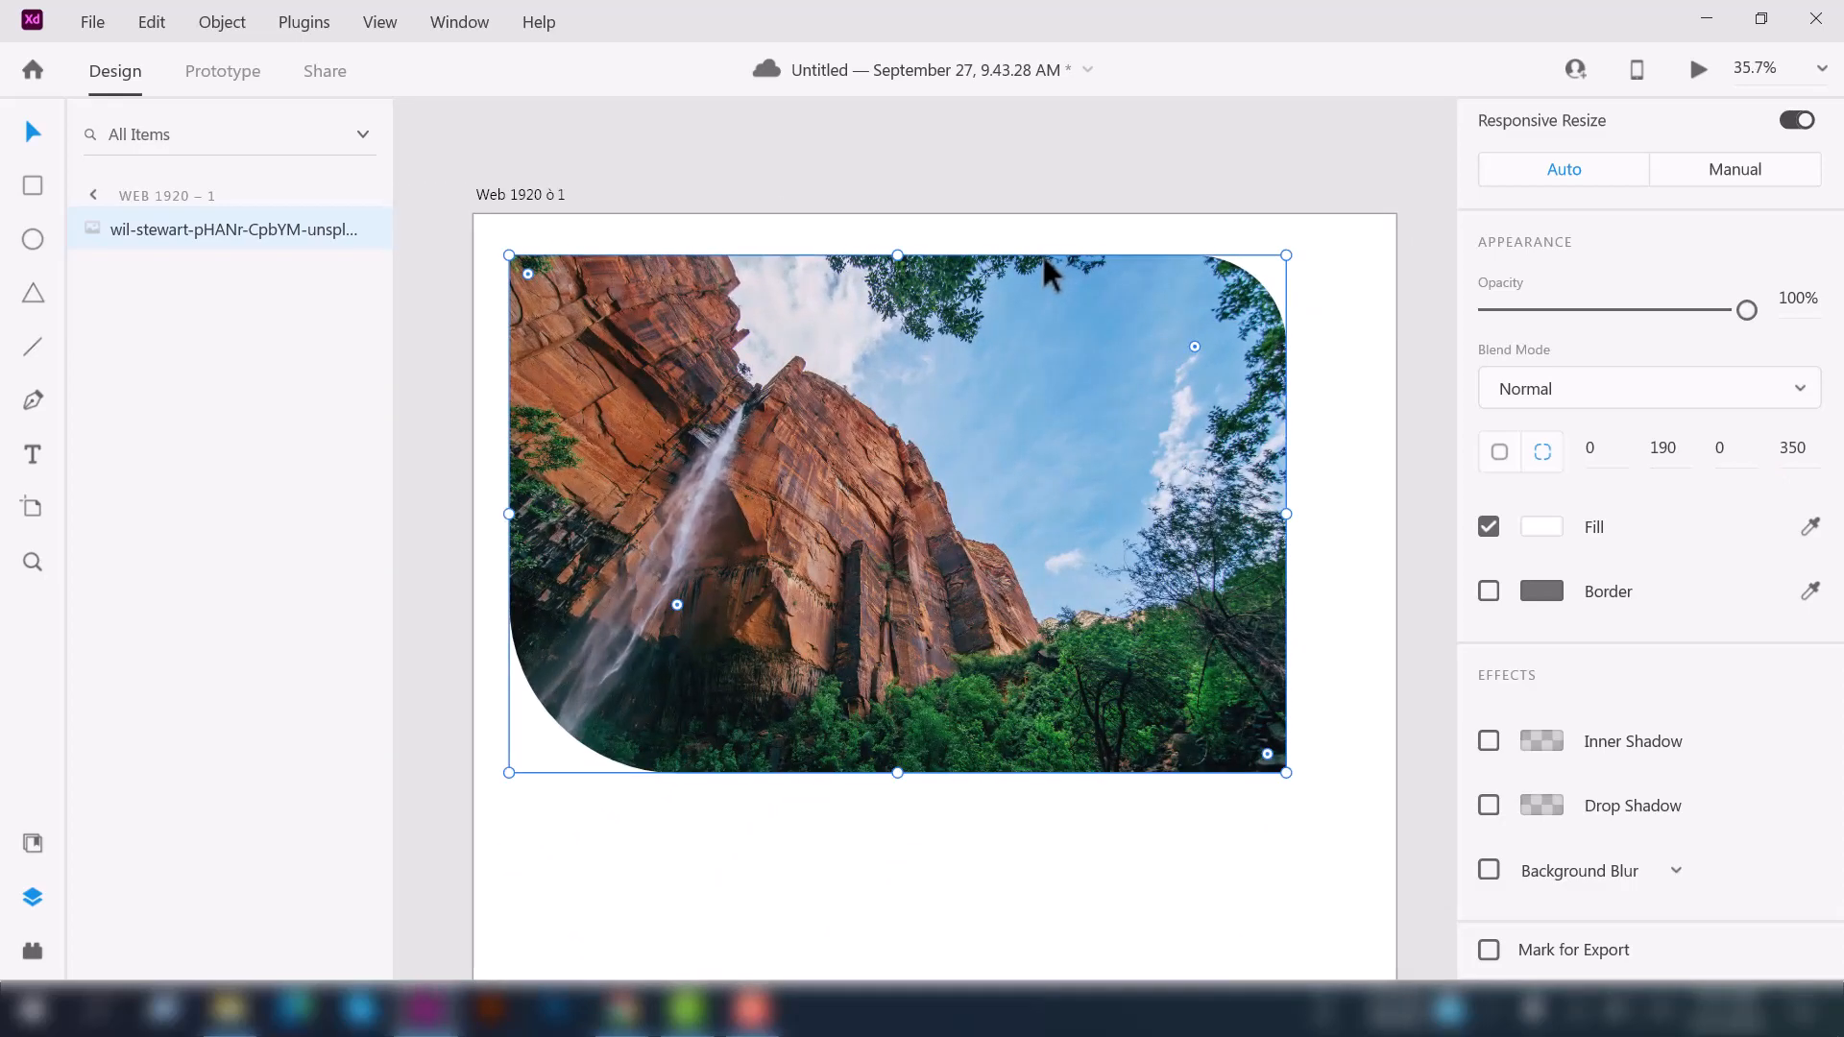
pyautogui.moveTo(1330, 682)
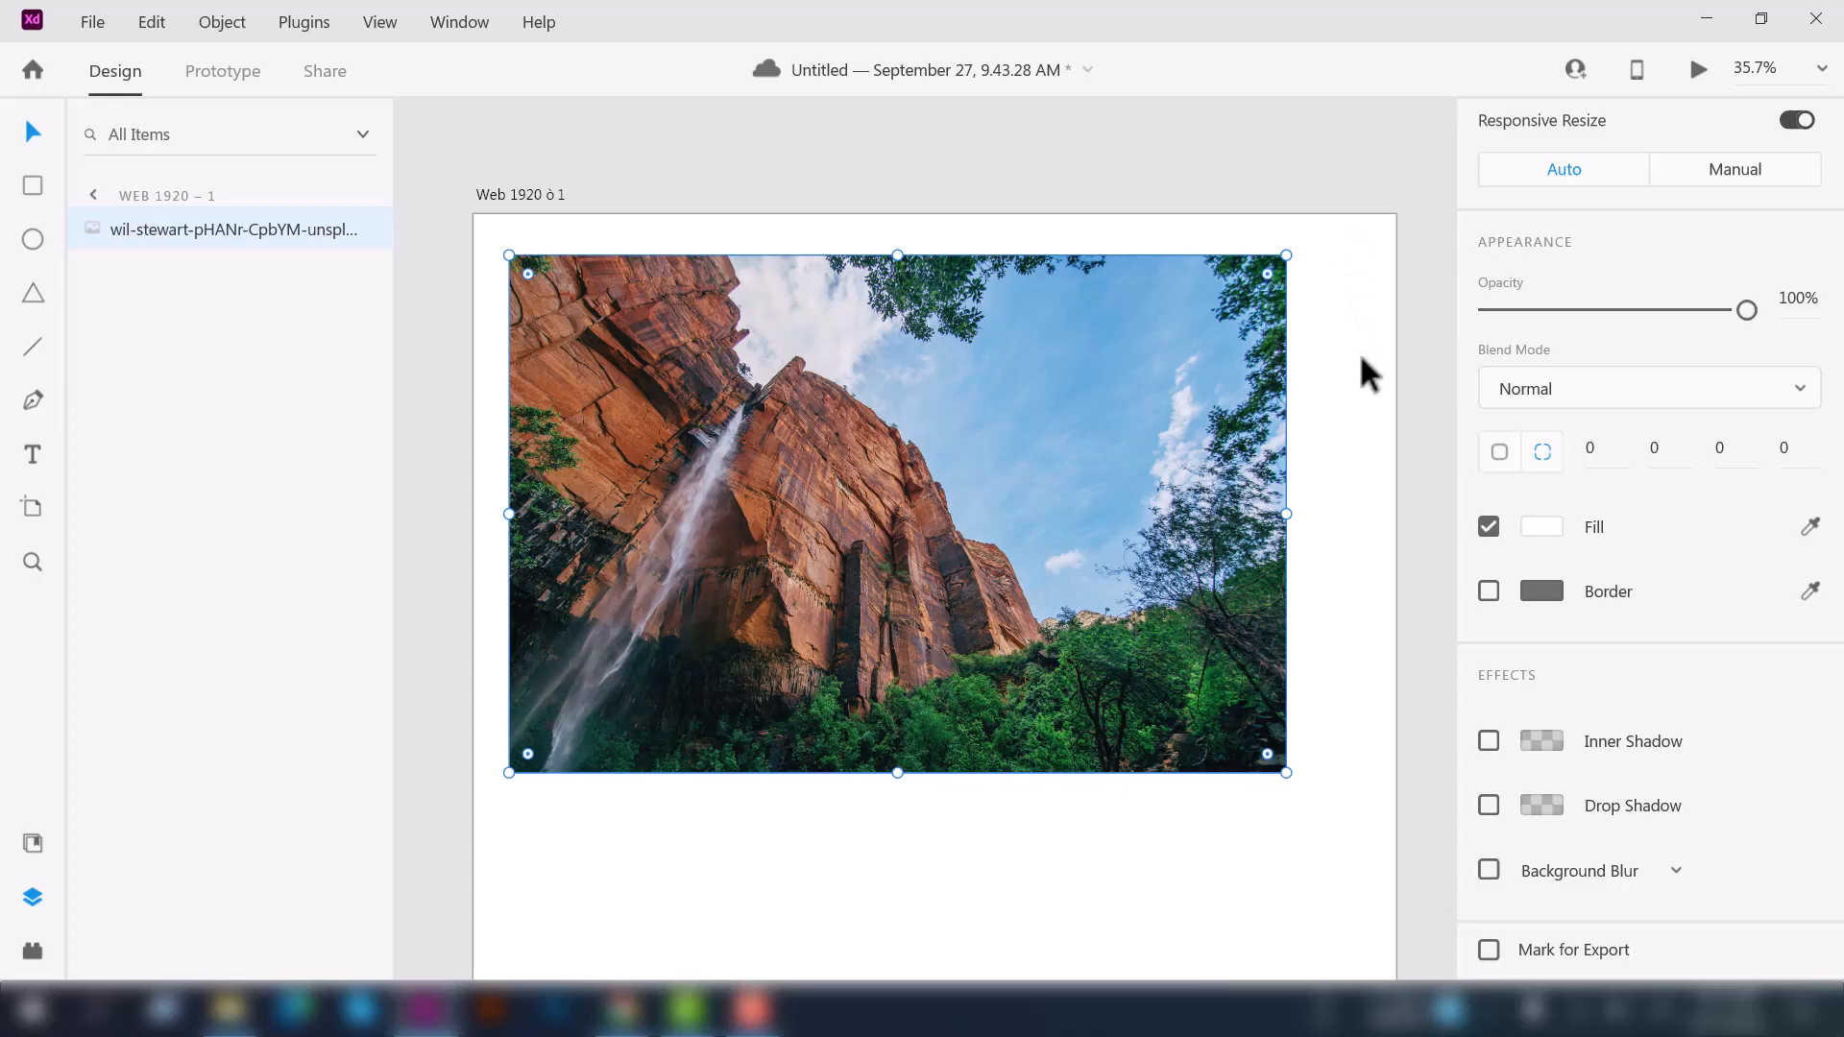
pyautogui.moveTo(905, 422)
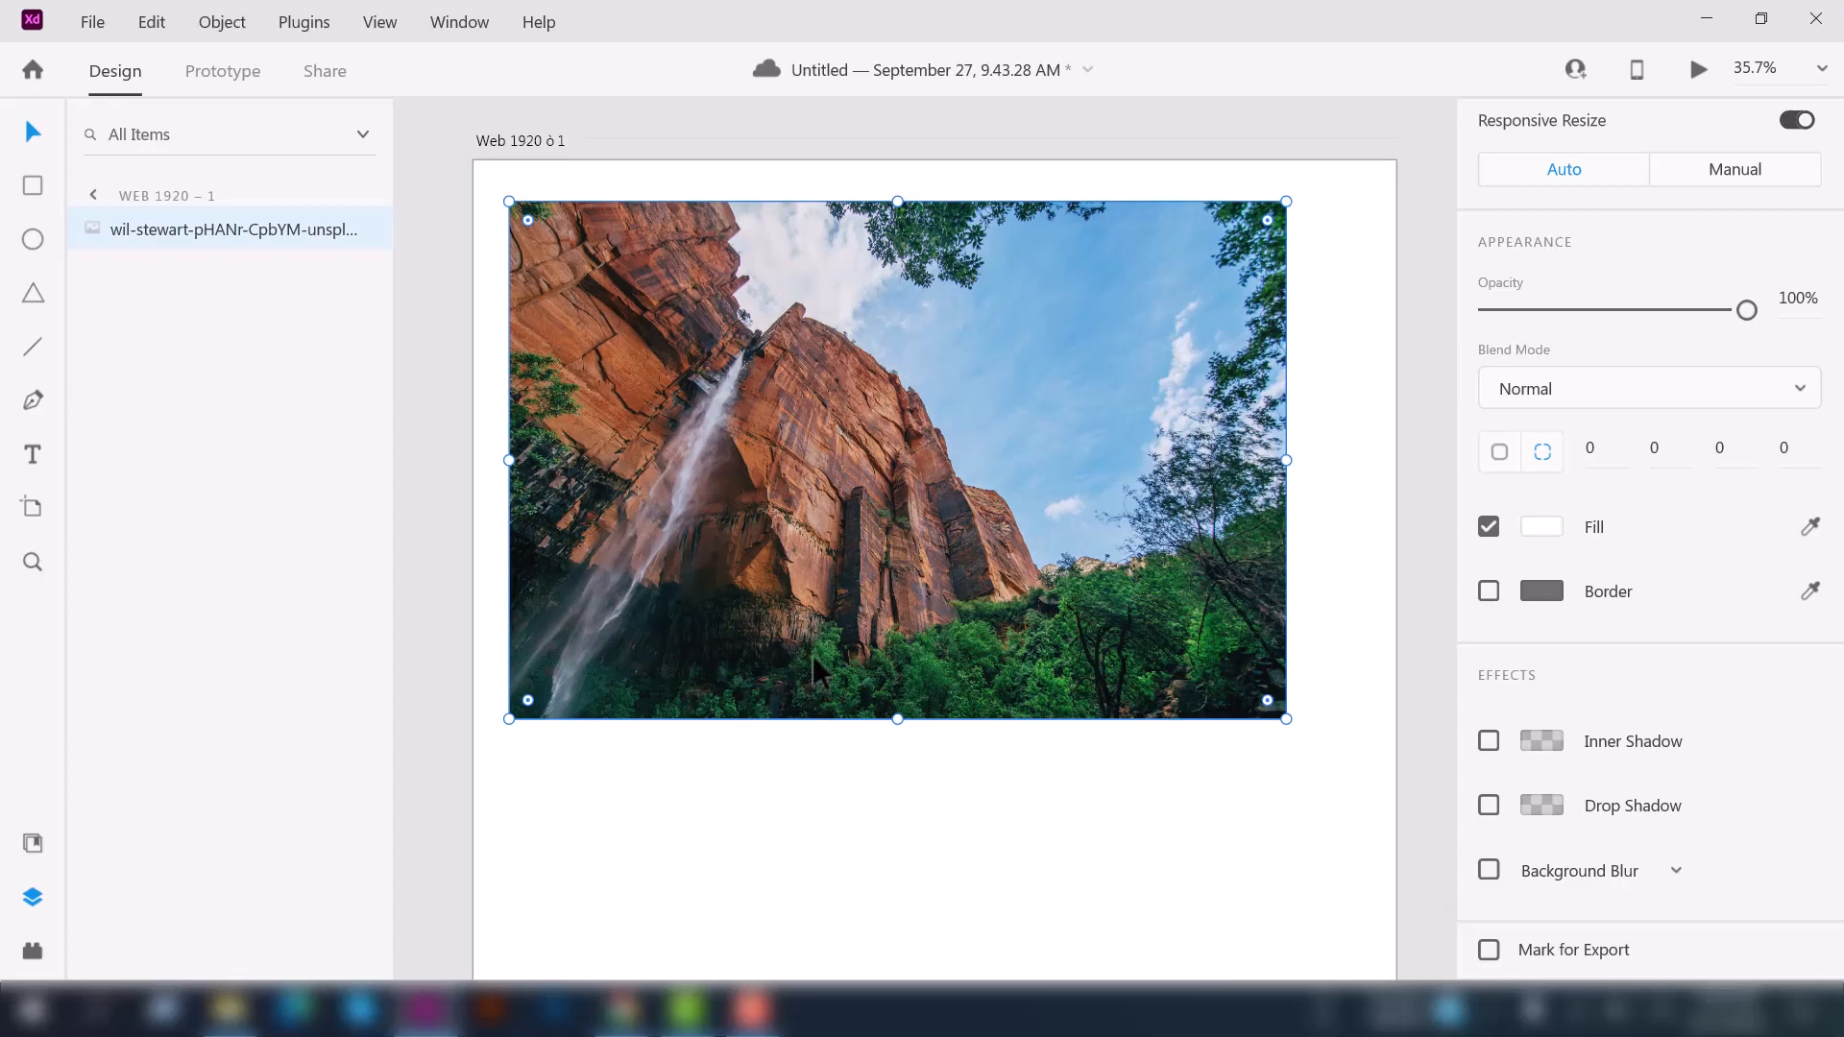
# - Rescale the waterfall photo proportionally until it fits just inside the artboard width
pyautogui.scroll(-3)
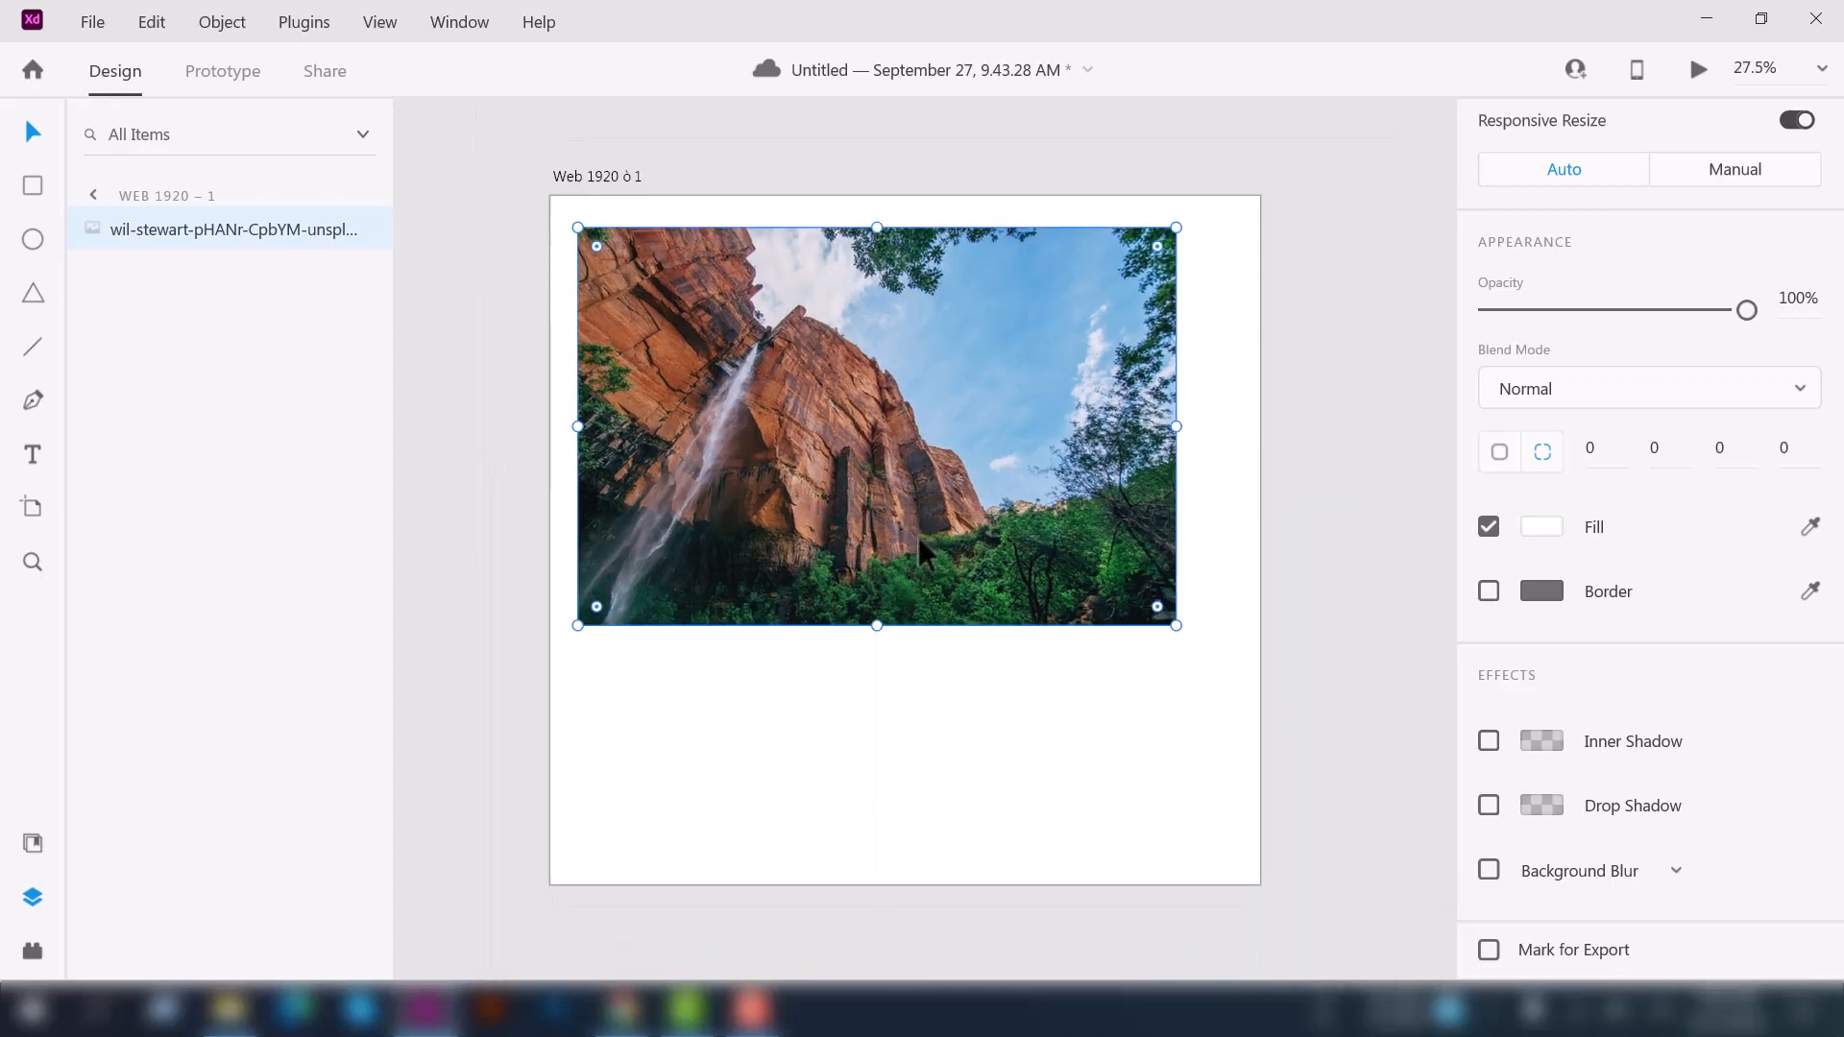
pyautogui.moveTo(872, 630)
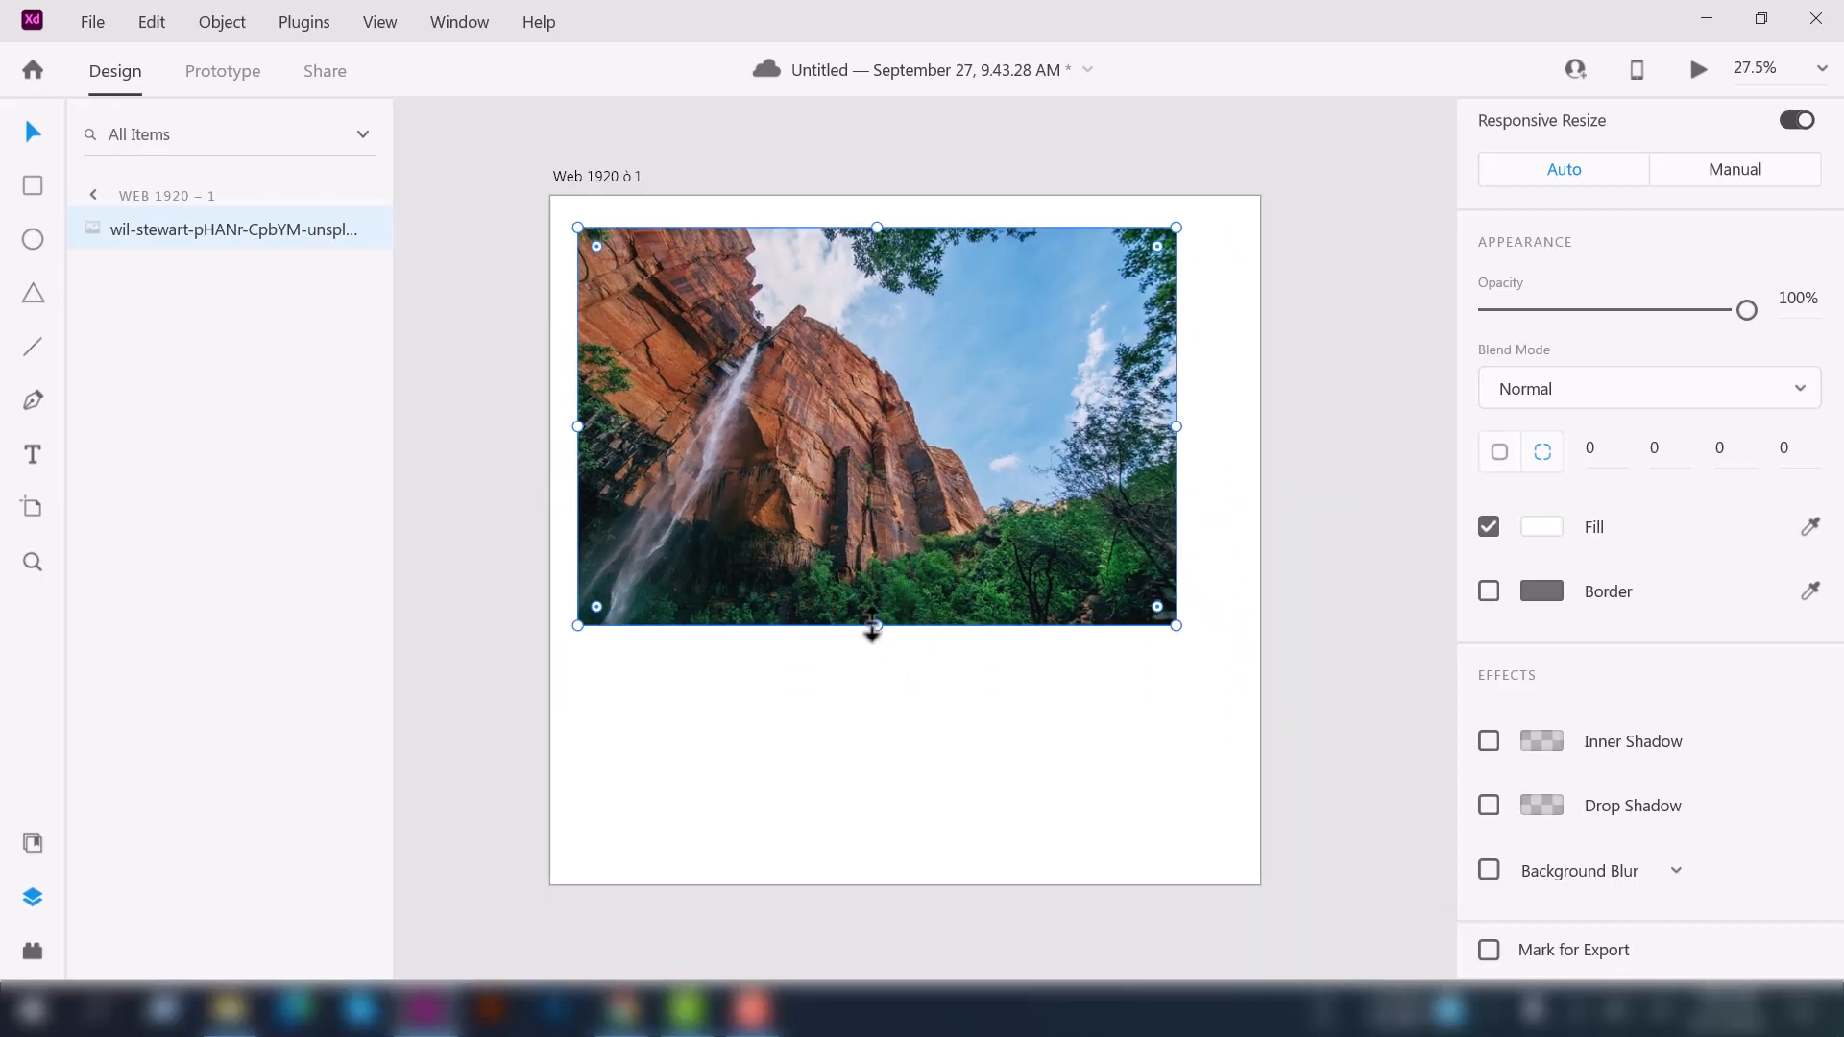
pyautogui.moveTo(872, 624); pyautogui.dragTo(880, 680)
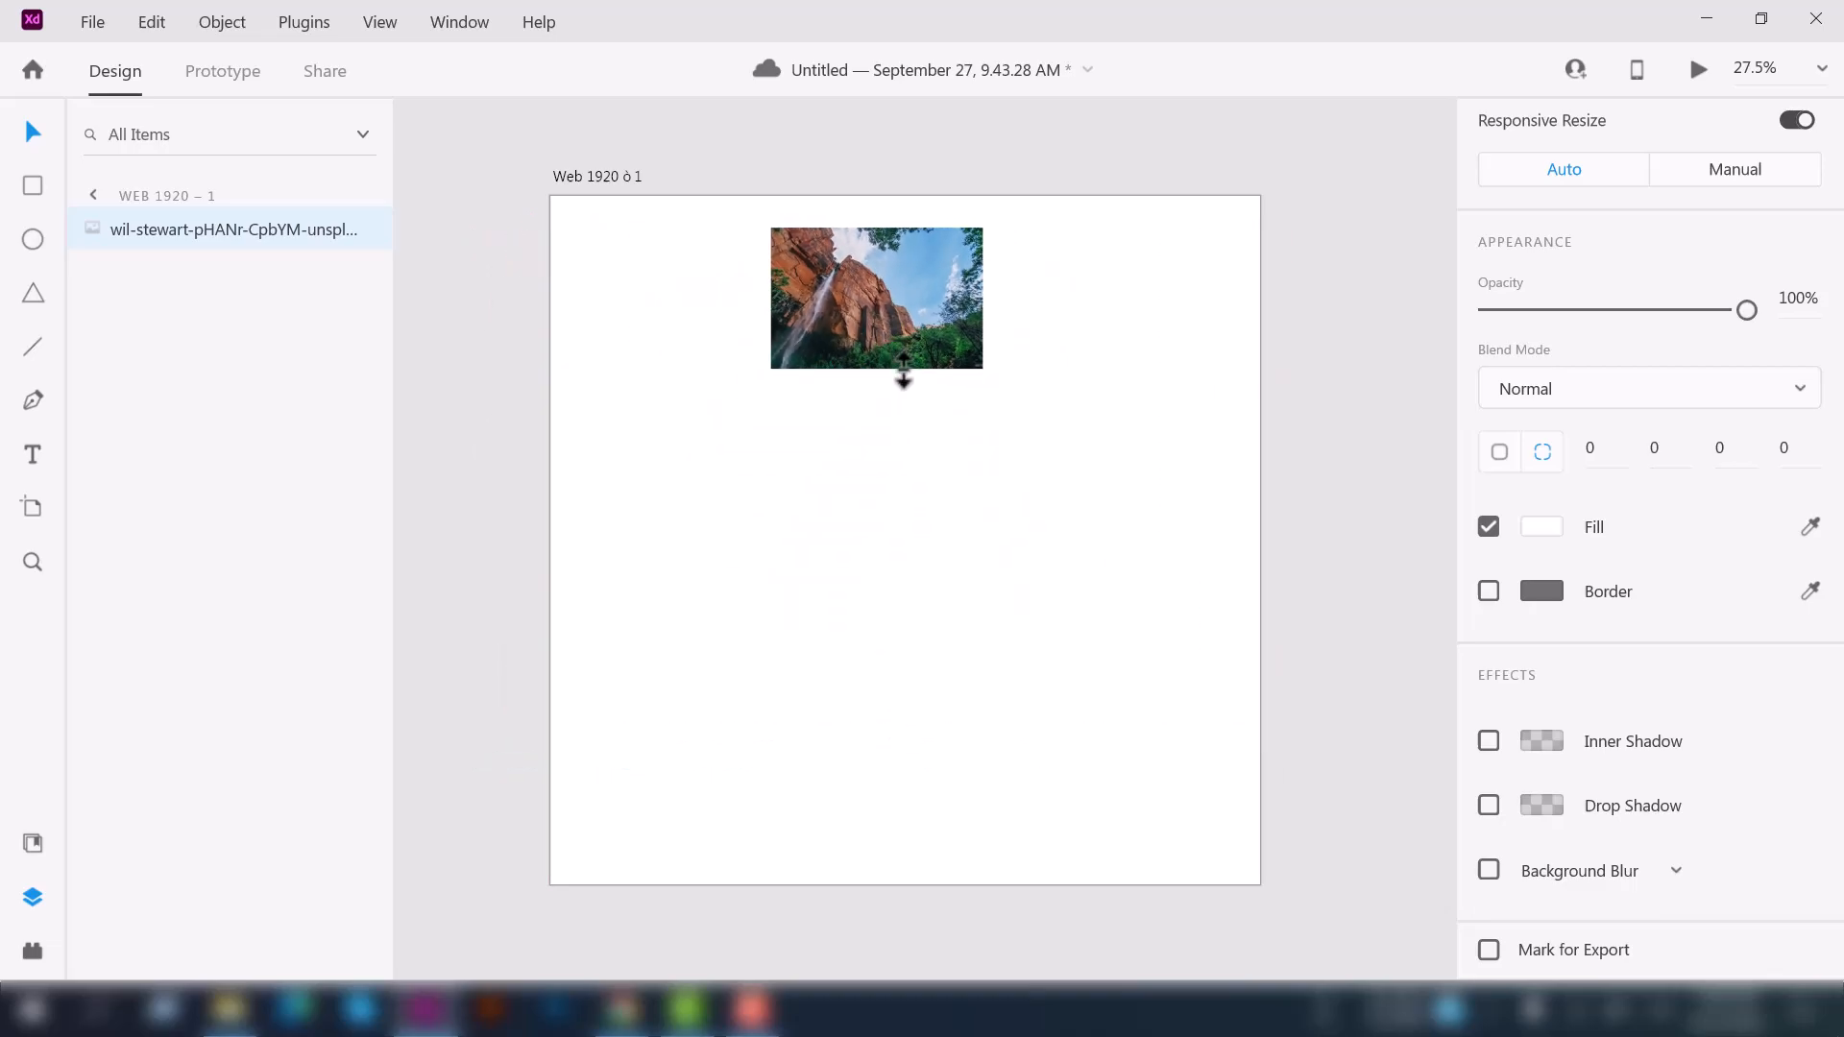
pyautogui.moveTo(903, 376); pyautogui.dragTo(903, 641)
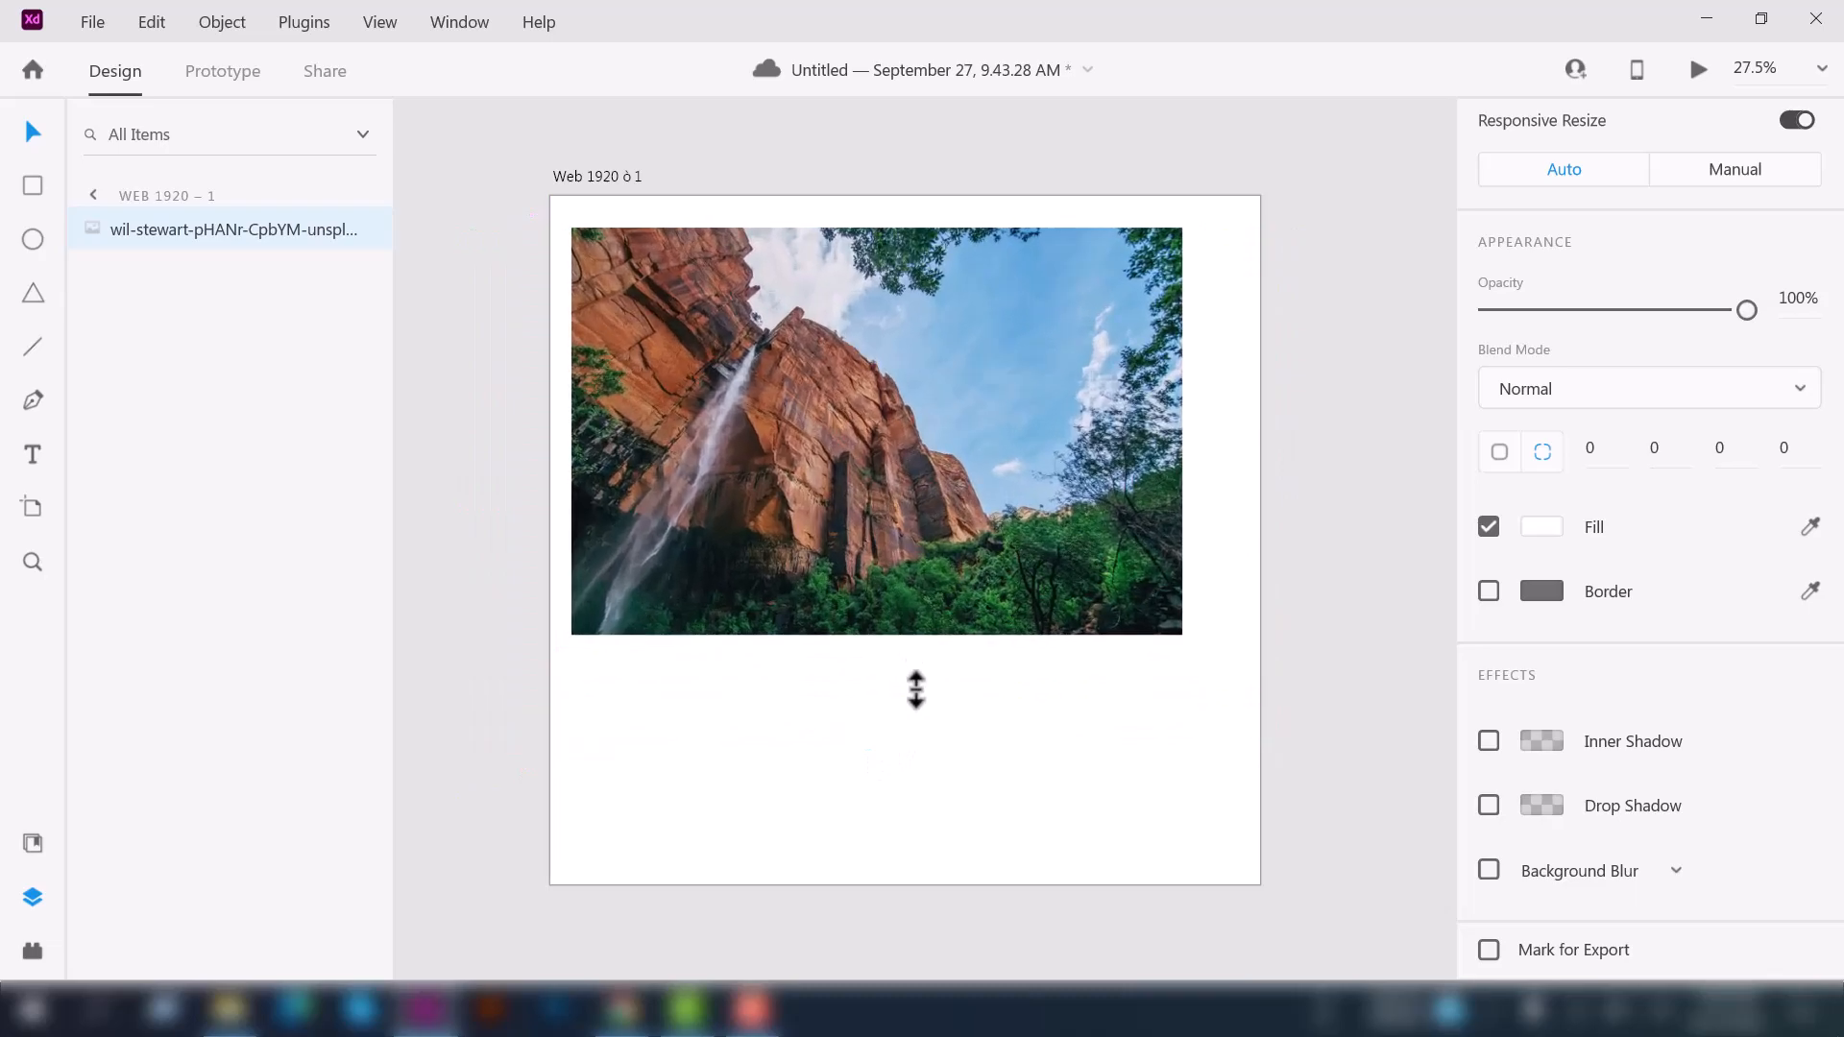
pyautogui.moveTo(916, 687); pyautogui.dragTo(955, 774)
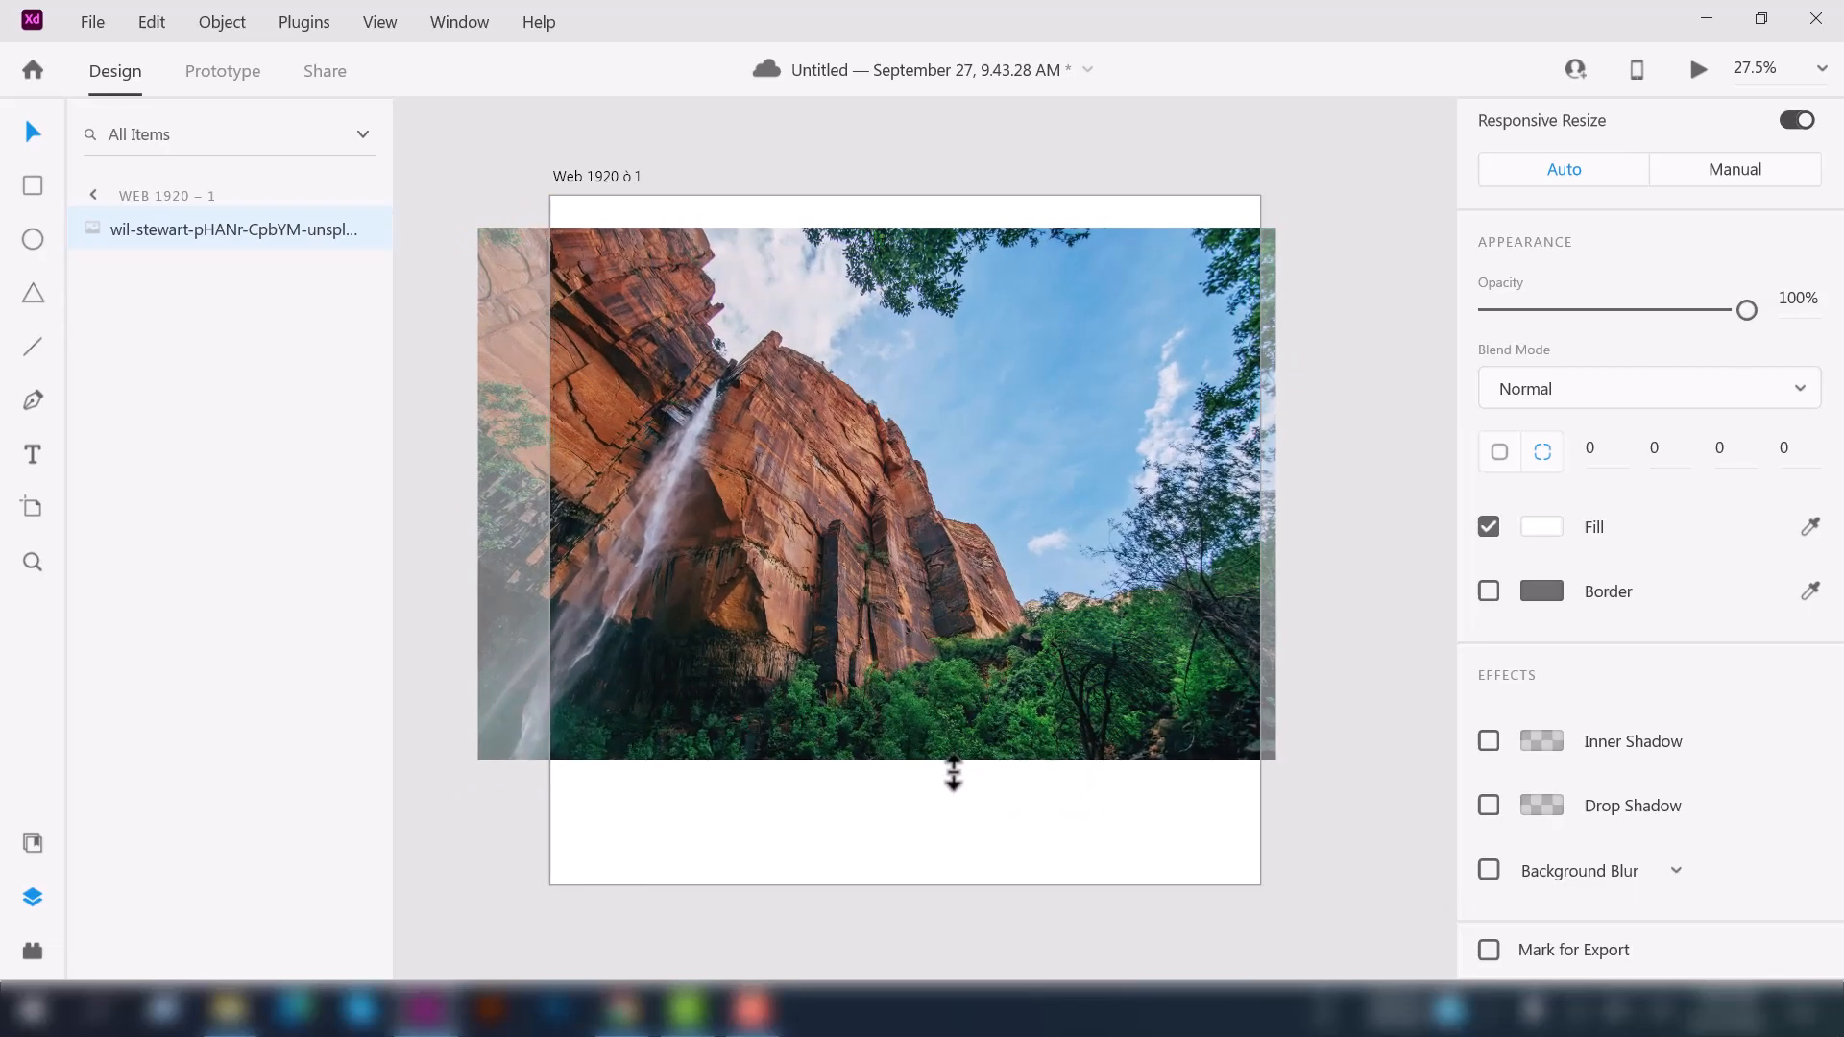
pyautogui.moveTo(955, 774); pyautogui.dragTo(941, 647)
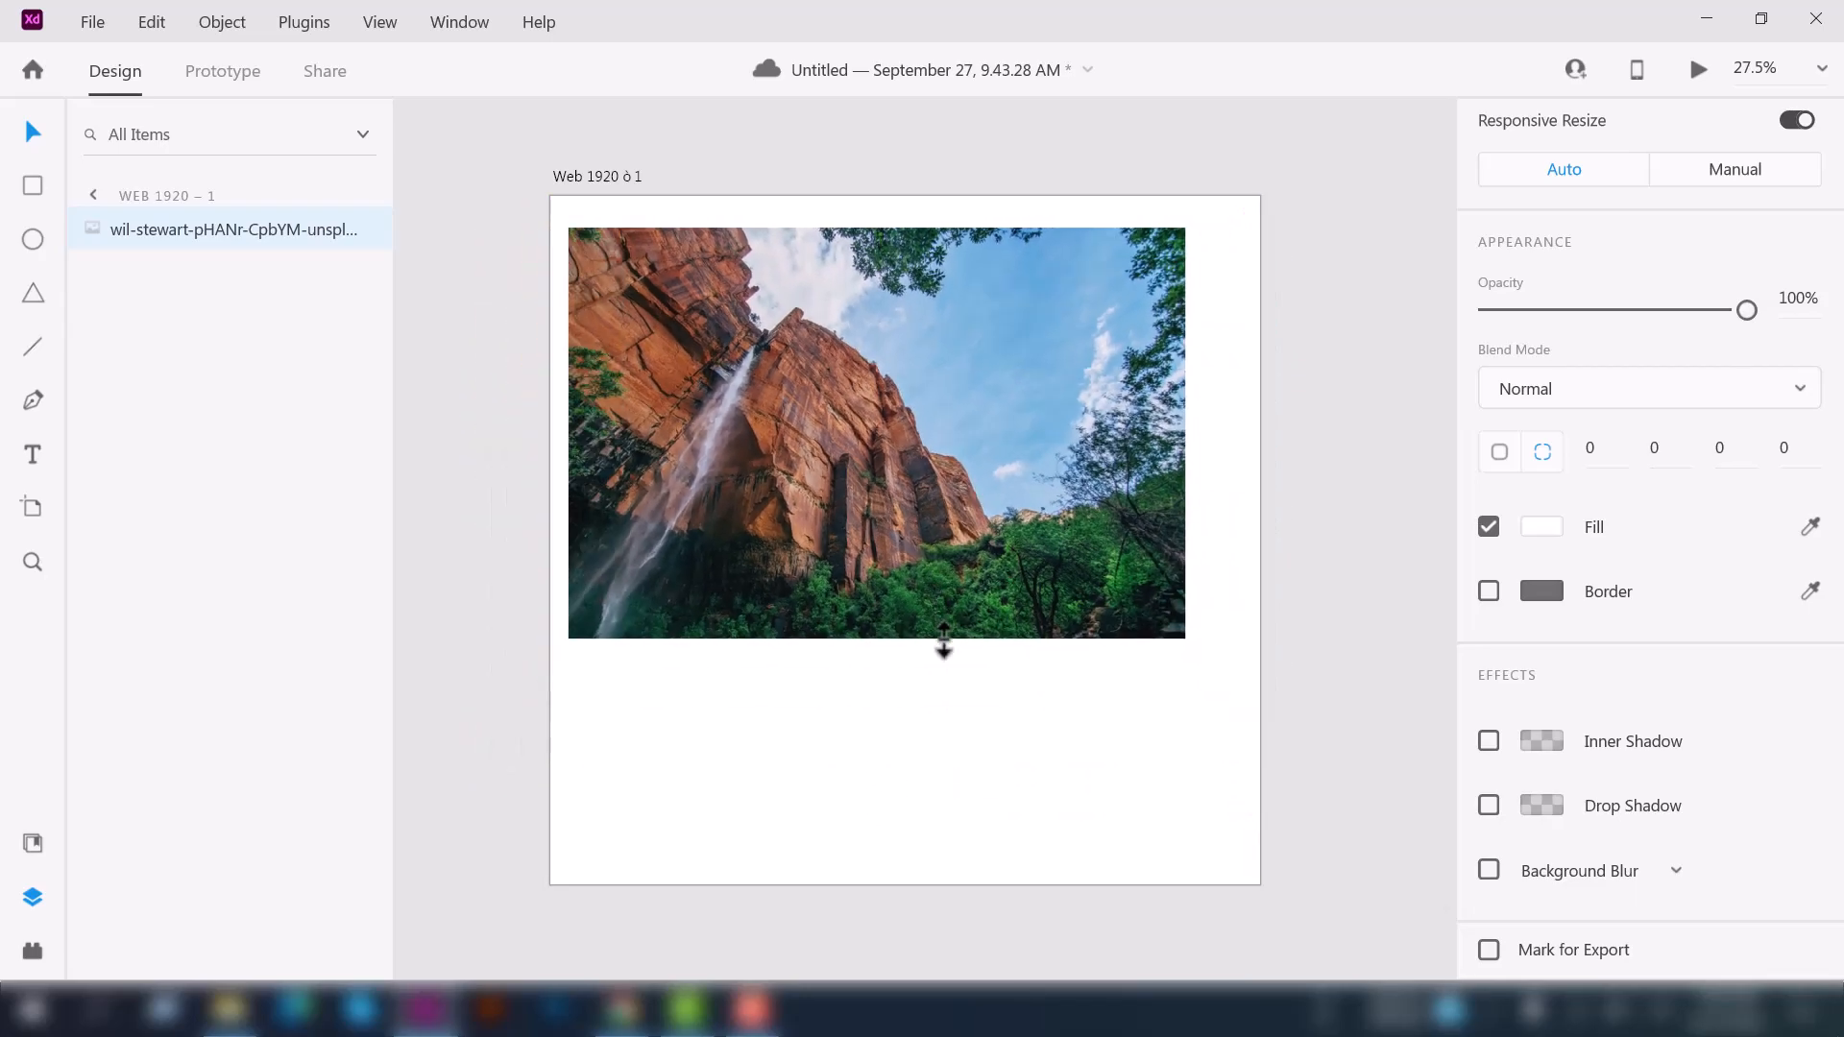
pyautogui.click(876, 433)
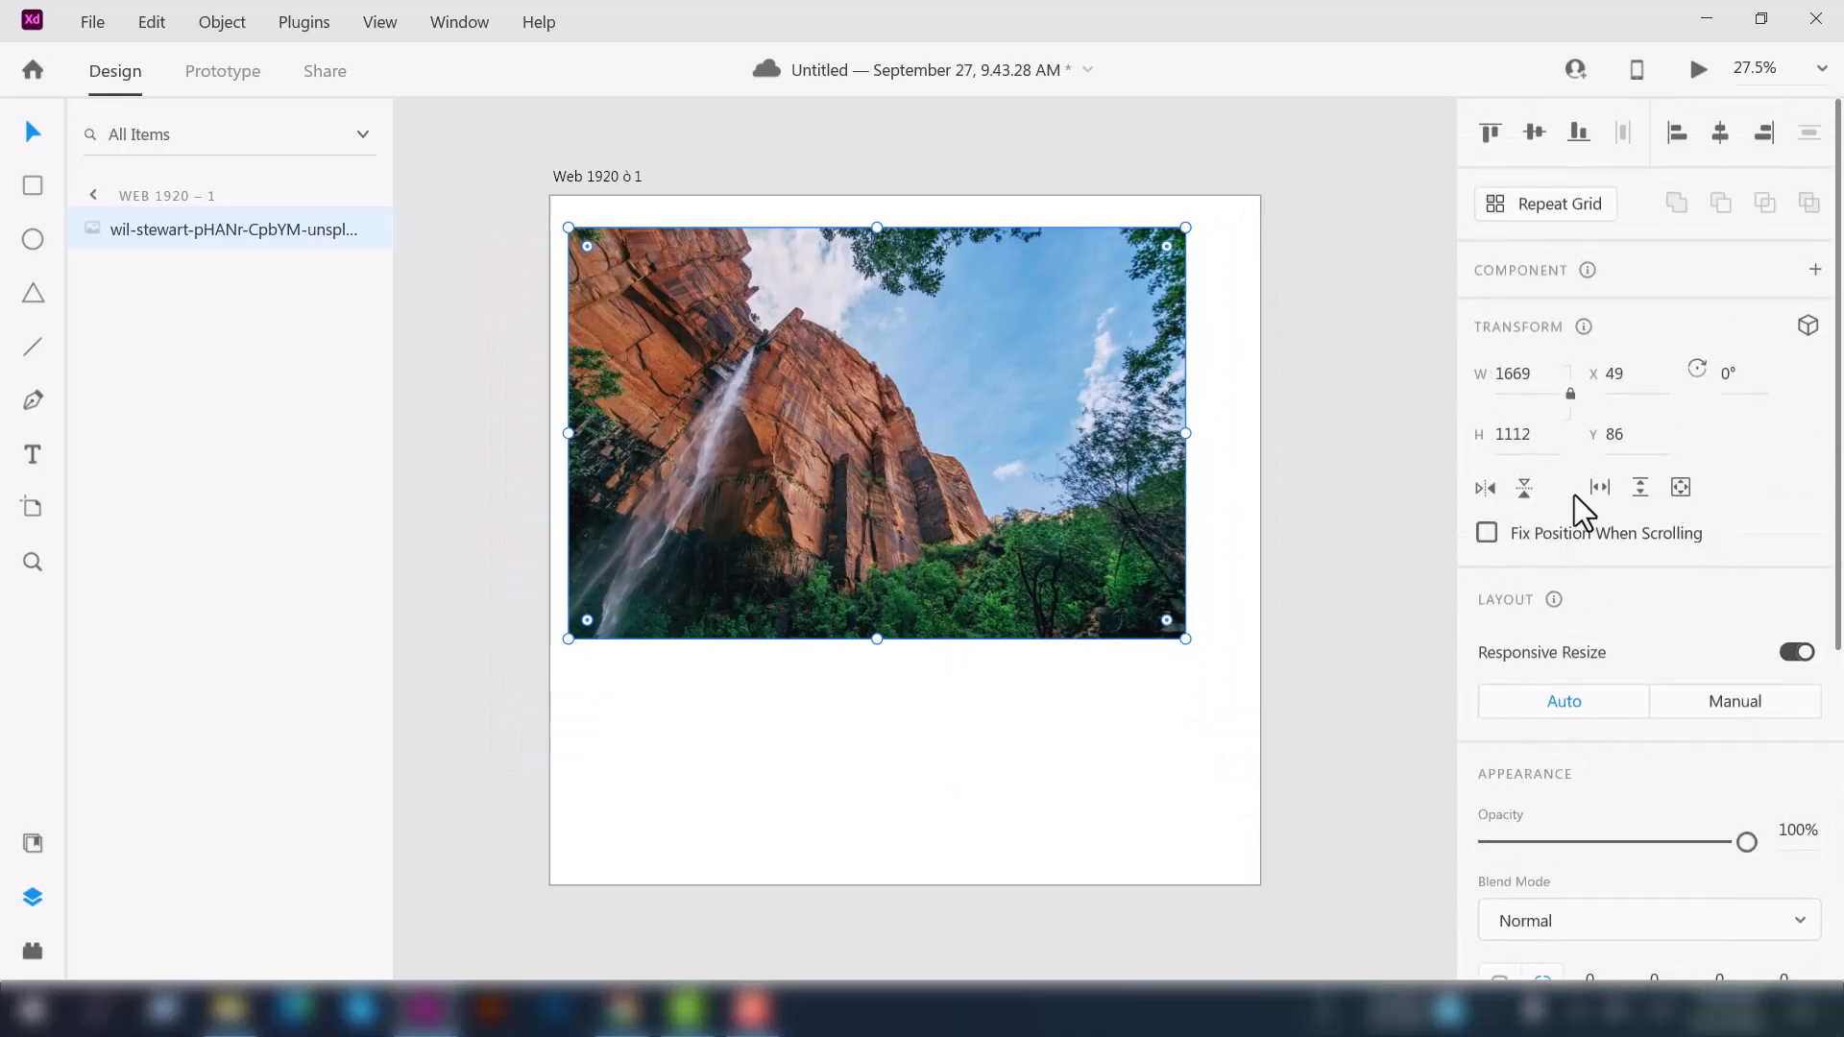
pyautogui.moveTo(1569, 394)
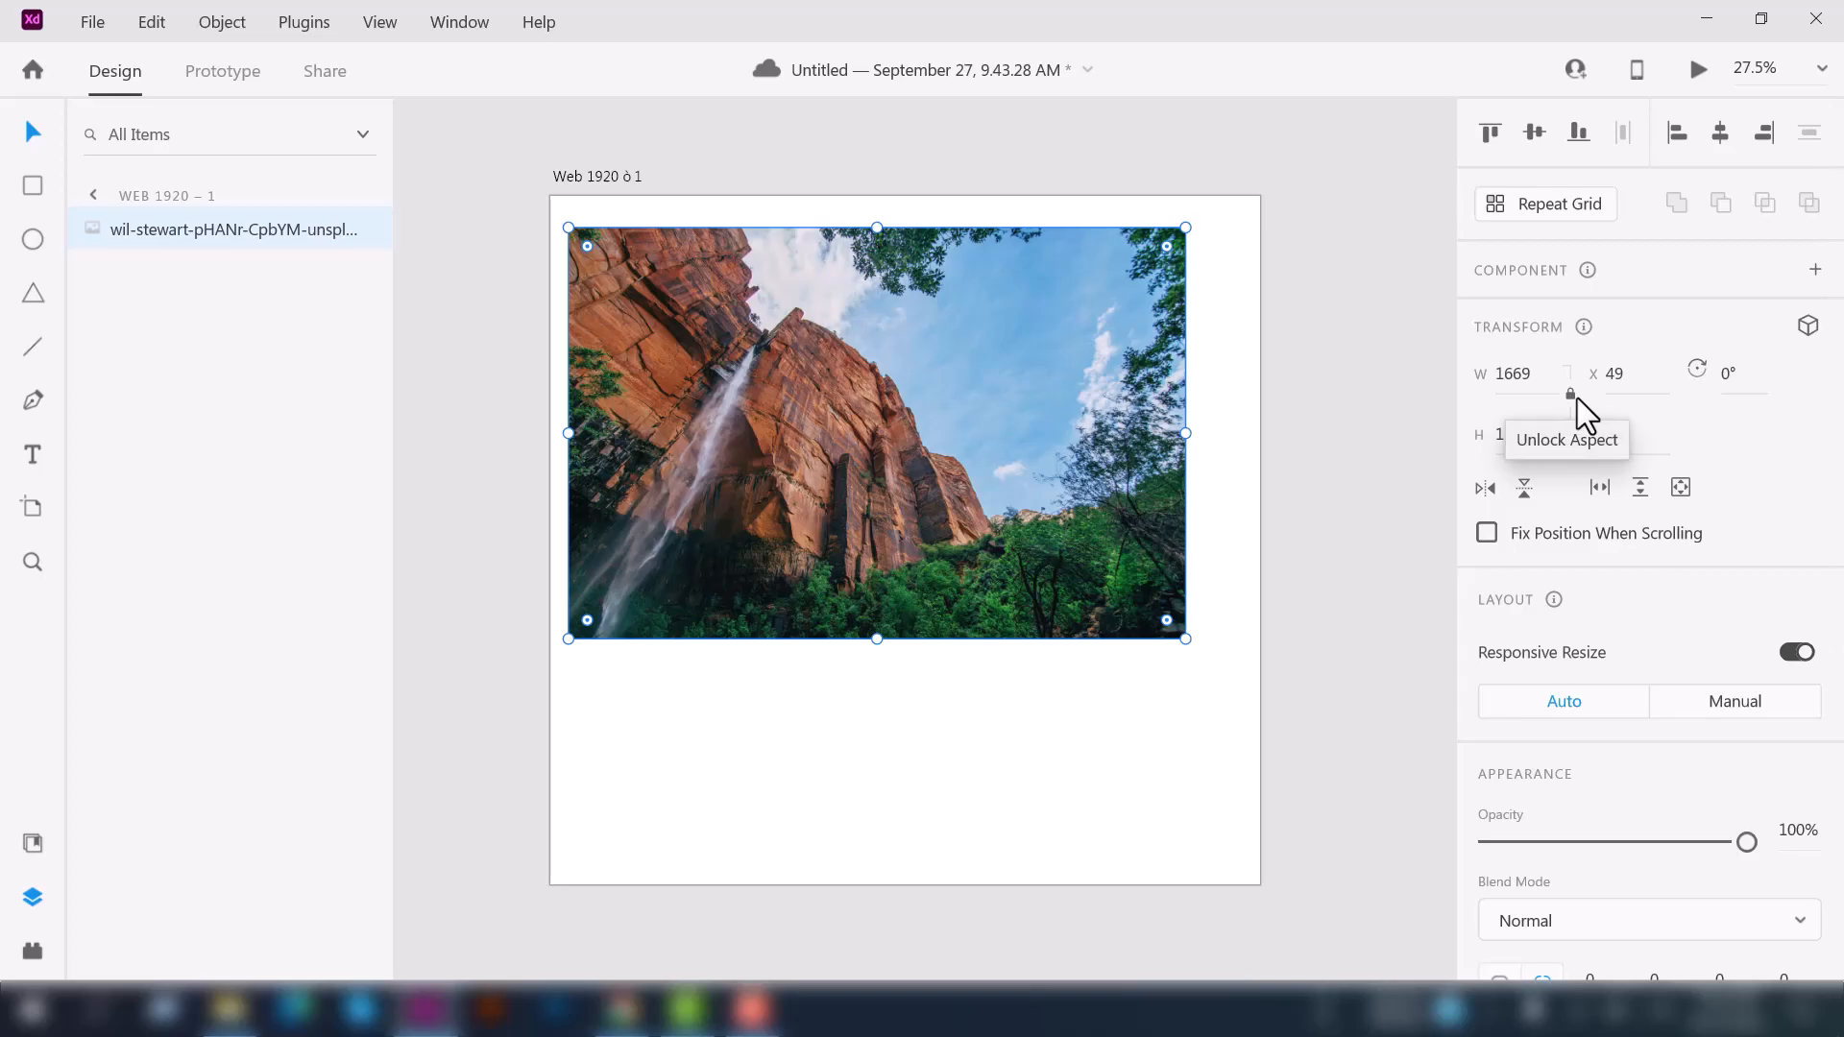
pyautogui.moveTo(1594, 417)
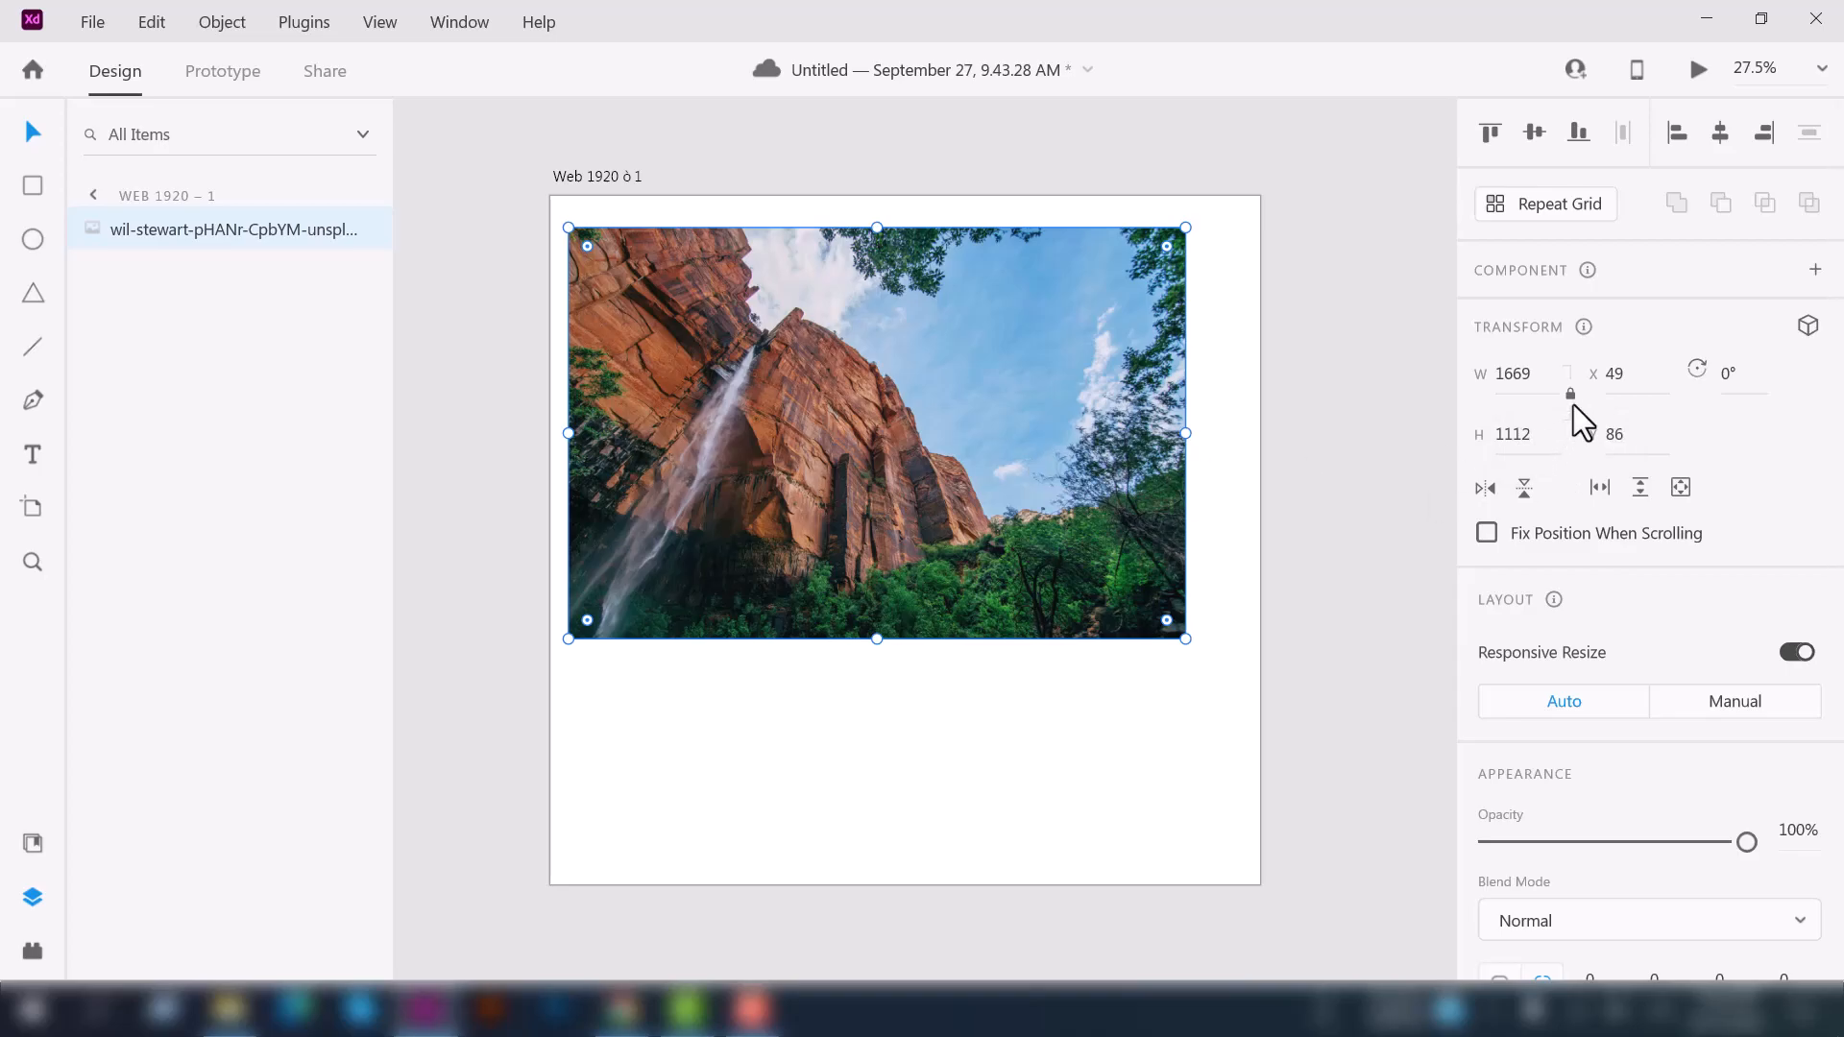
pyautogui.moveTo(1569, 393)
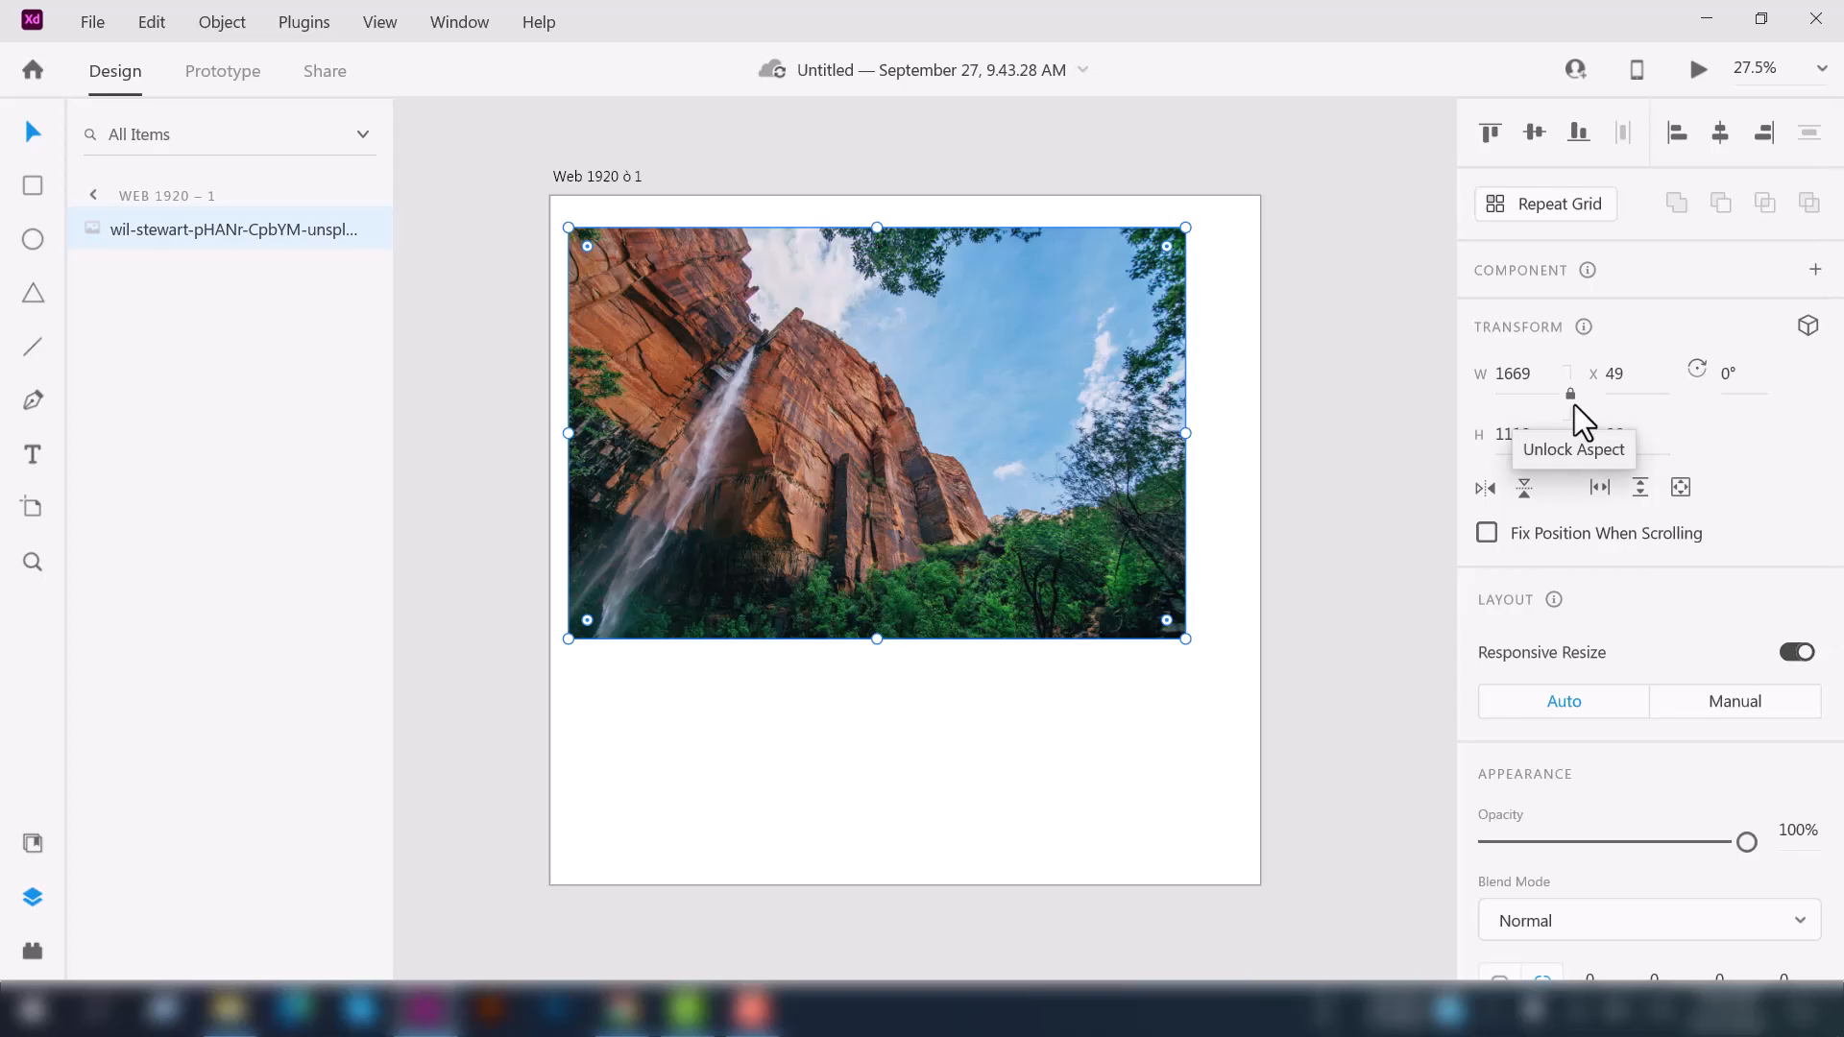
pyautogui.moveTo(929, 615)
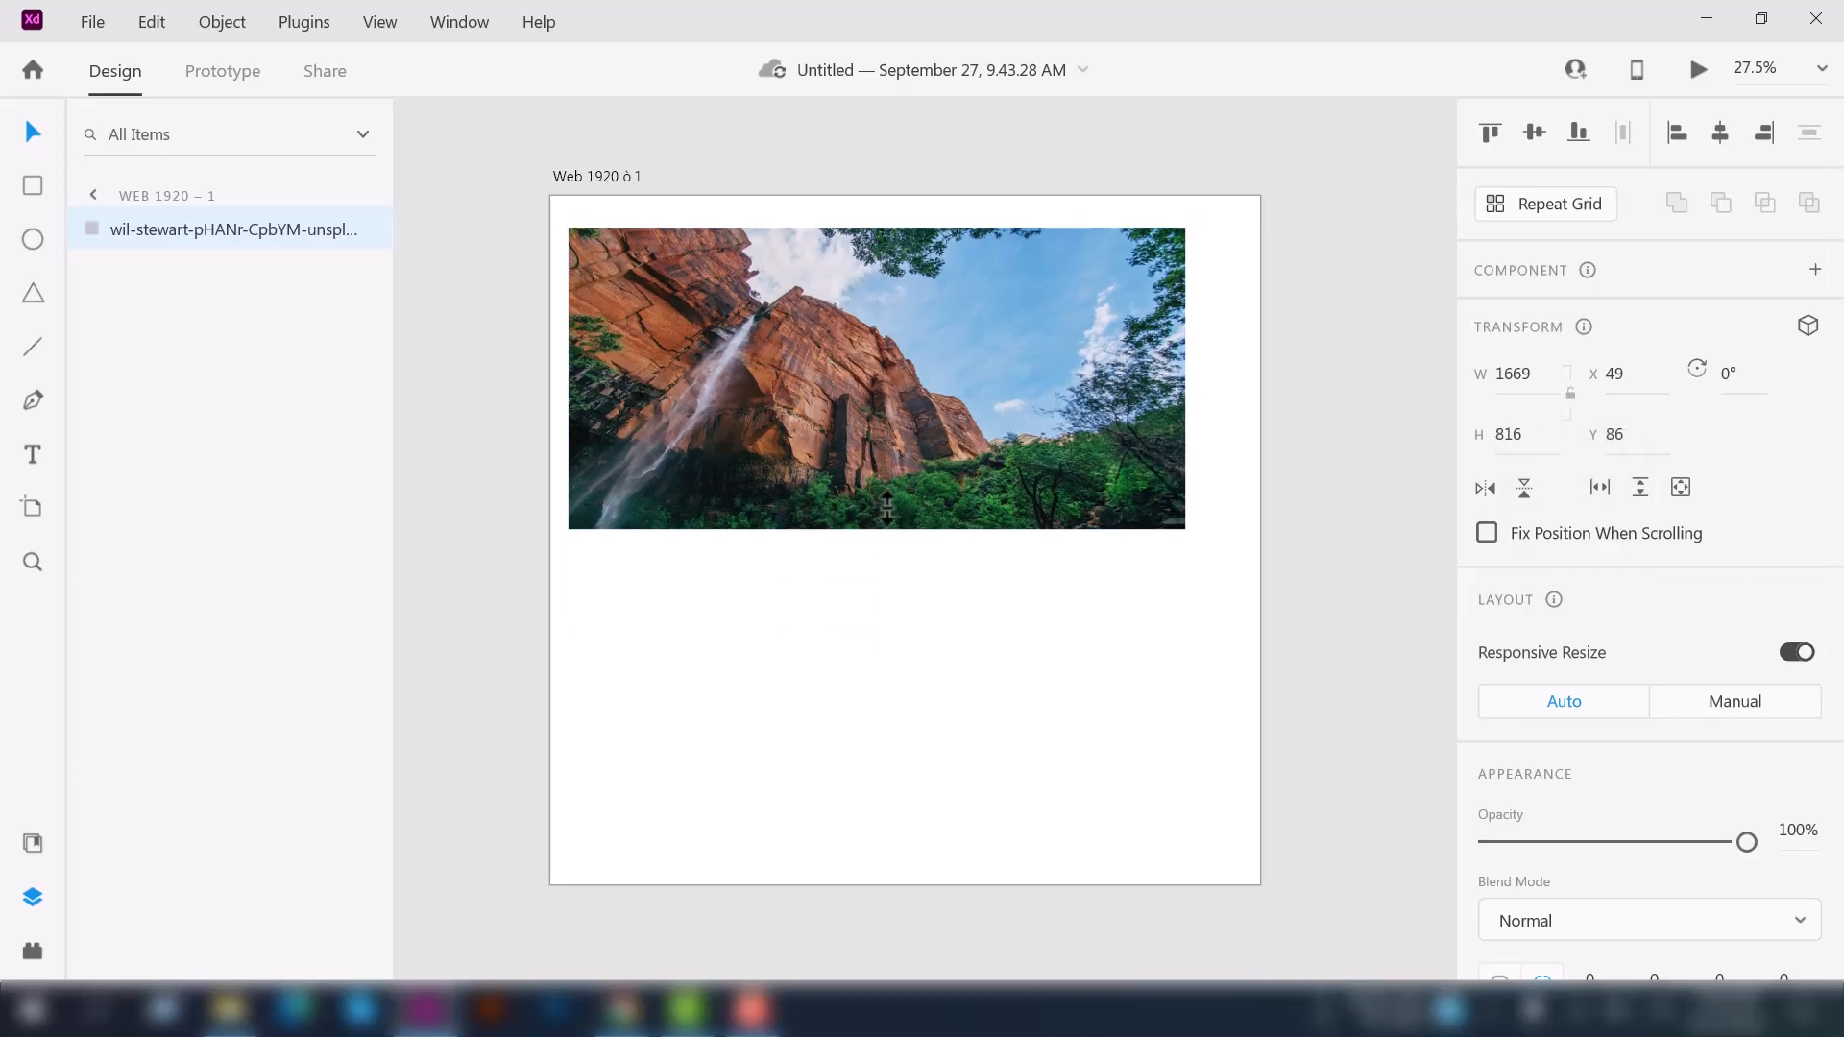
pyautogui.moveTo(876, 536); pyautogui.dragTo(924, 459)
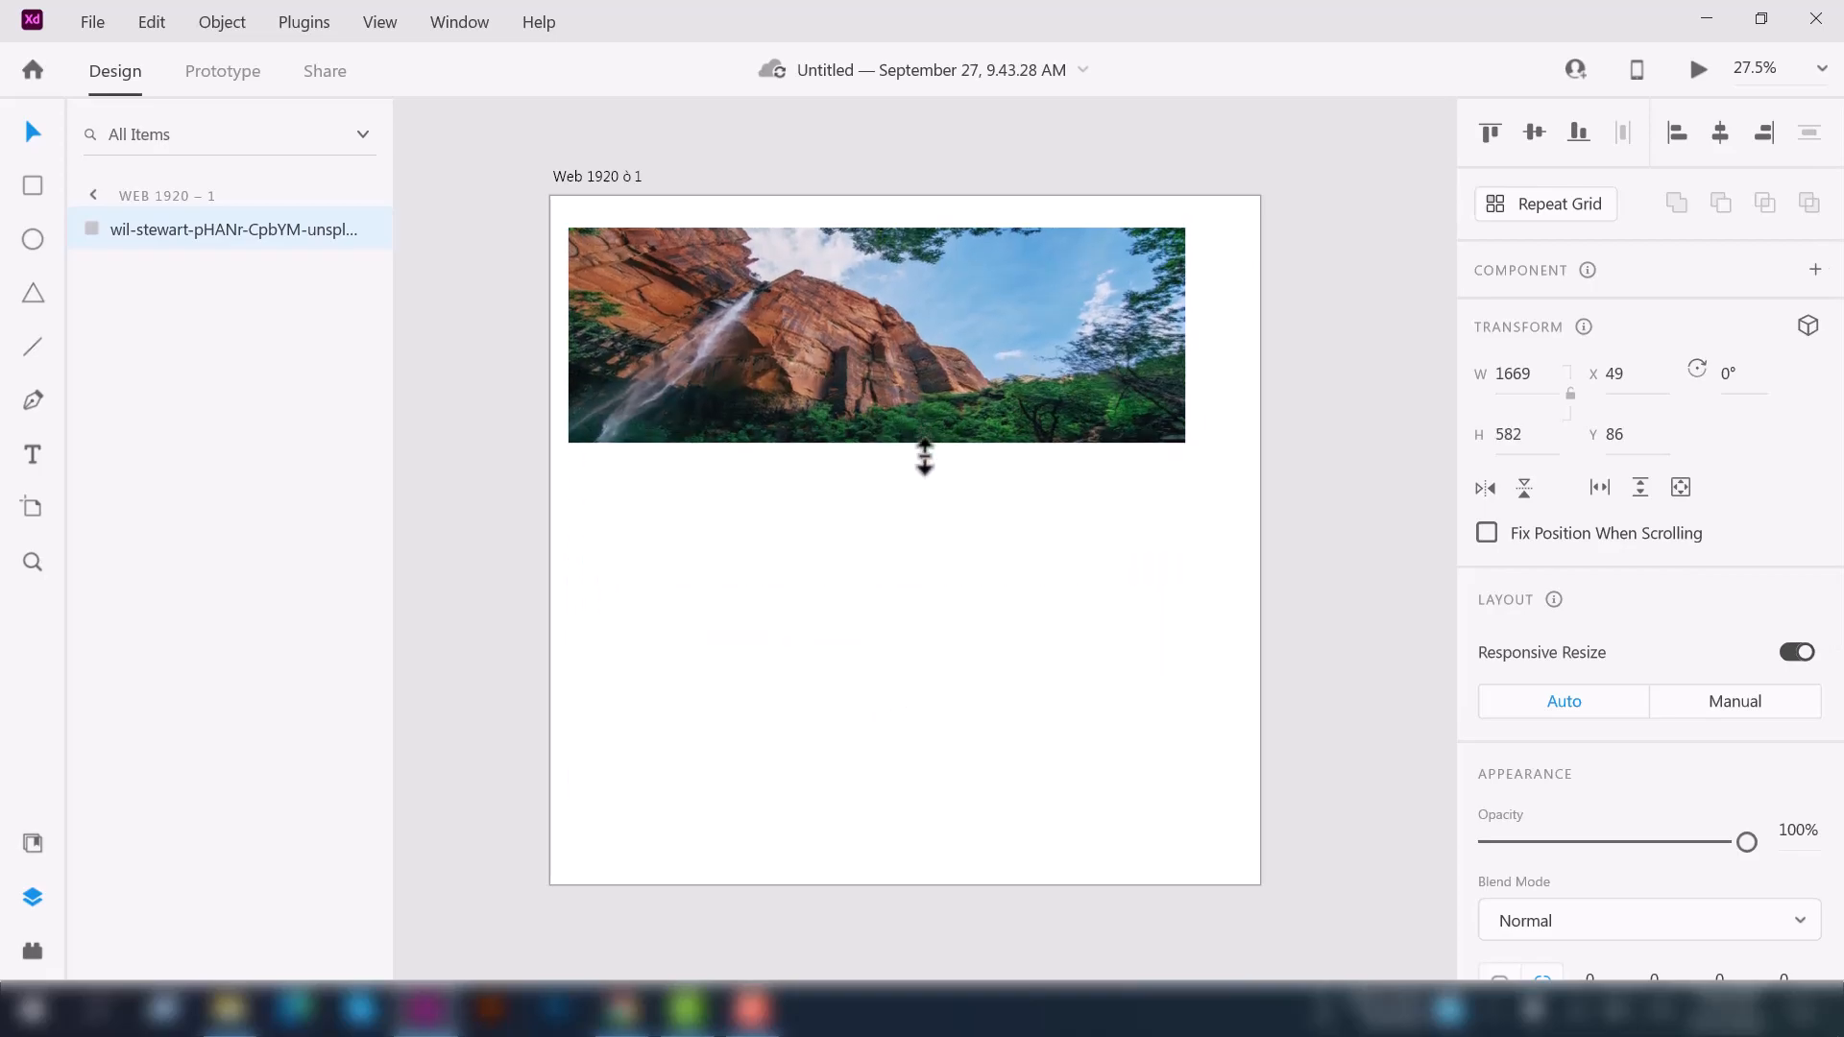
pyautogui.moveTo(924, 457); pyautogui.dragTo(947, 304)
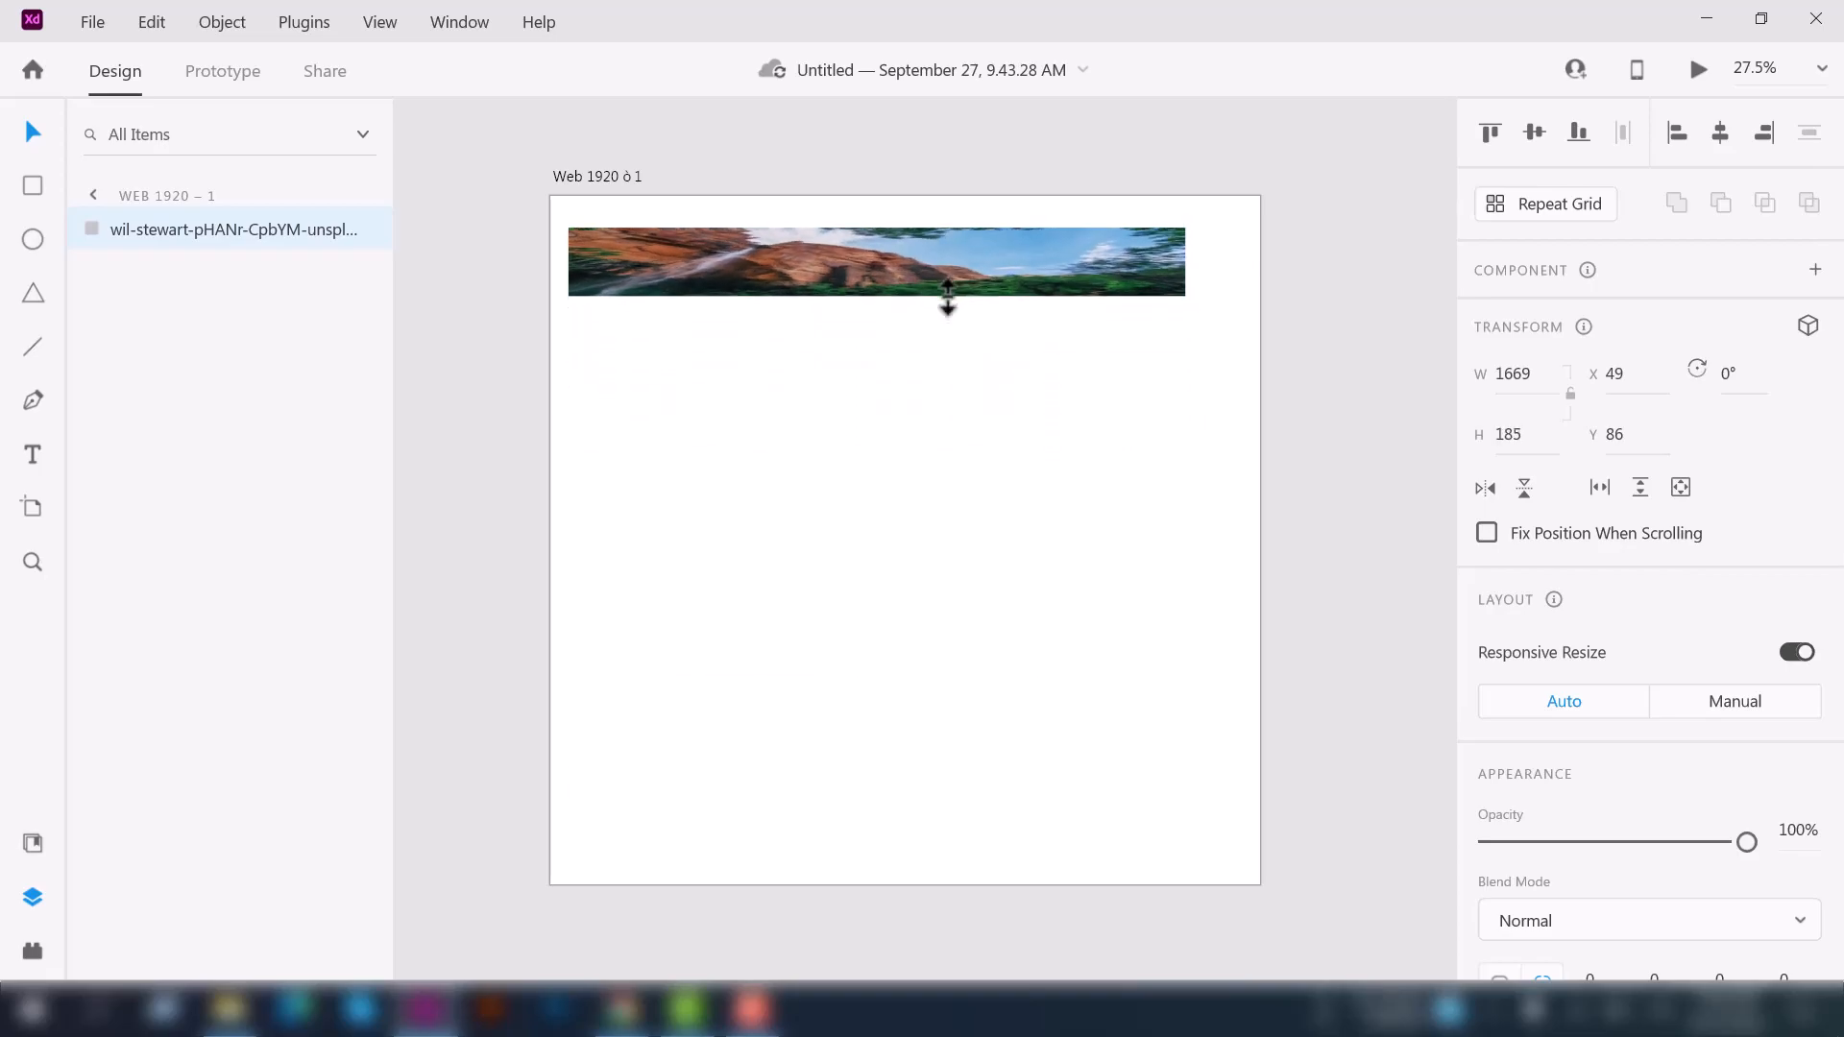
pyautogui.moveTo(947, 304); pyautogui.dragTo(926, 657)
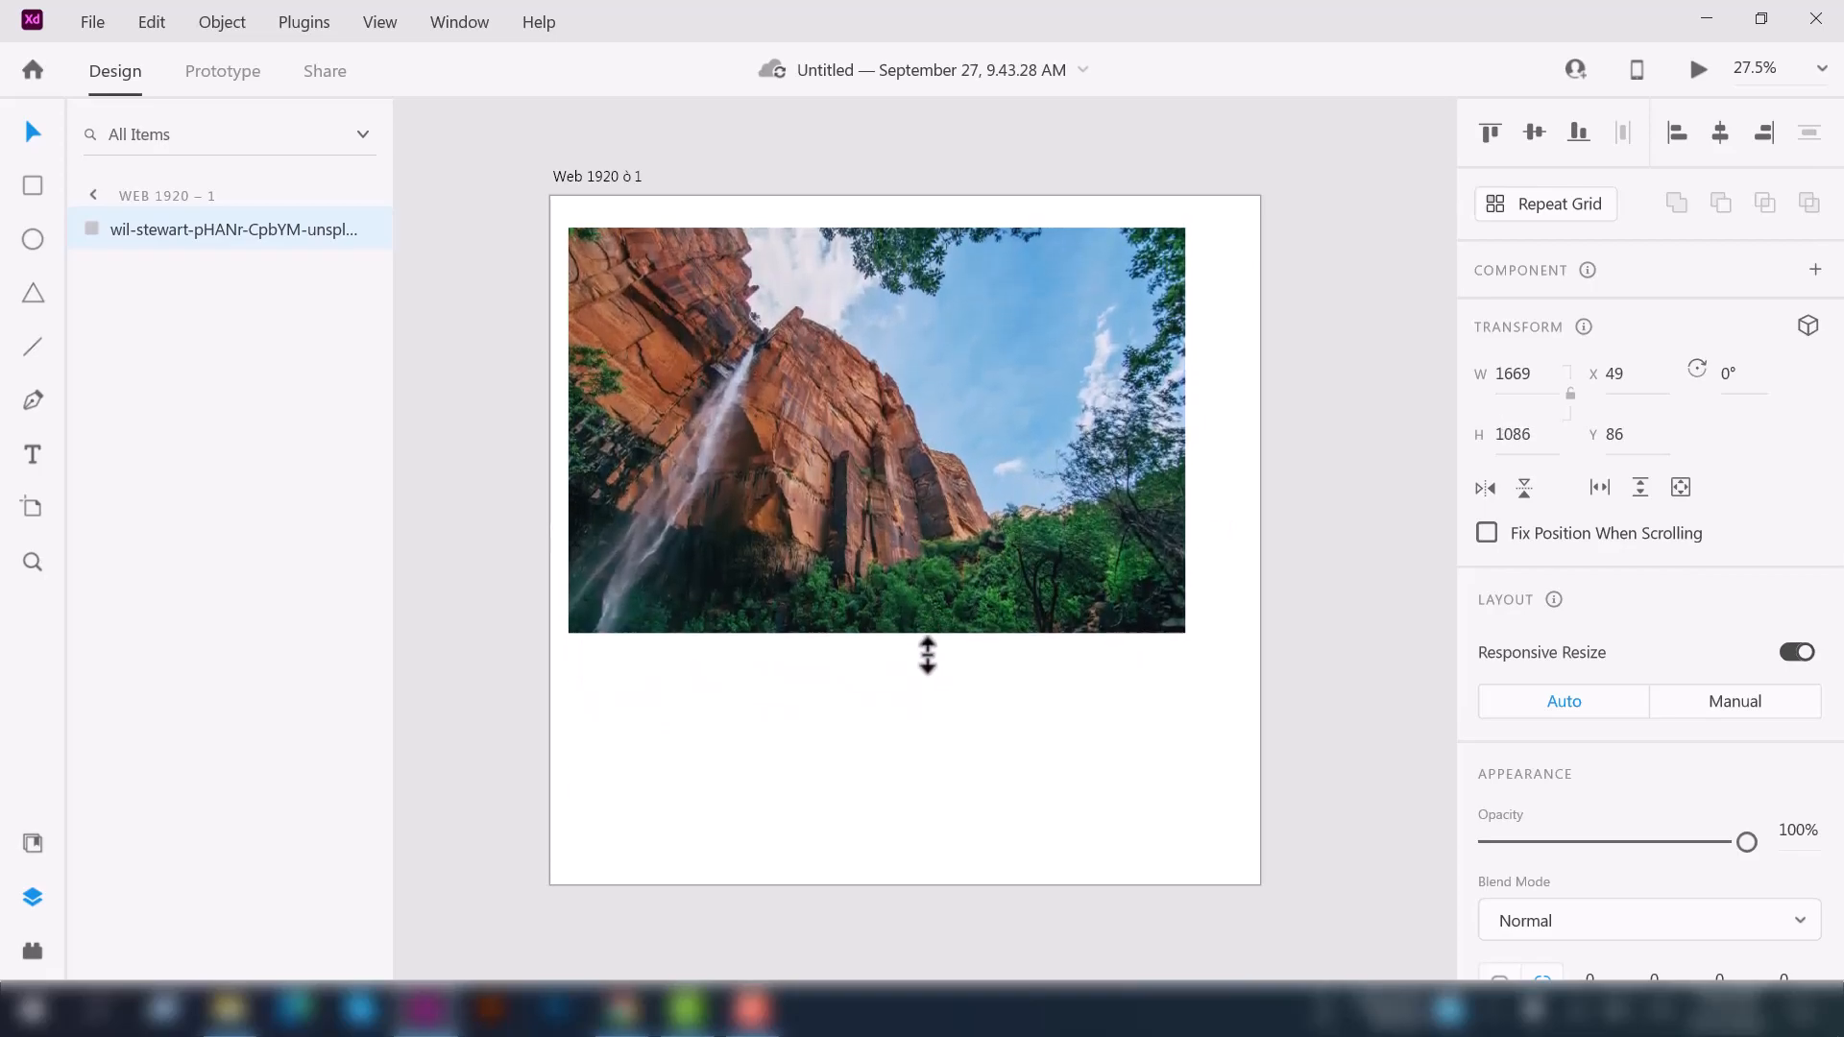
pyautogui.moveTo(926, 655); pyautogui.dragTo(940, 752)
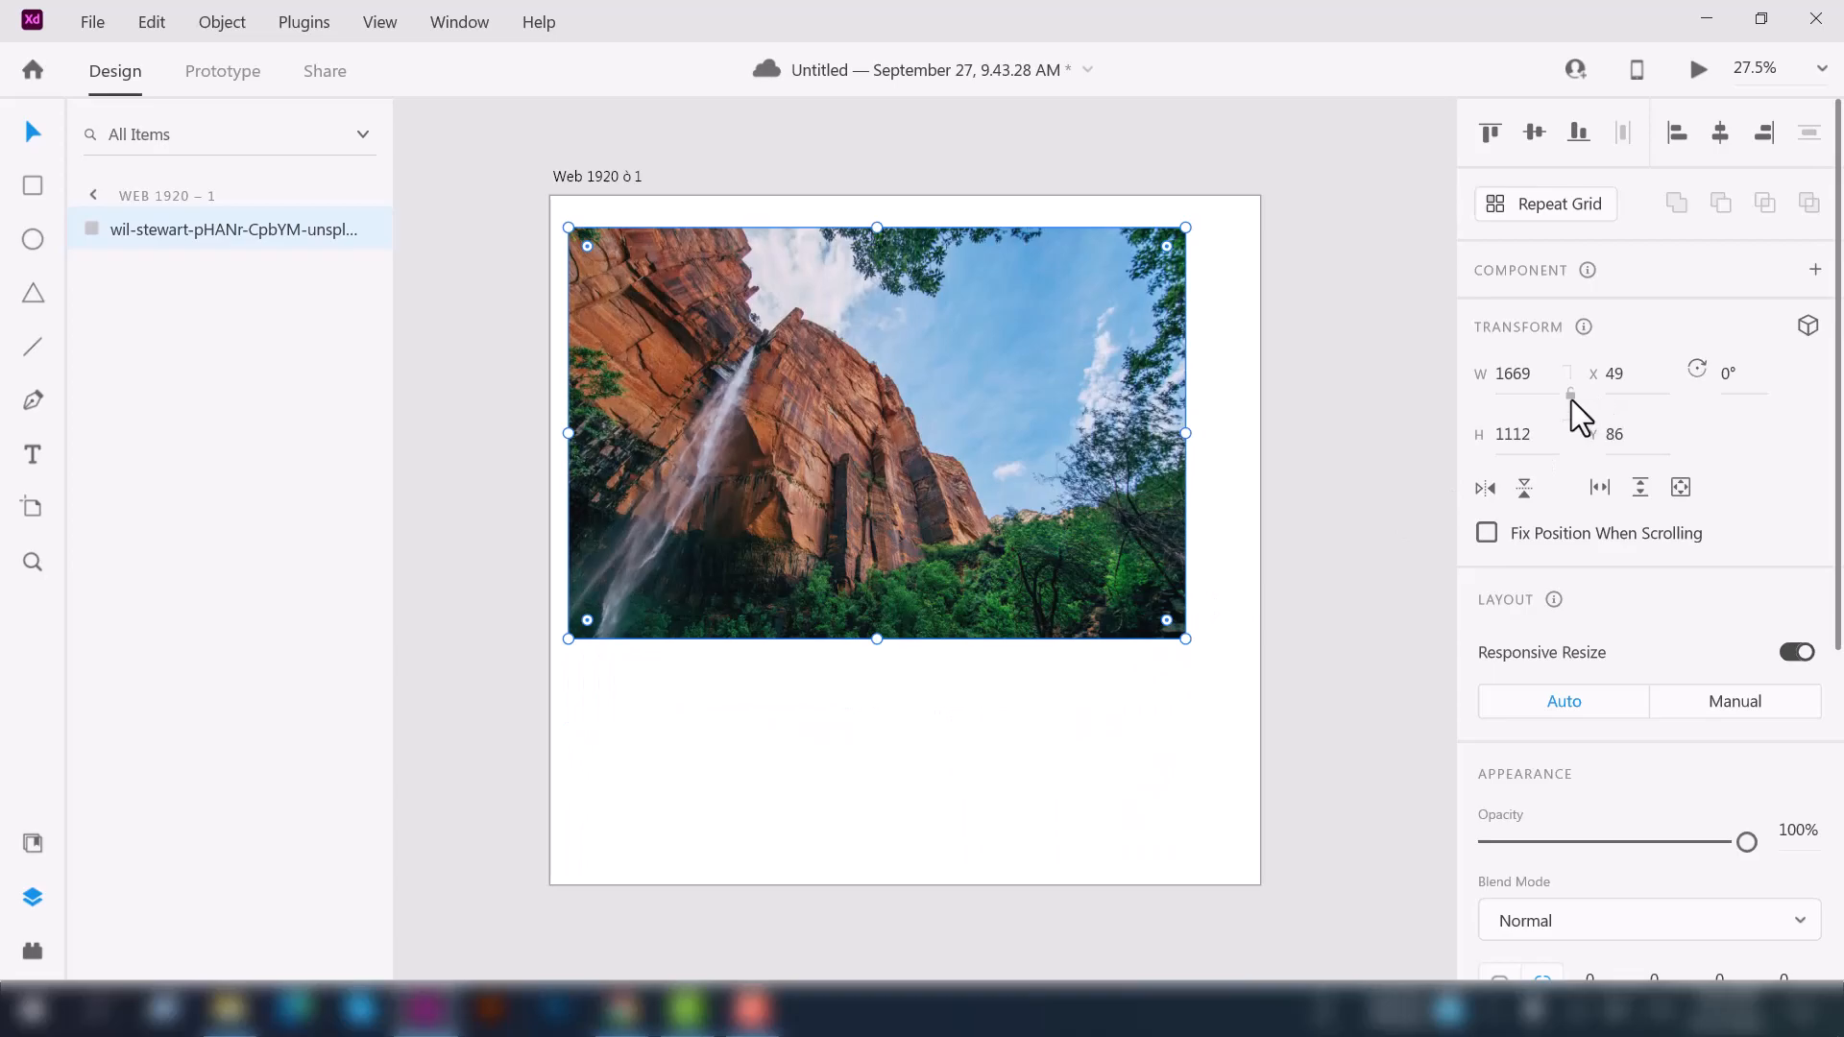
pyautogui.moveTo(1569, 391)
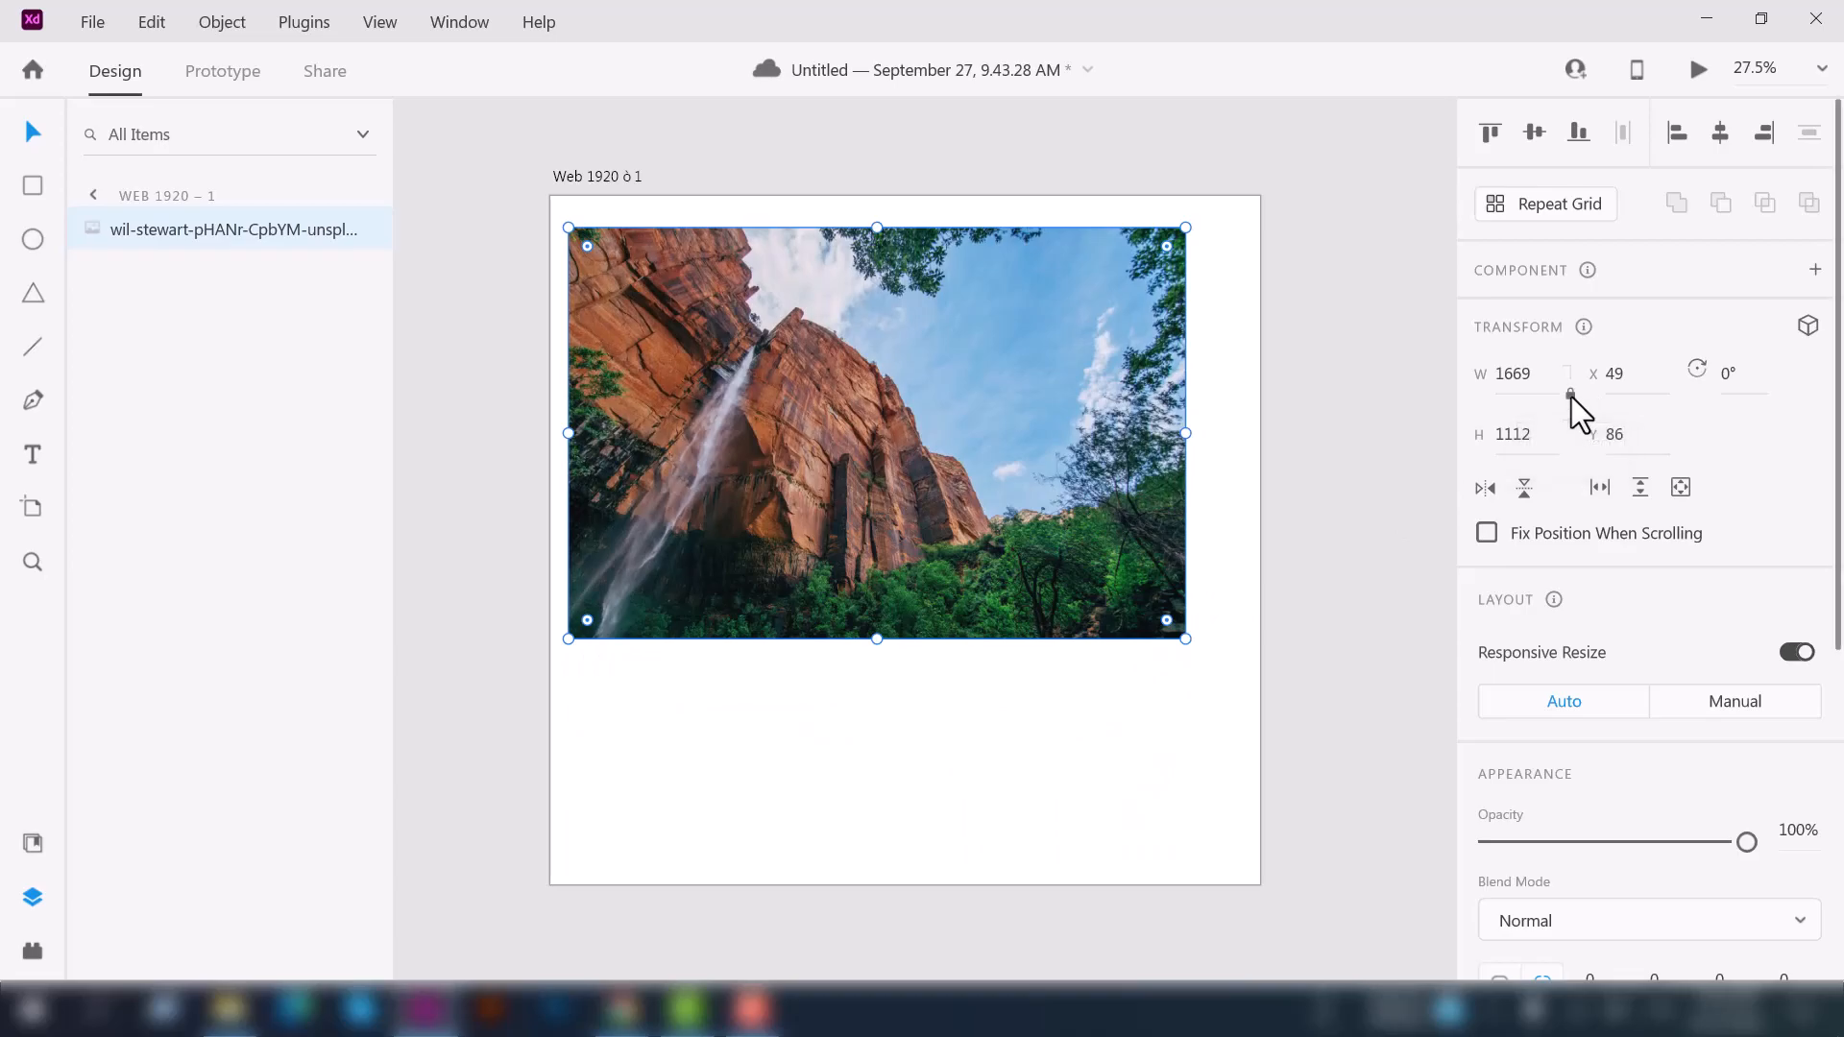
# - Shift the waterfall photo slightly right and start importing another image via File > Import
pyautogui.moveTo(876, 432); pyautogui.dragTo(905, 428)
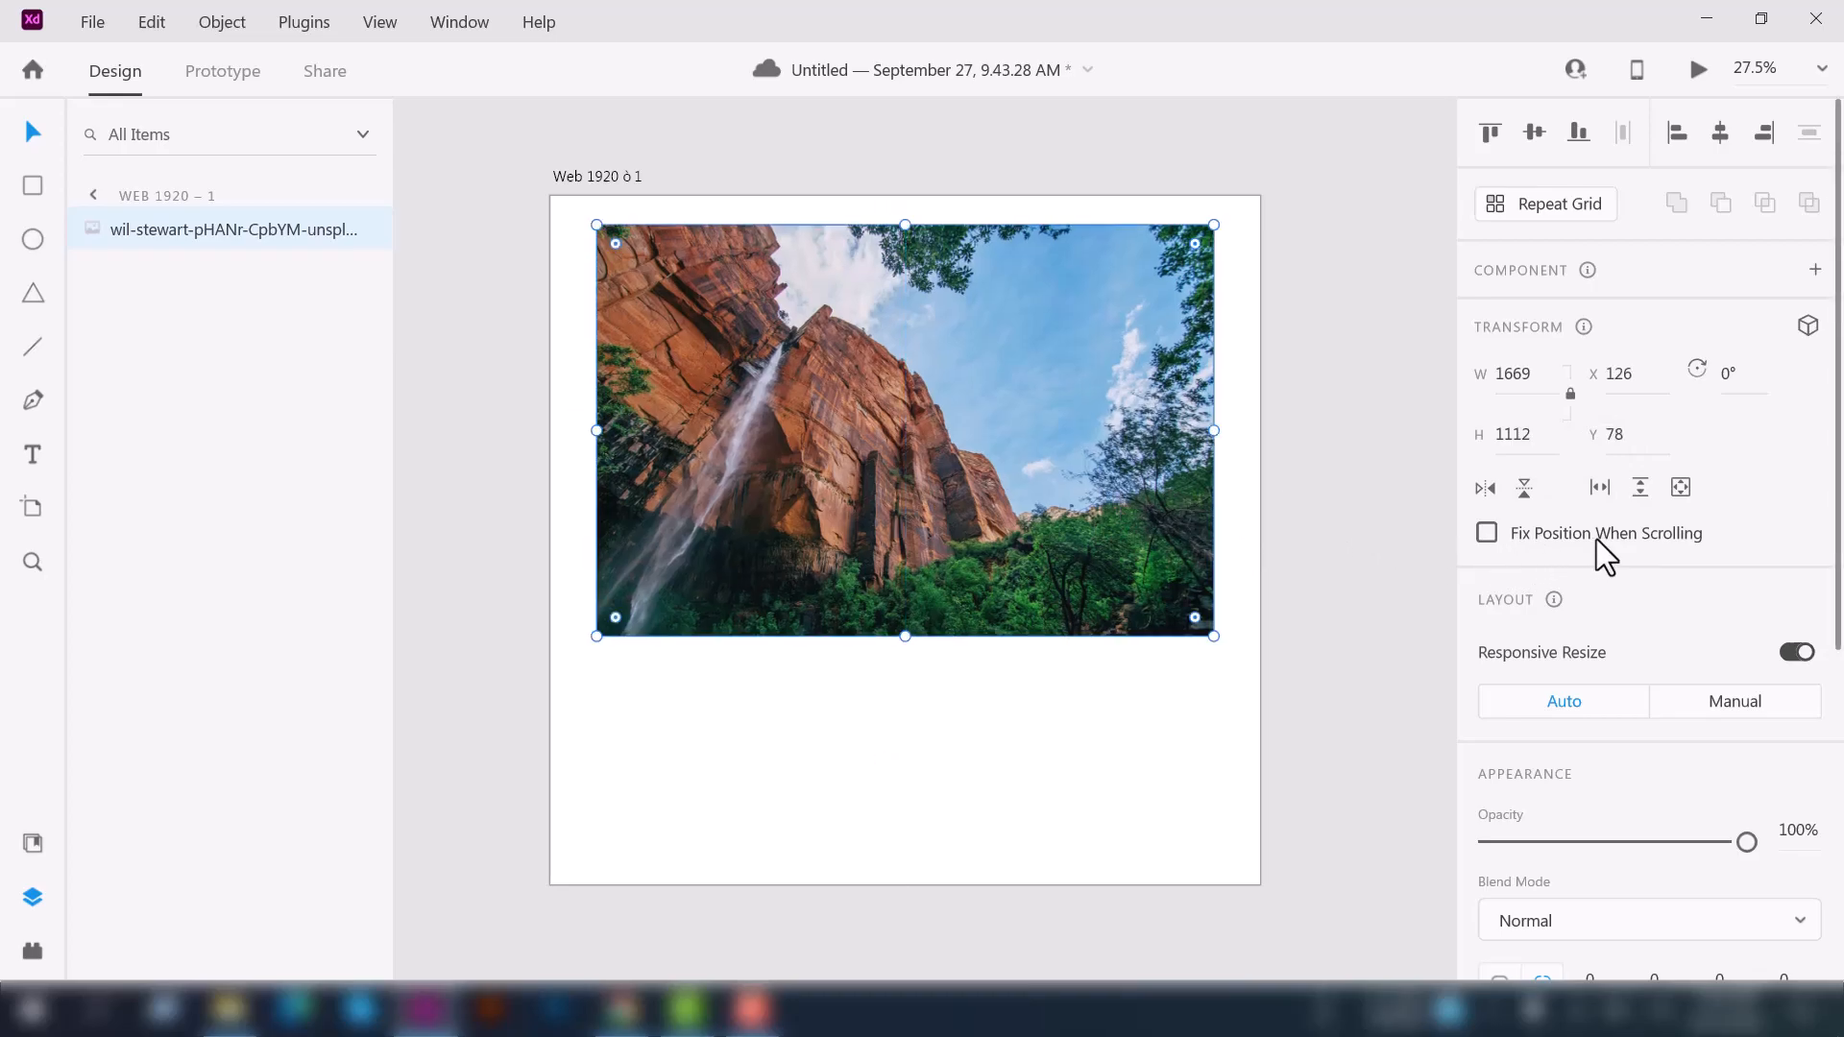
pyautogui.moveTo(1344, 609)
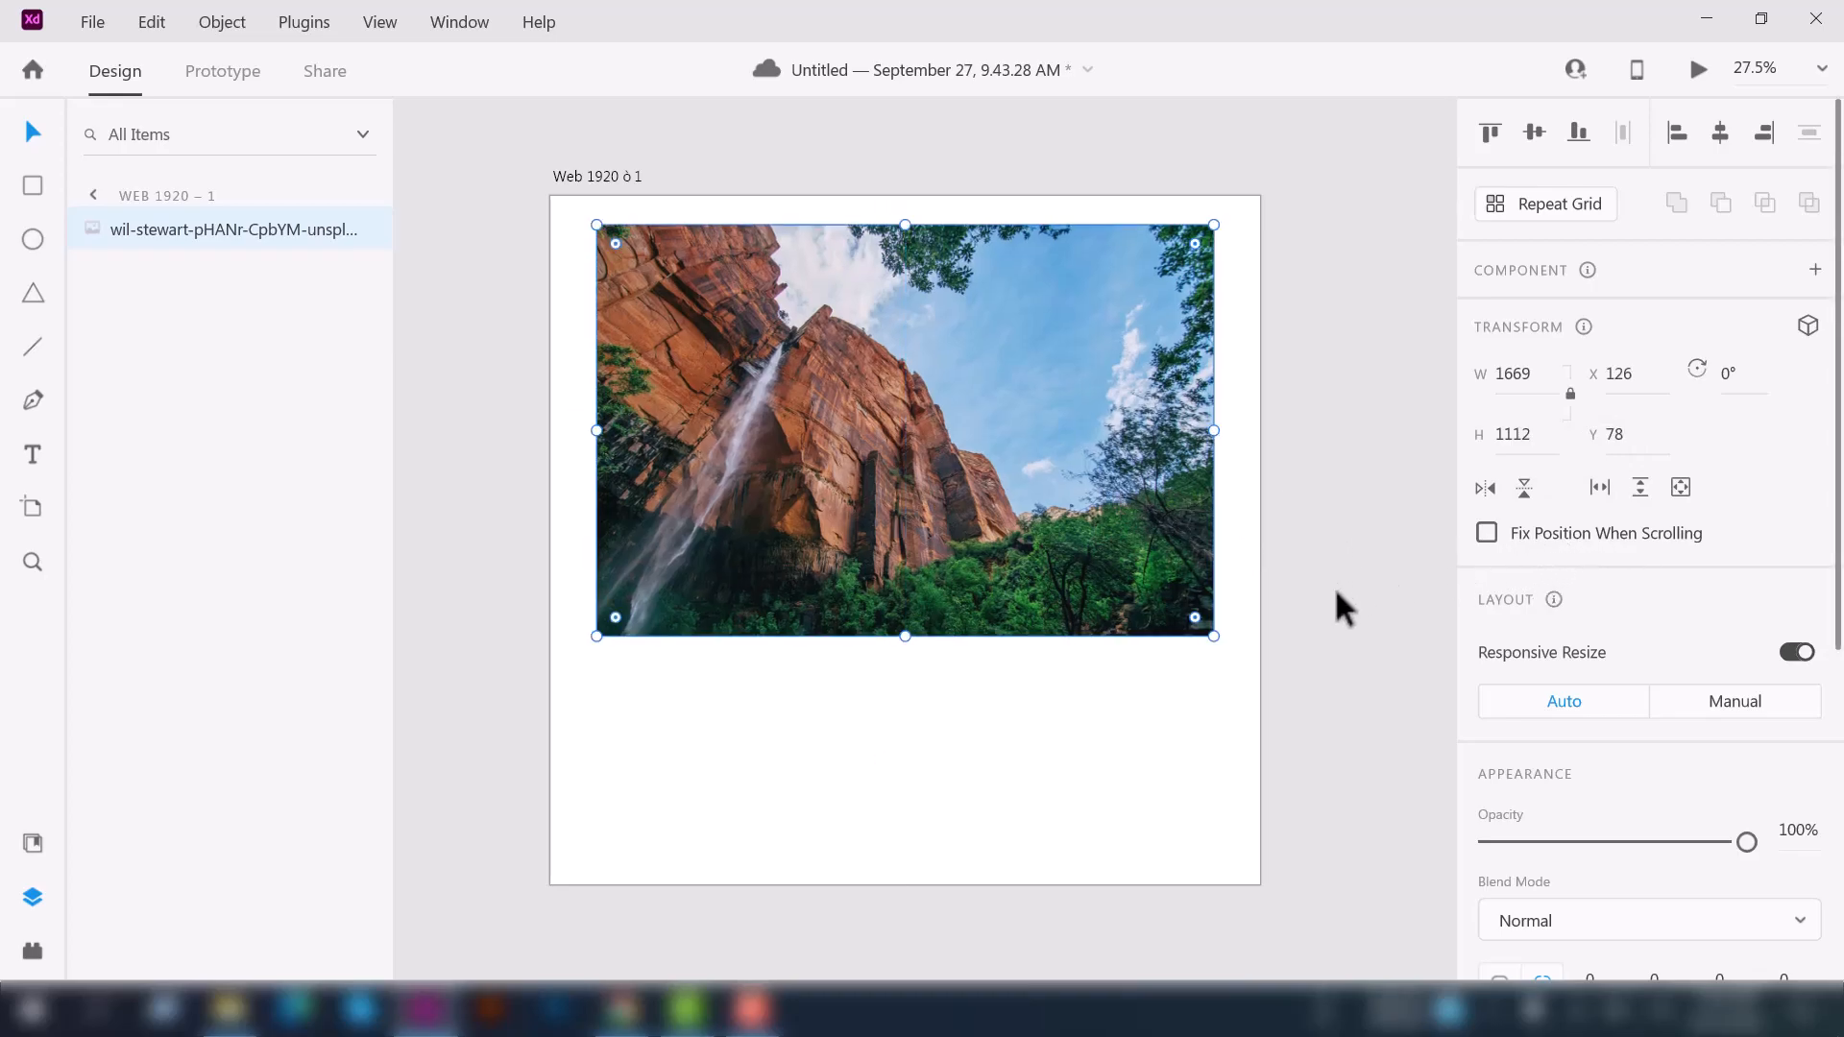
pyautogui.click(90, 21)
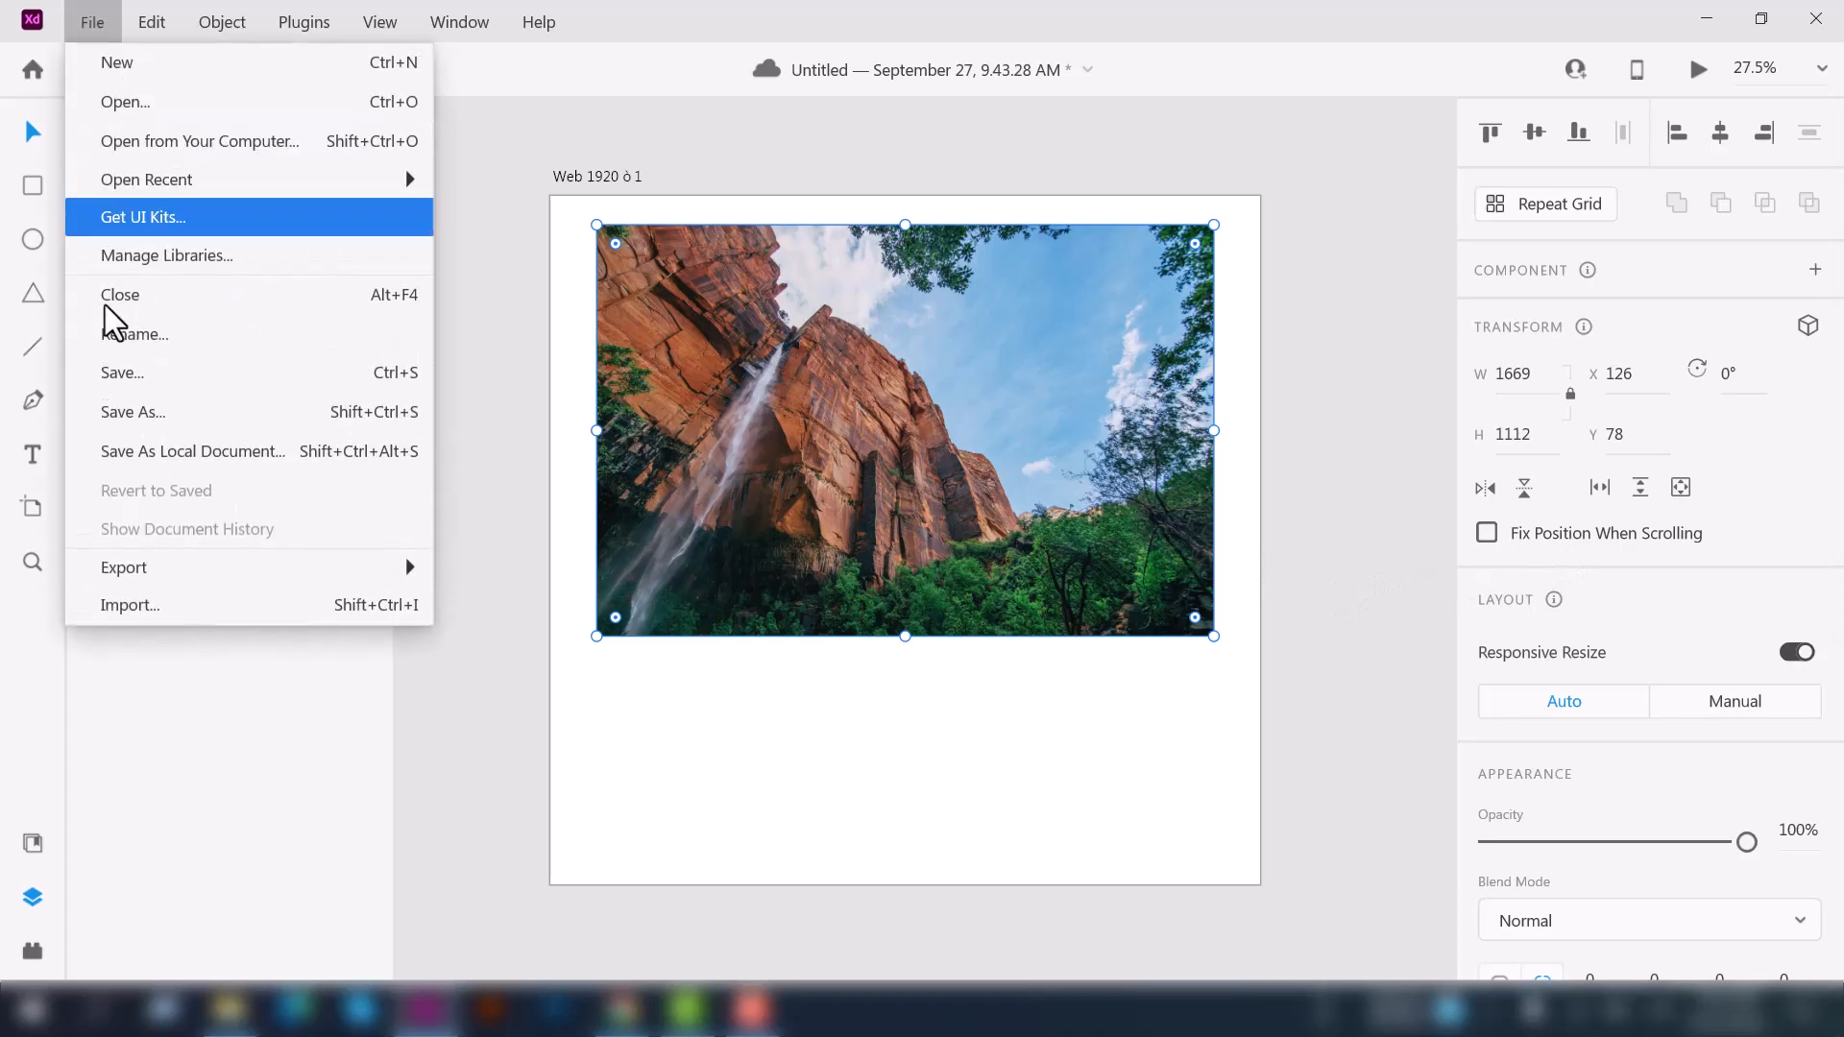
pyautogui.moveTo(177, 605)
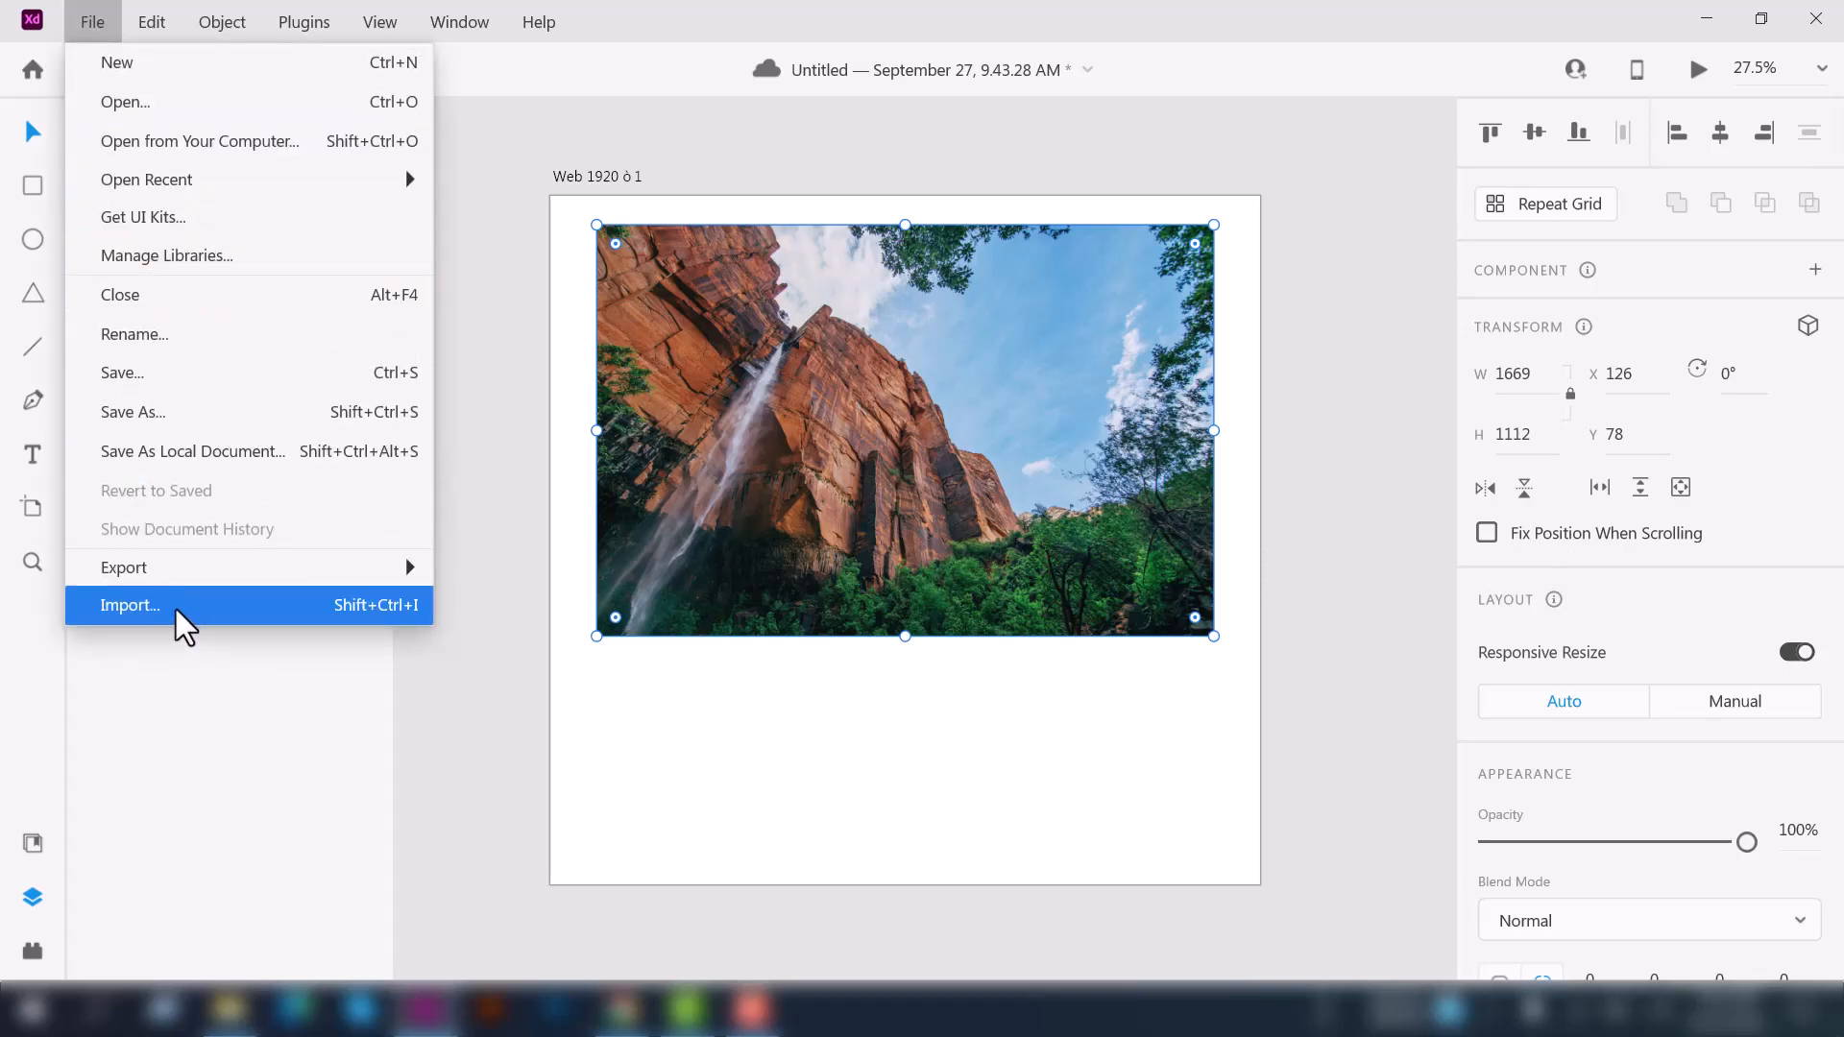
pyautogui.moveTo(194, 617)
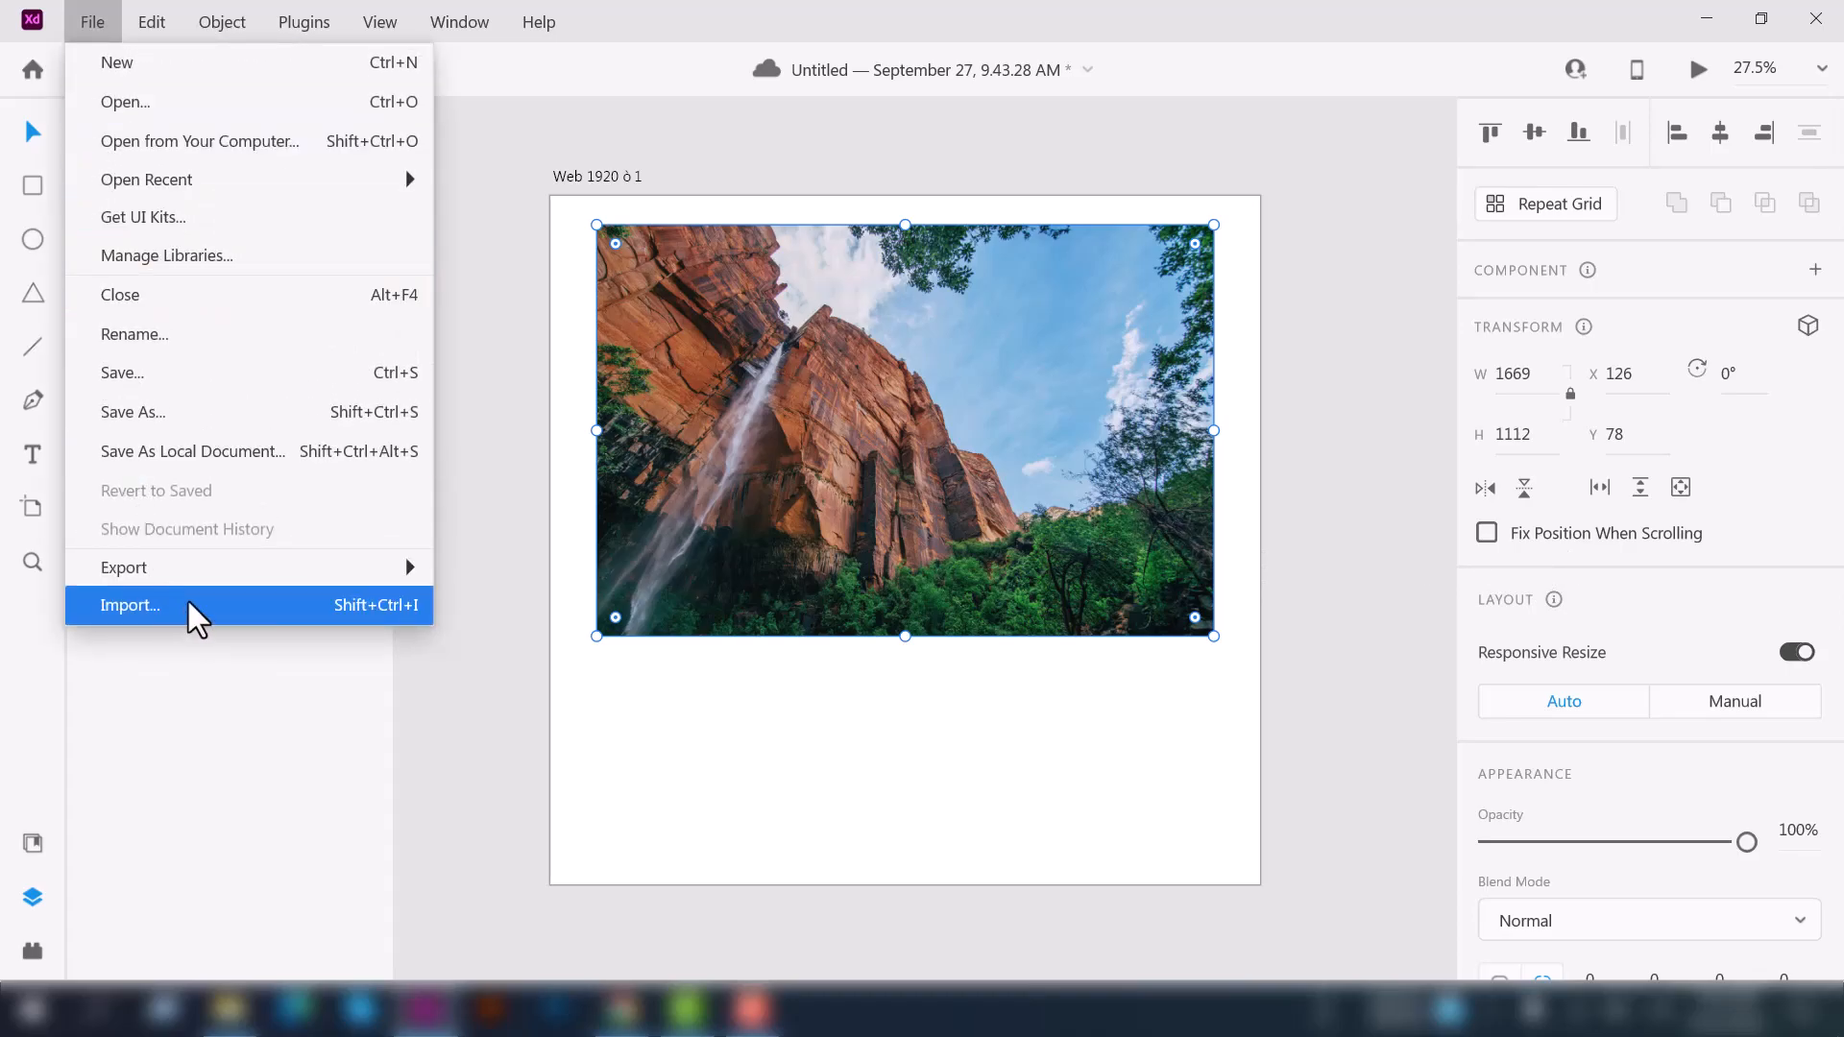
pyautogui.click(128, 605)
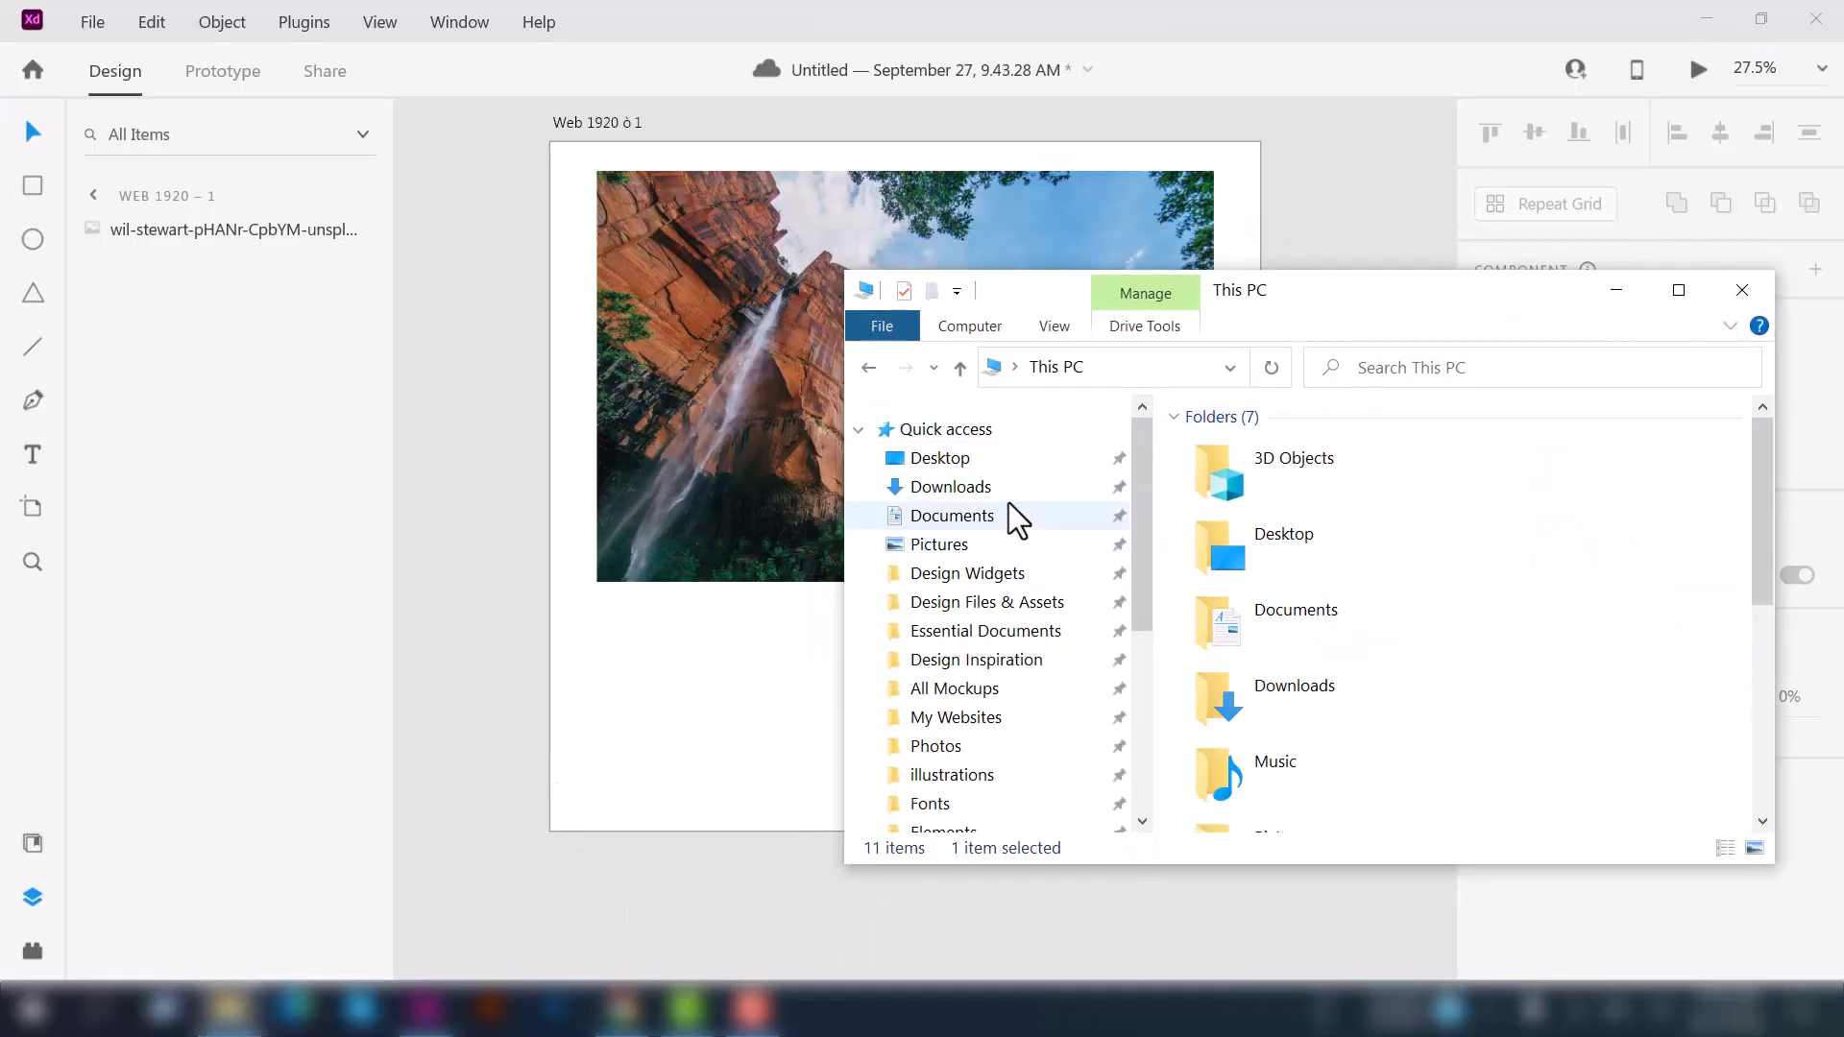
# - Import the woman-with-laptop photo, scale it down and place it left of the waterfall photo
pyautogui.click(940, 543)
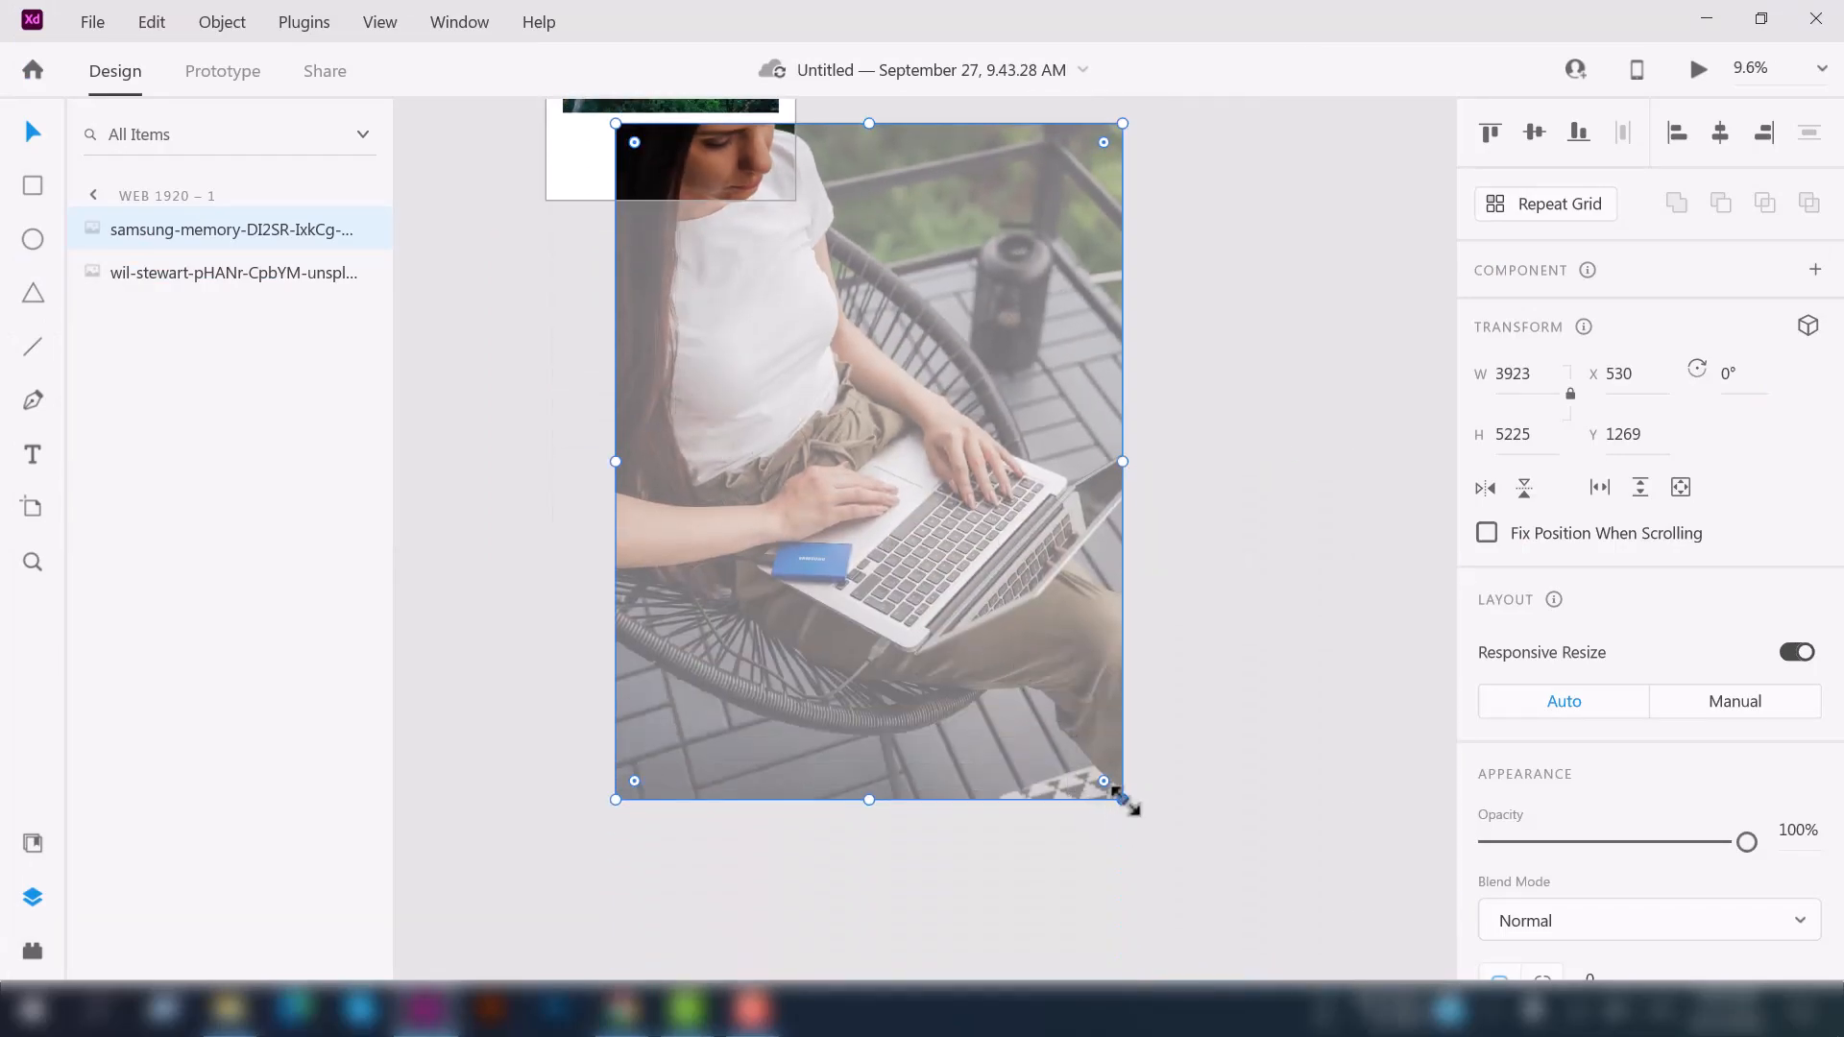
pyautogui.moveTo(1124, 780); pyautogui.dragTo(804, 375)
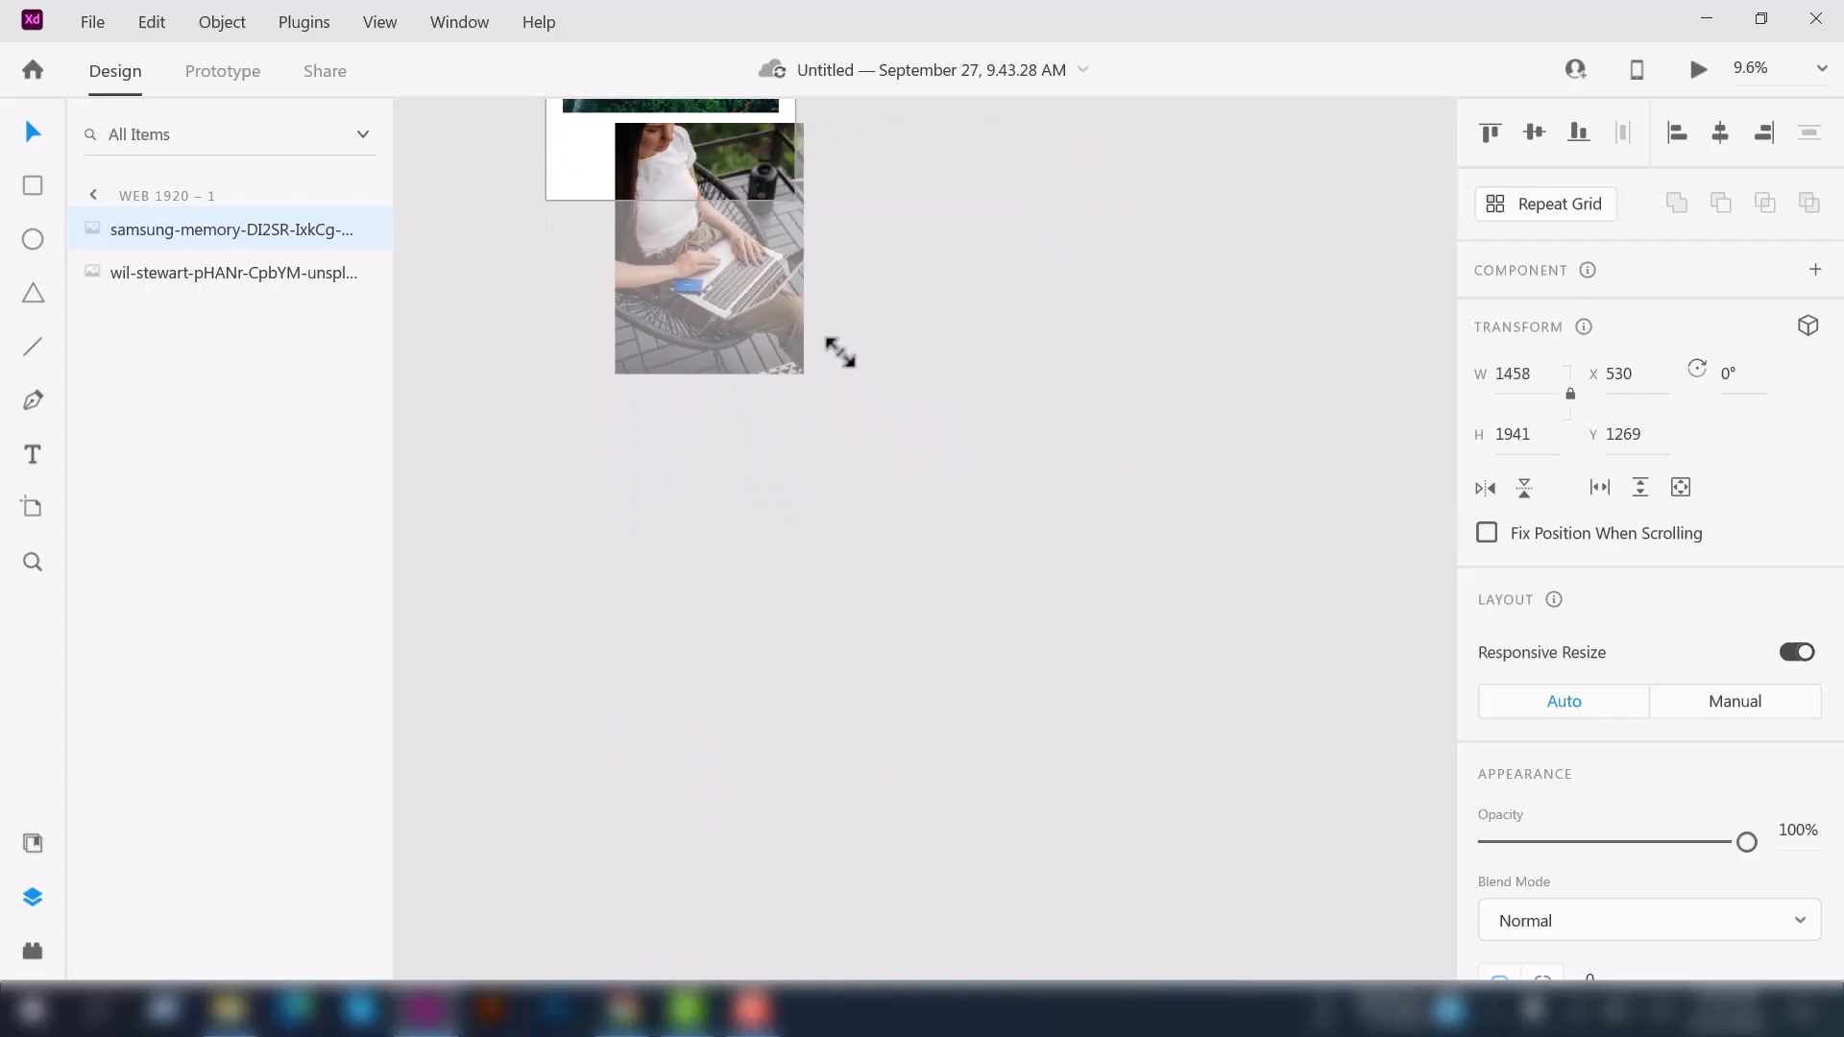
pyautogui.moveTo(805, 371); pyautogui.dragTo(670, 194)
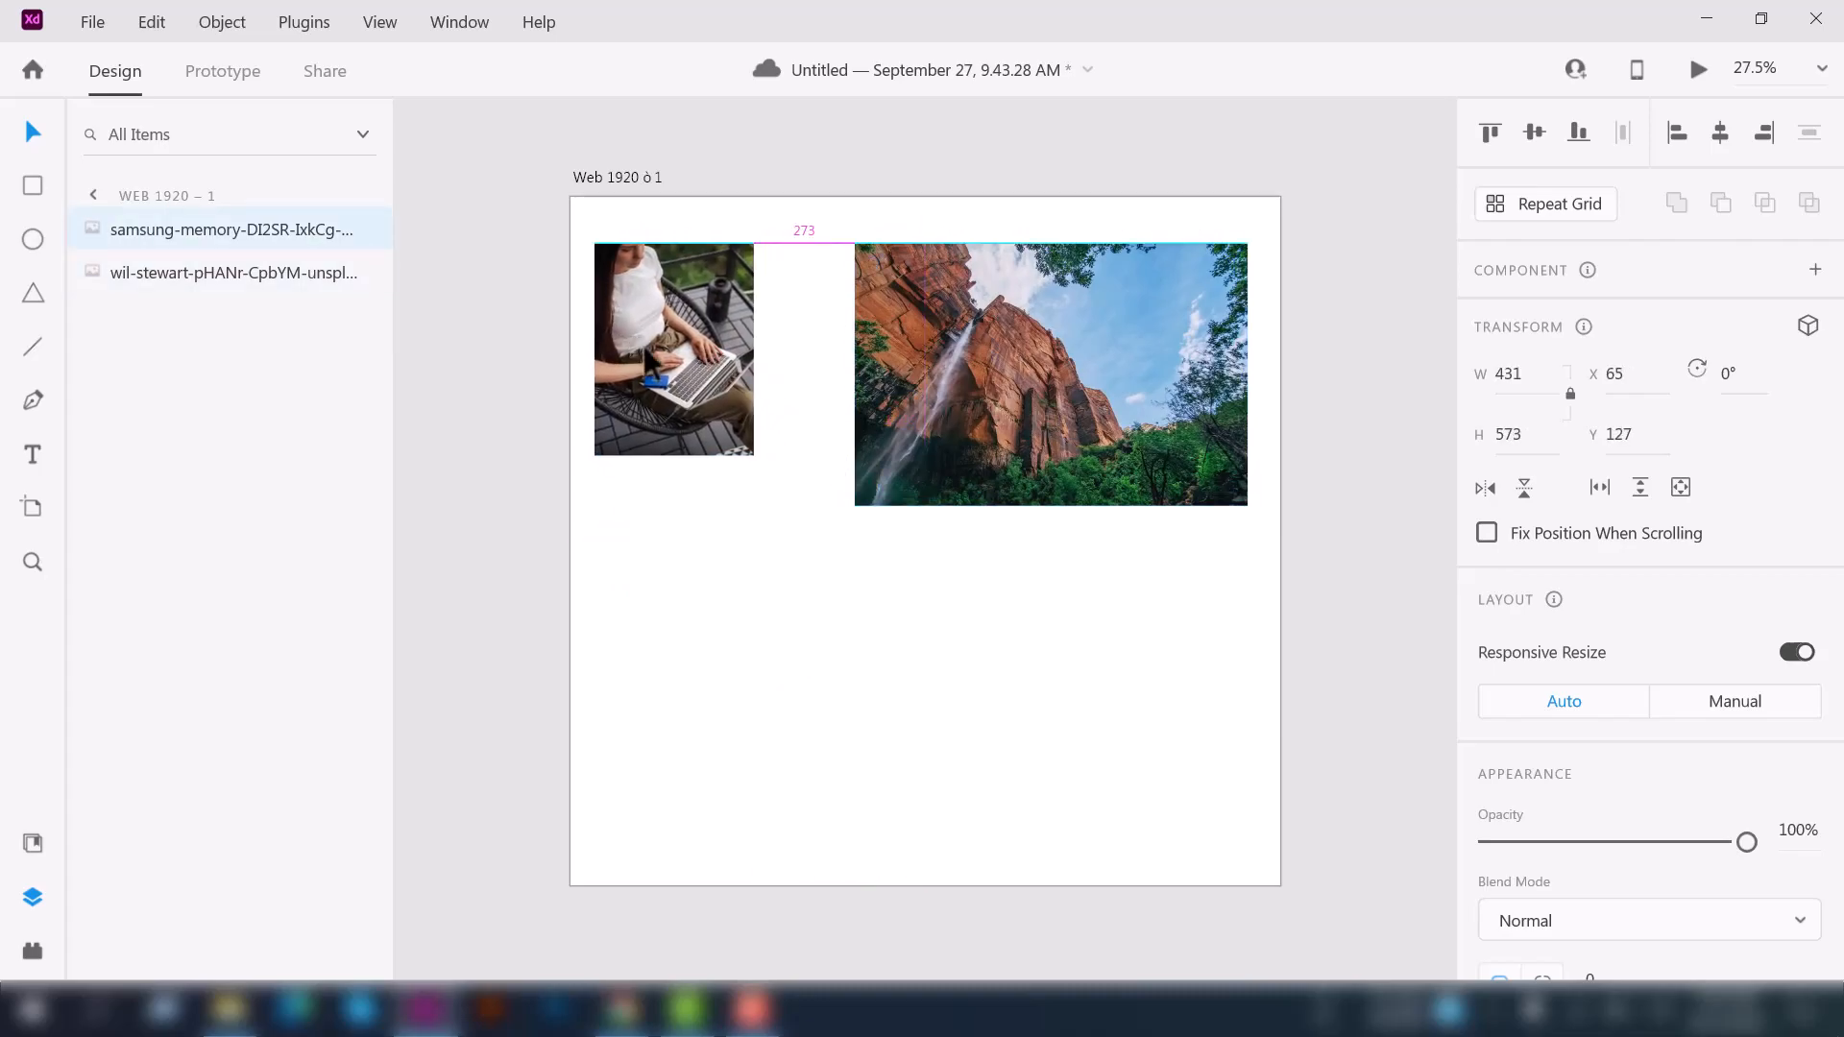
pyautogui.moveTo(673, 348); pyautogui.dragTo(684, 348)
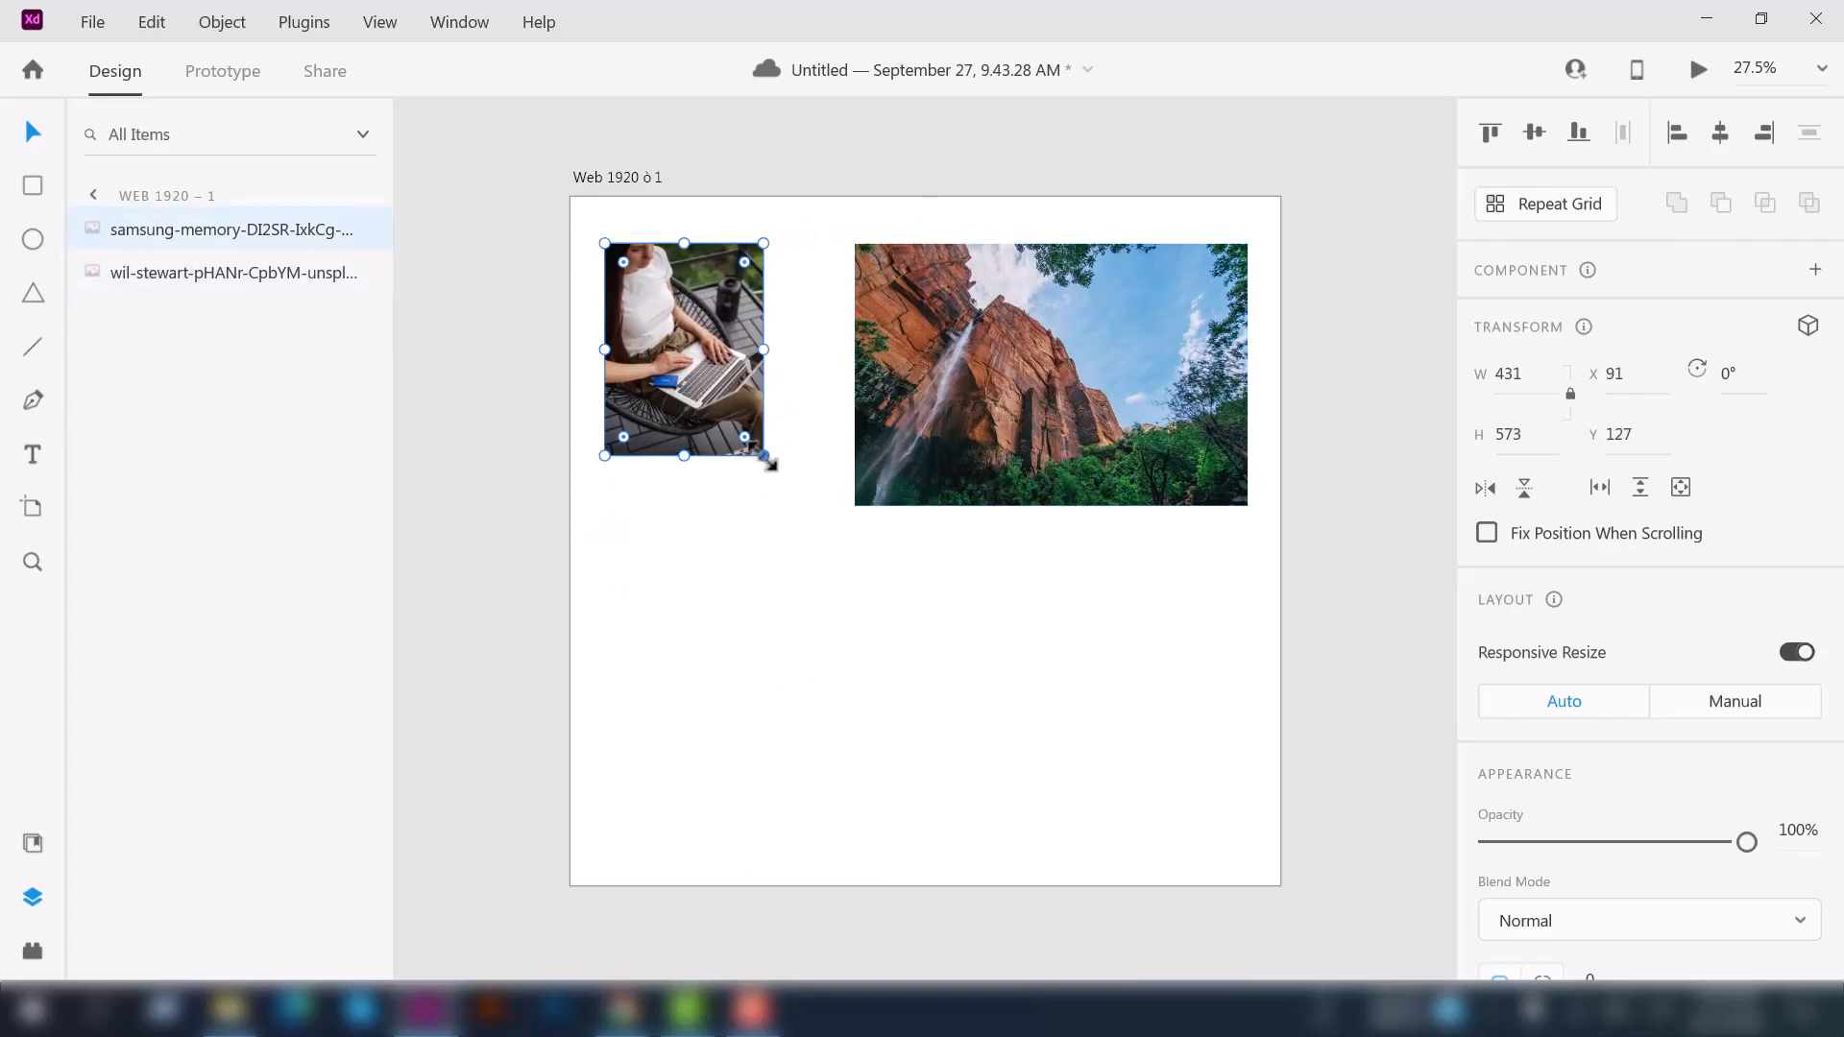
pyautogui.moveTo(764, 459); pyautogui.dragTo(914, 658)
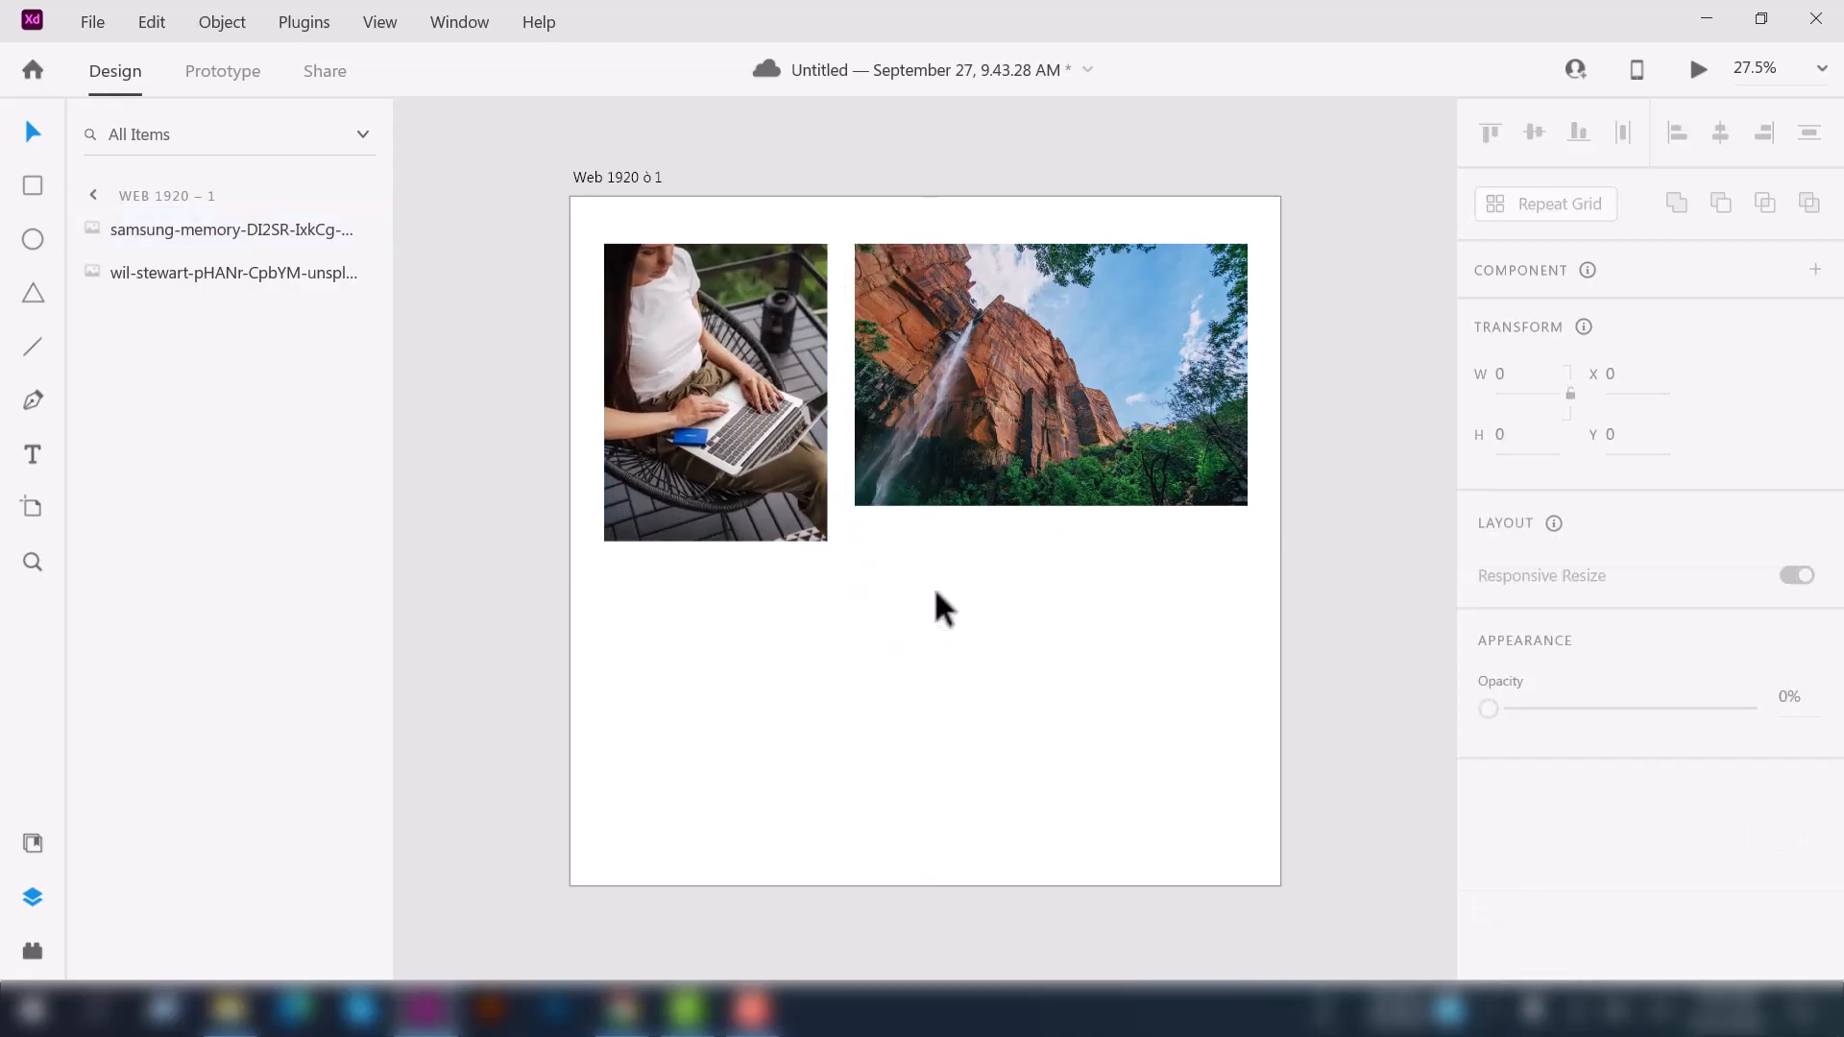
# - Draw a black borderless rectangle and position it over the laptop photo
pyautogui.scroll(-3)
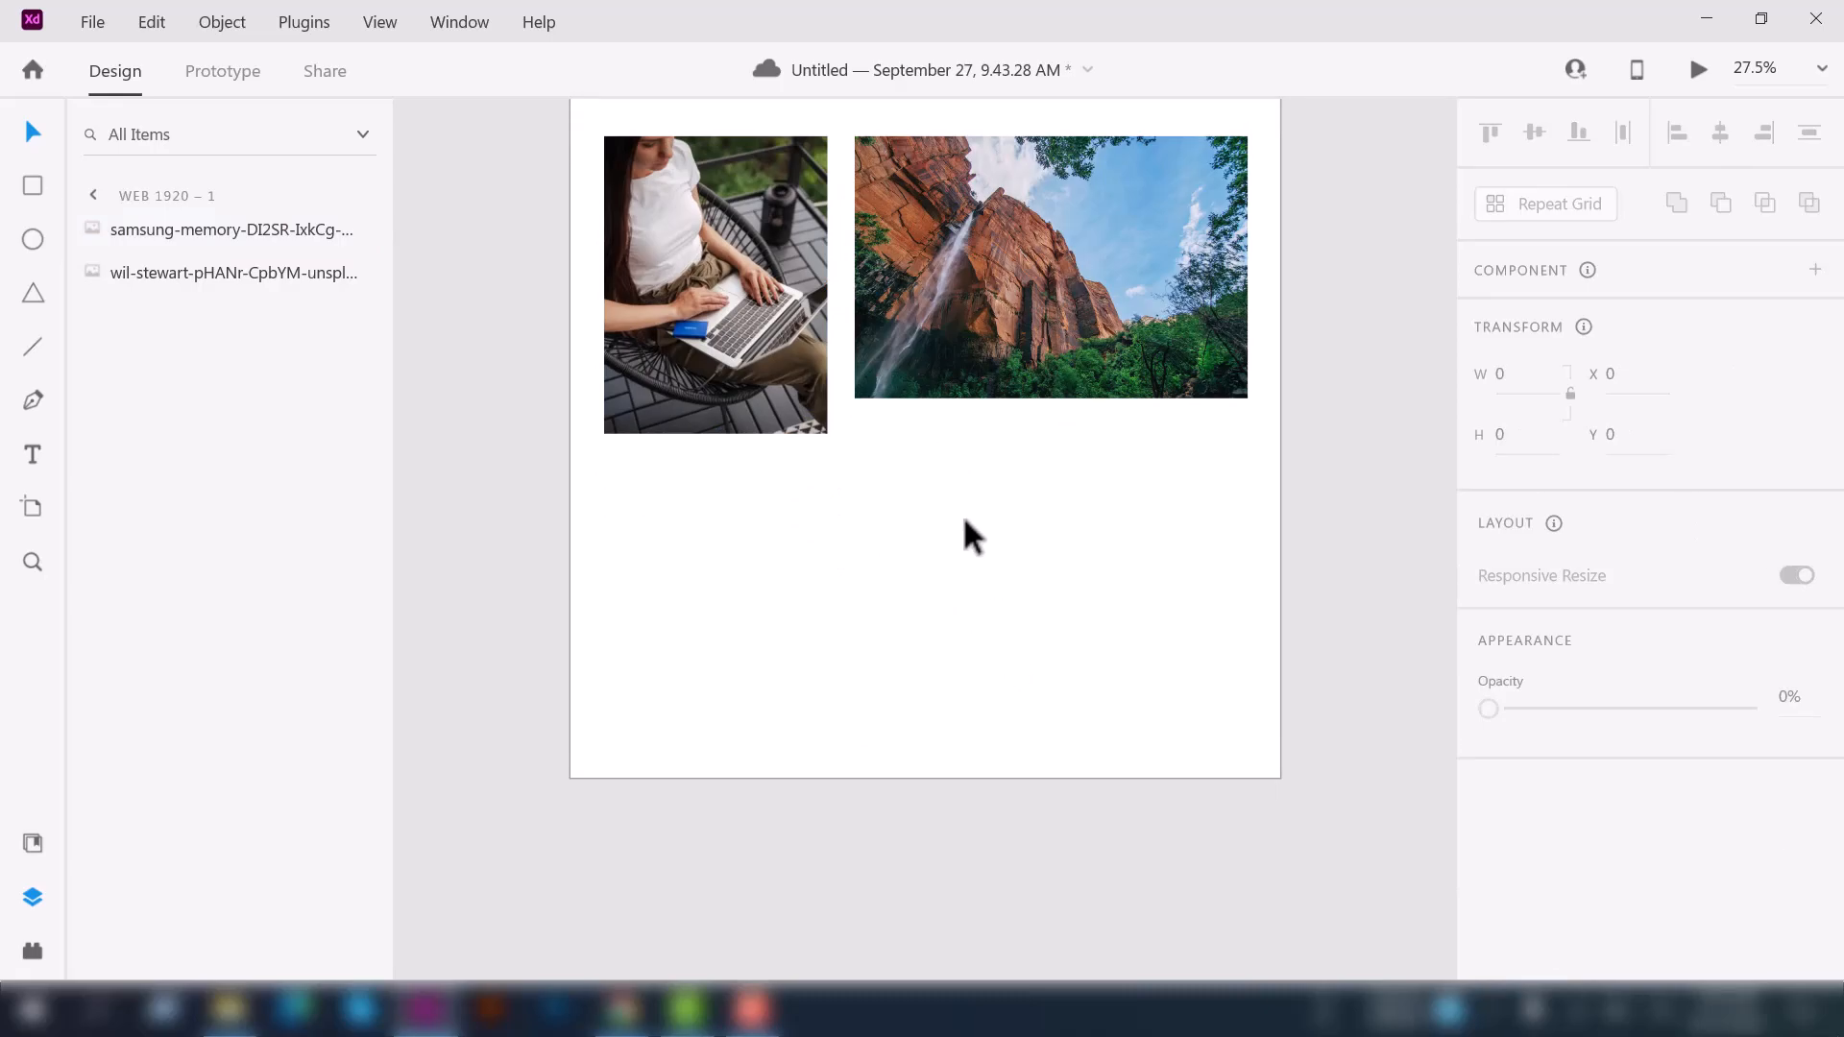
pyautogui.moveTo(32, 206)
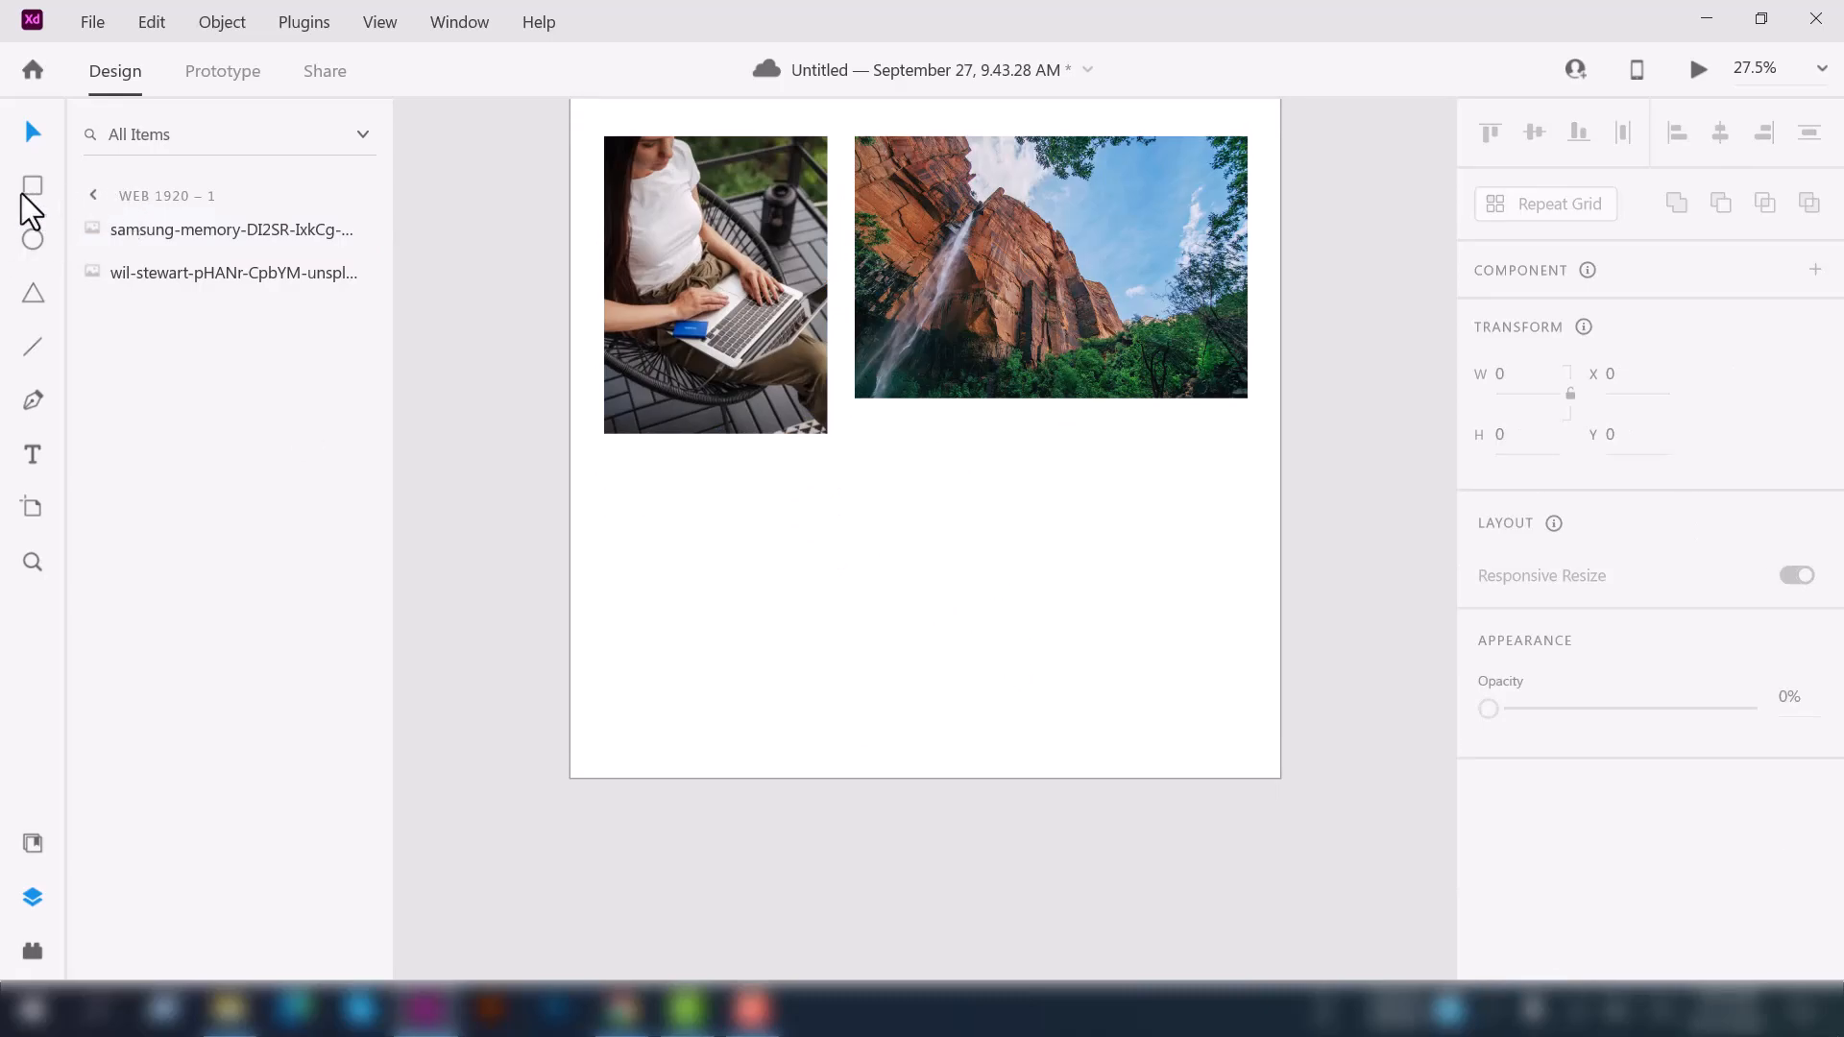
pyautogui.click(32, 186)
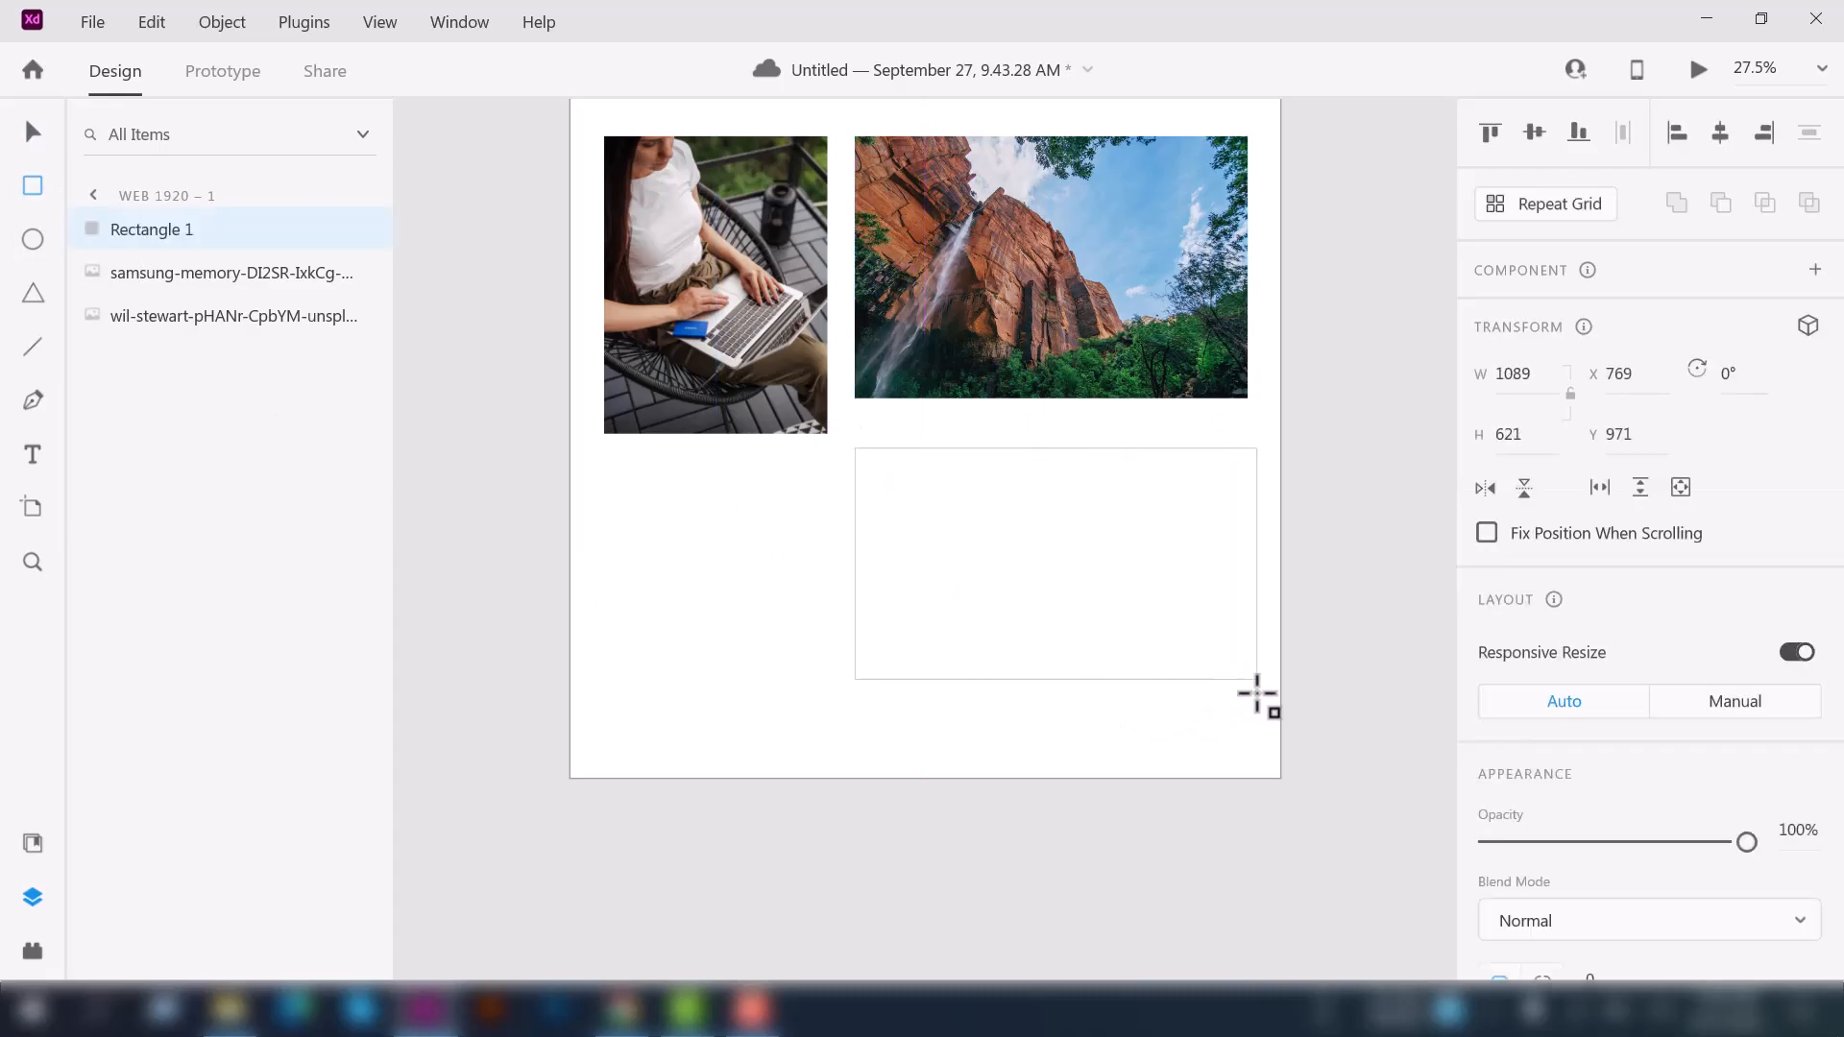
pyautogui.moveTo(1258, 694); pyautogui.dragTo(1091, 737)
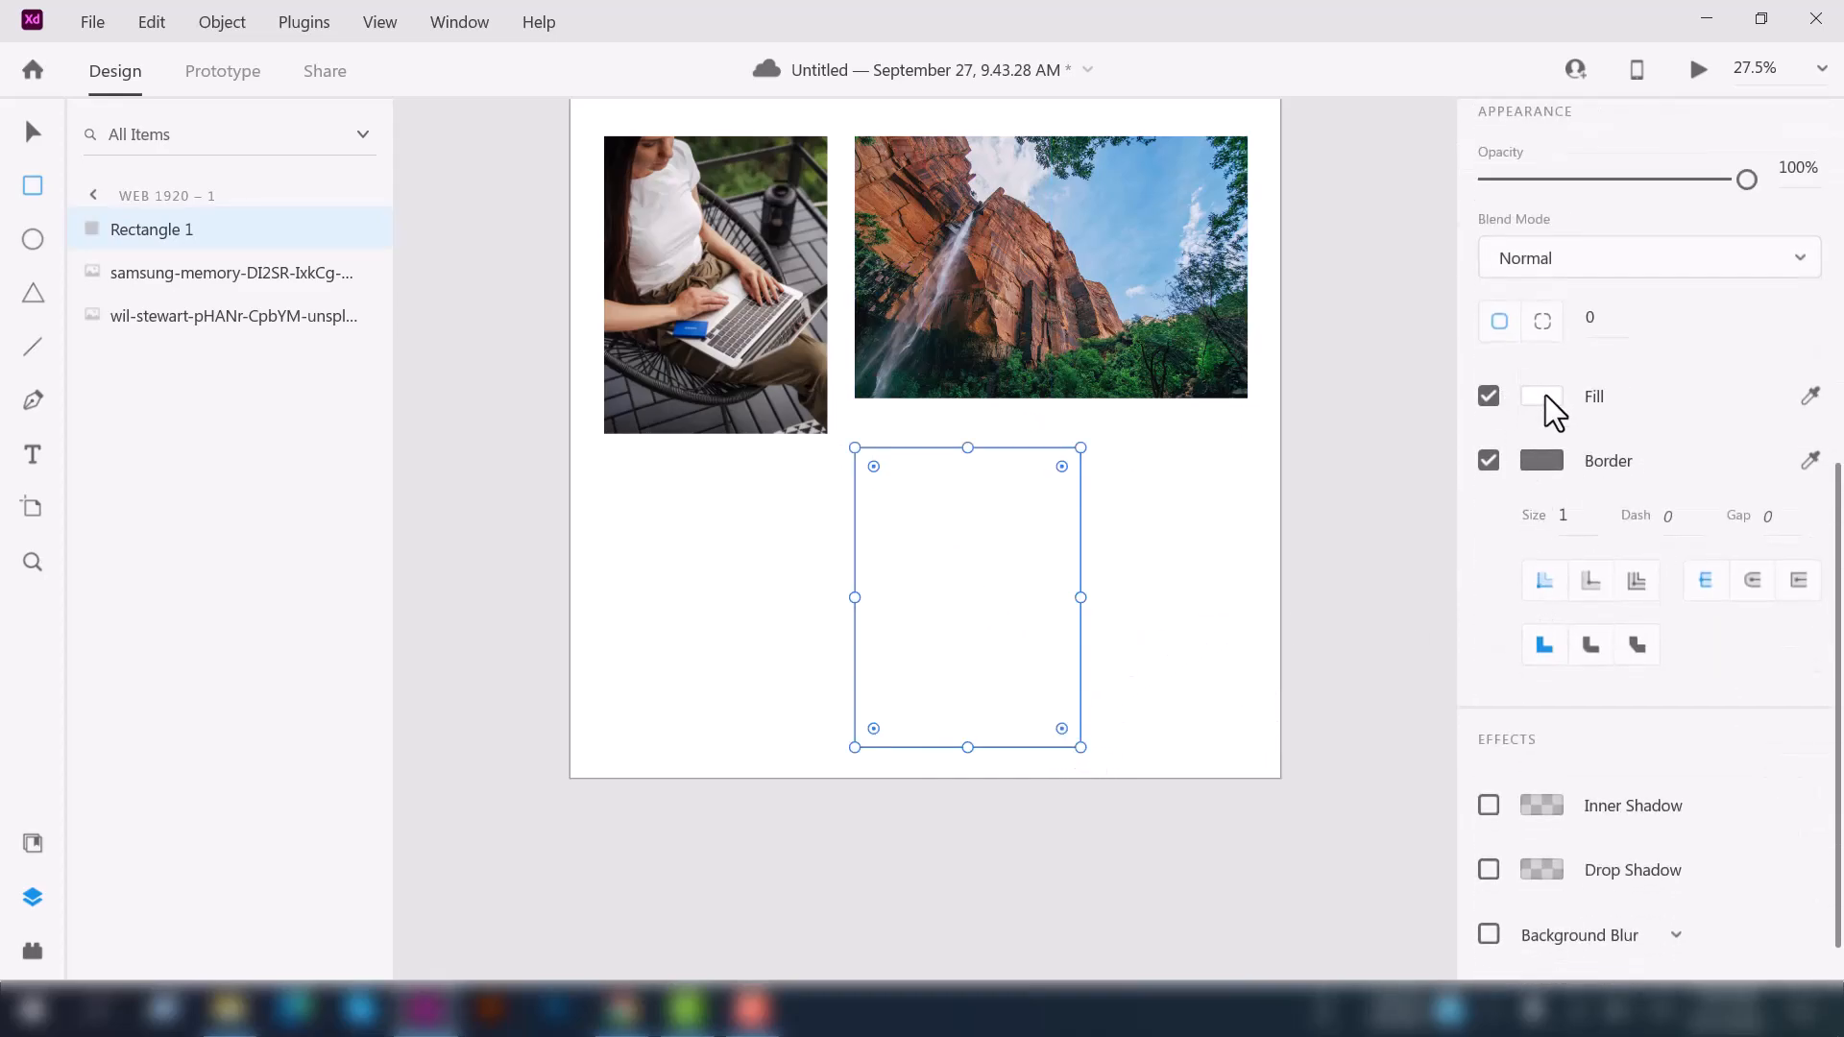
pyautogui.click(1541, 395)
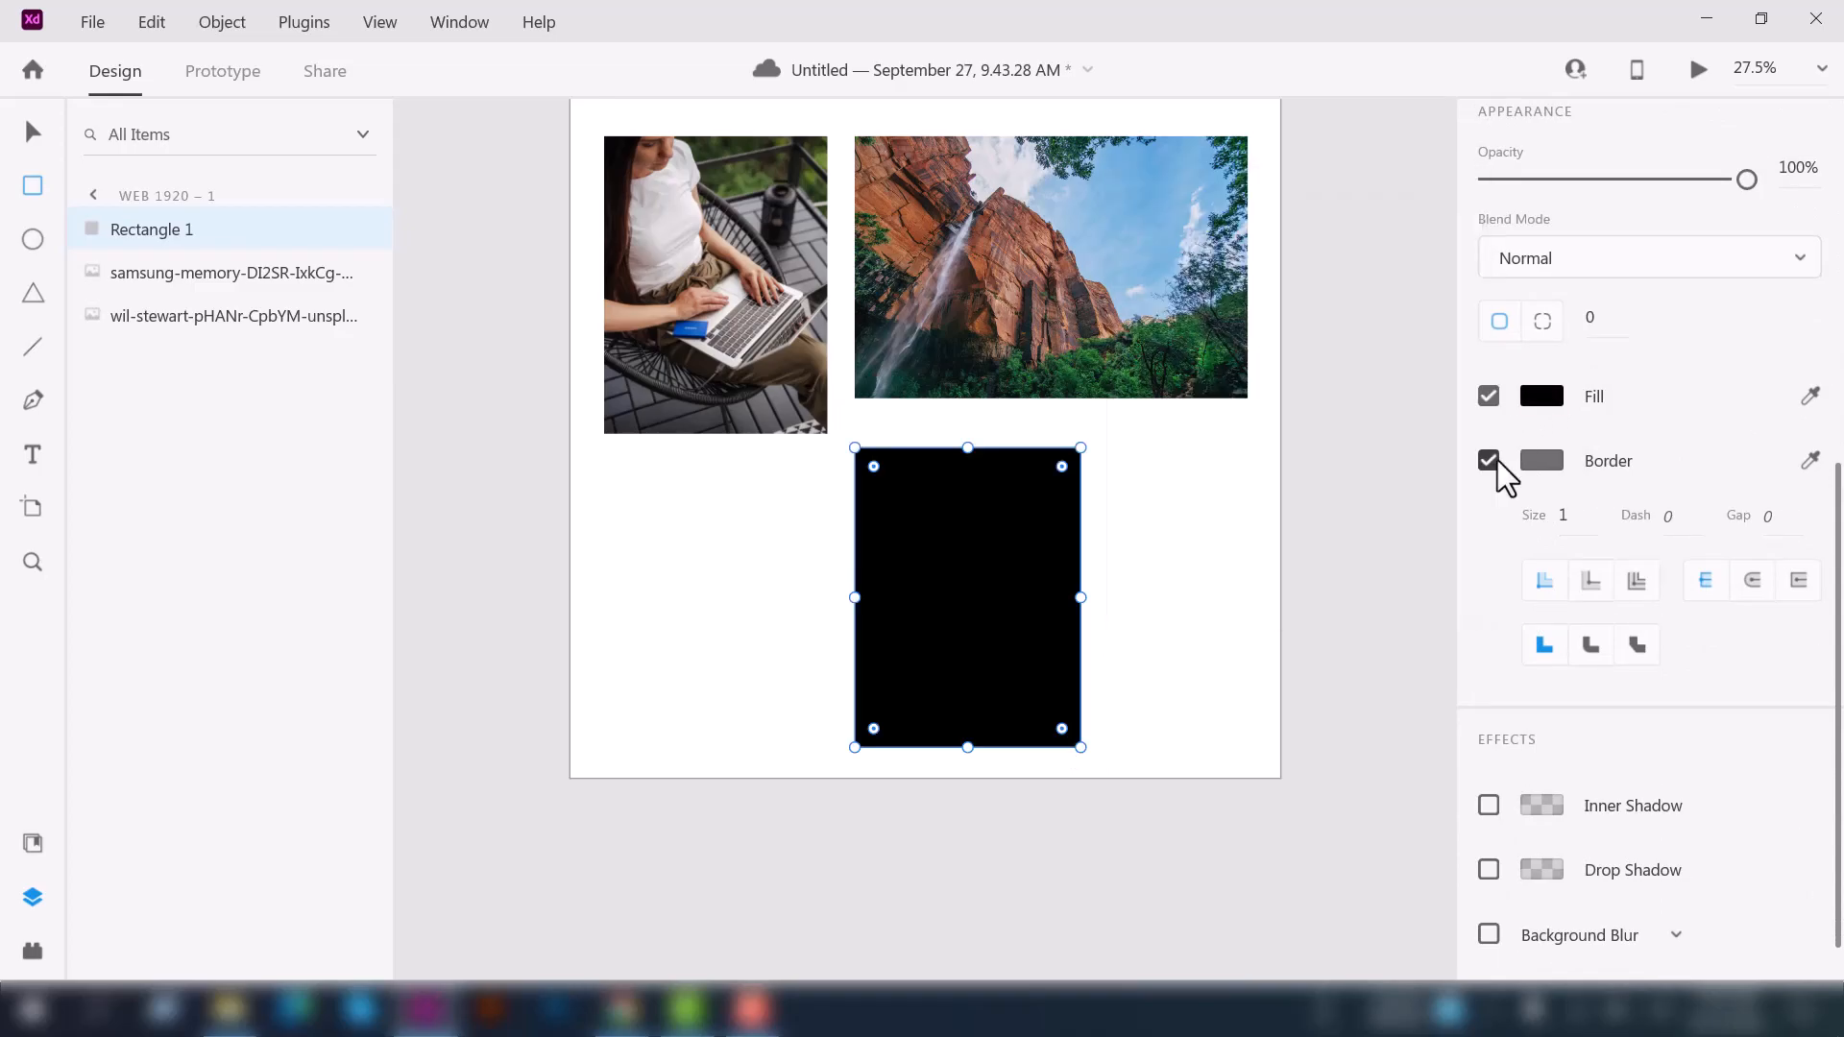
pyautogui.click(1489, 459)
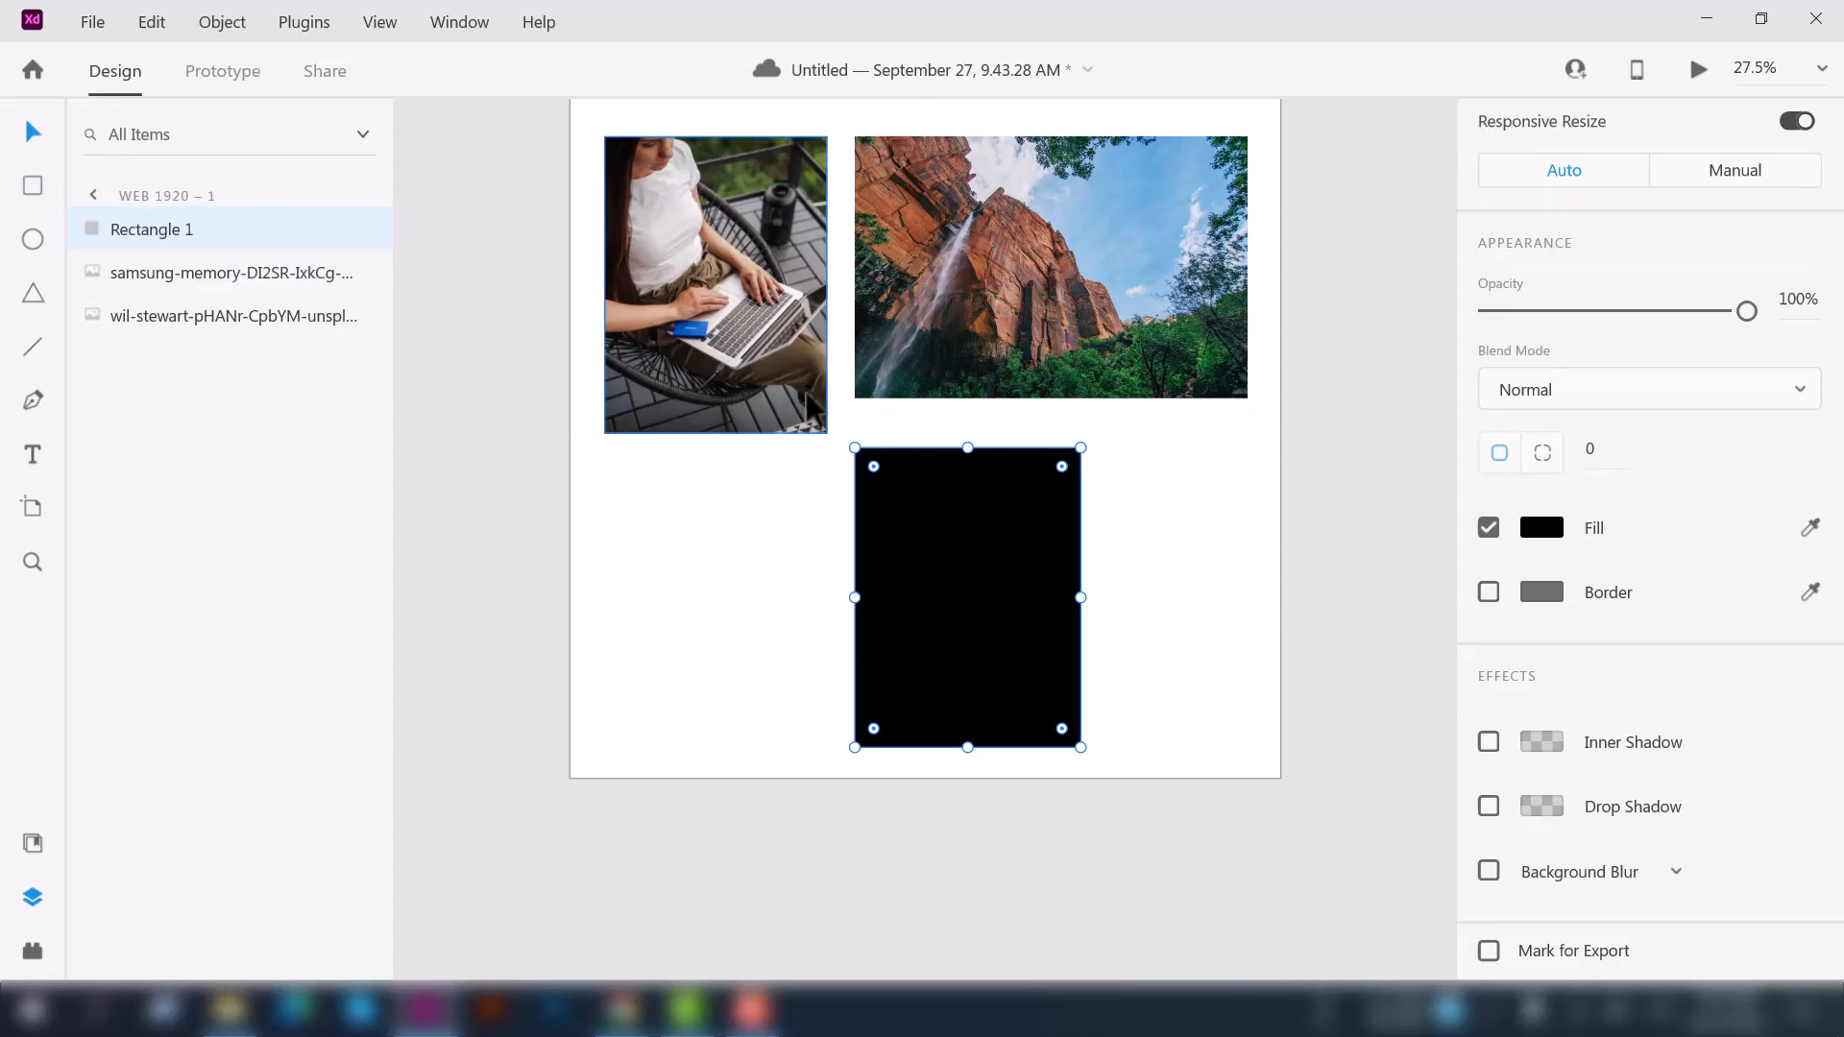
pyautogui.moveTo(966, 595); pyautogui.dragTo(741, 420)
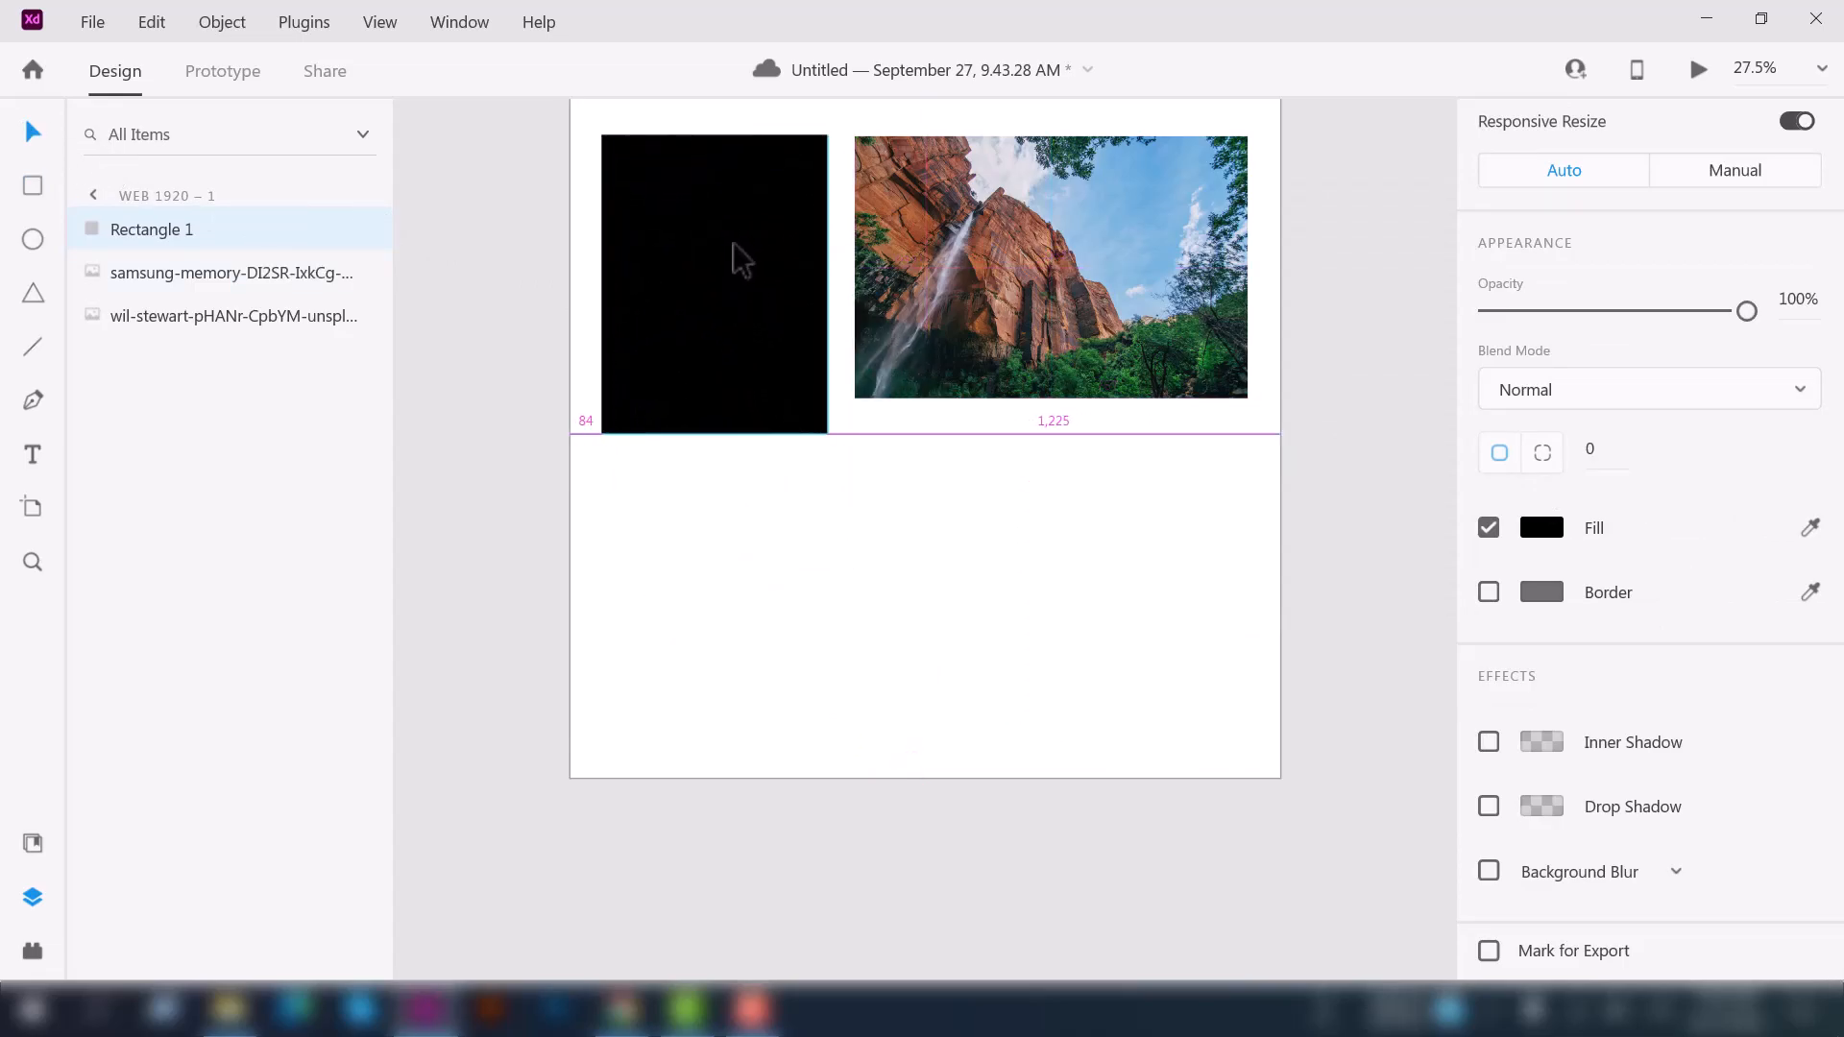
# - Mask the laptop photo with the rectangle into Mask Group 1 and position it
pyautogui.click(715, 282)
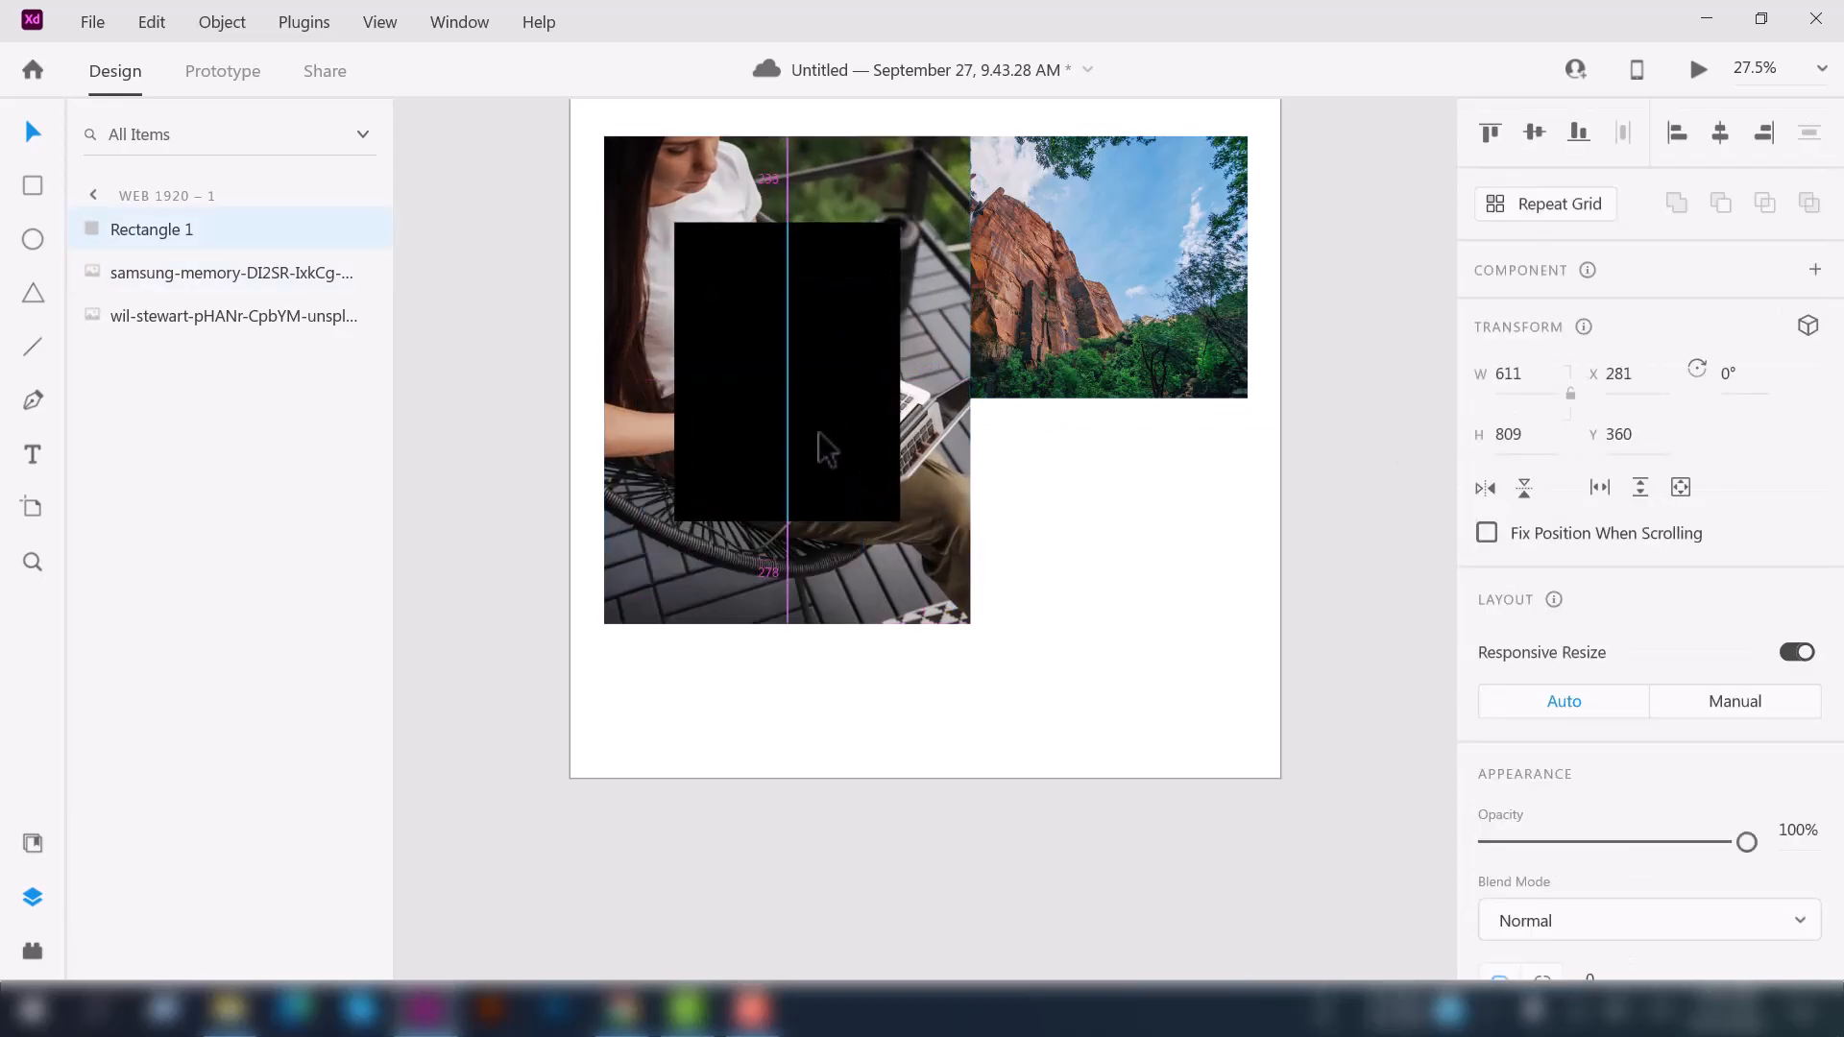
pyautogui.click(835, 682)
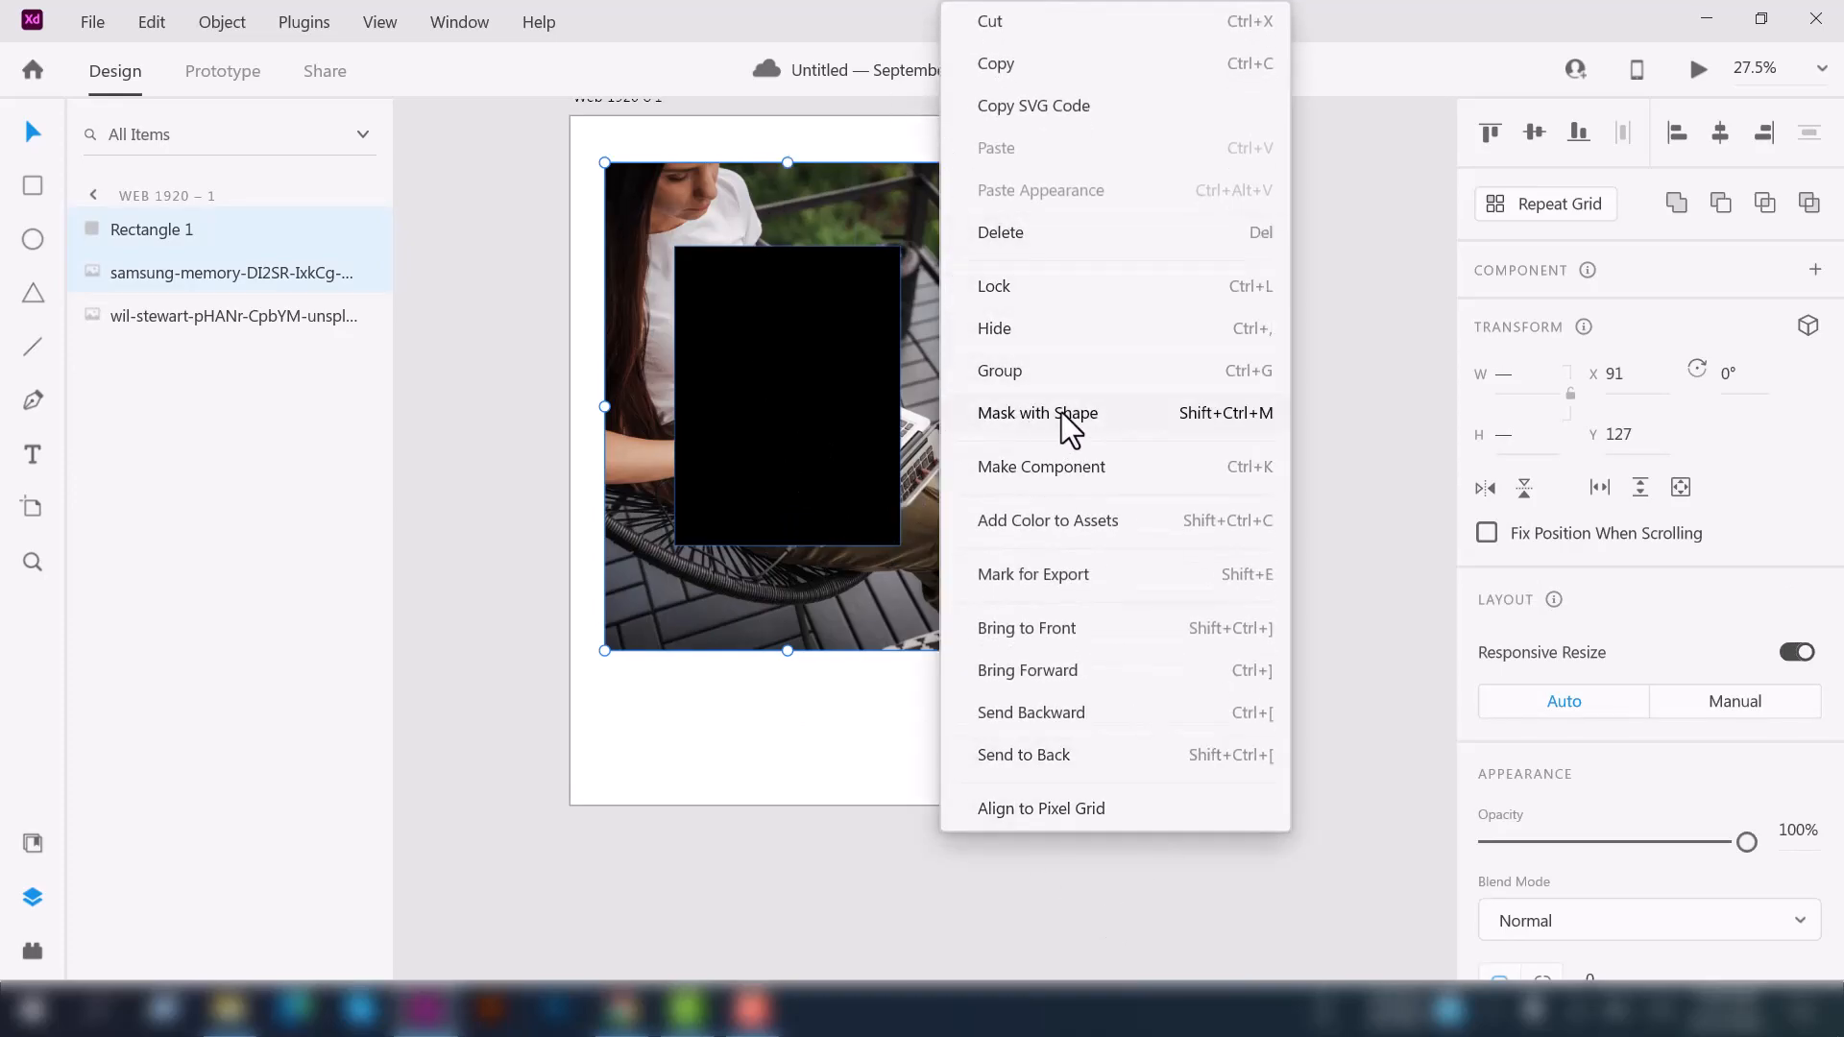
pyautogui.moveTo(1004, 423)
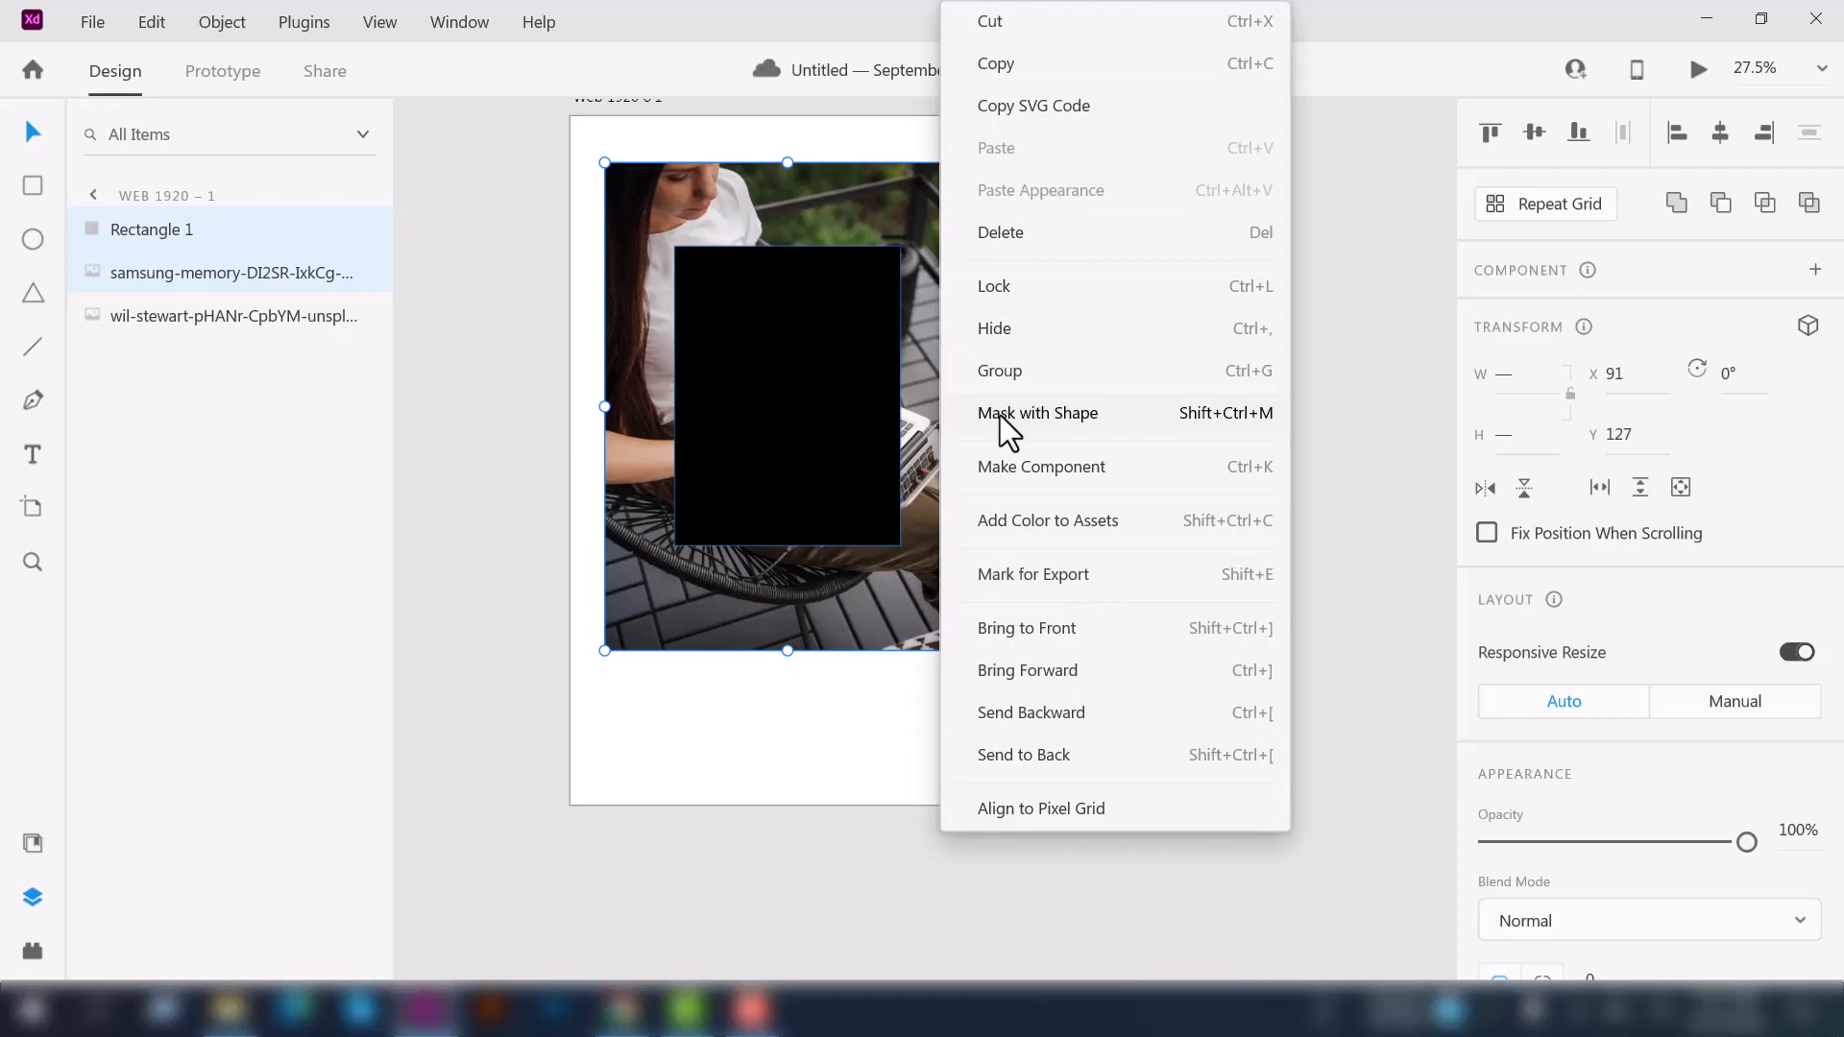
pyautogui.moveTo(1111, 426)
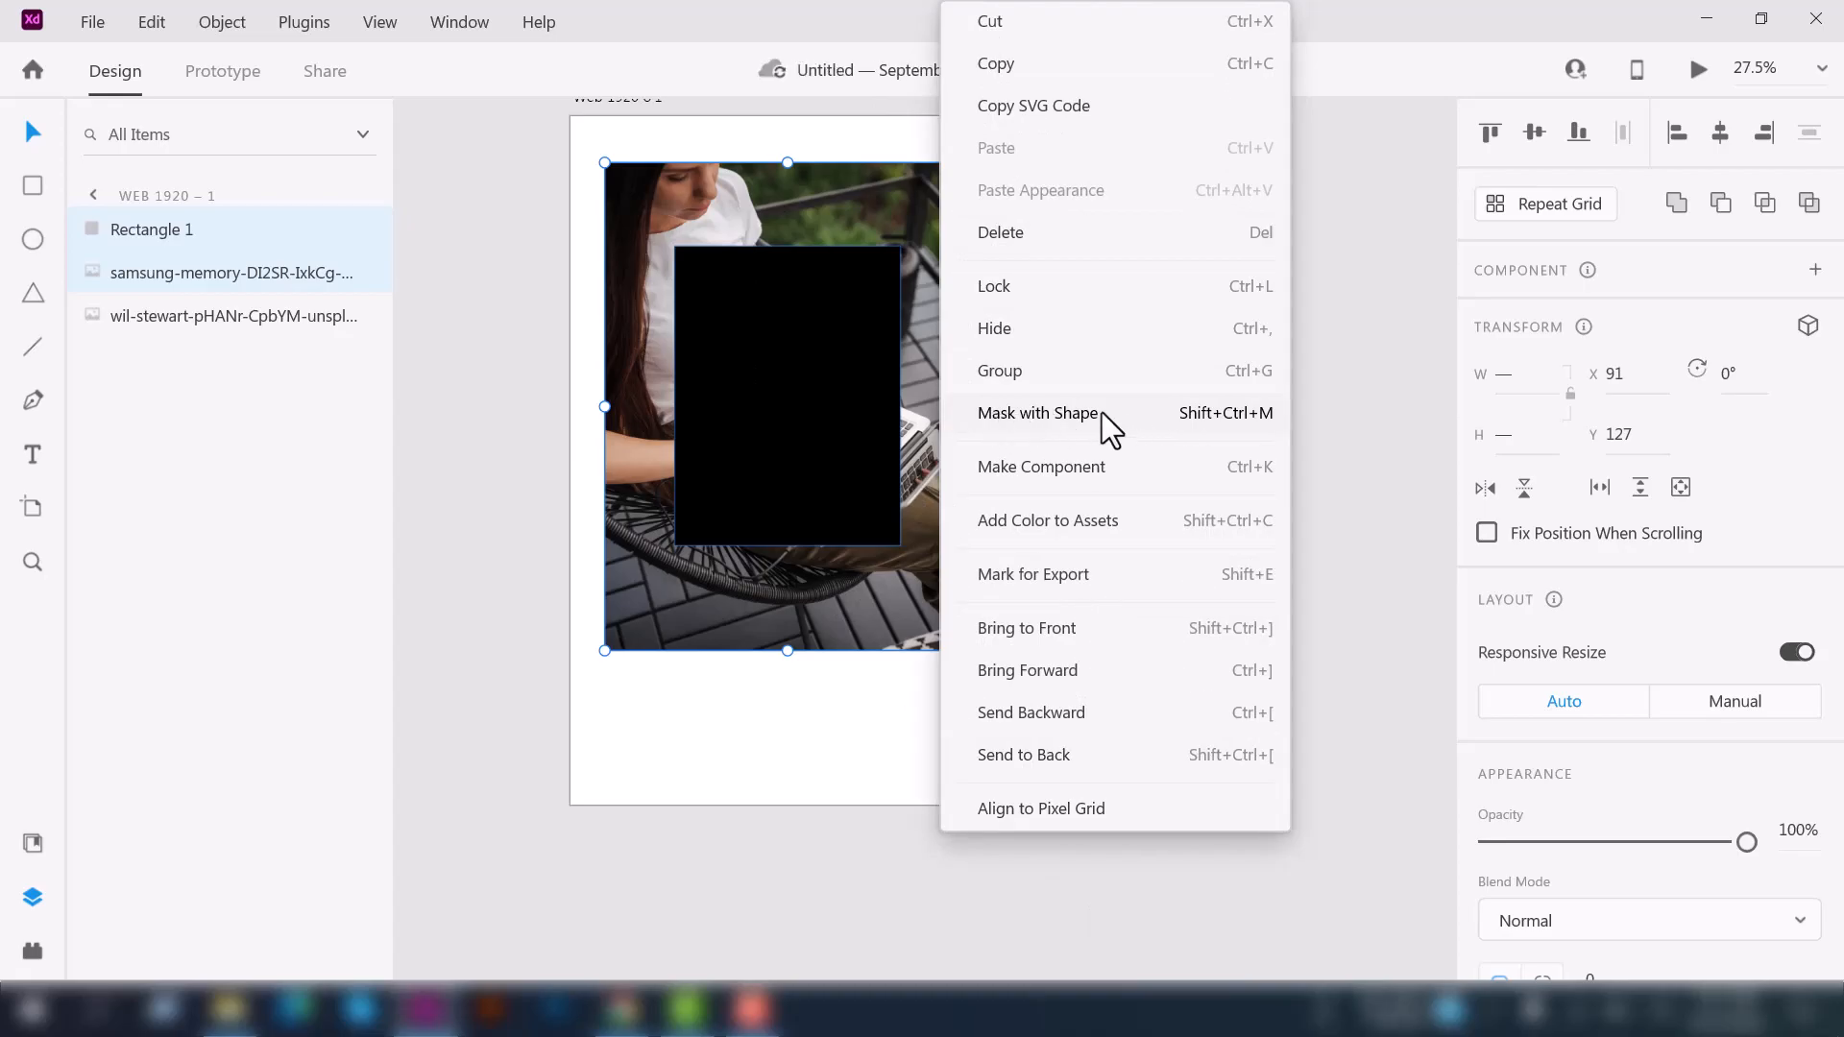
pyautogui.click(1037, 413)
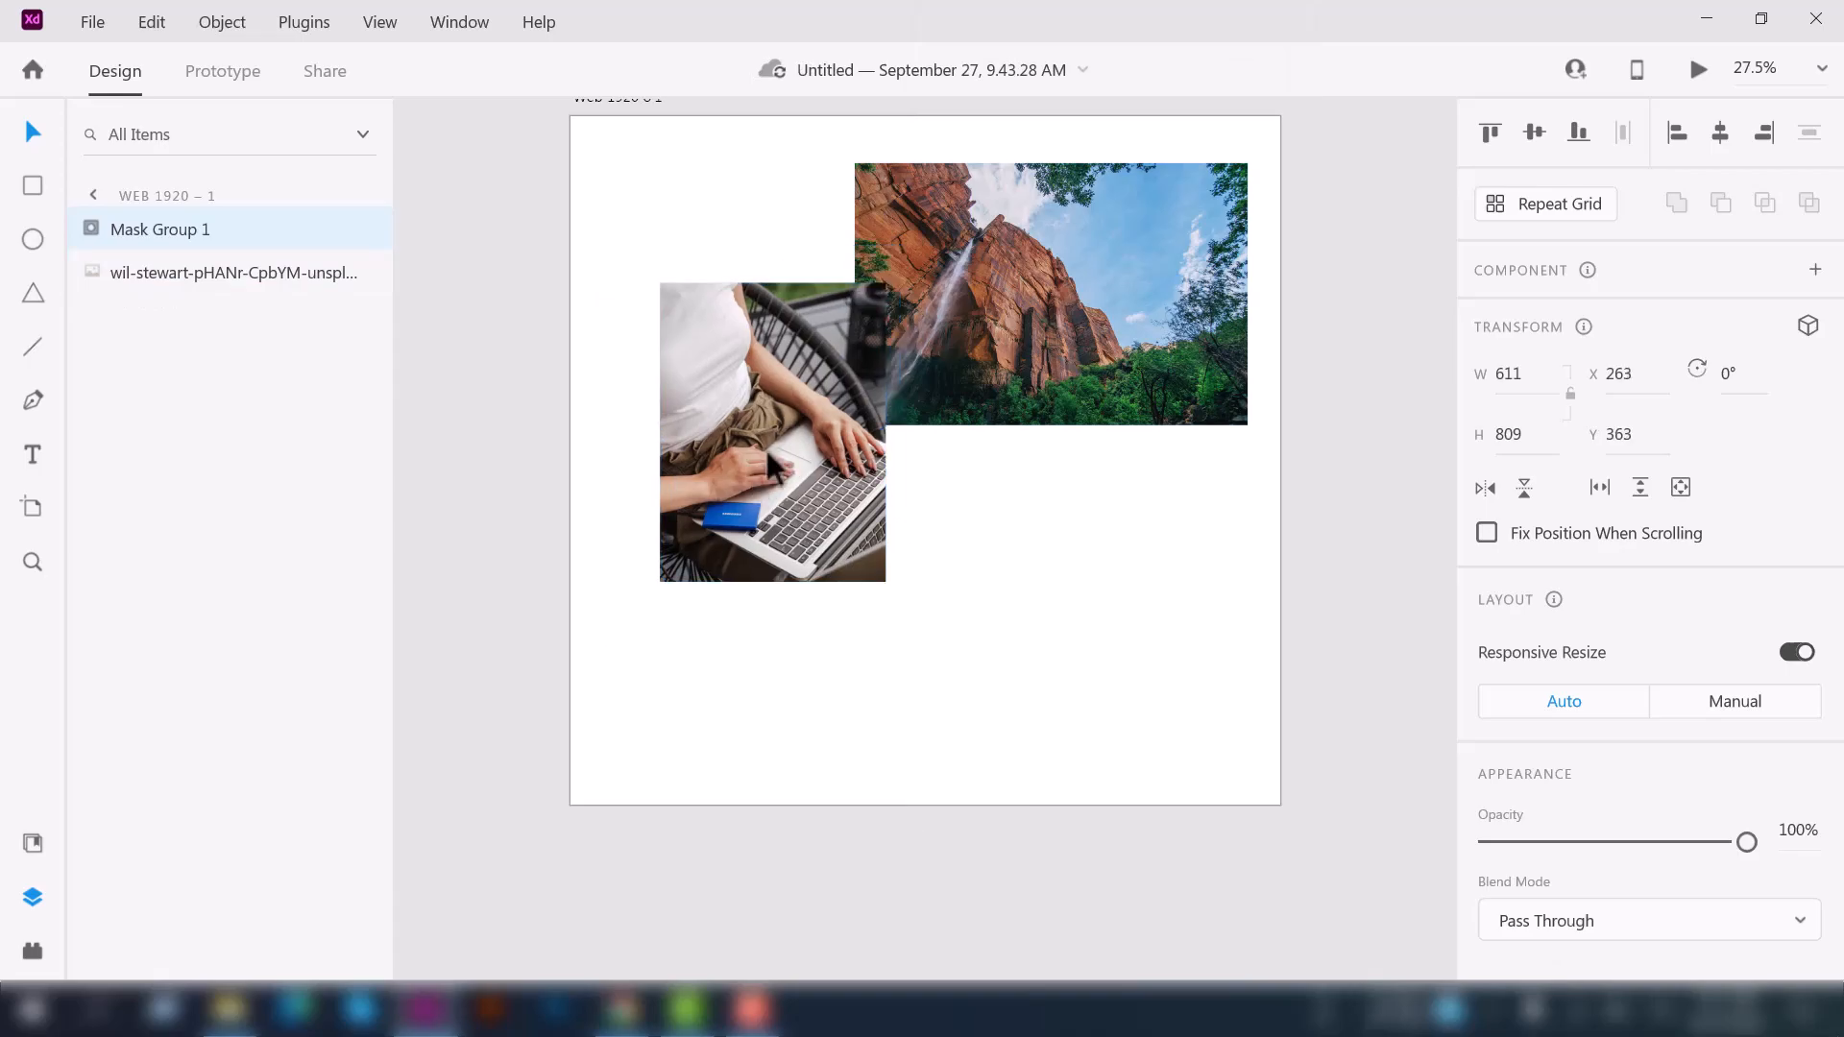
pyautogui.moveTo(772, 432); pyautogui.dragTo(730, 463)
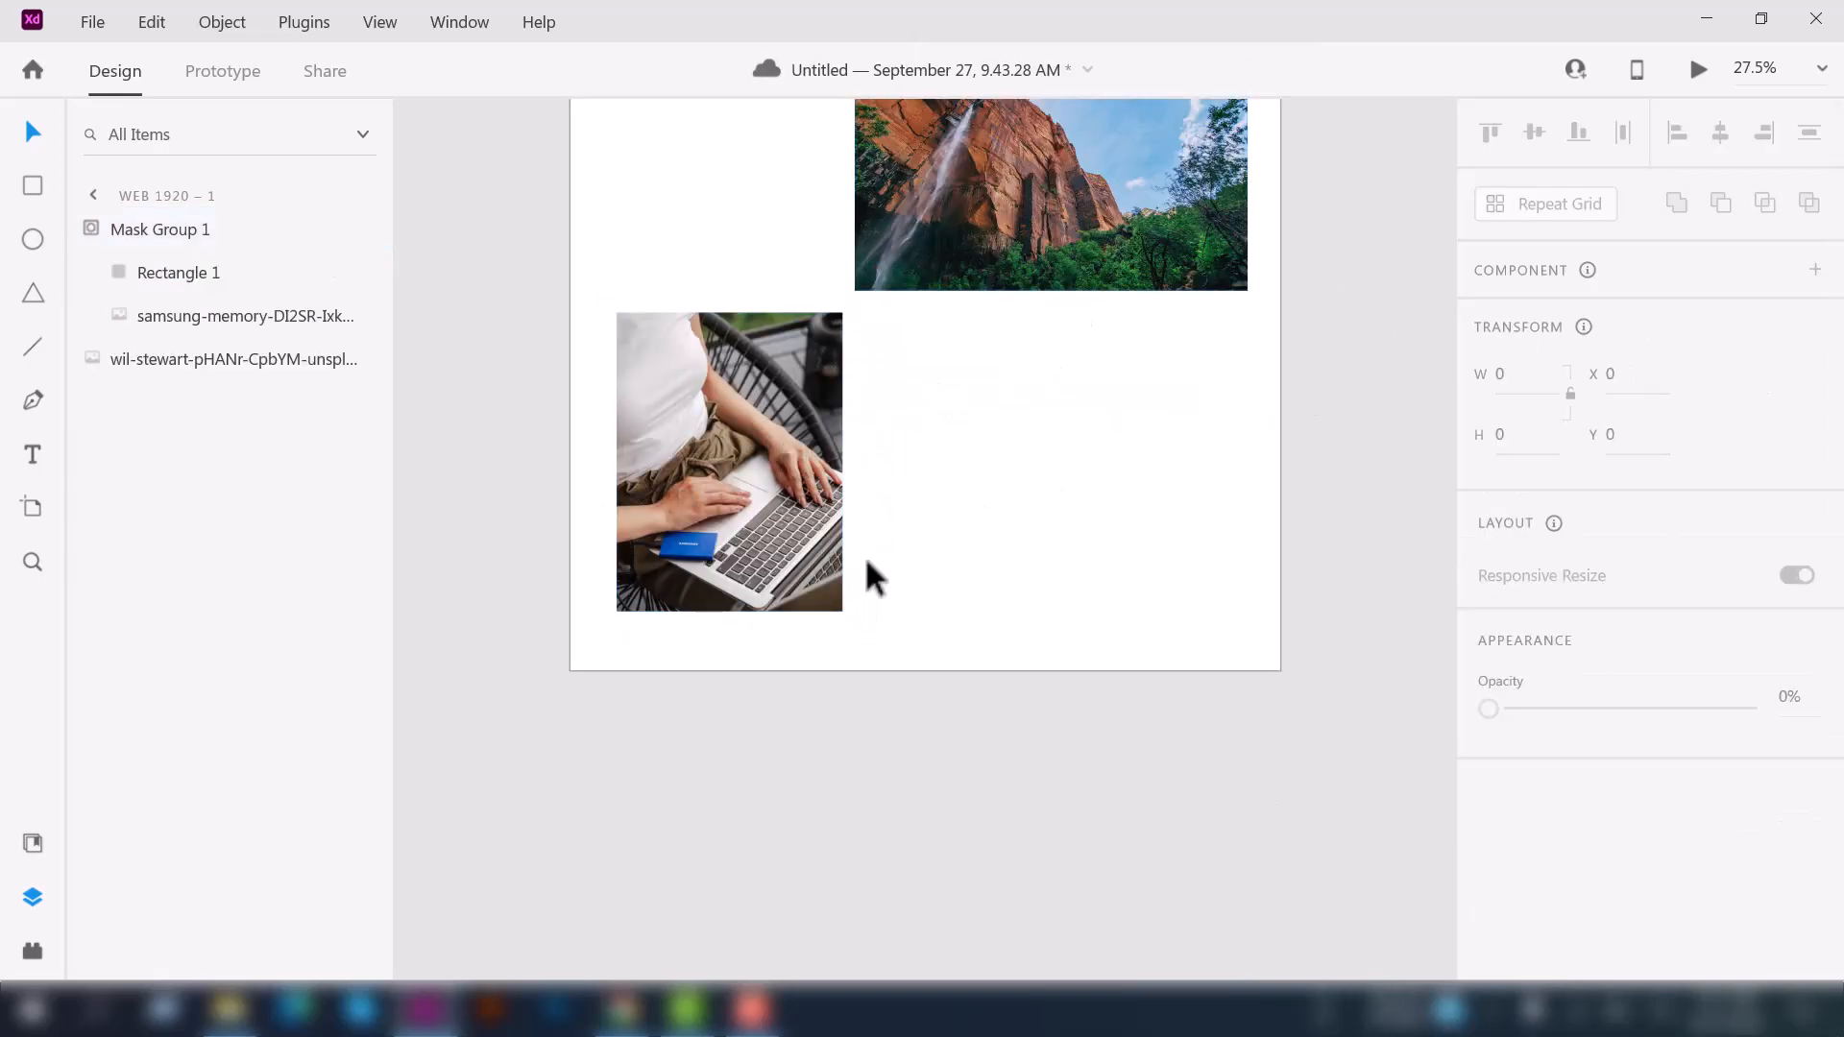
pyautogui.moveTo(1005, 586)
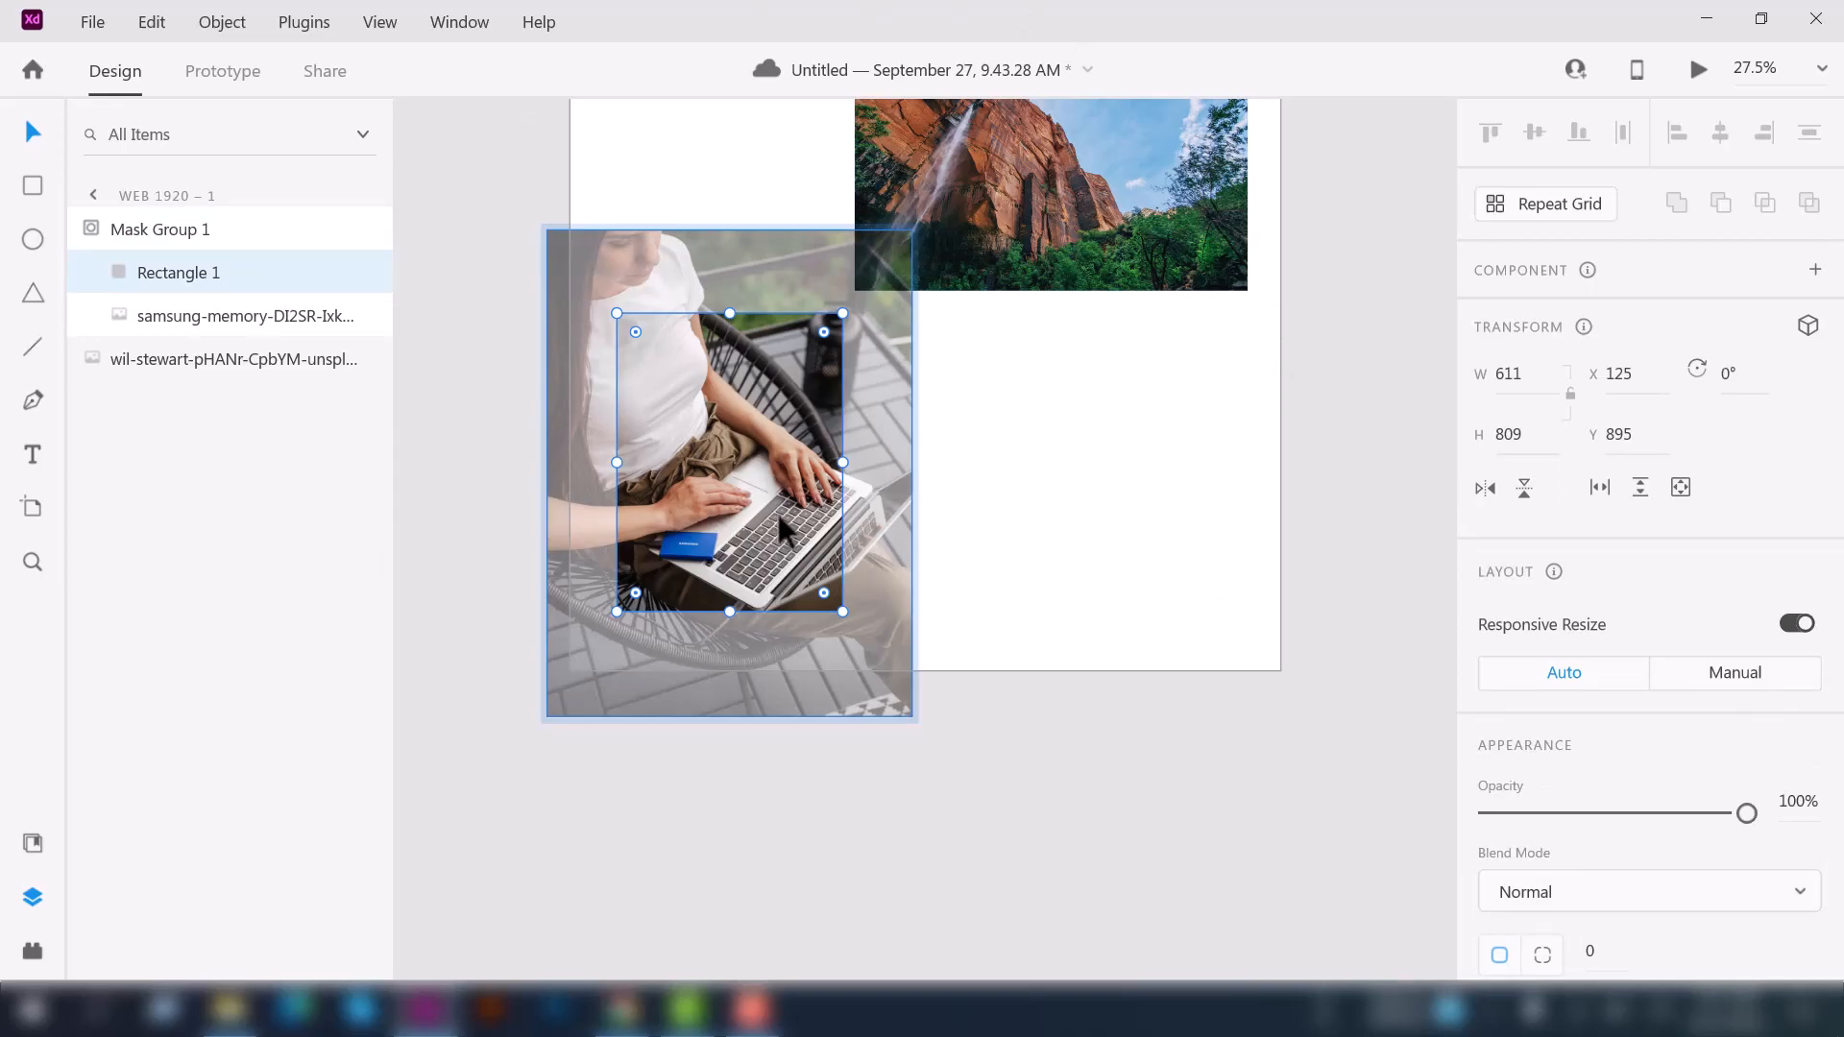
pyautogui.moveTo(536, 582)
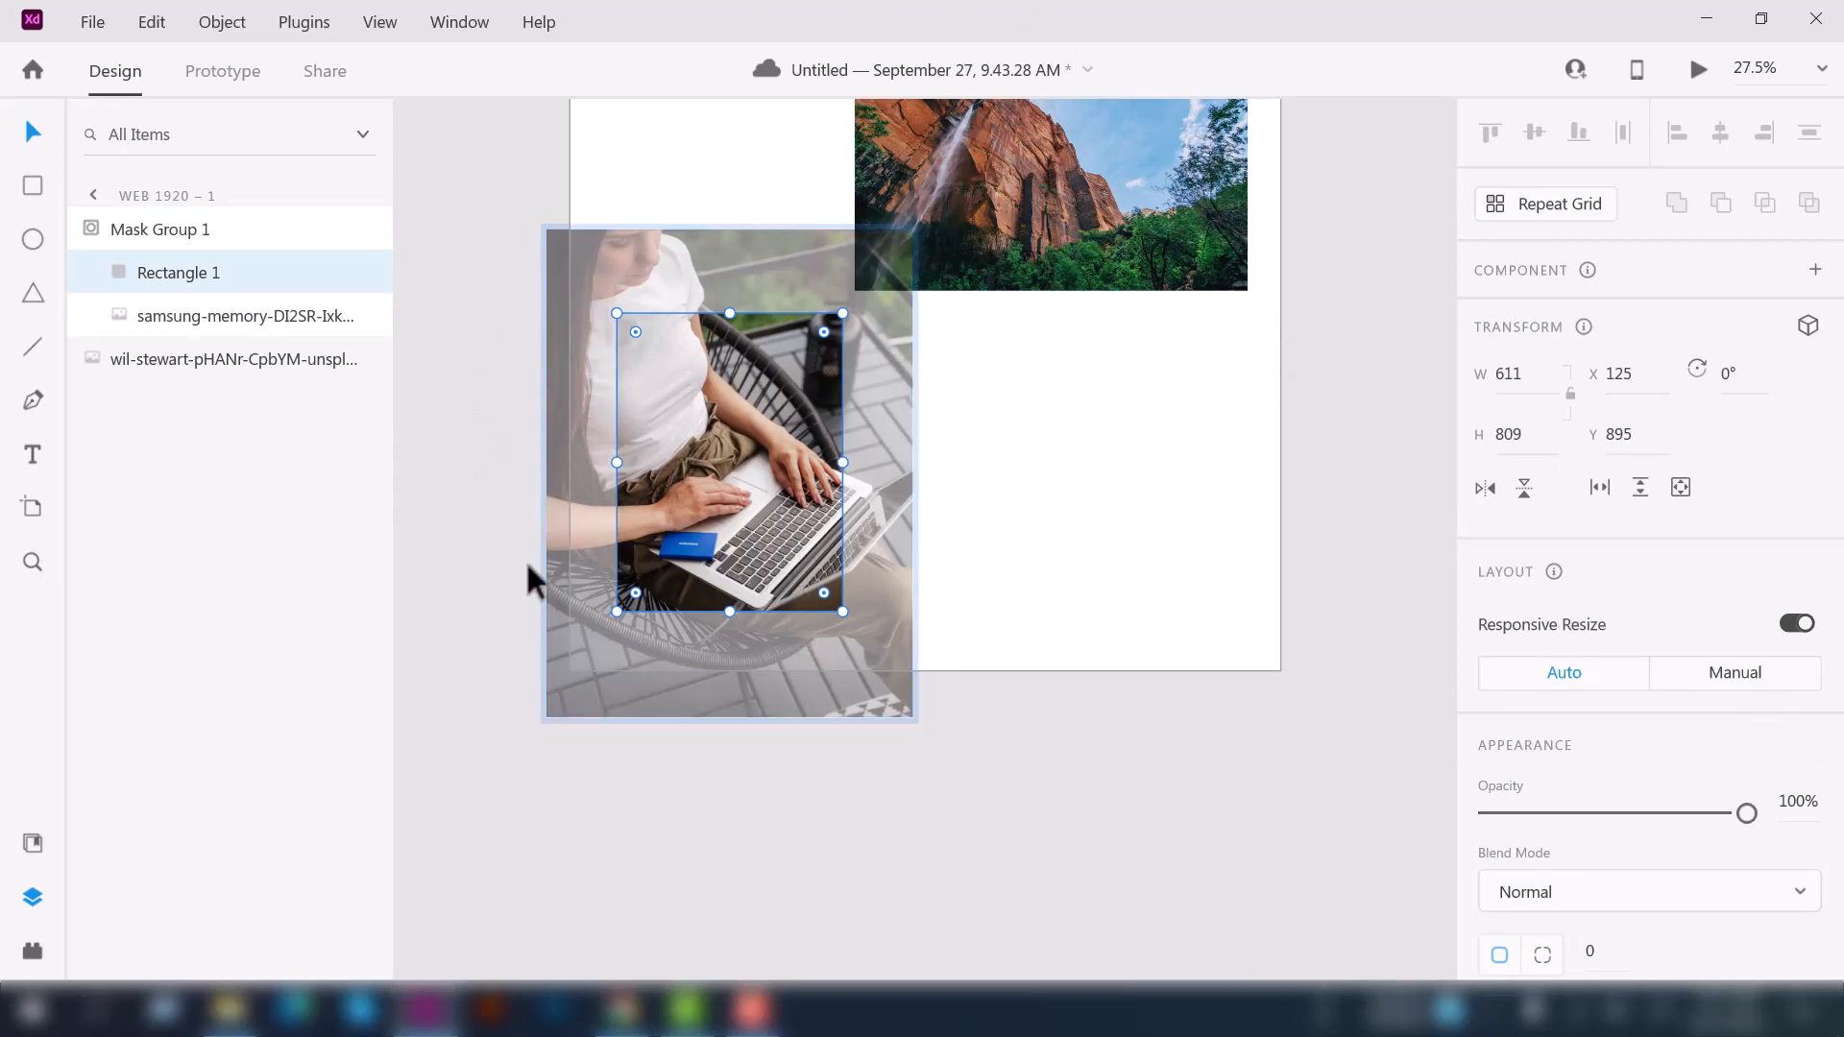
pyautogui.moveTo(952, 530)
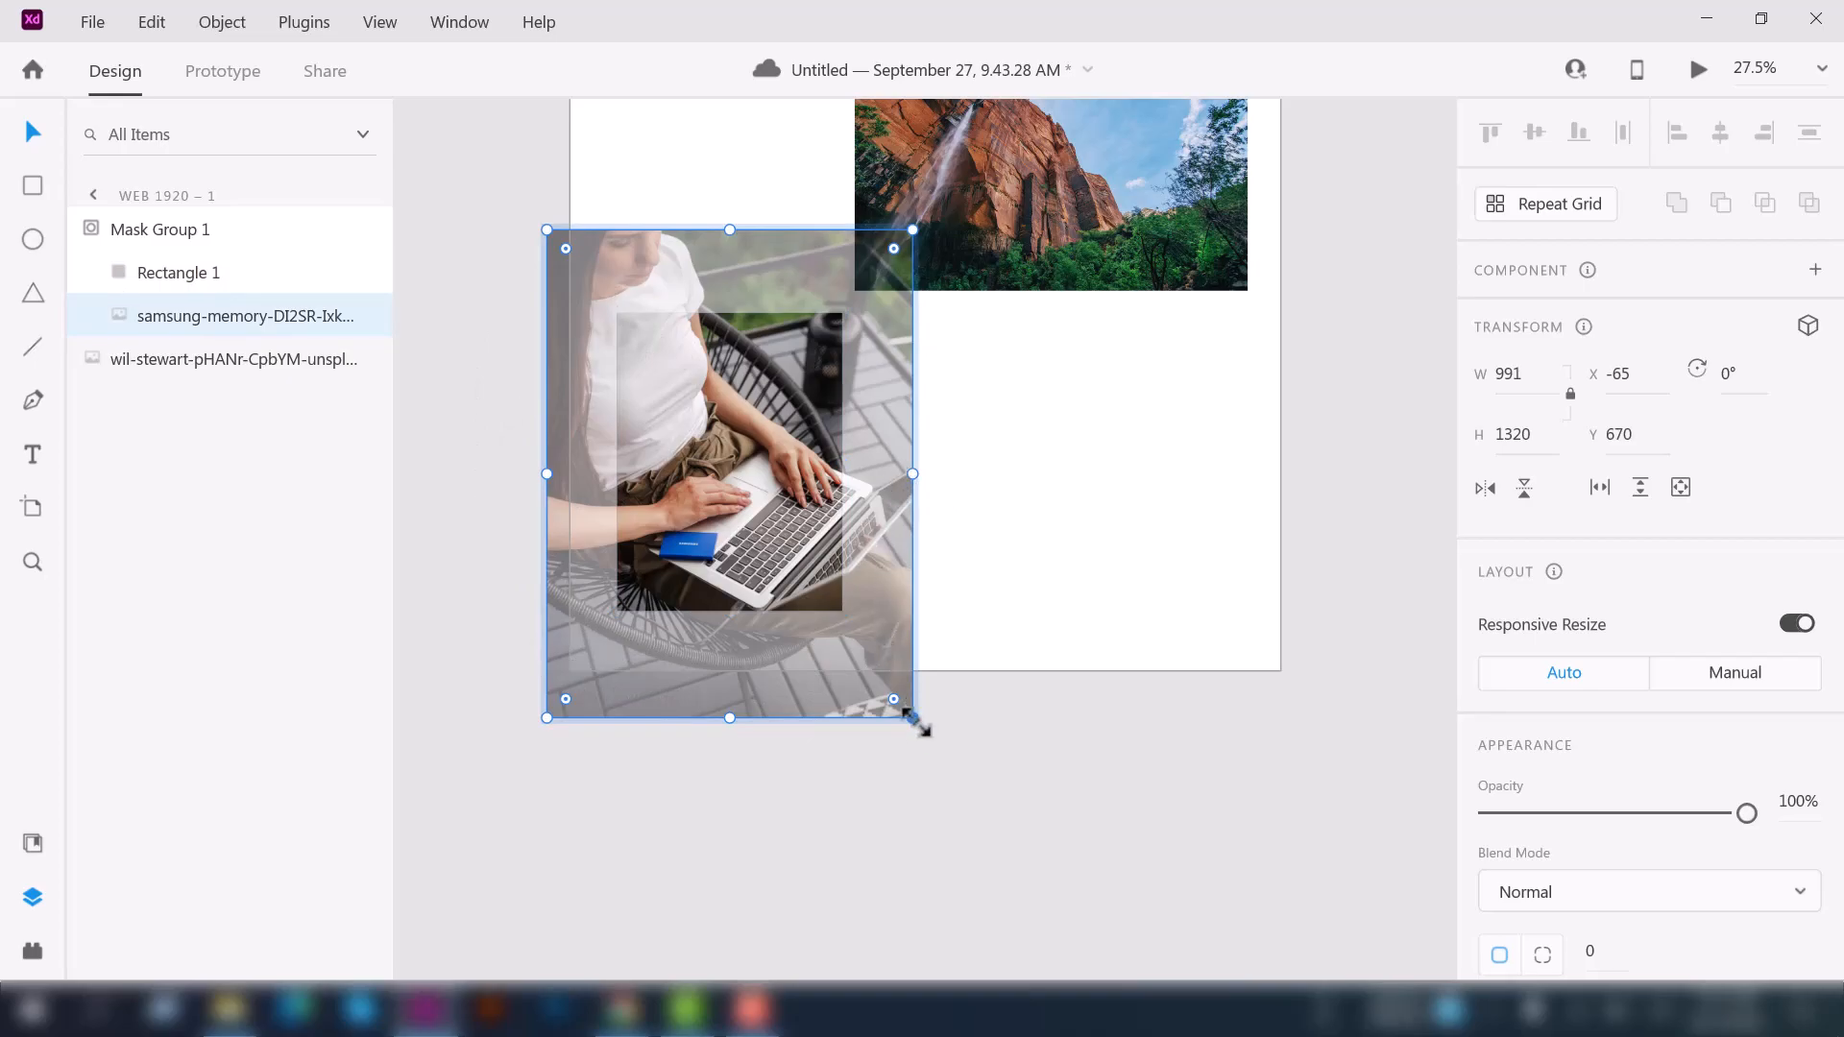
# - Scale the laptop photo down inside its portrait mask to show more of the woman and chair
pyautogui.moveTo(914, 716); pyautogui.dragTo(853, 638)
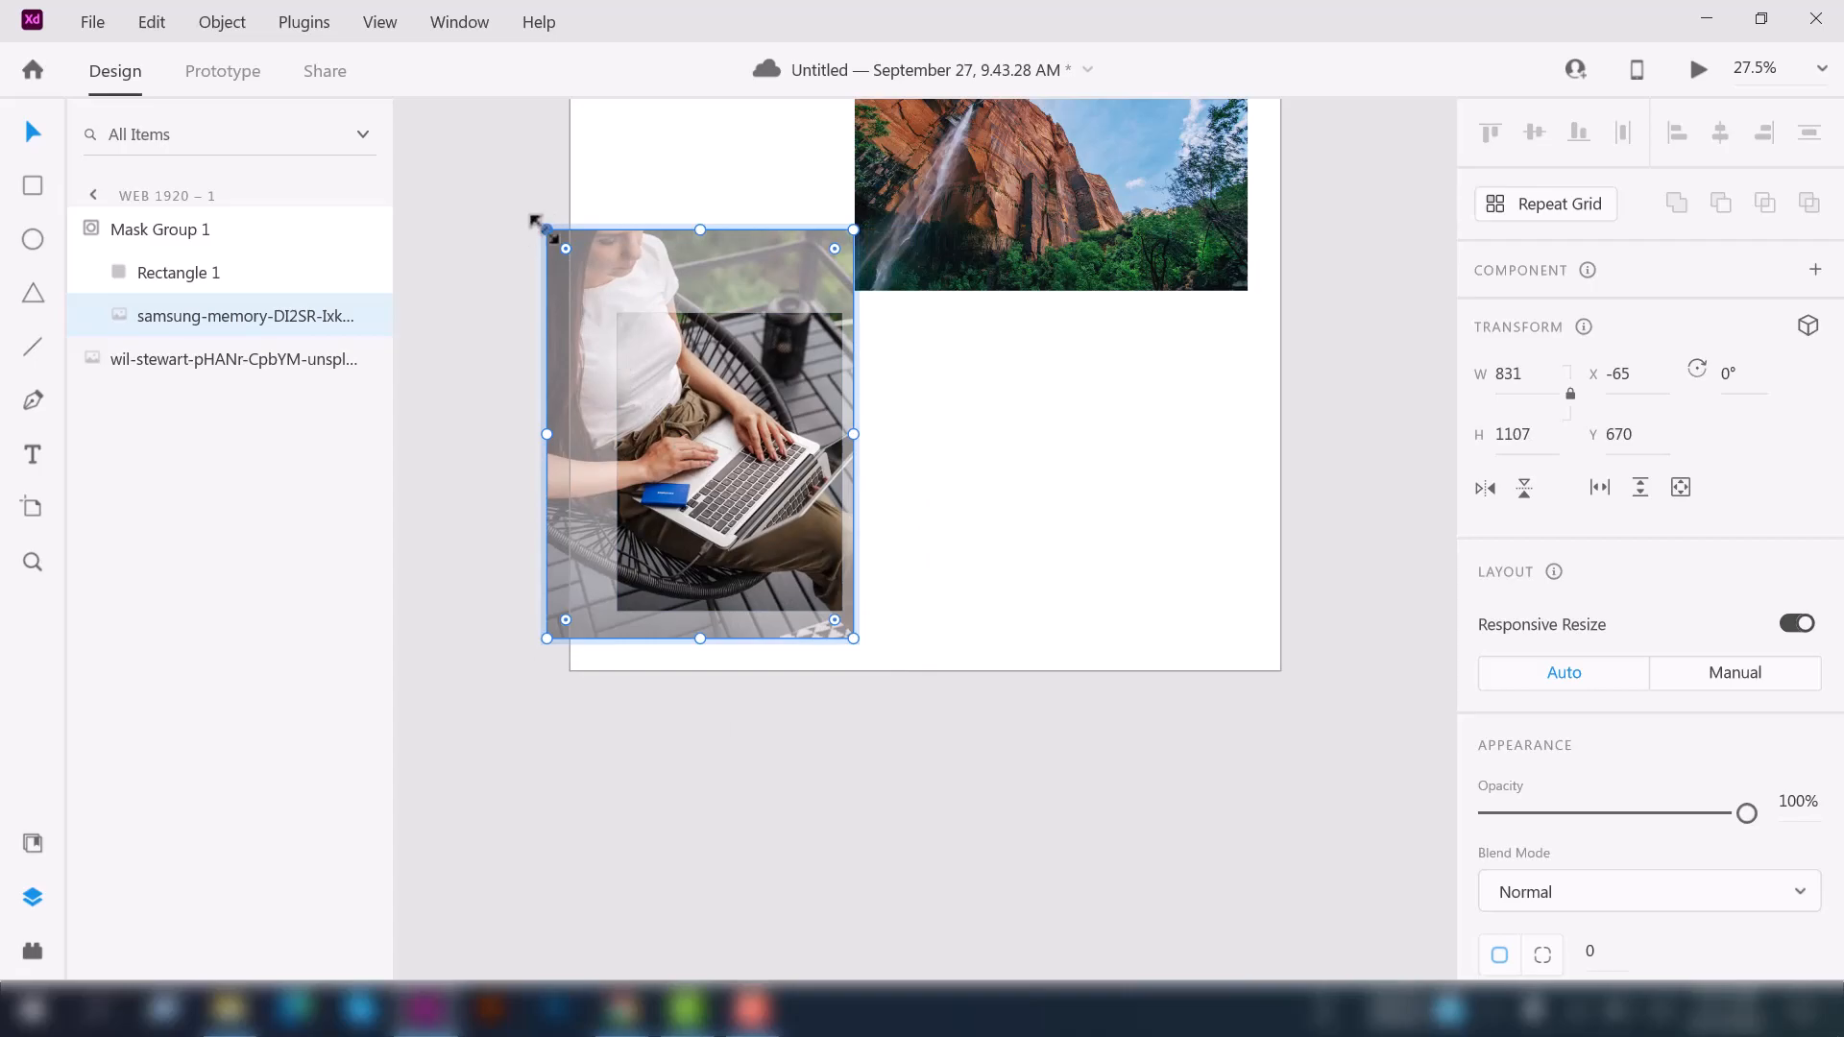
pyautogui.moveTo(544, 228); pyautogui.dragTo(609, 313)
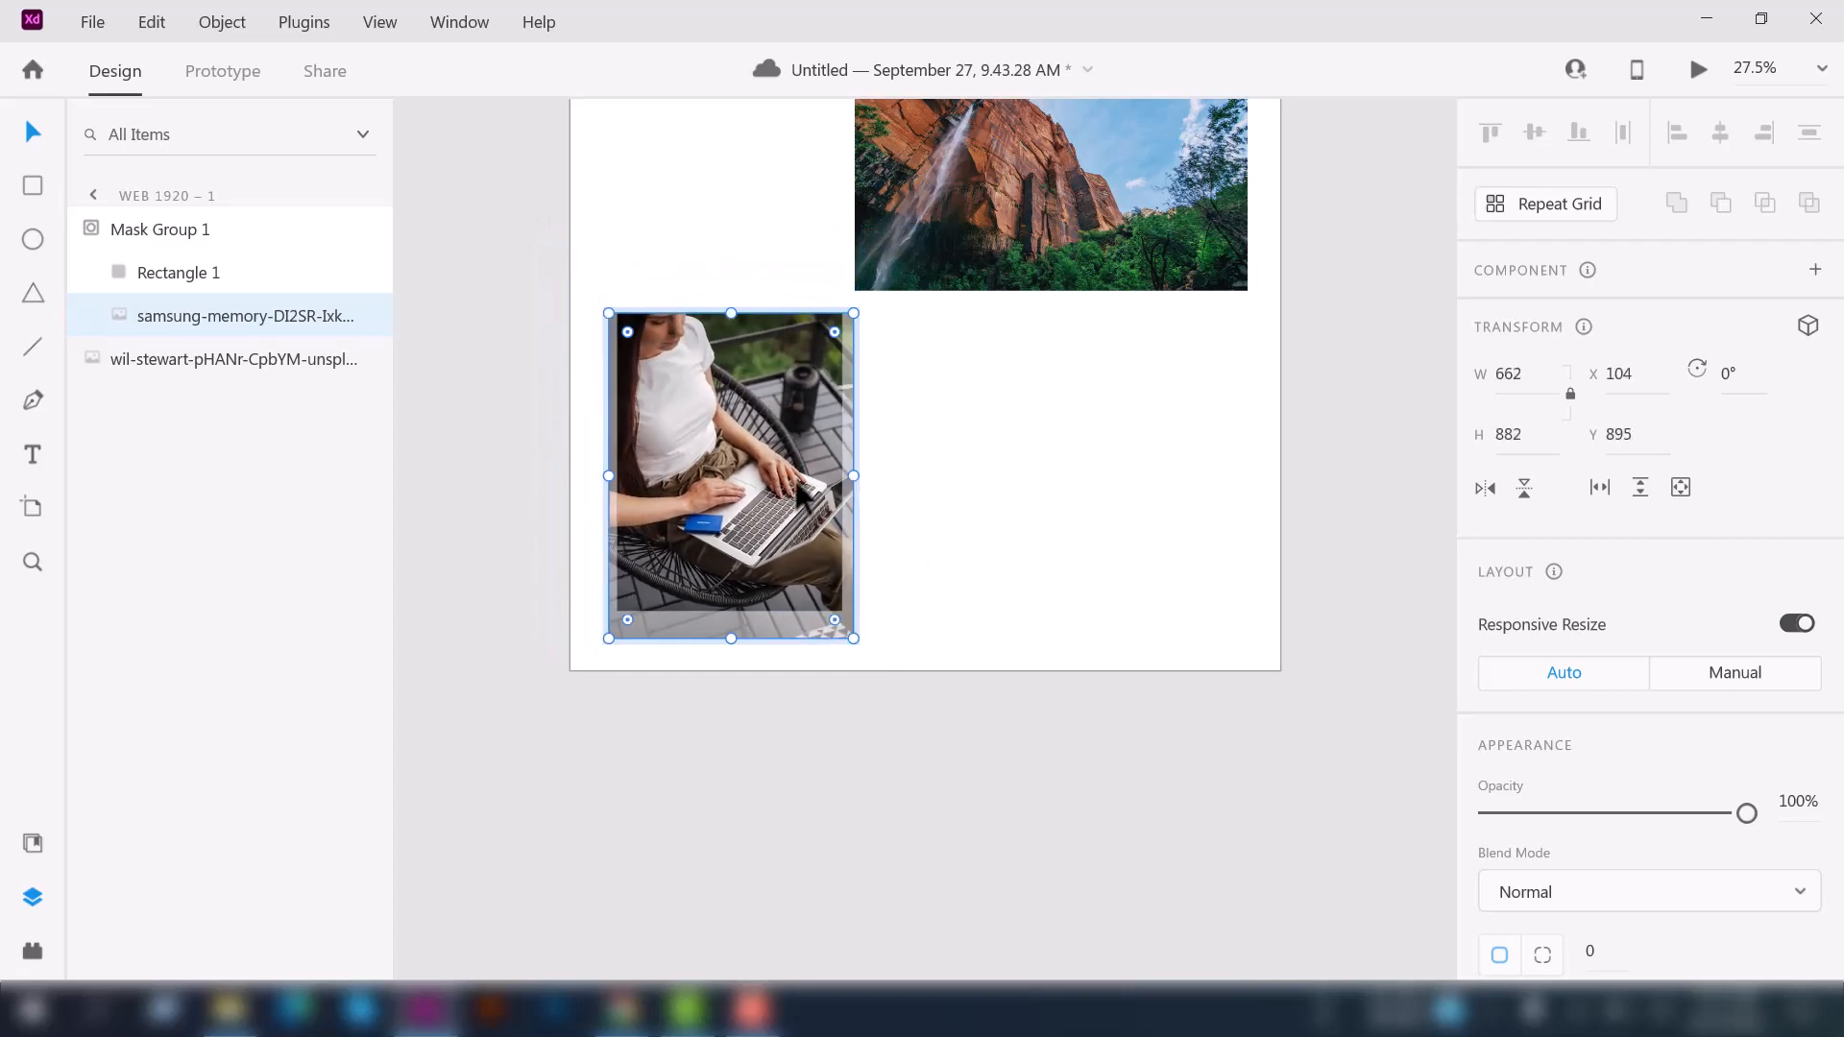
pyautogui.click(955, 554)
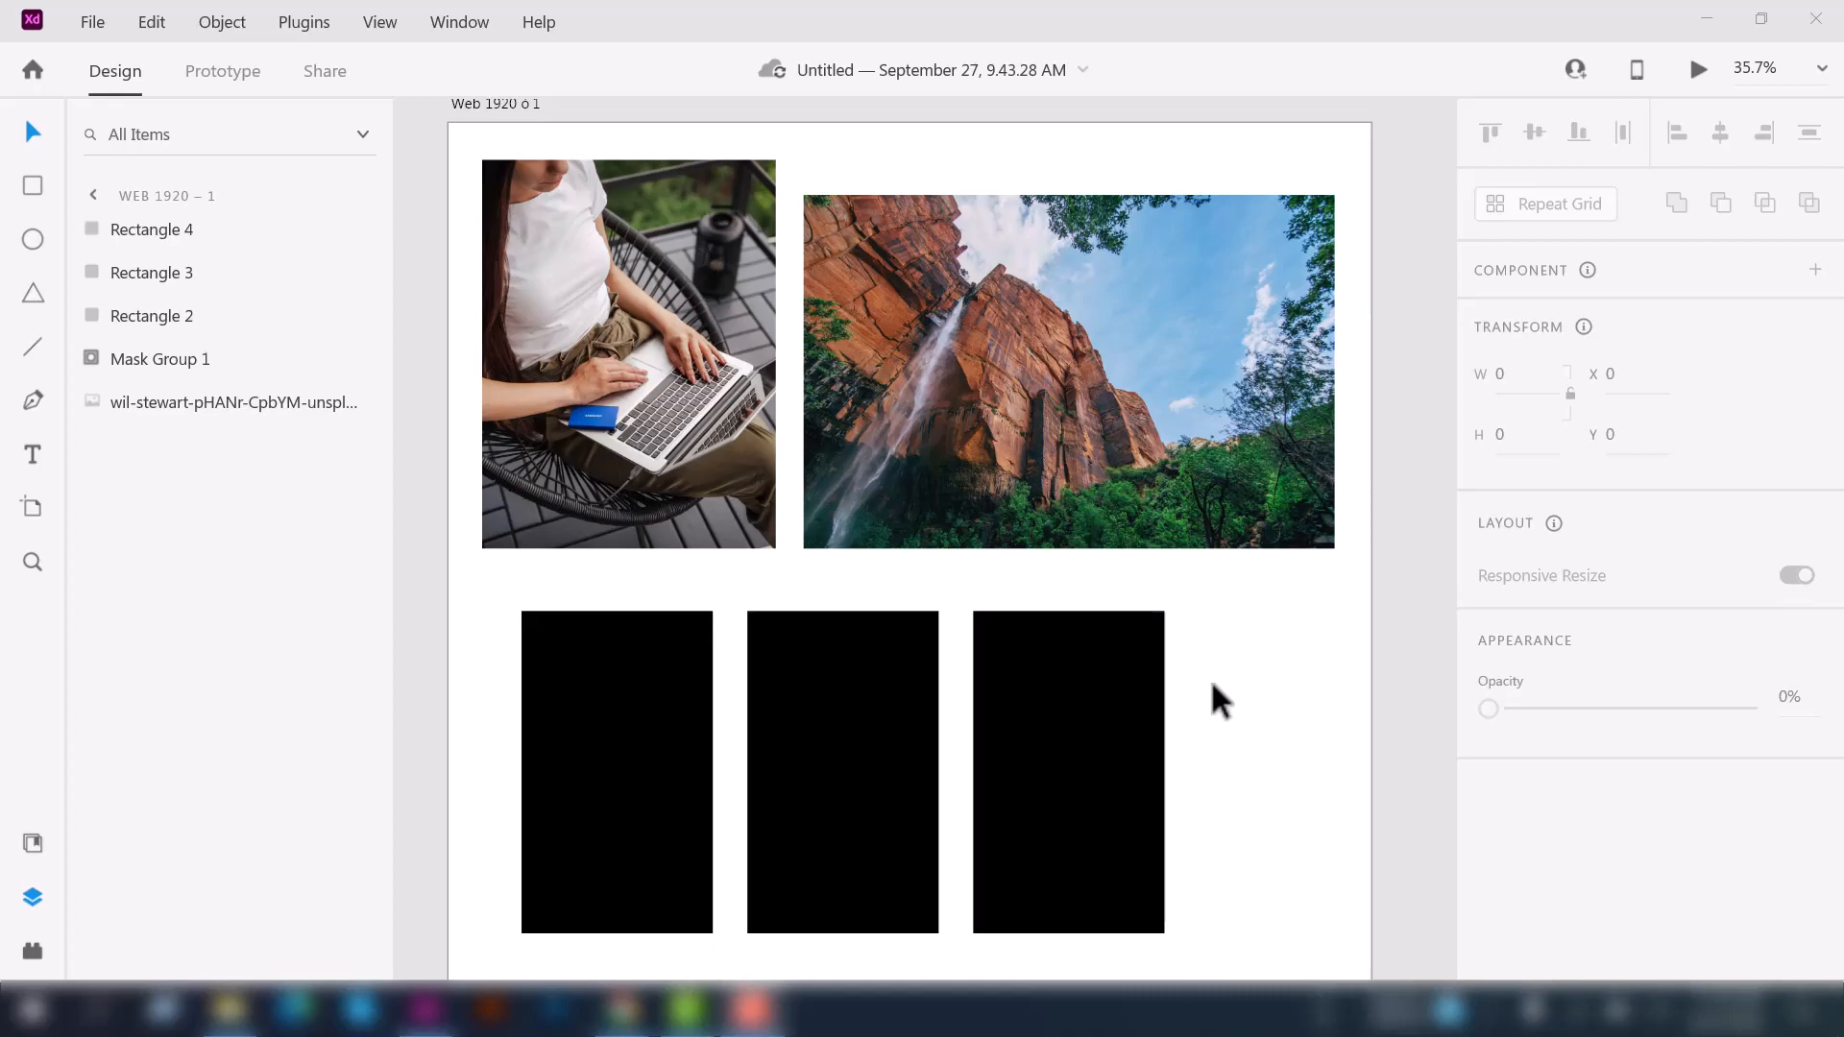
pyautogui.moveTo(515, 599)
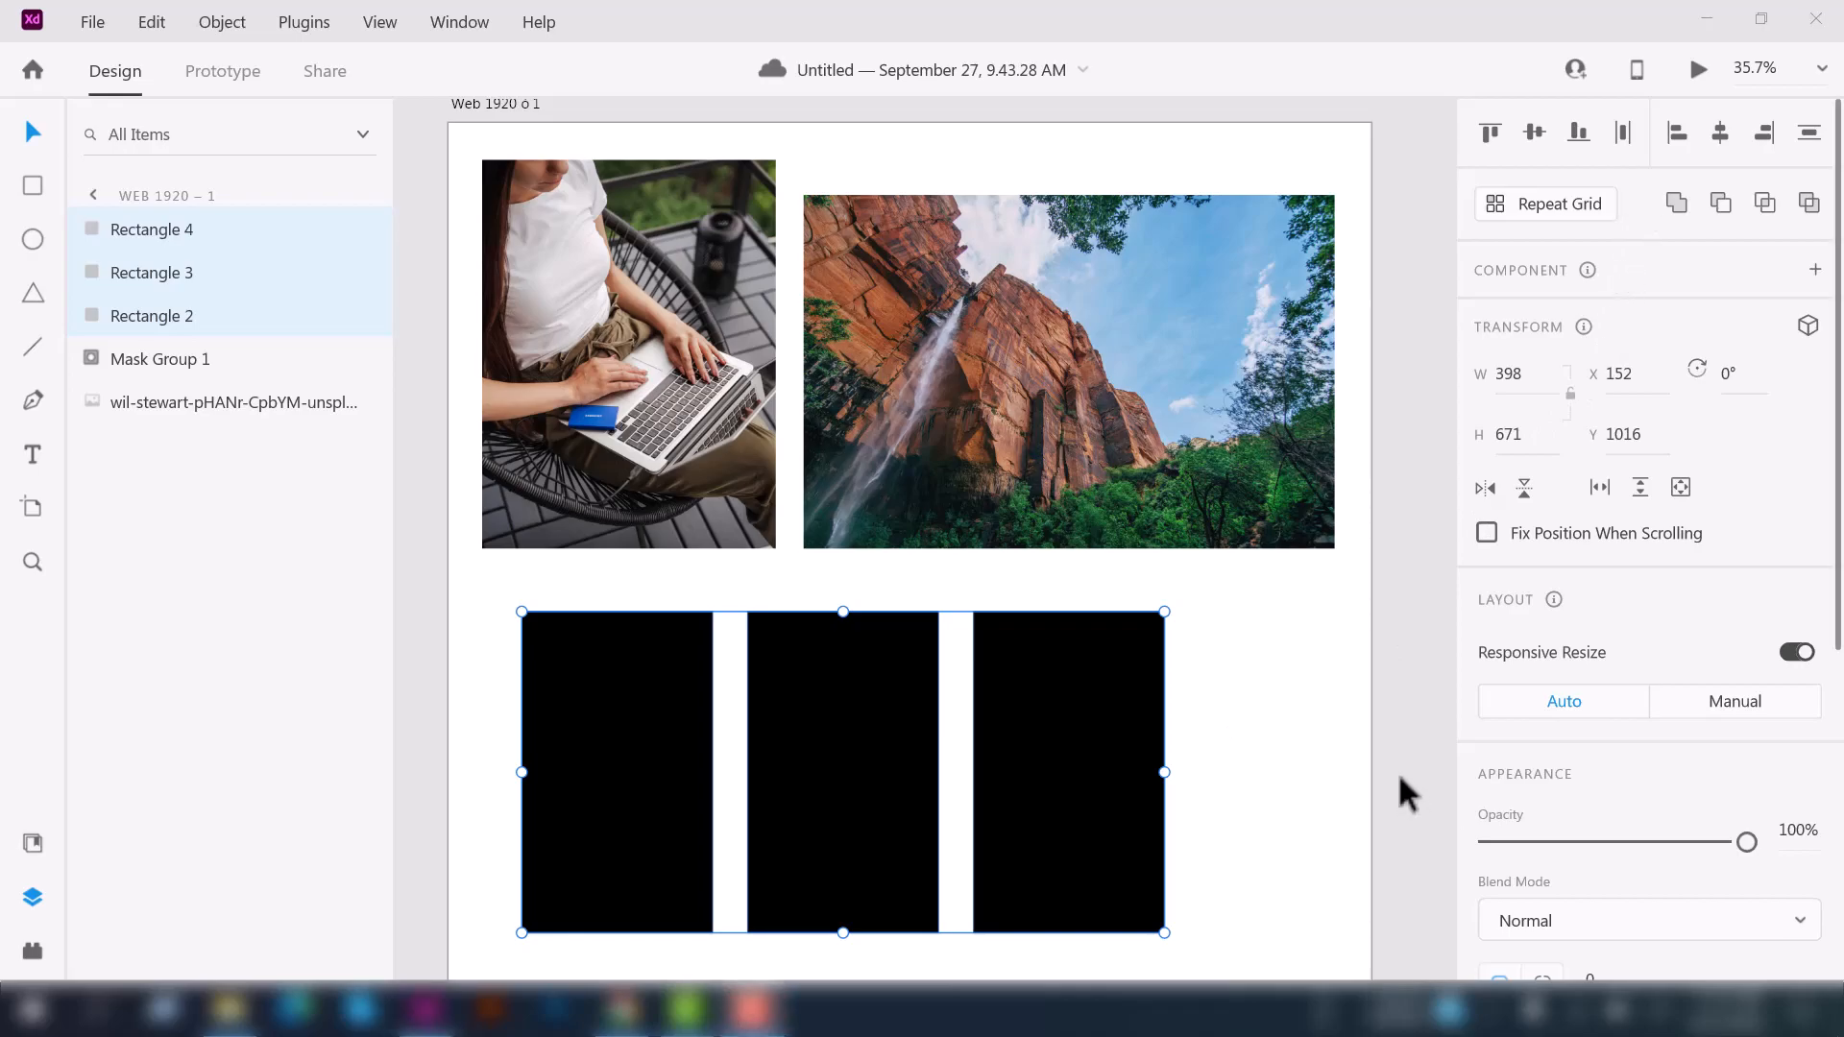
pyautogui.moveTo(1675, 223)
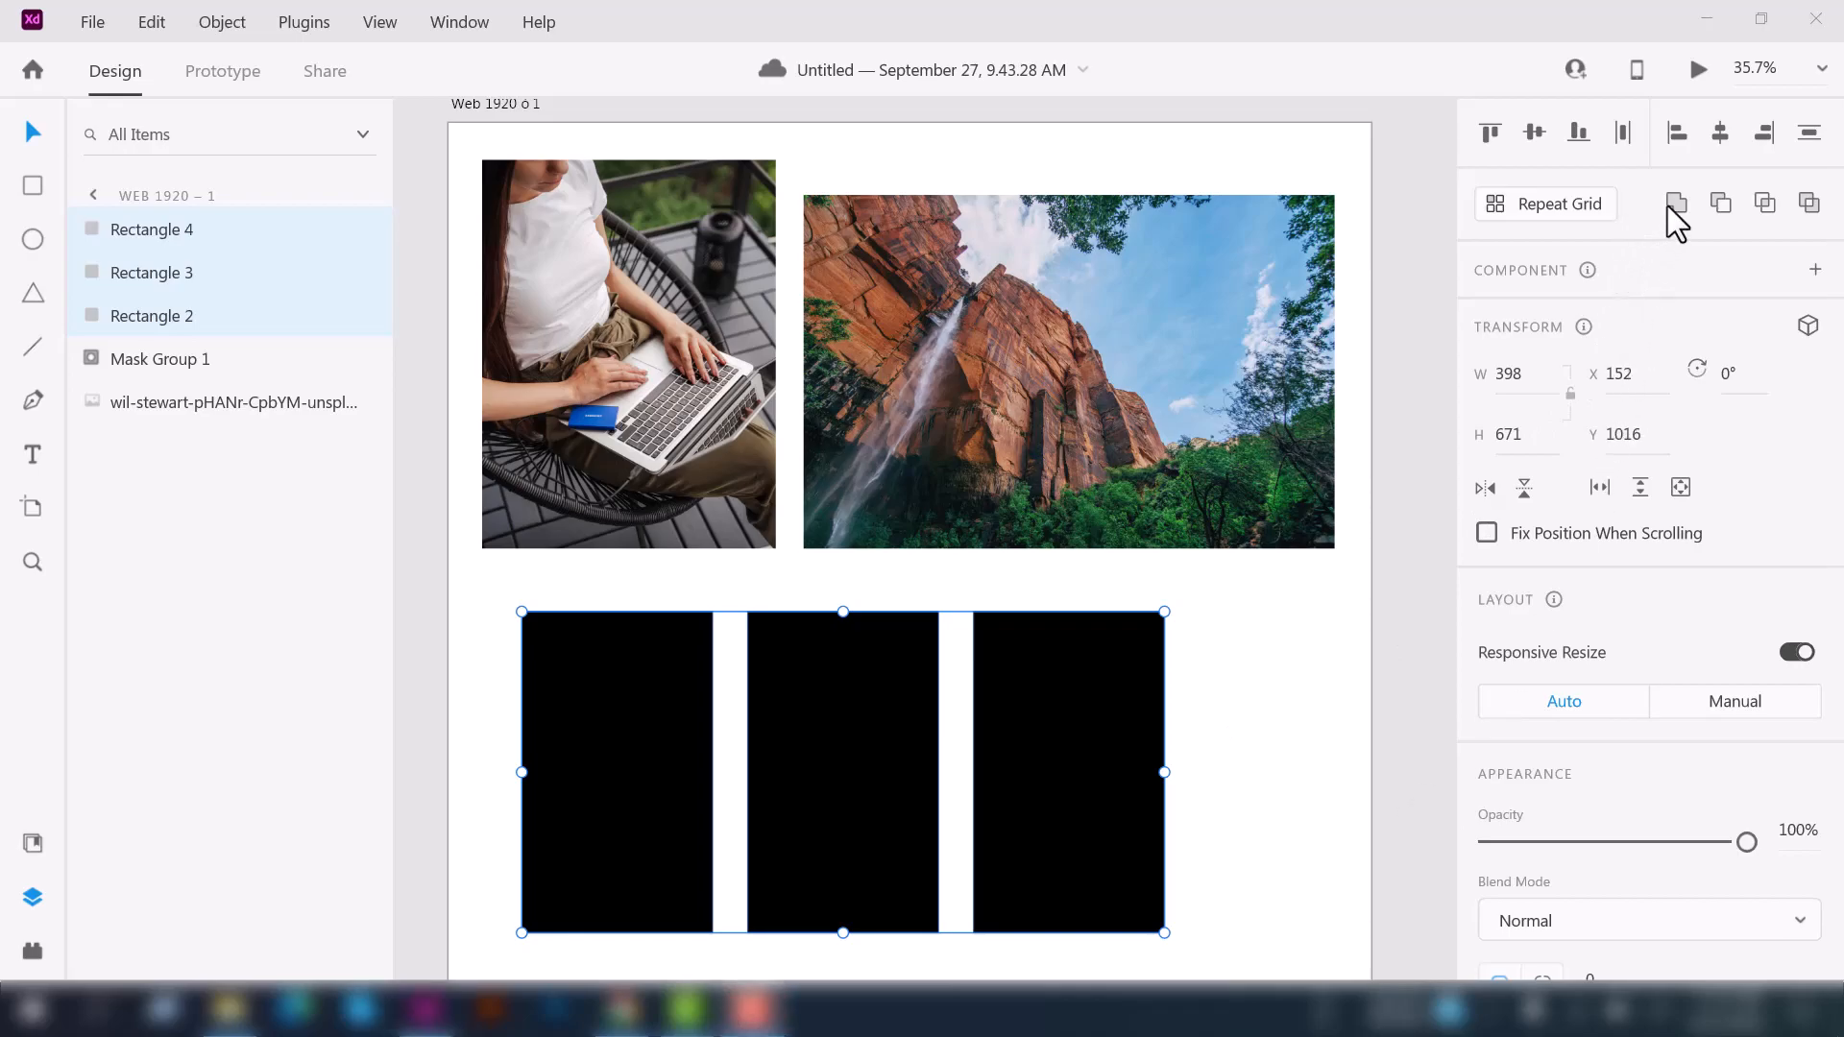
pyautogui.moveTo(1677, 202)
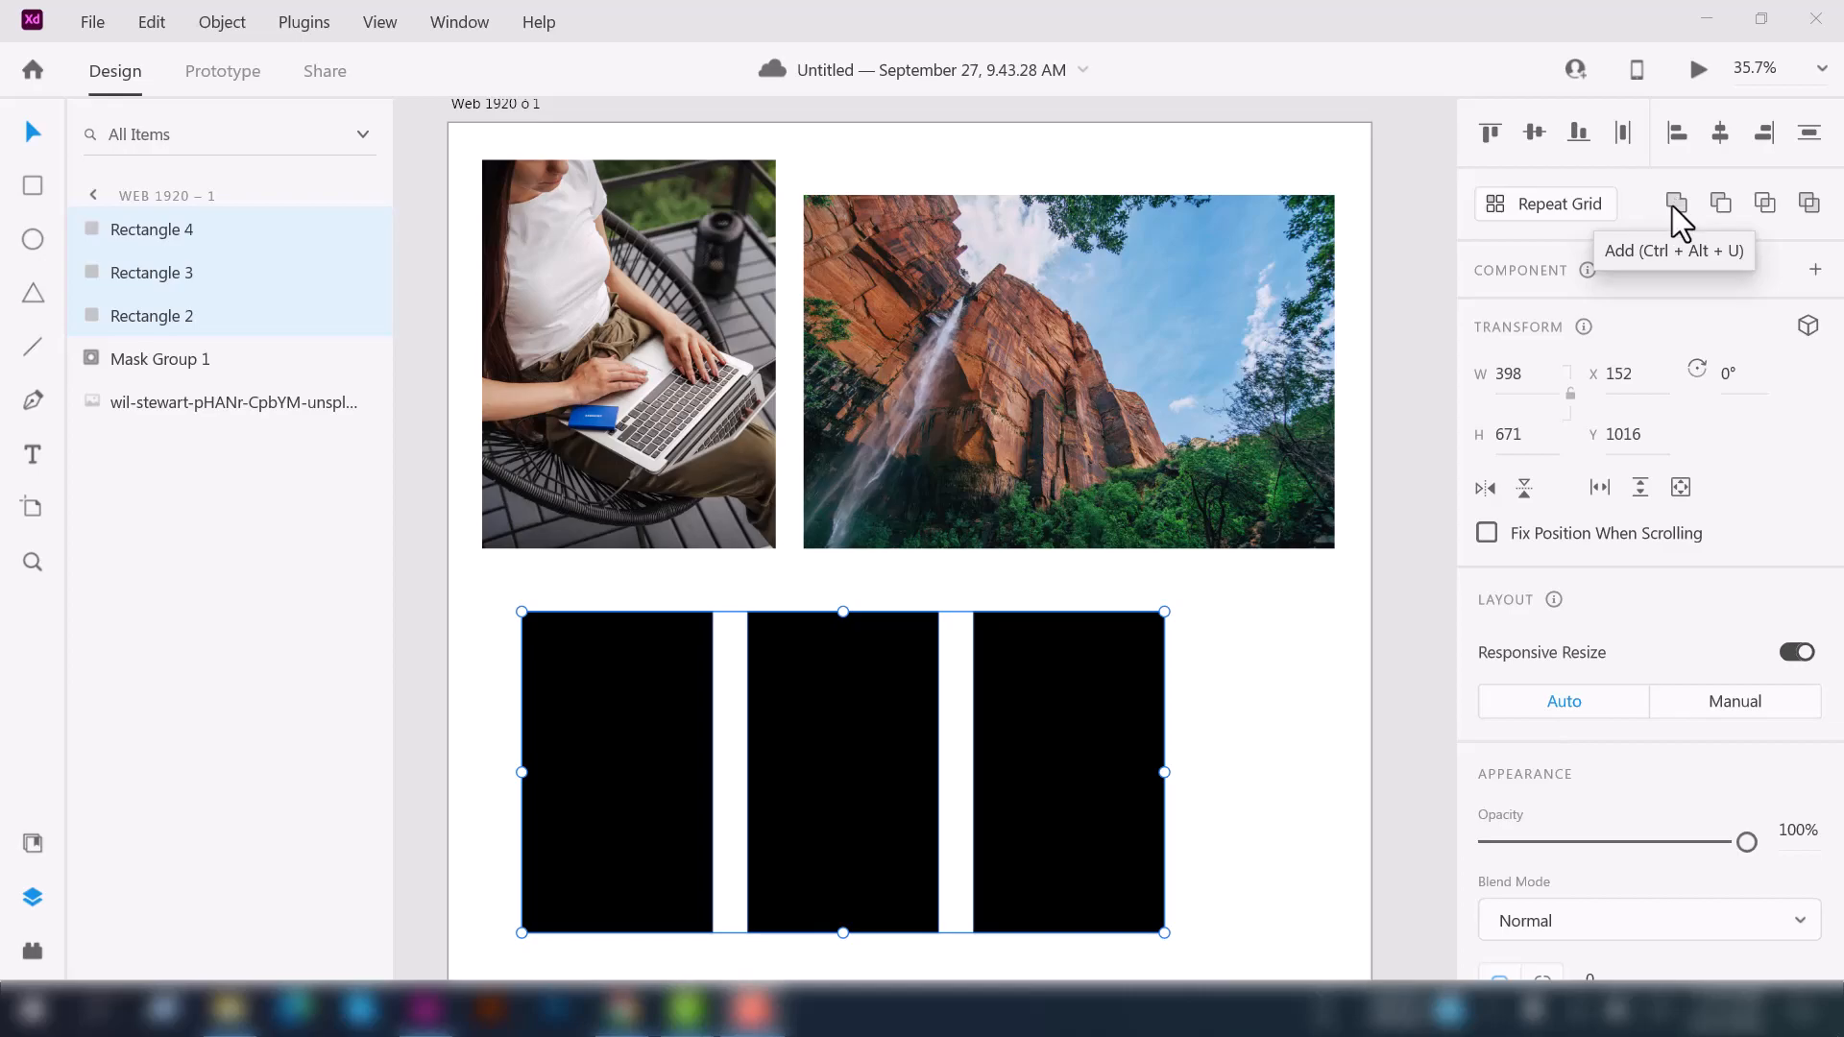
pyautogui.moveTo(1525, 175)
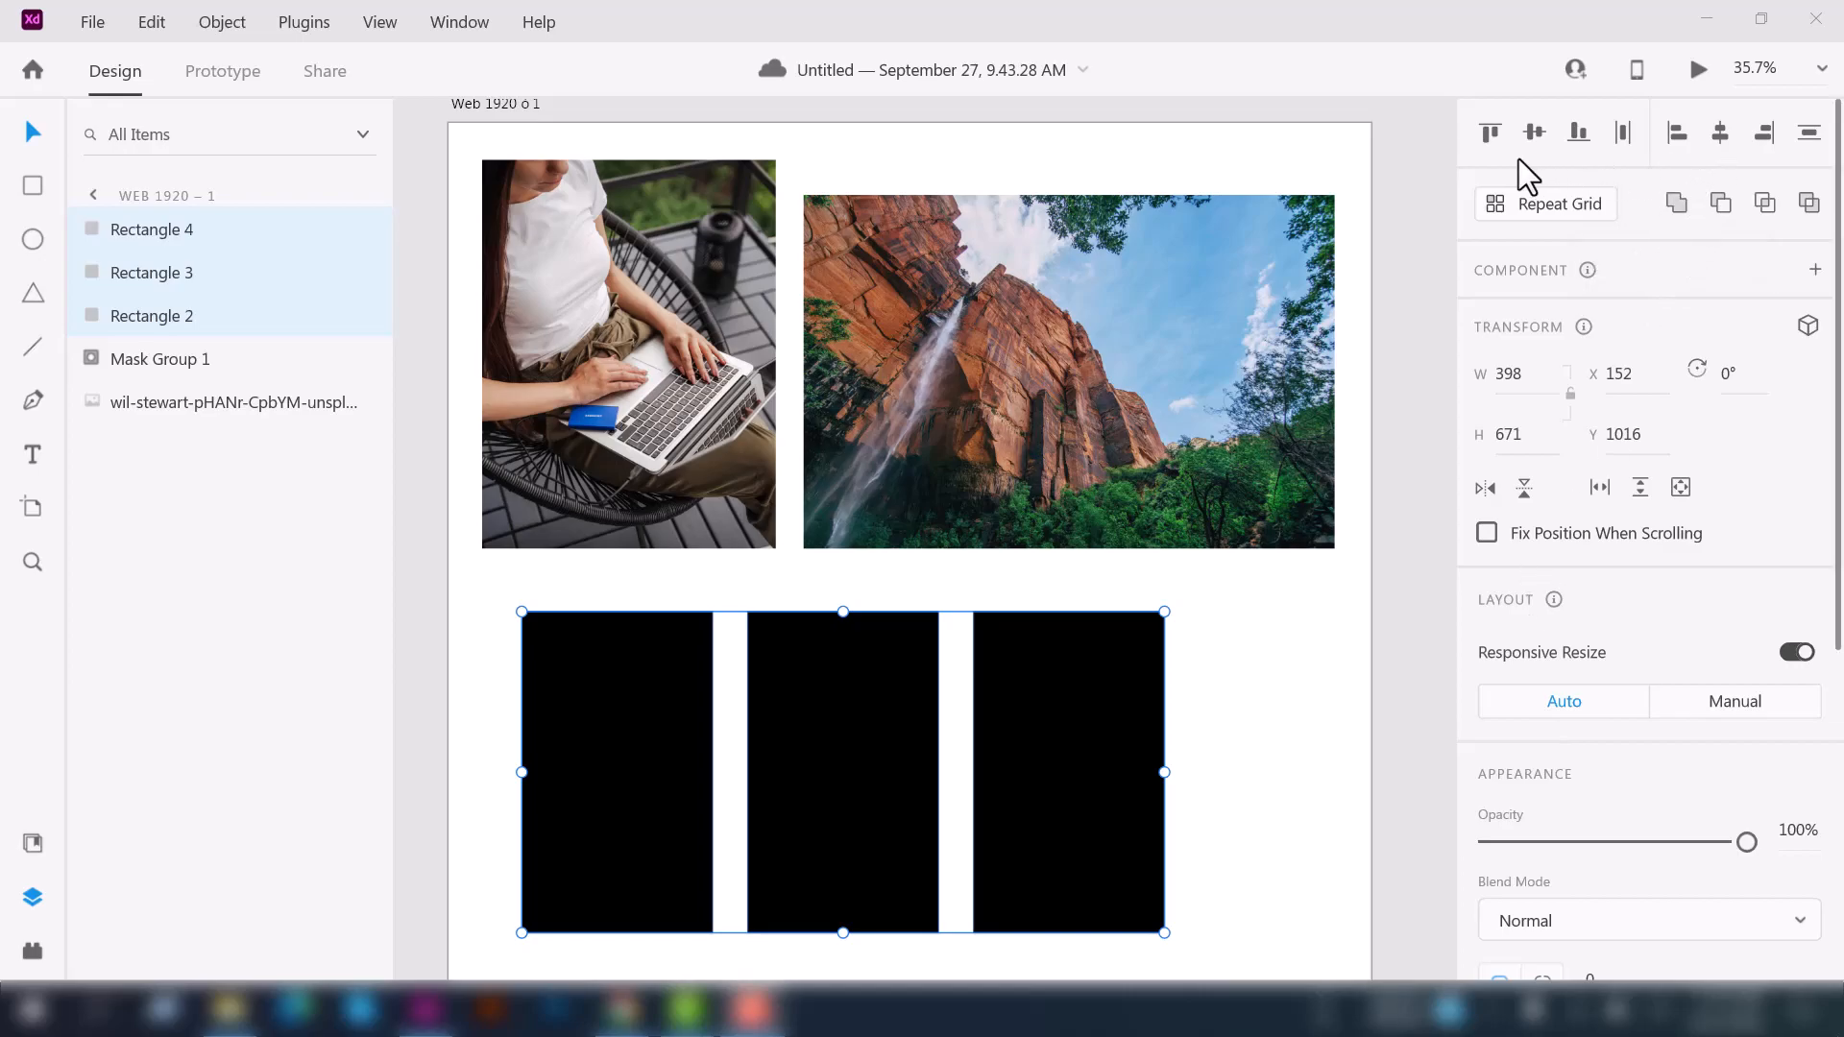
pyautogui.moveTo(1651, 188)
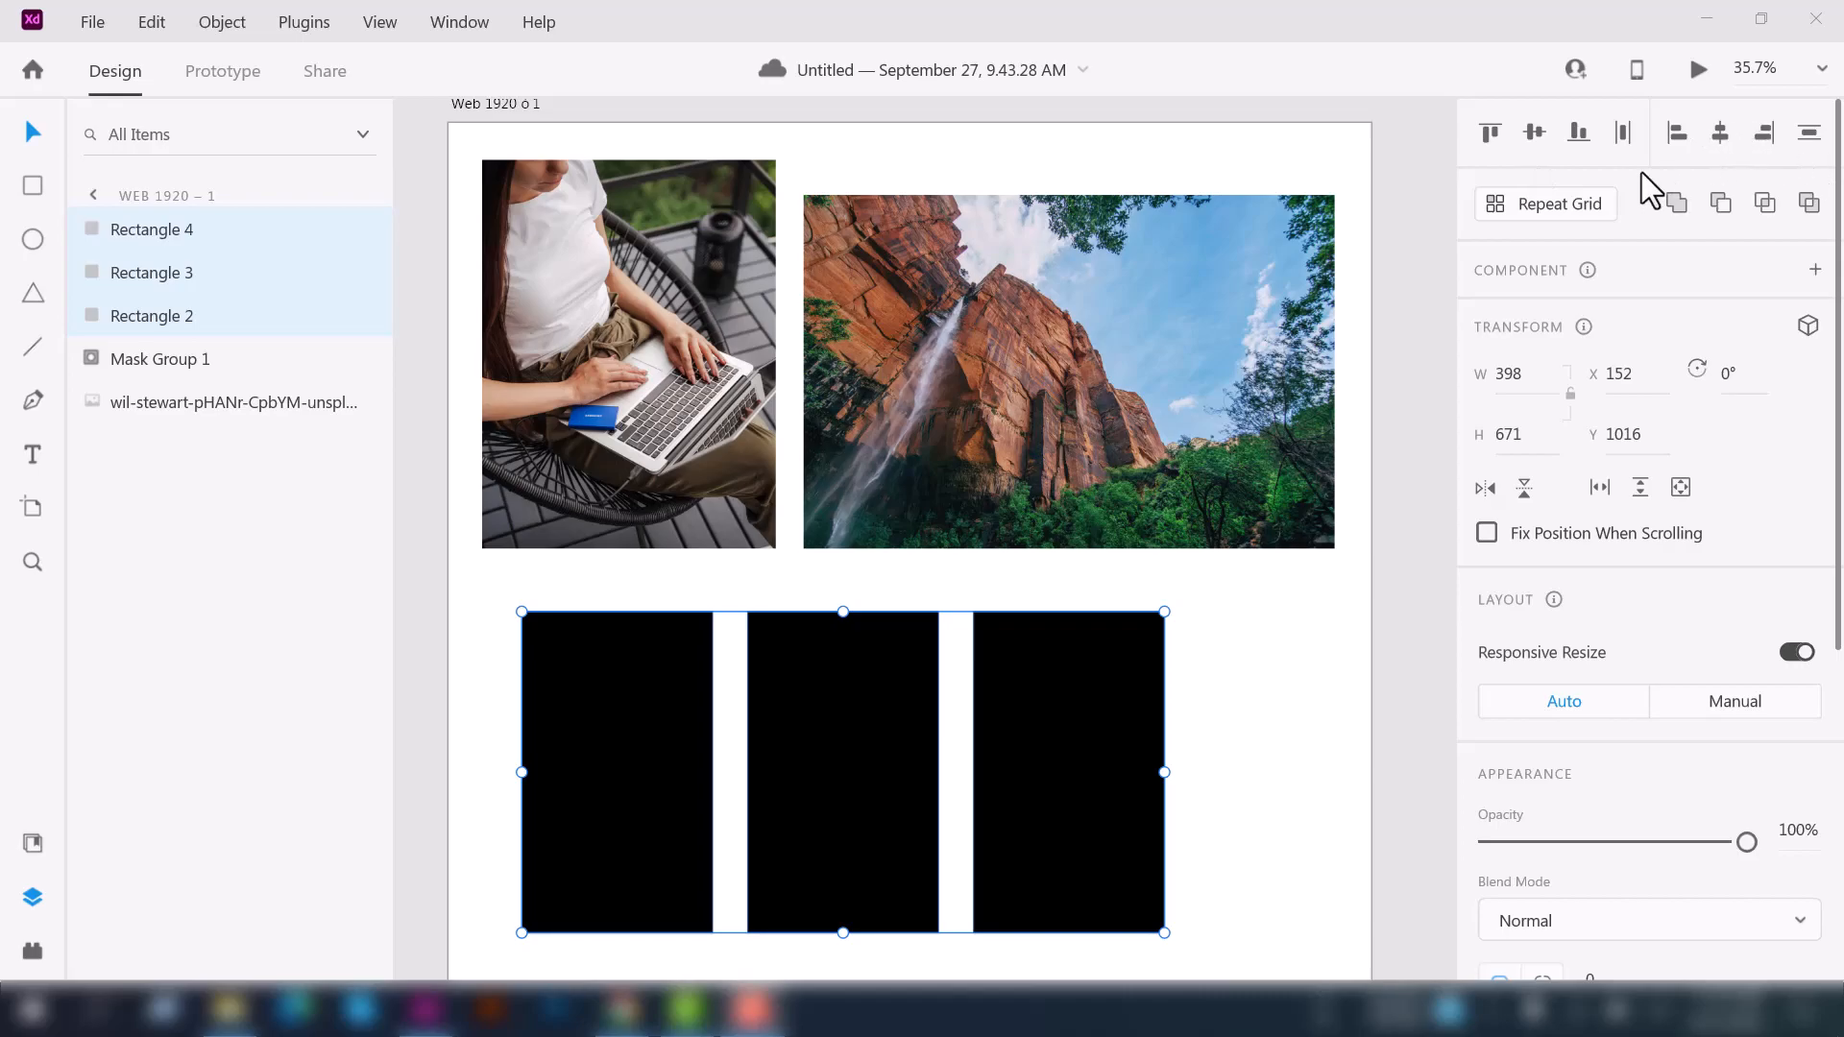
pyautogui.moveTo(1690, 256)
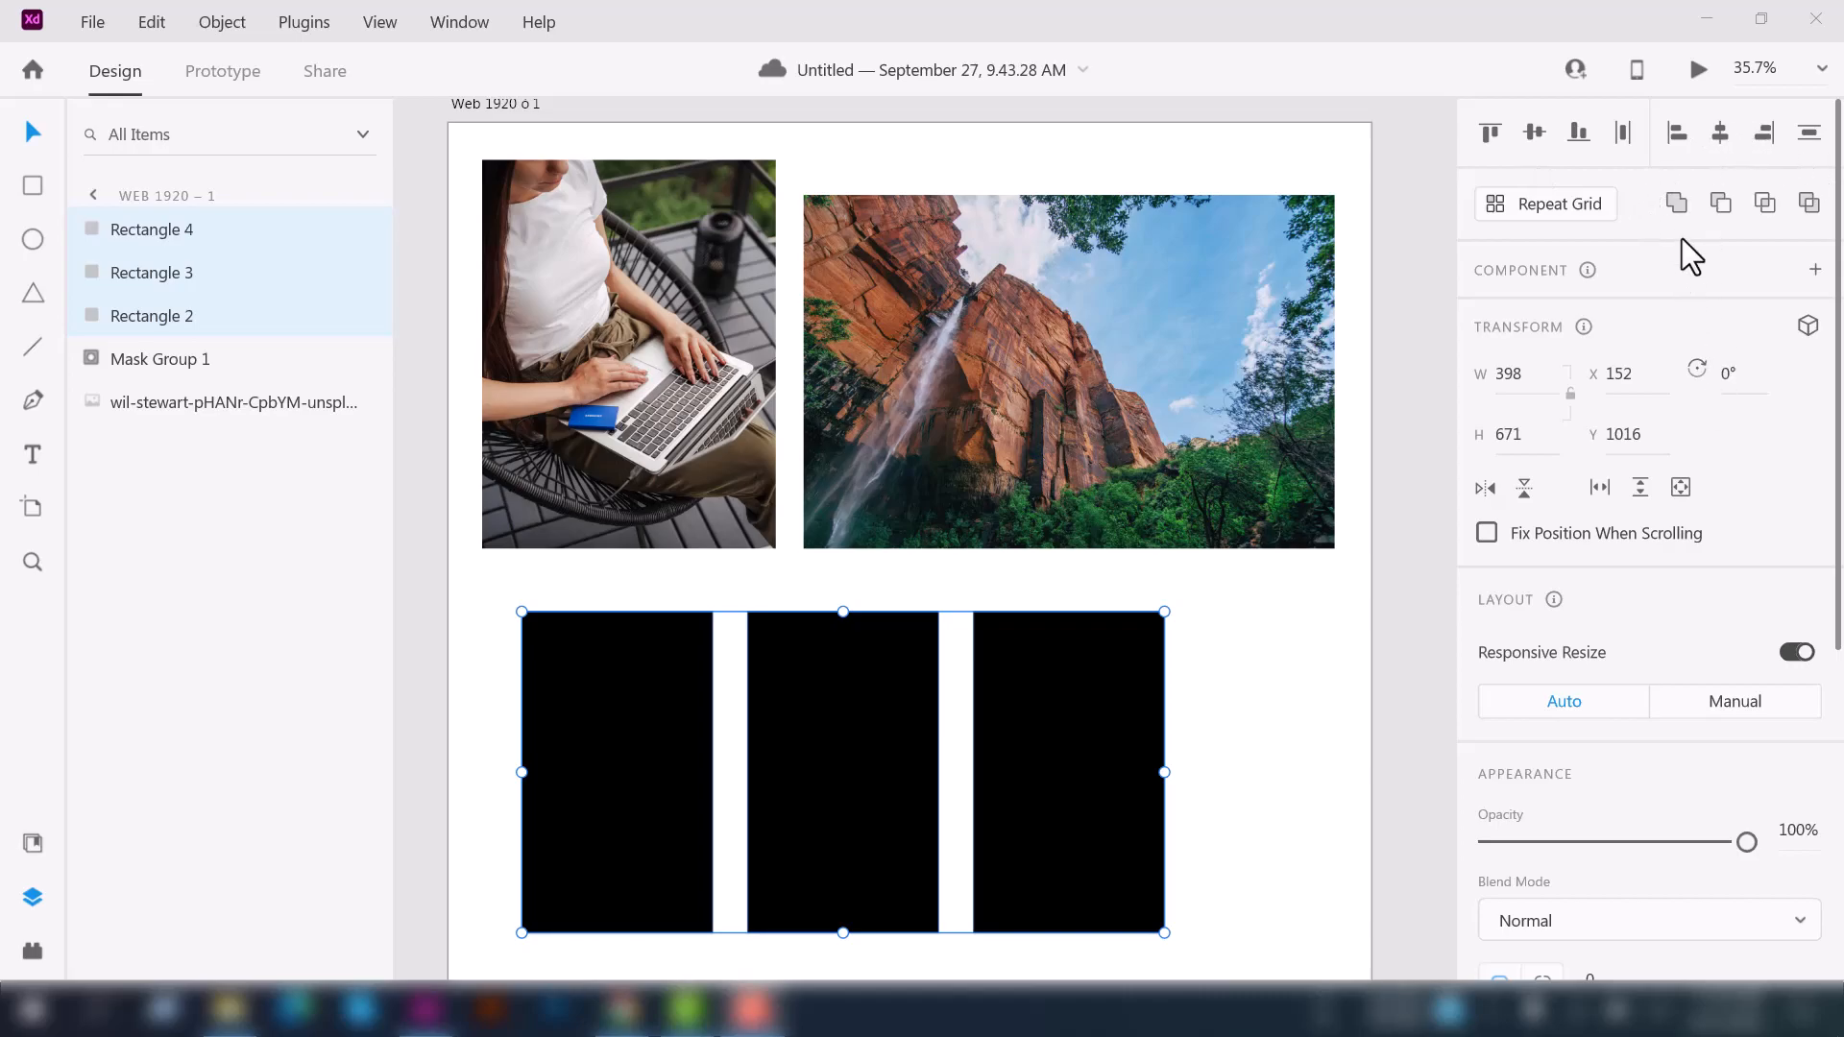
pyautogui.moveTo(1729, 242)
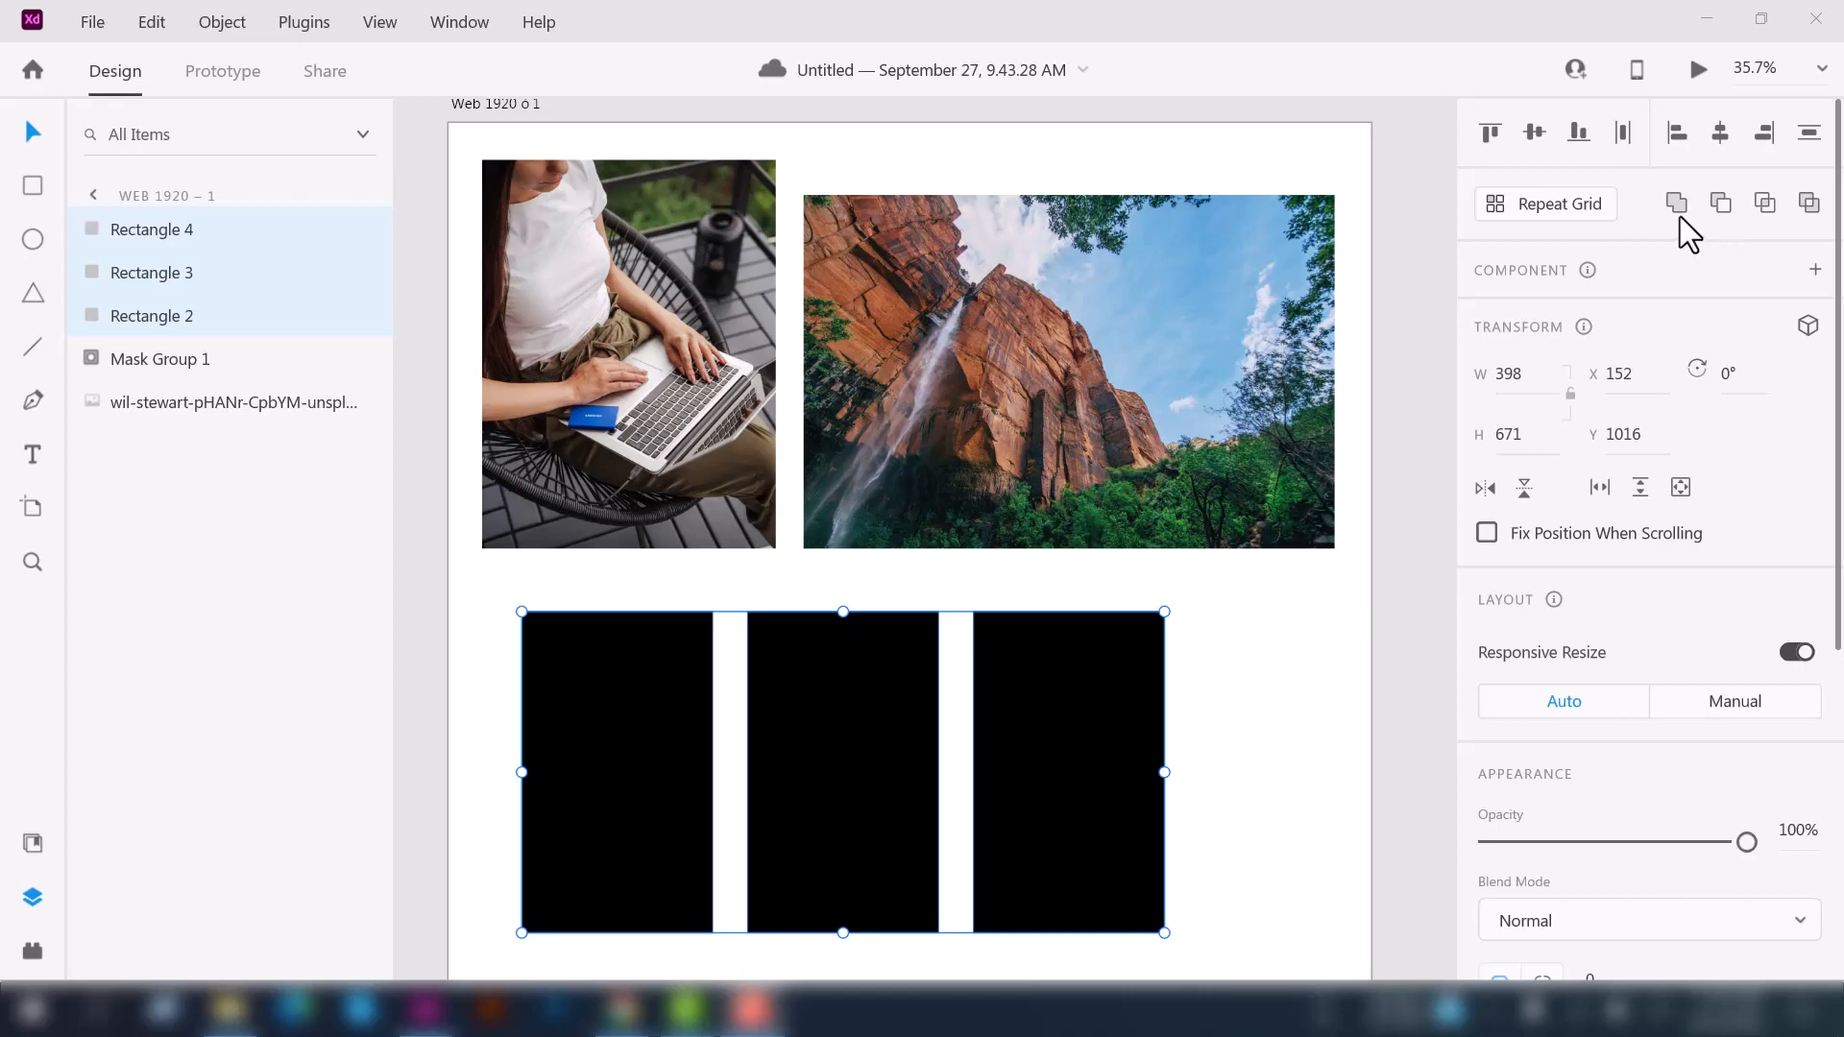
pyautogui.moveTo(1678, 202)
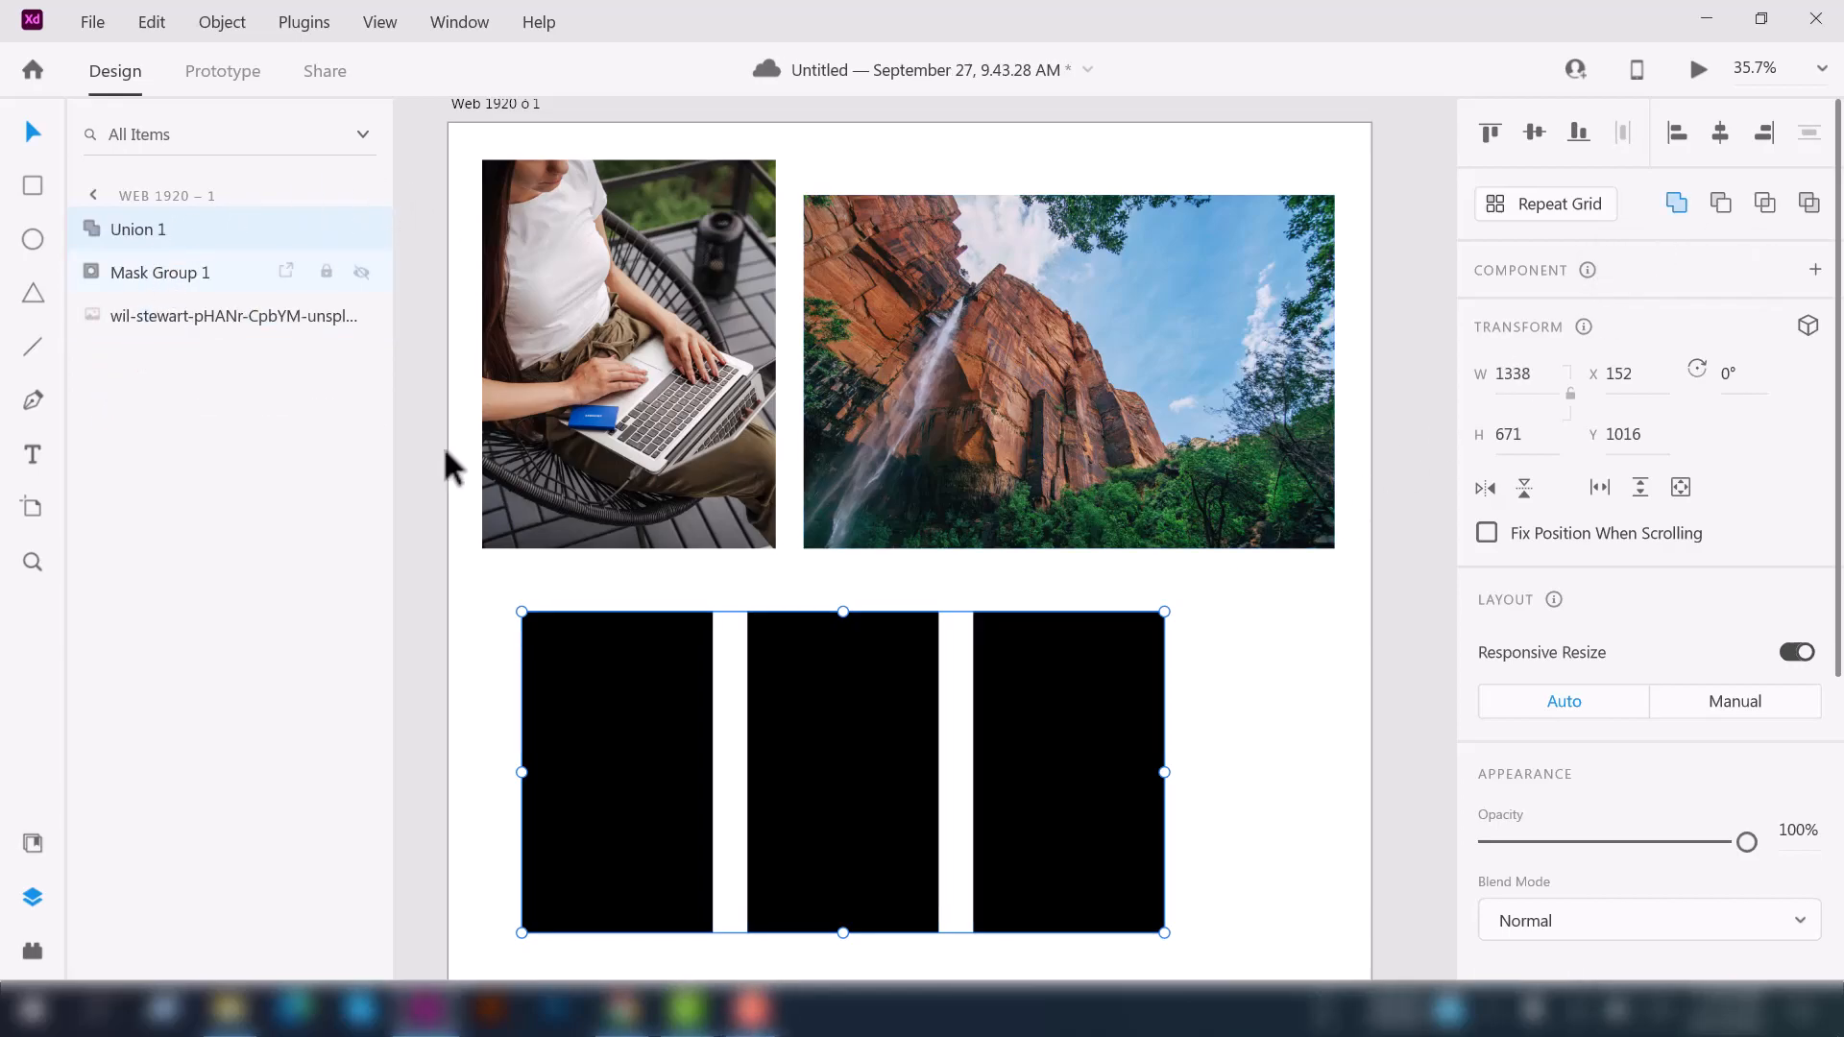
# - Enlarge the waterfall photo to 1515×1009 behind the rectangles and select it with Union 1 for masking
pyautogui.scroll(-3)
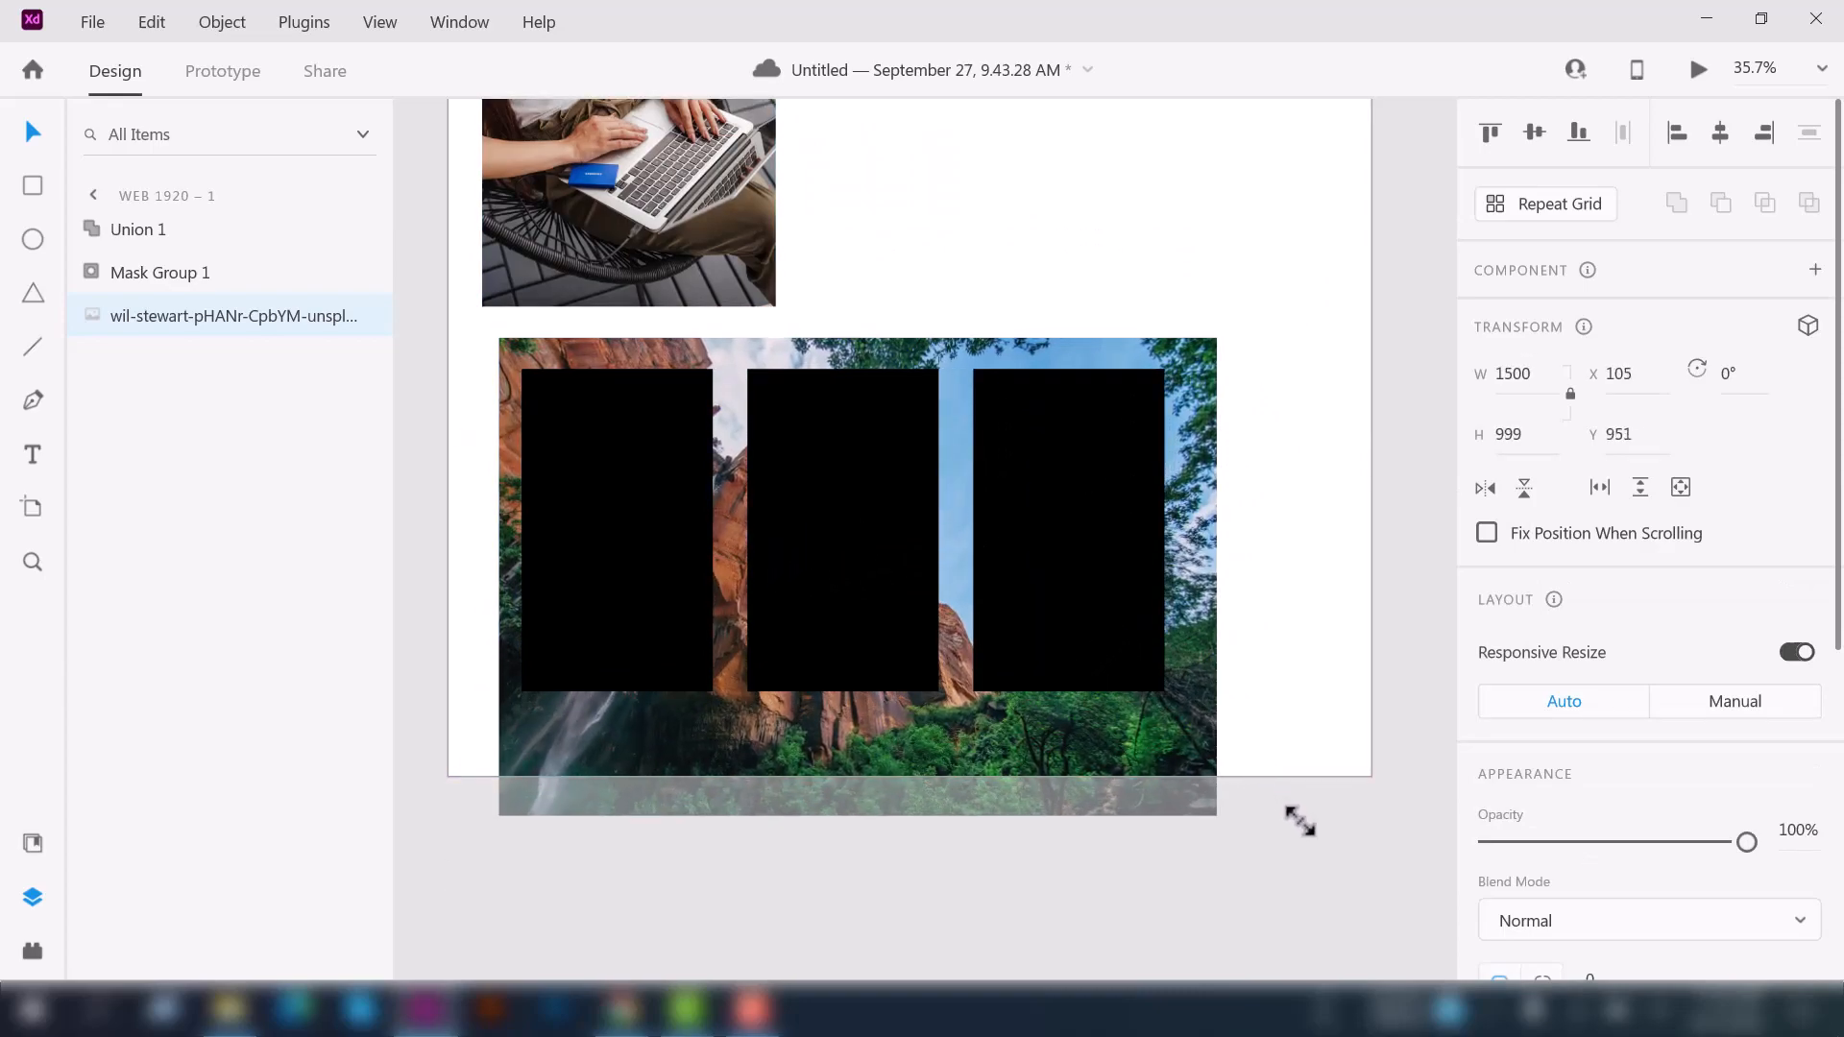
pyautogui.moveTo(1300, 820); pyautogui.dragTo(1208, 722)
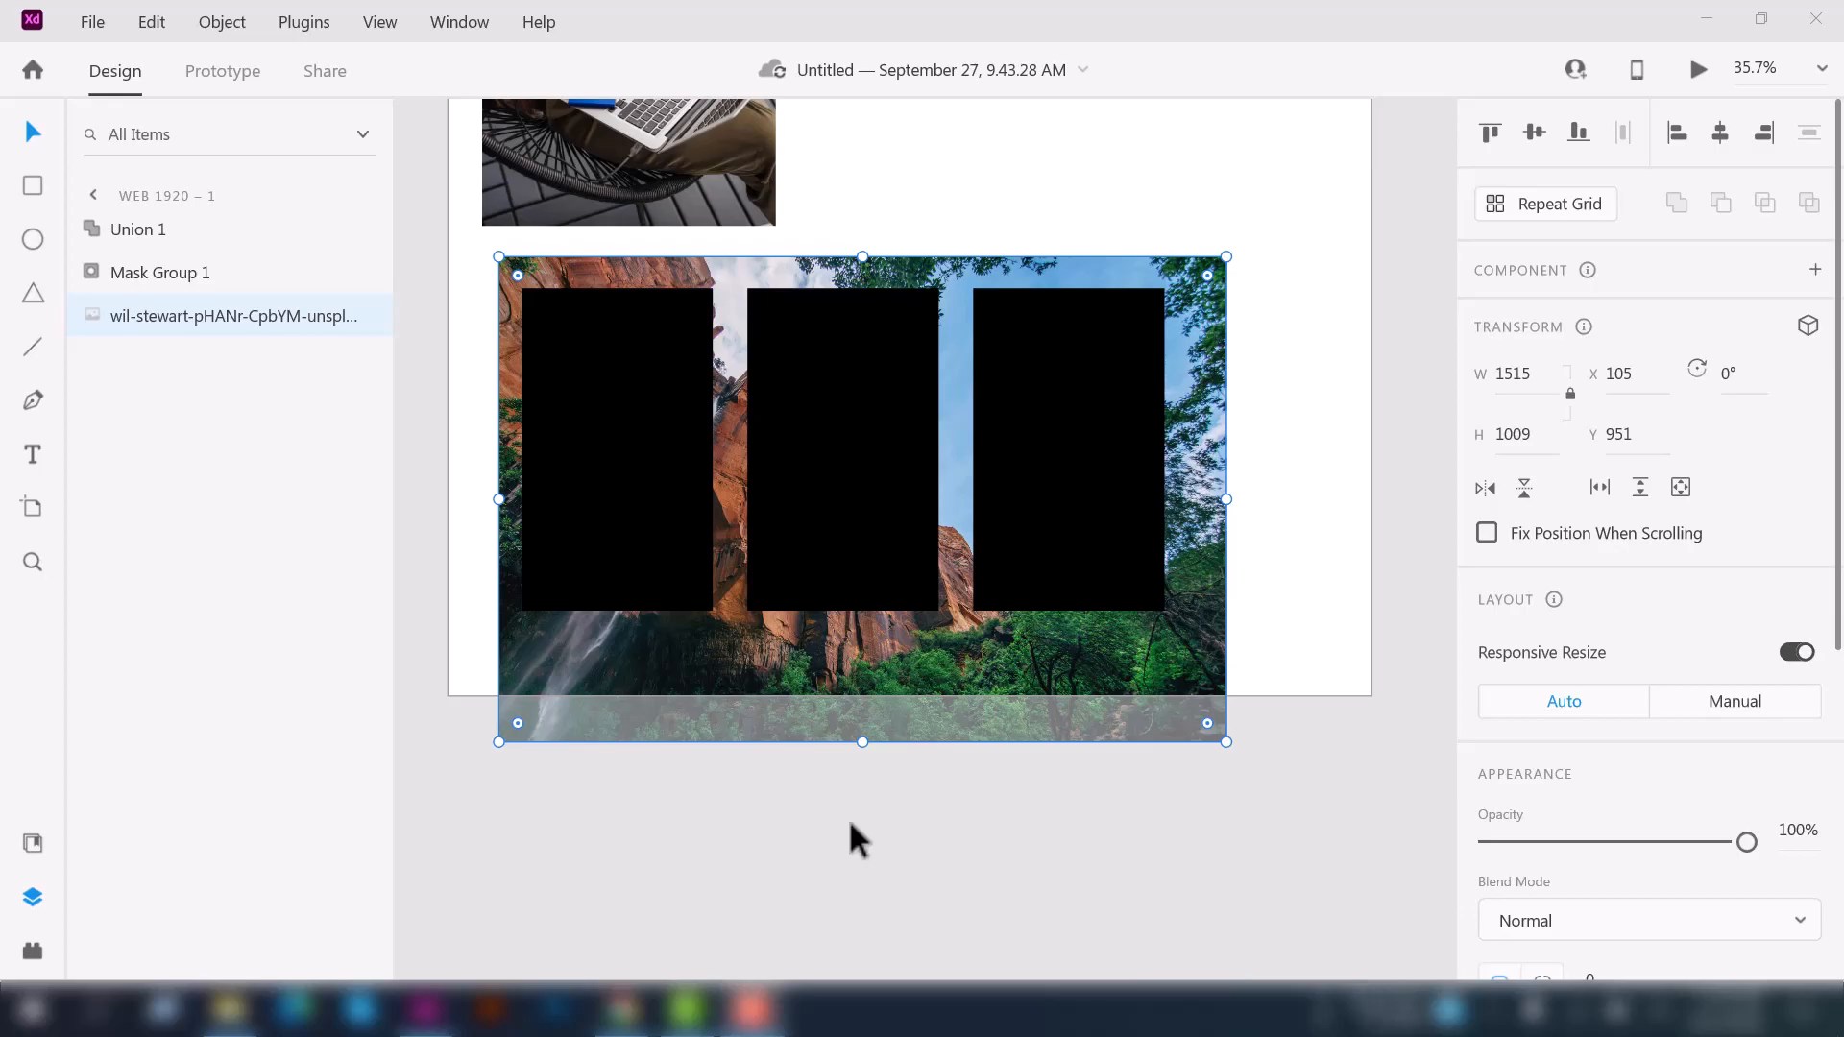
pyautogui.moveTo(492, 532)
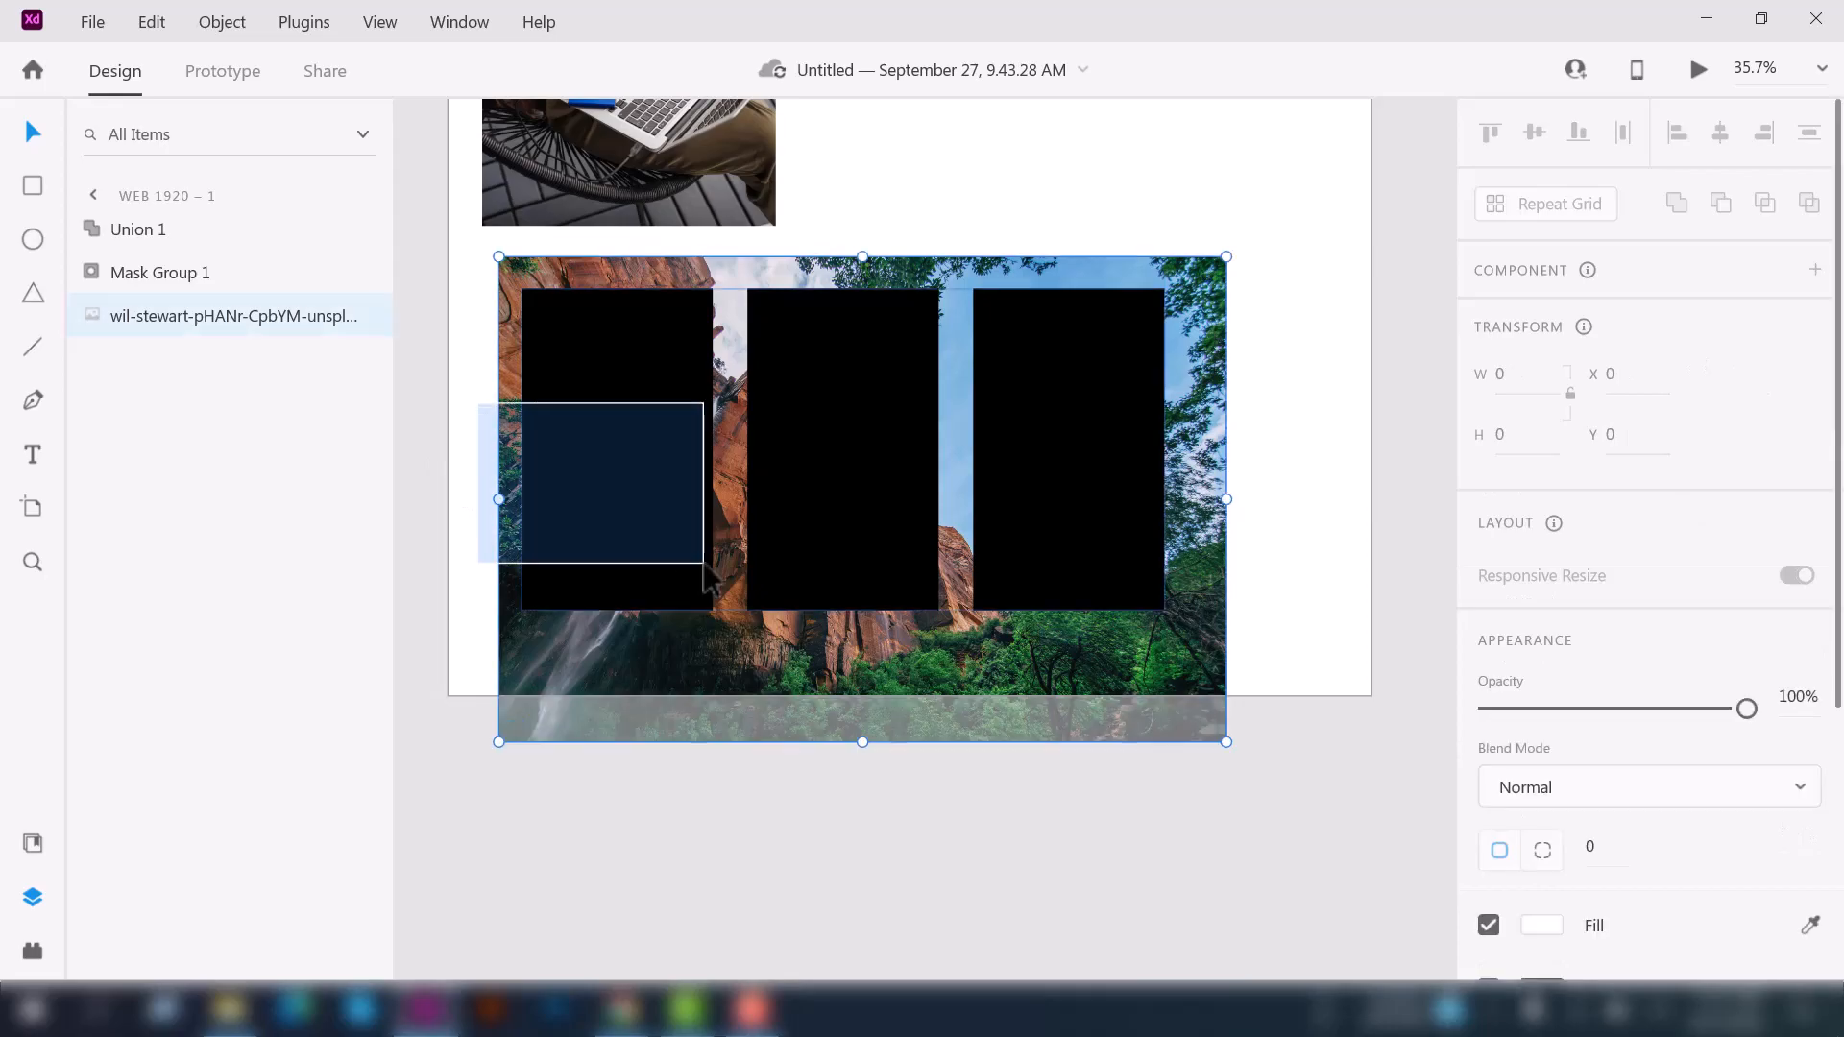
pyautogui.click(138, 229)
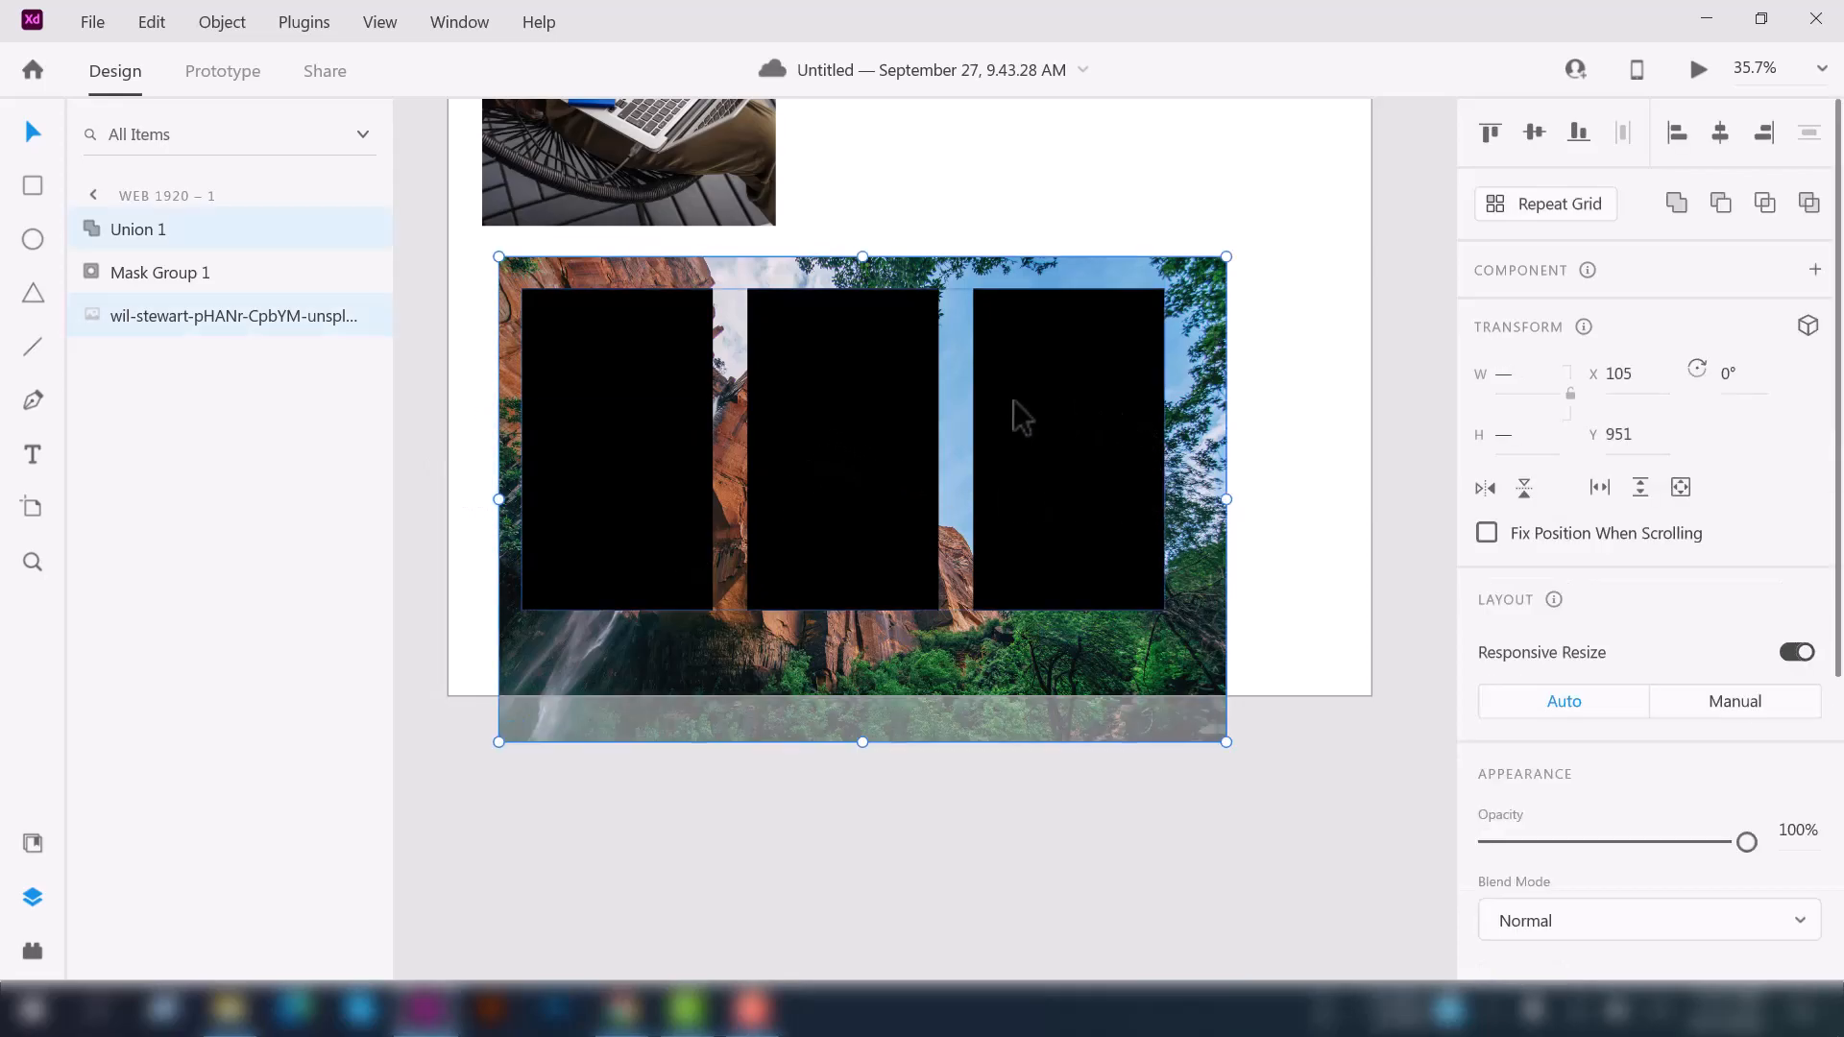
pyautogui.moveTo(1107, 426)
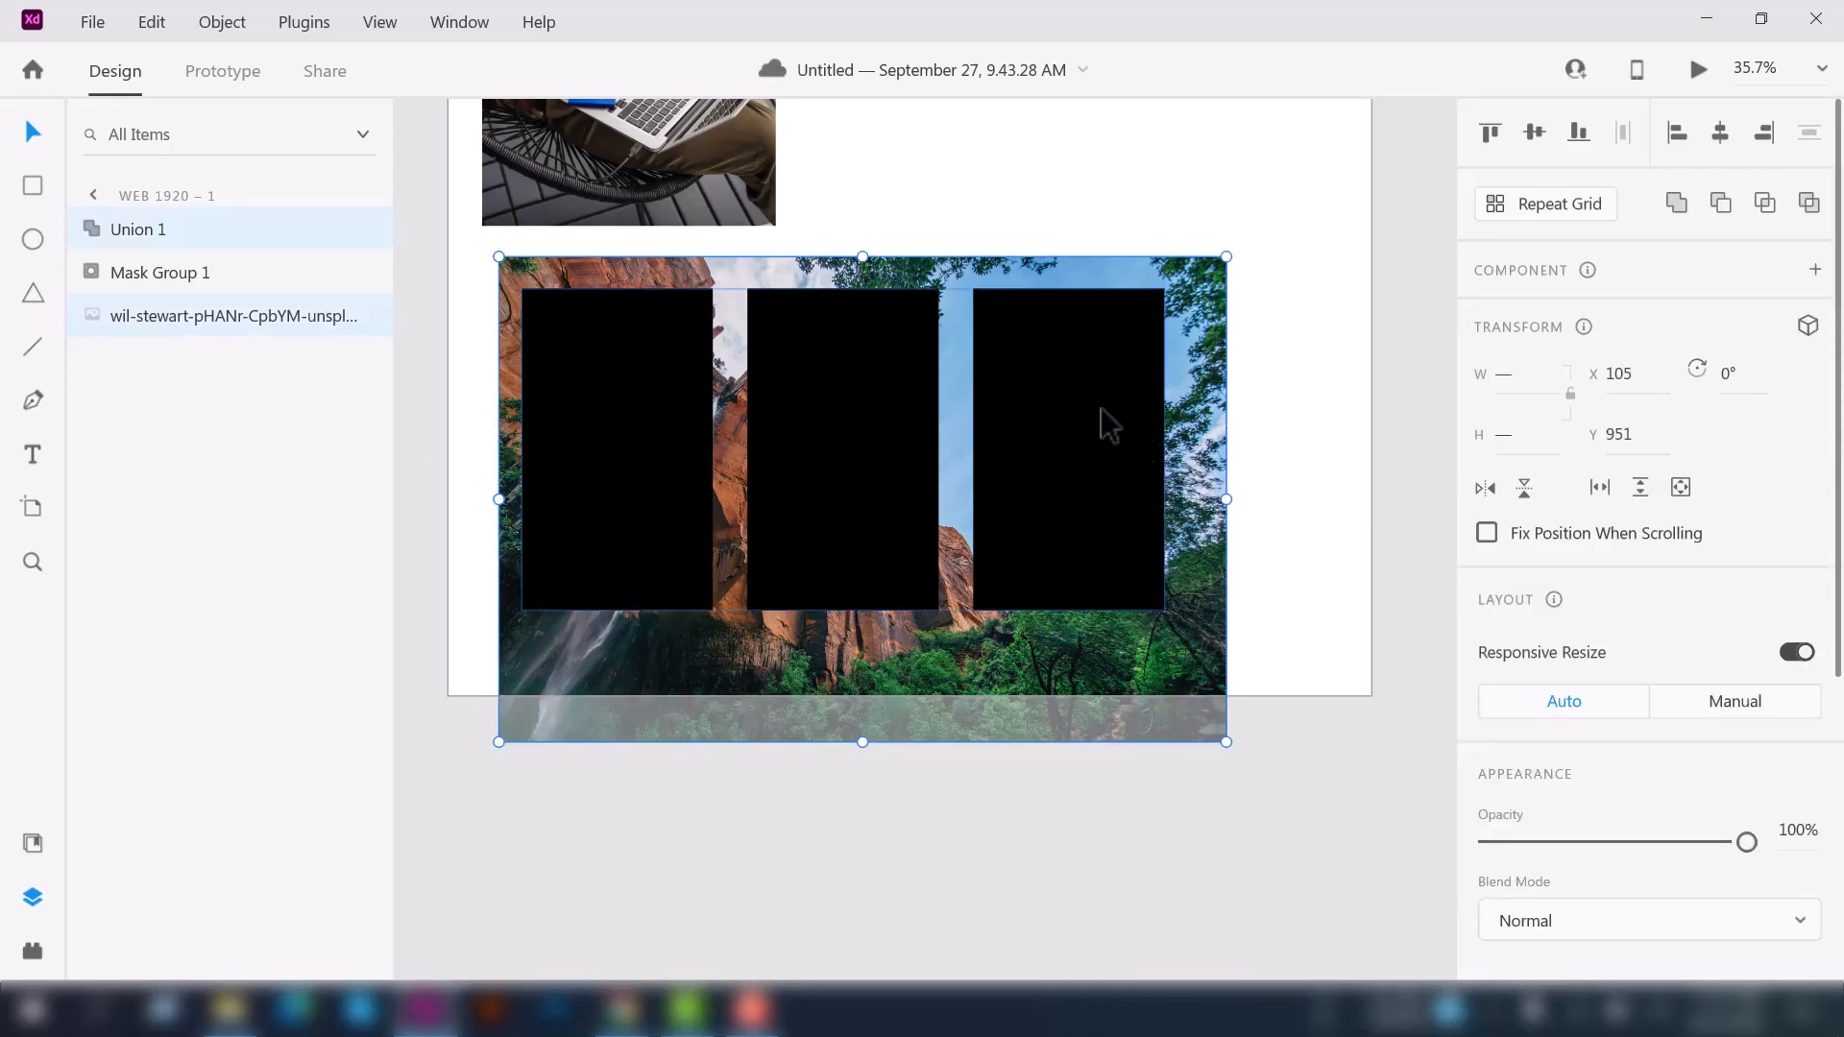
pyautogui.rightClick(1107, 422)
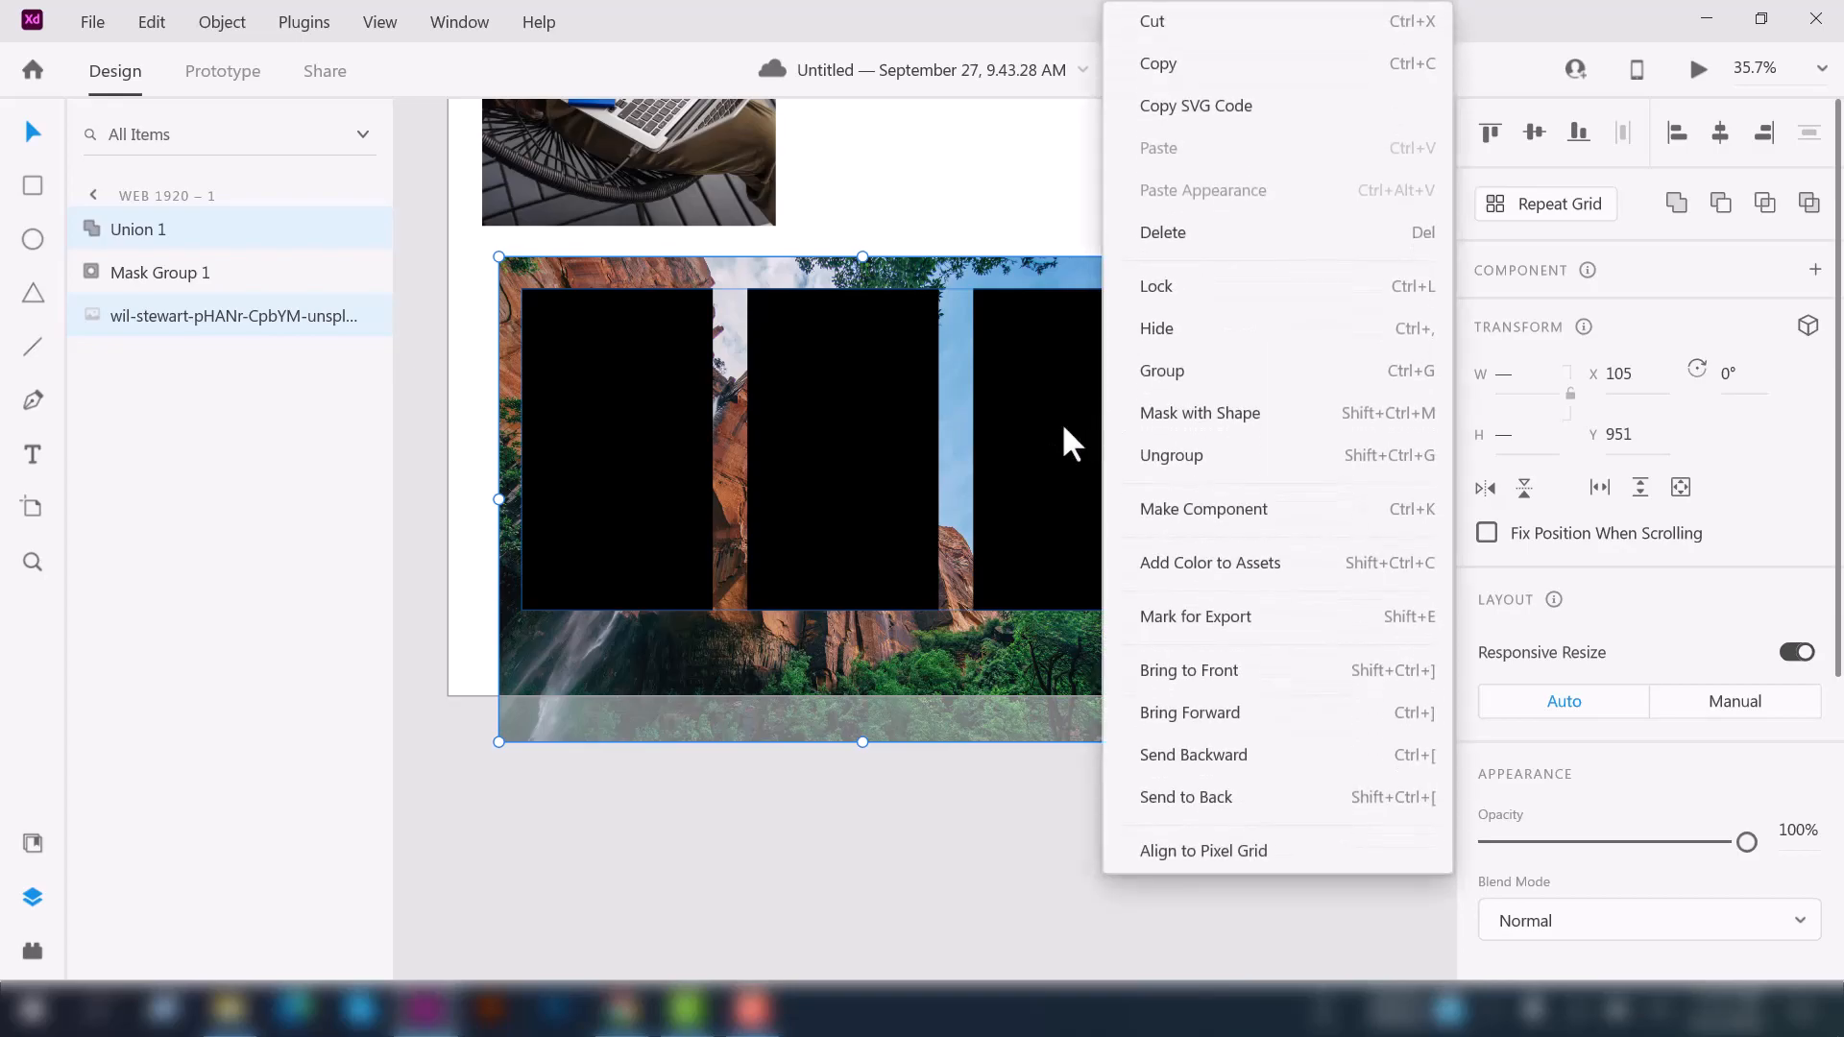
pyautogui.moveTo(1162, 423)
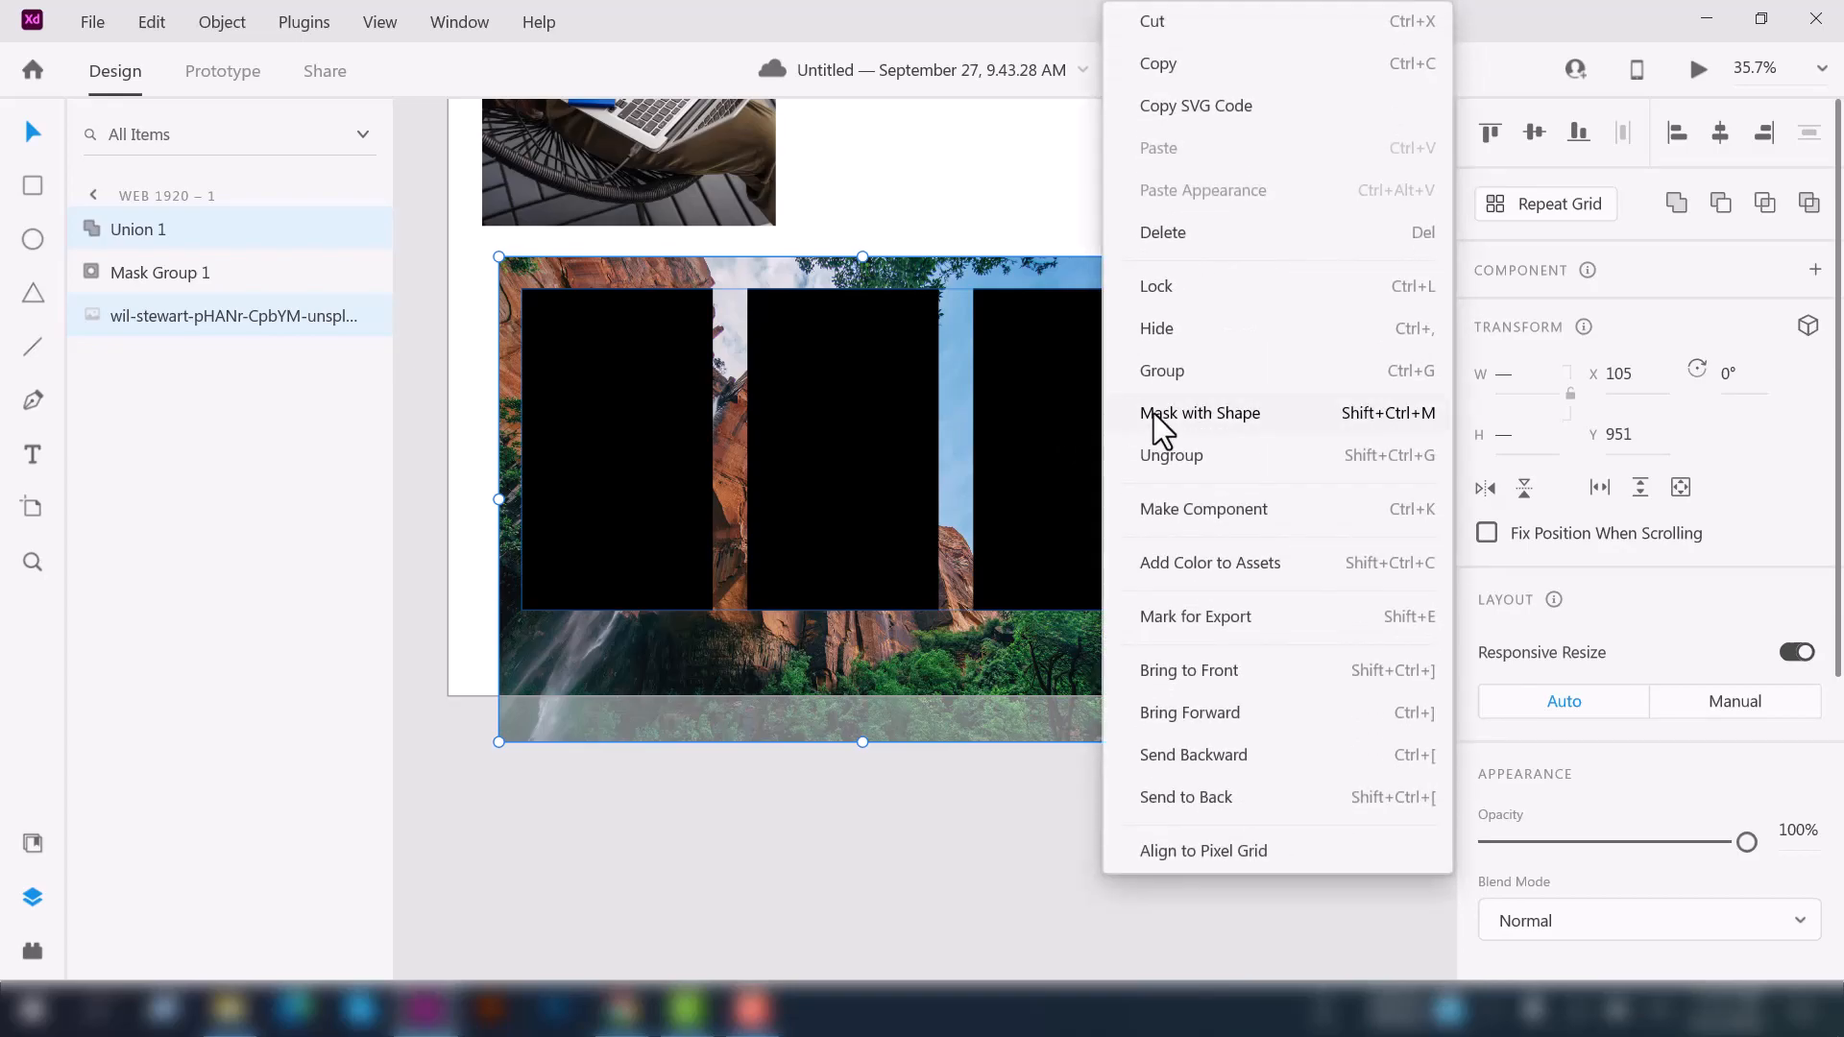
# - Mask the waterfall photo with the union shape and rescale the photo inside the three strips
pyautogui.click(1198, 413)
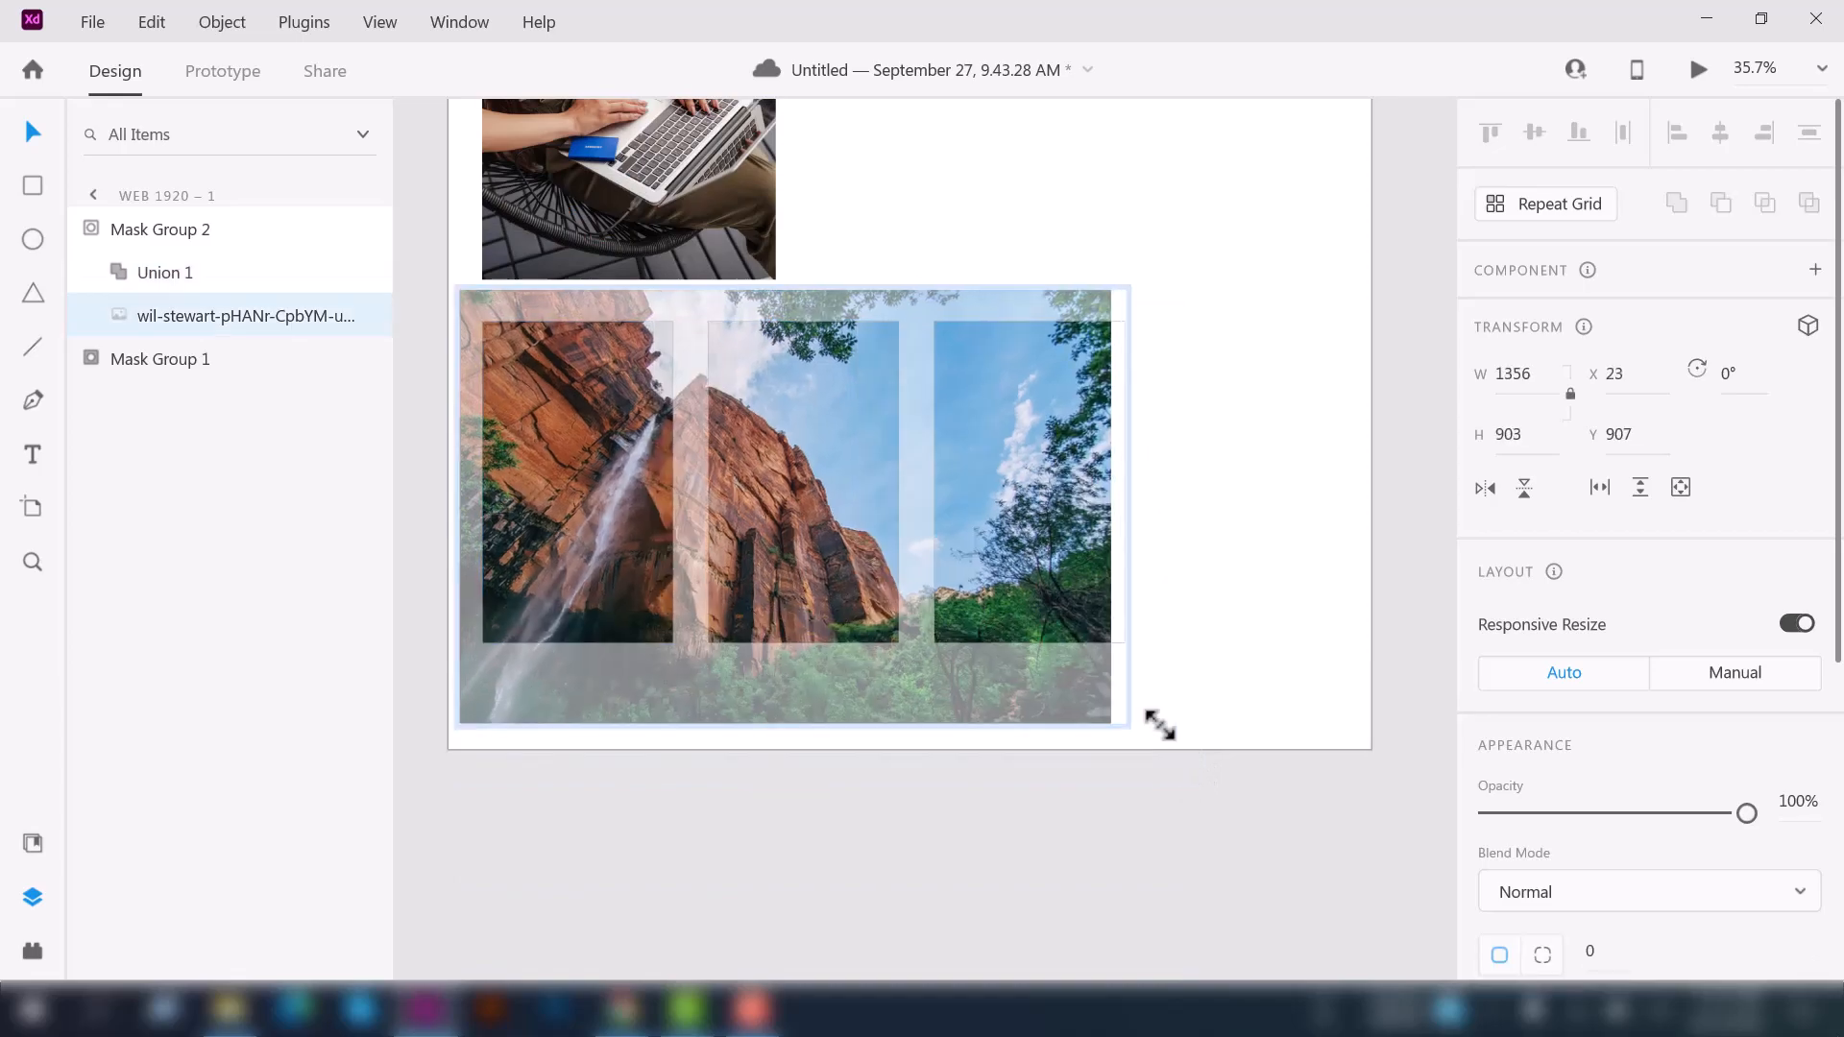
pyautogui.moveTo(1128, 714); pyautogui.dragTo(1139, 741)
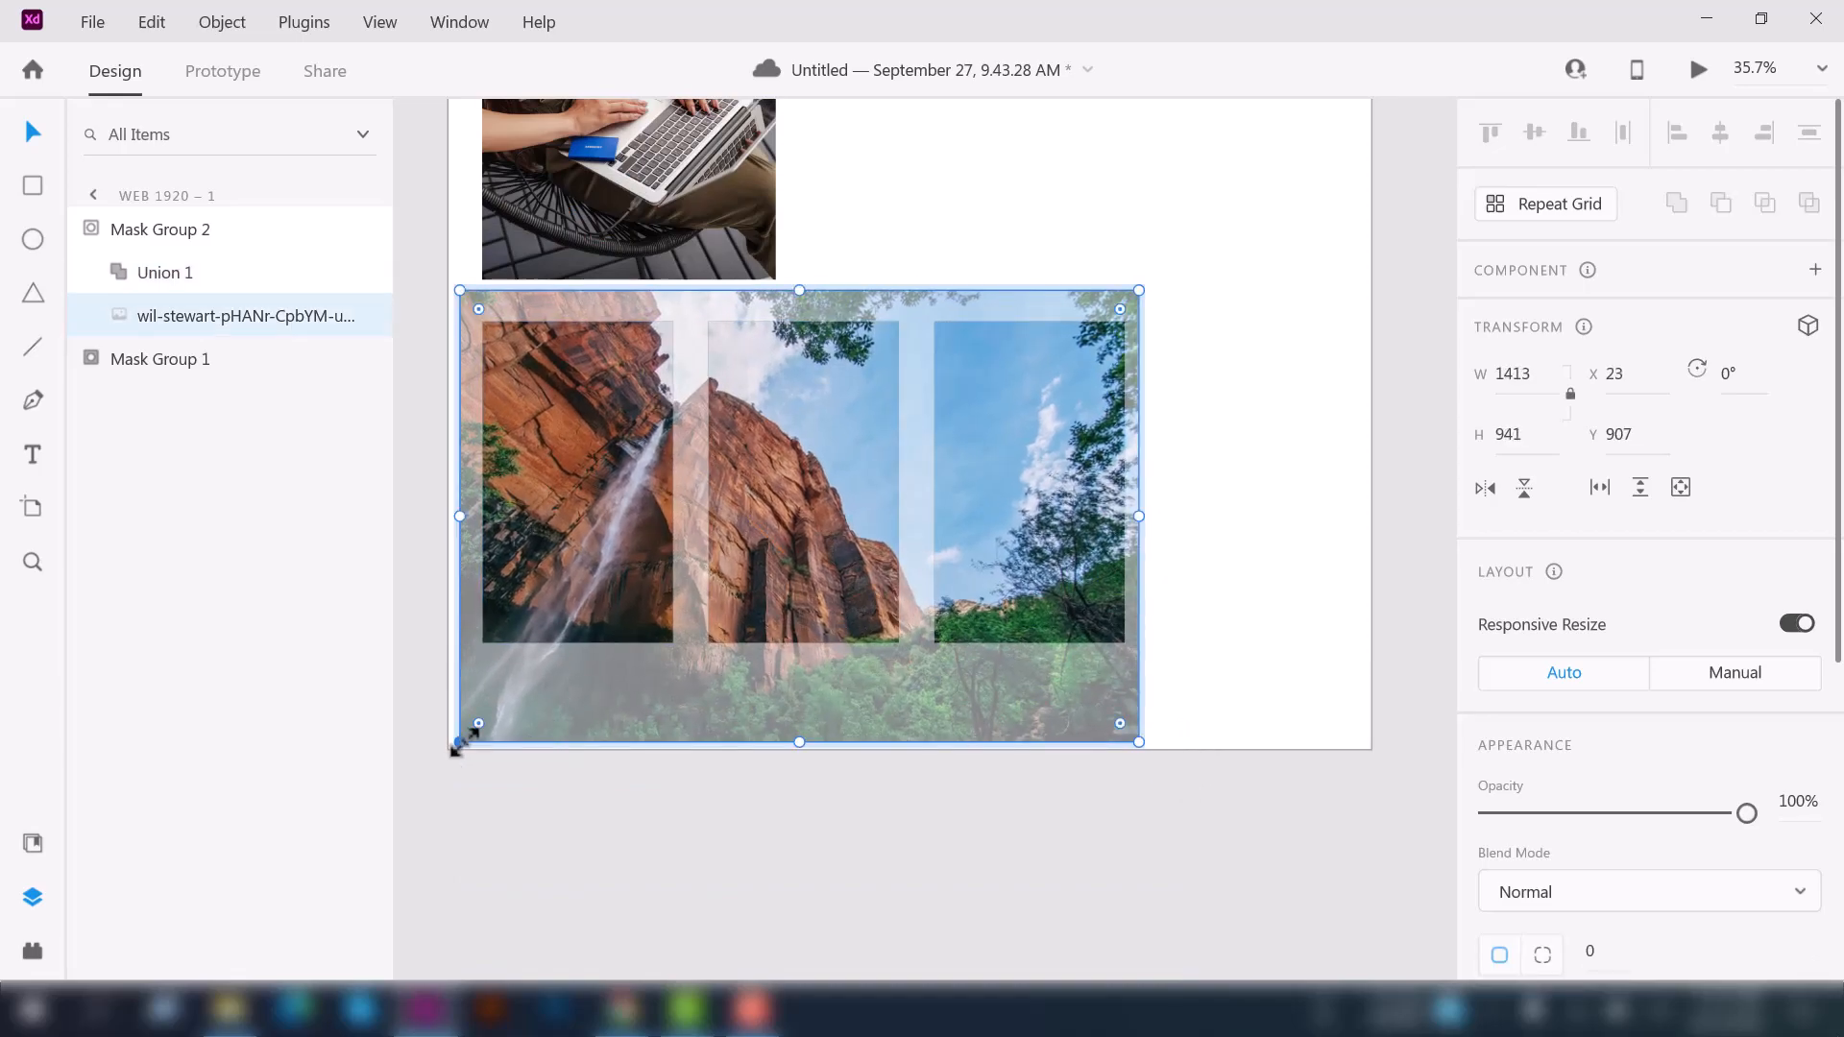
pyautogui.moveTo(478, 722); pyautogui.dragTo(461, 737)
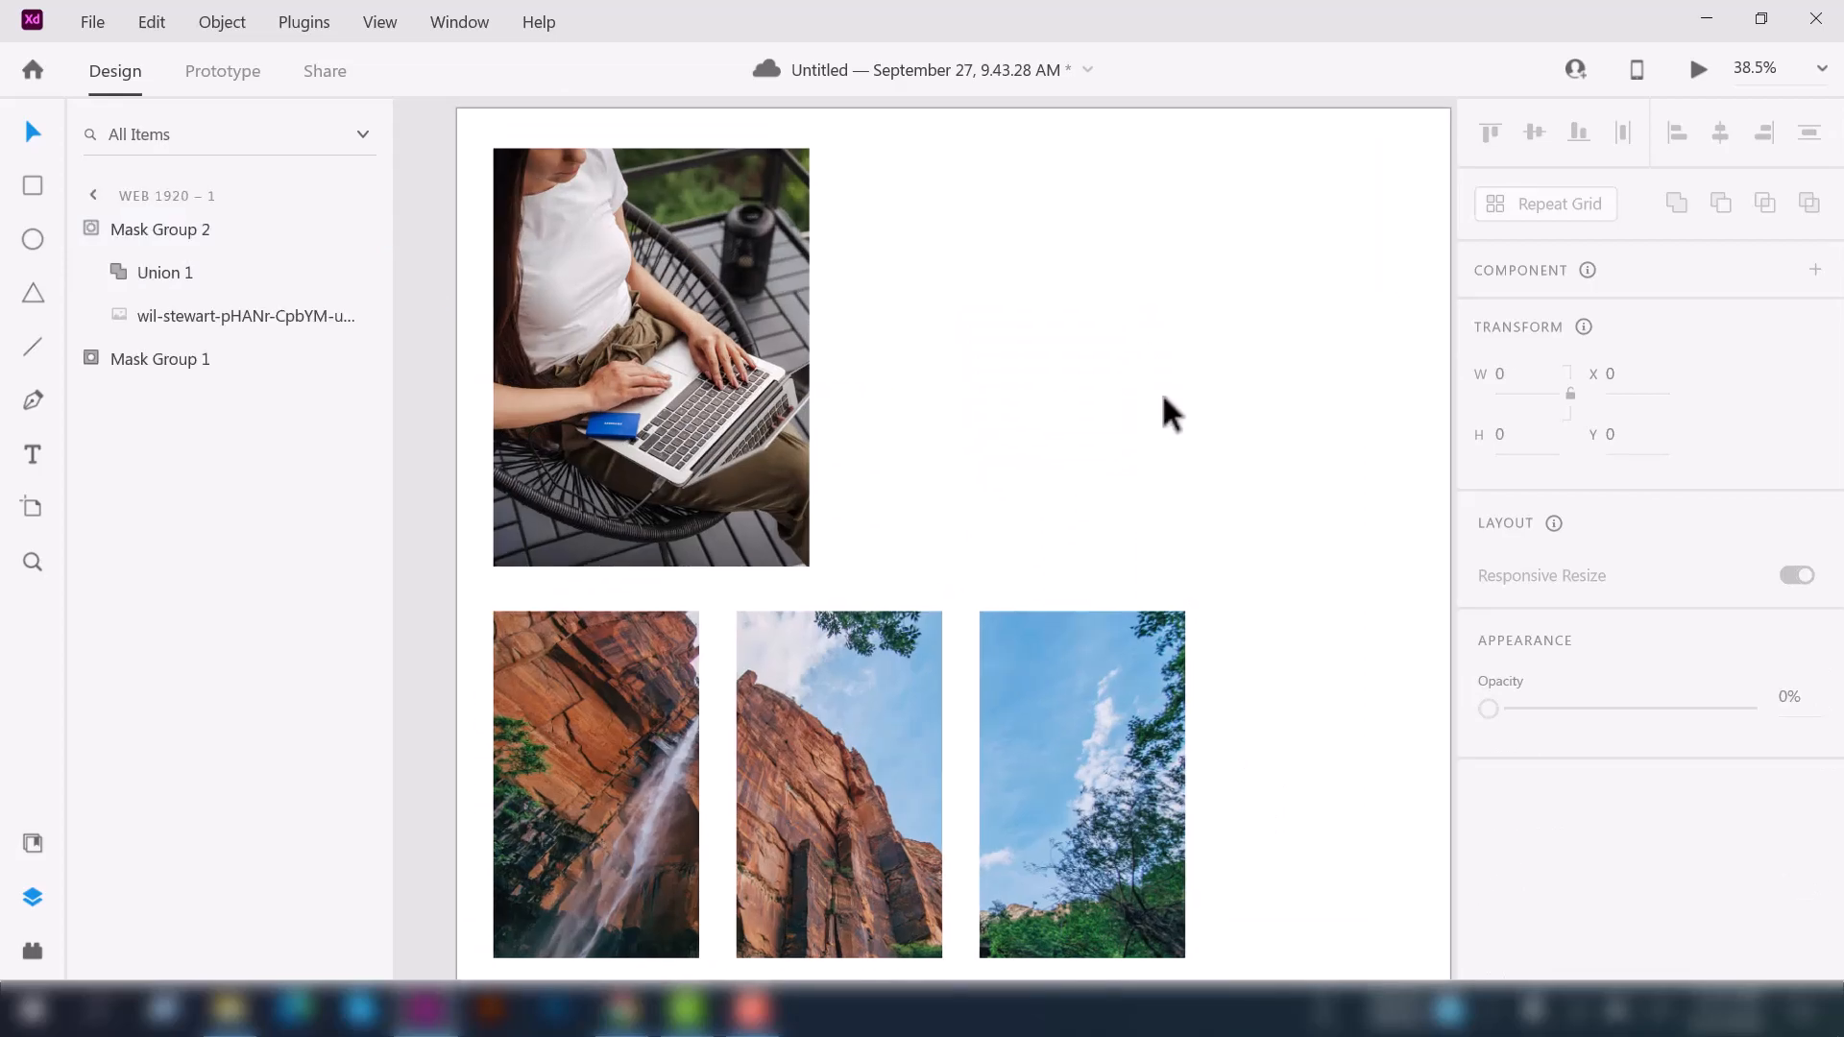
pyautogui.moveTo(1218, 421)
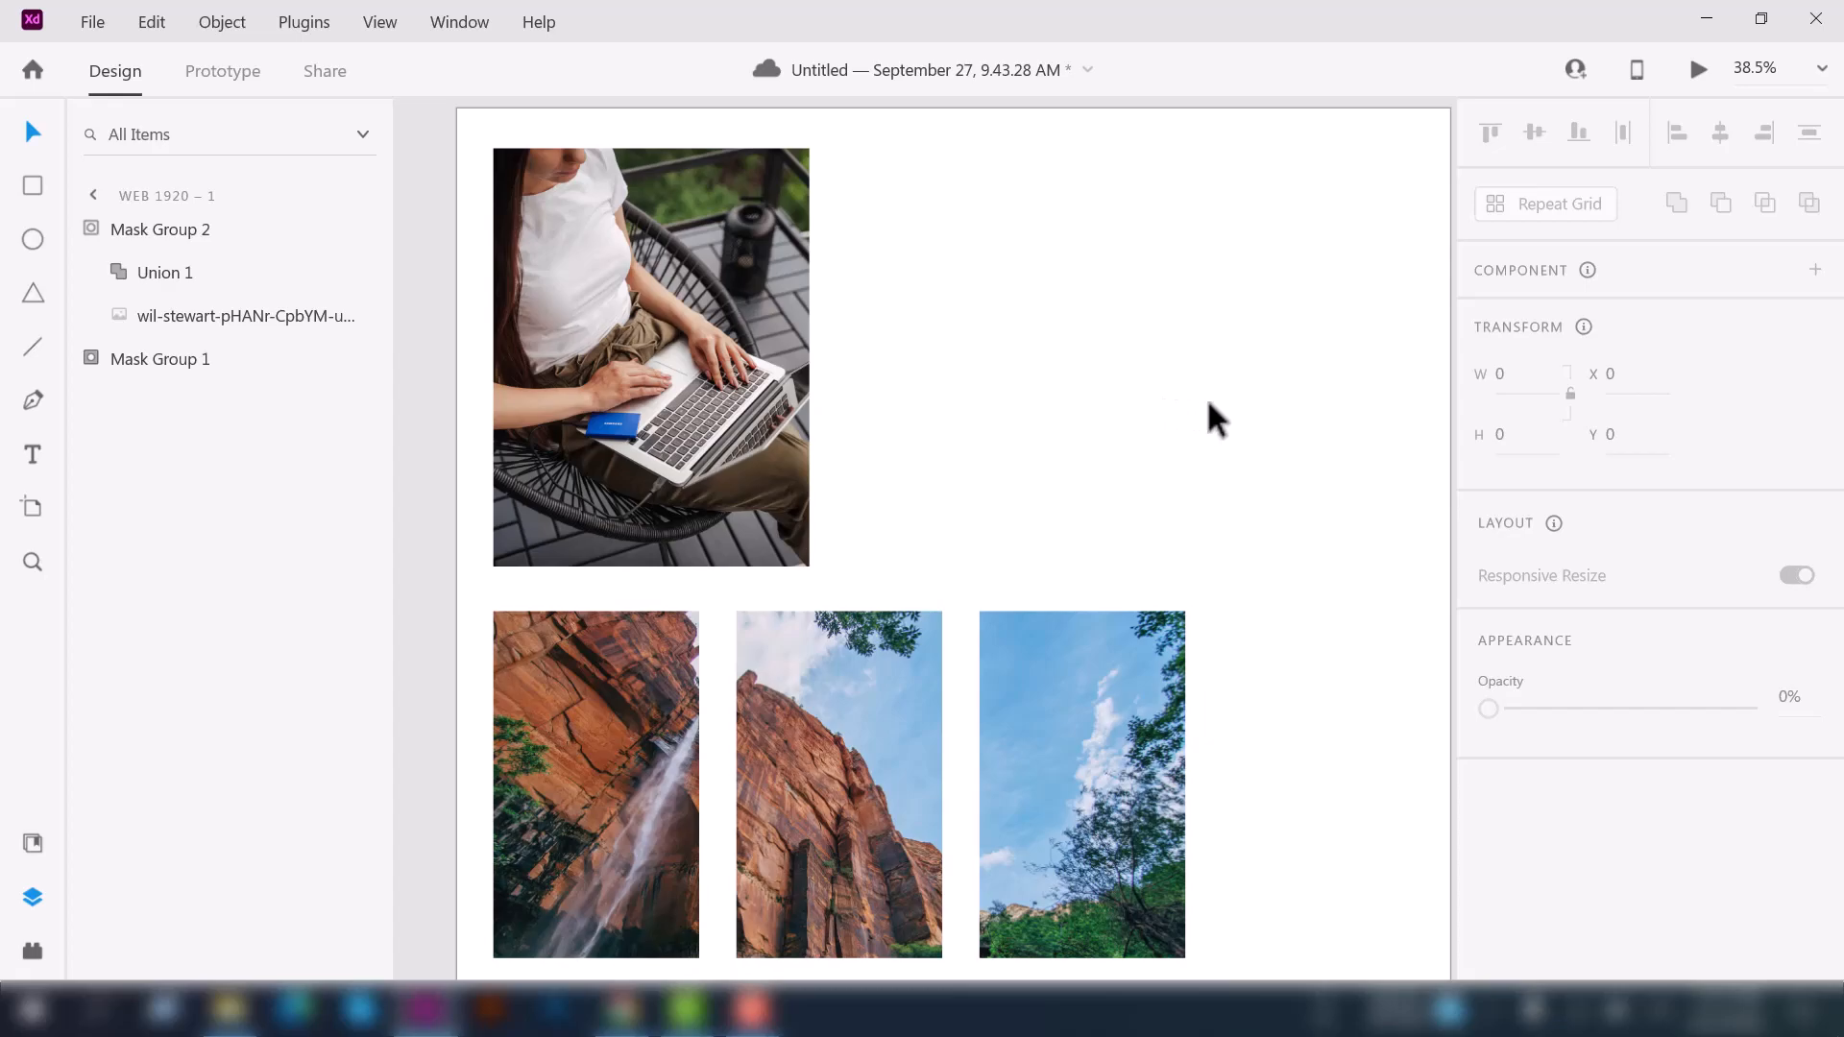
# - Stretch the Web 1920 artboard's bottom edge down to a height of 3360
pyautogui.scroll(-3)
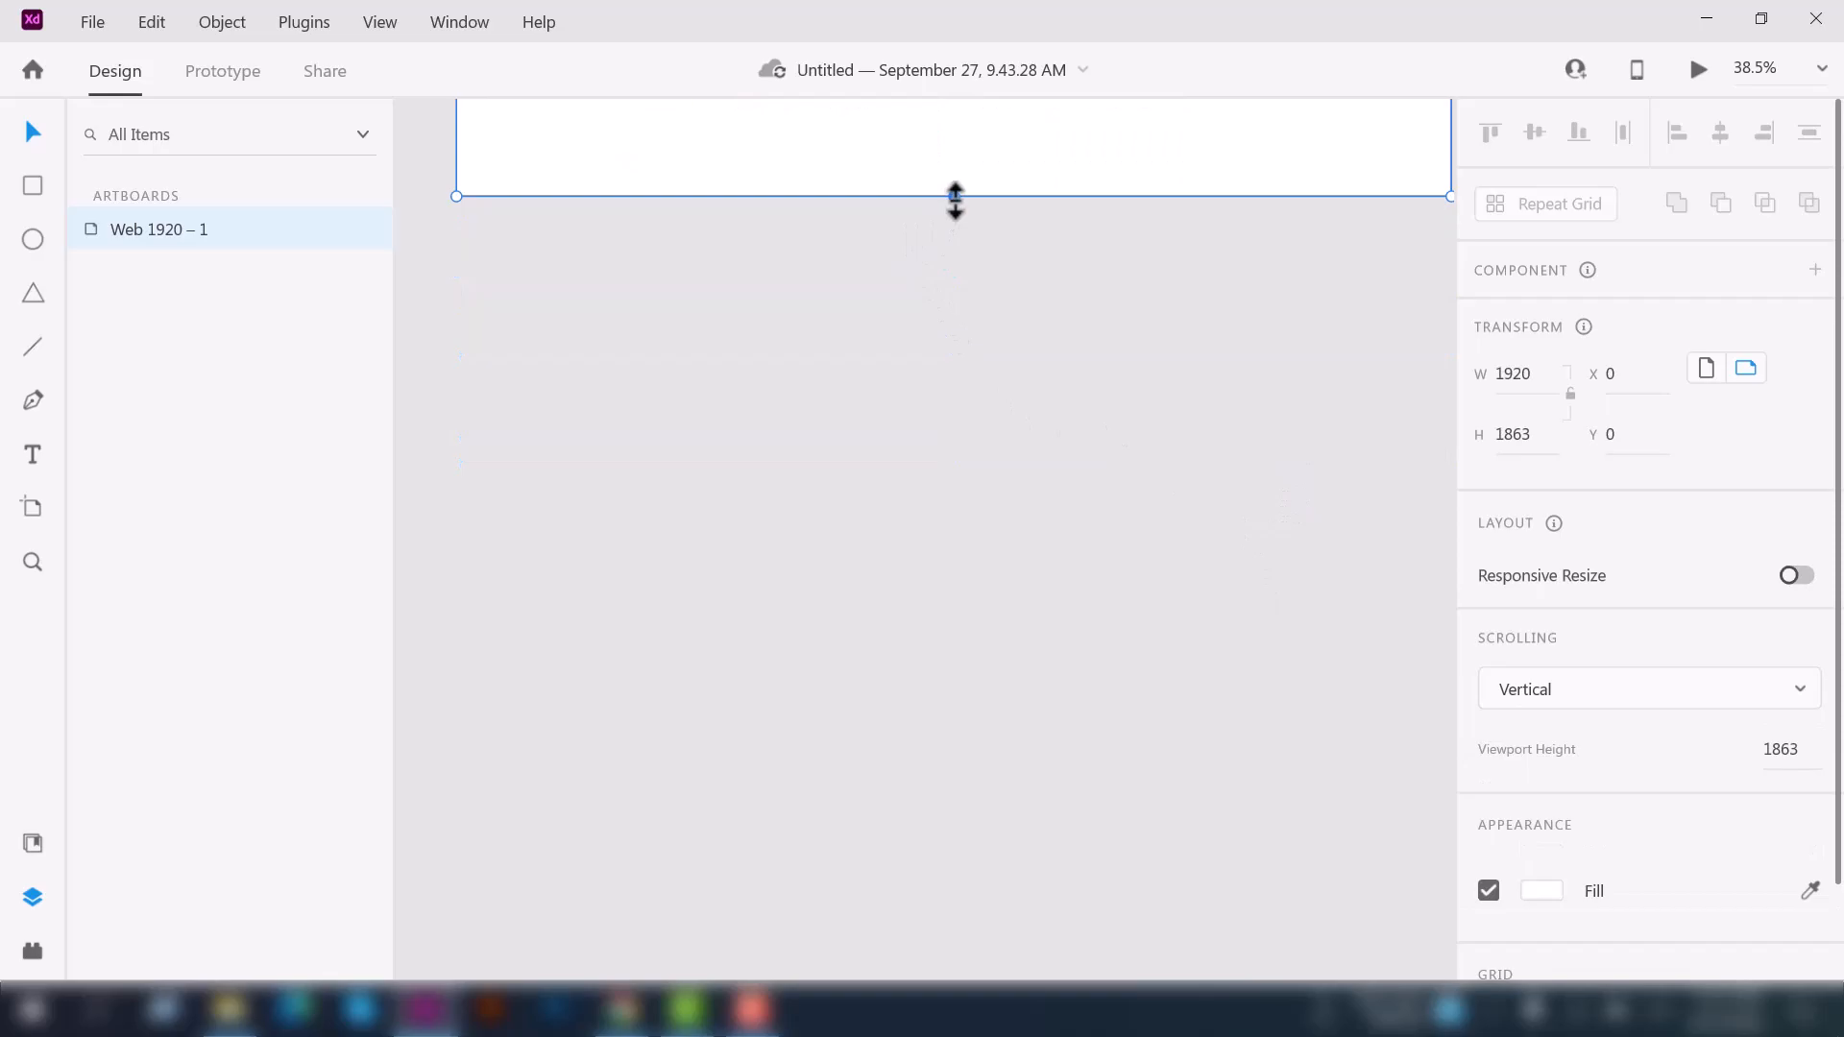
pyautogui.moveTo(955, 199); pyautogui.dragTo(936, 818)
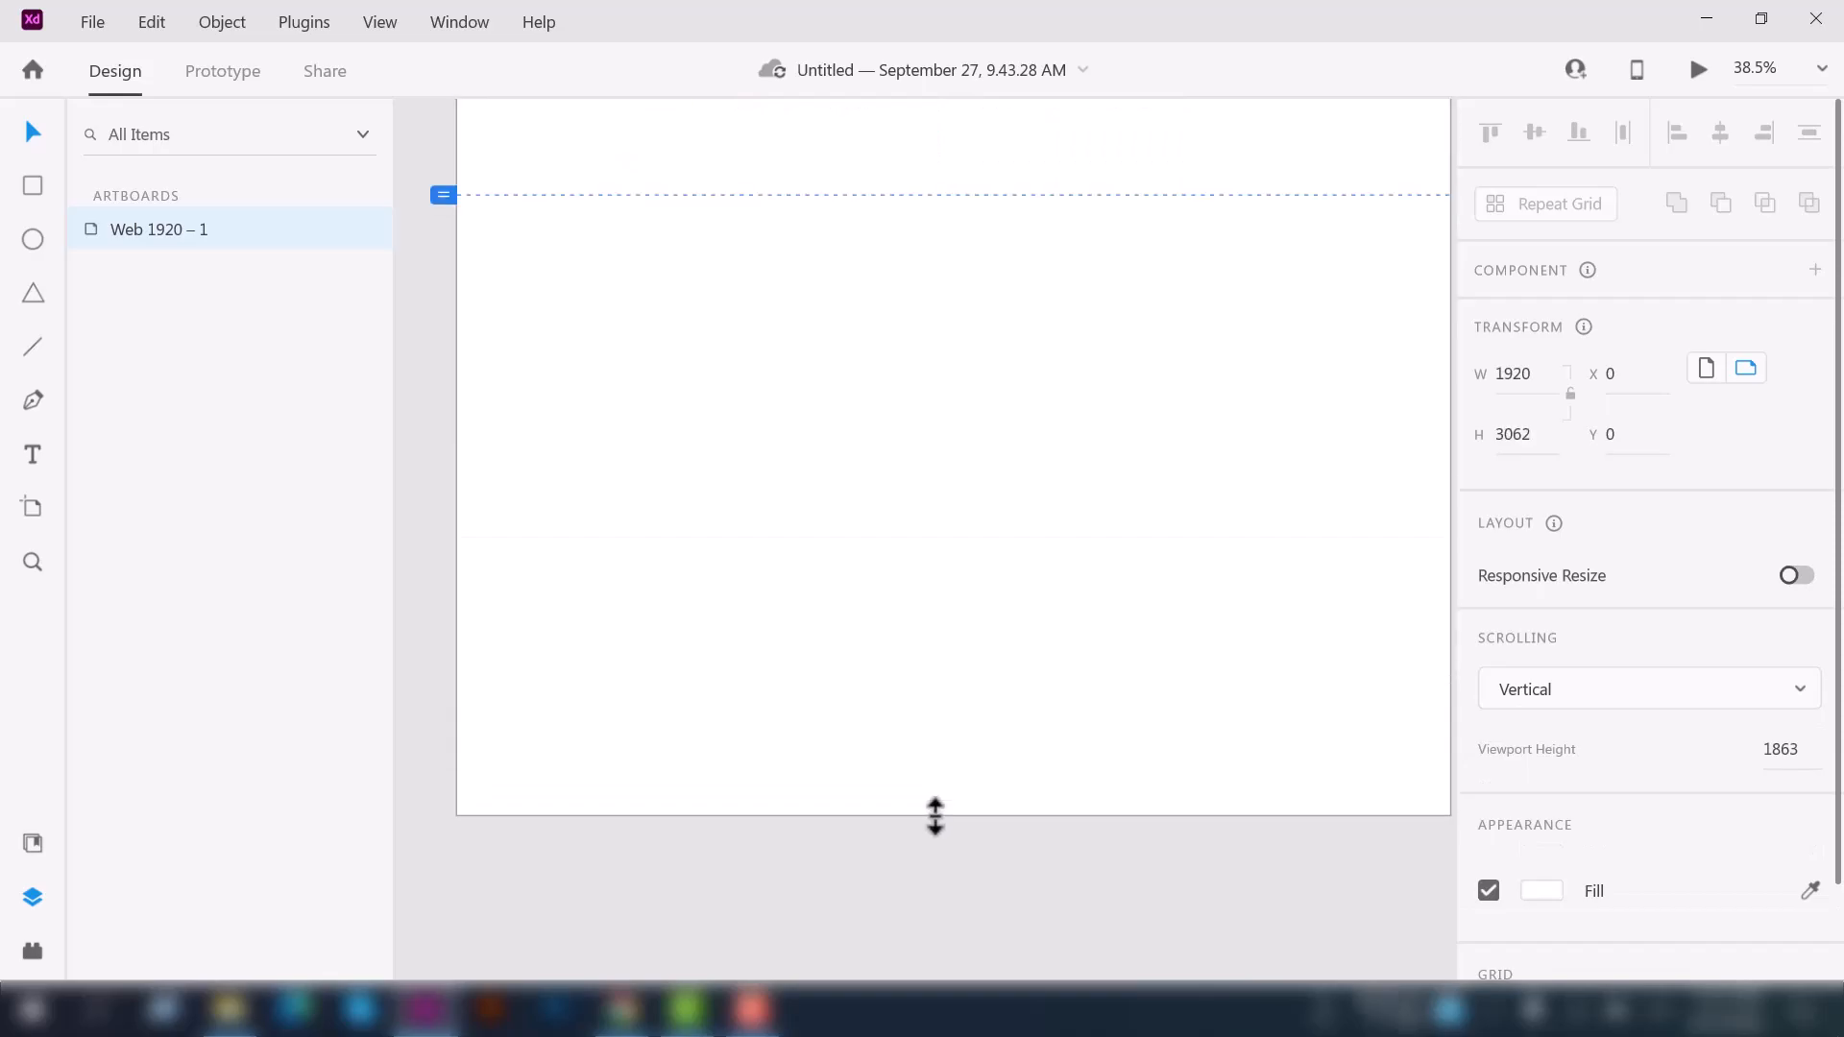
pyautogui.moveTo(935, 818); pyautogui.dragTo(926, 951)
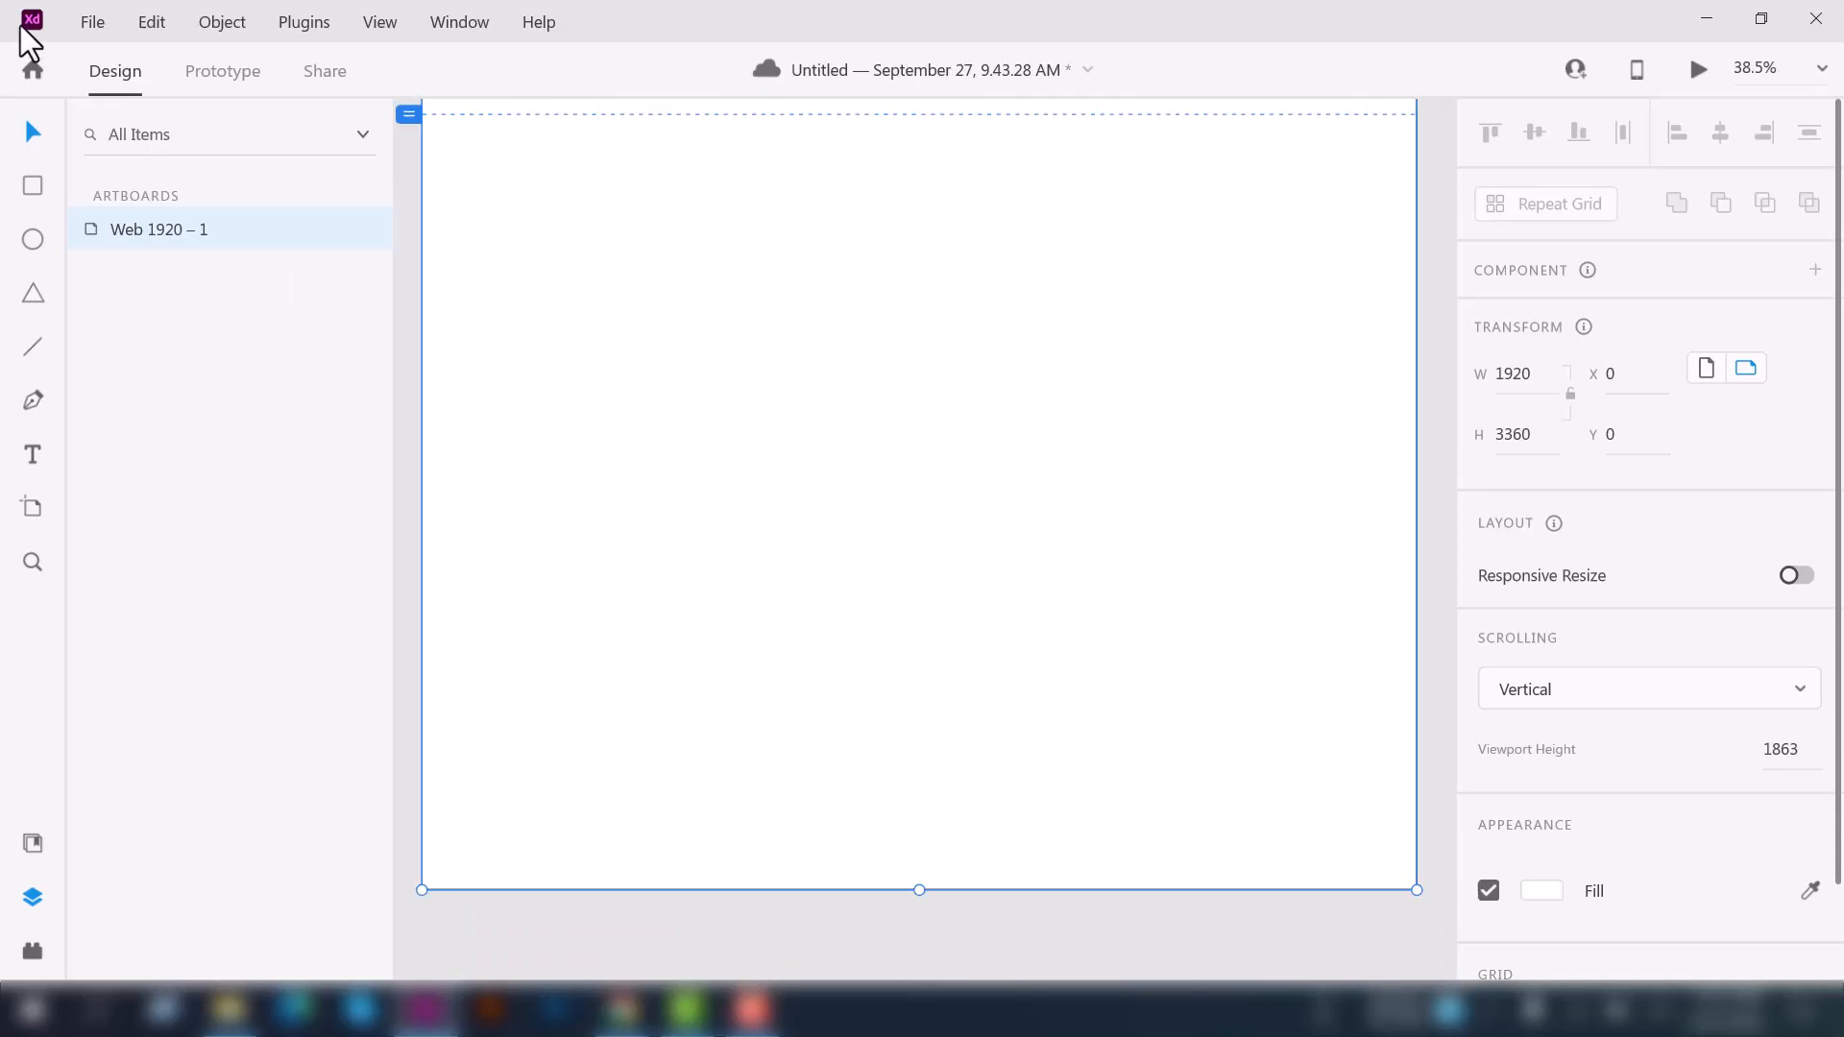
pyautogui.moveTo(194, 638)
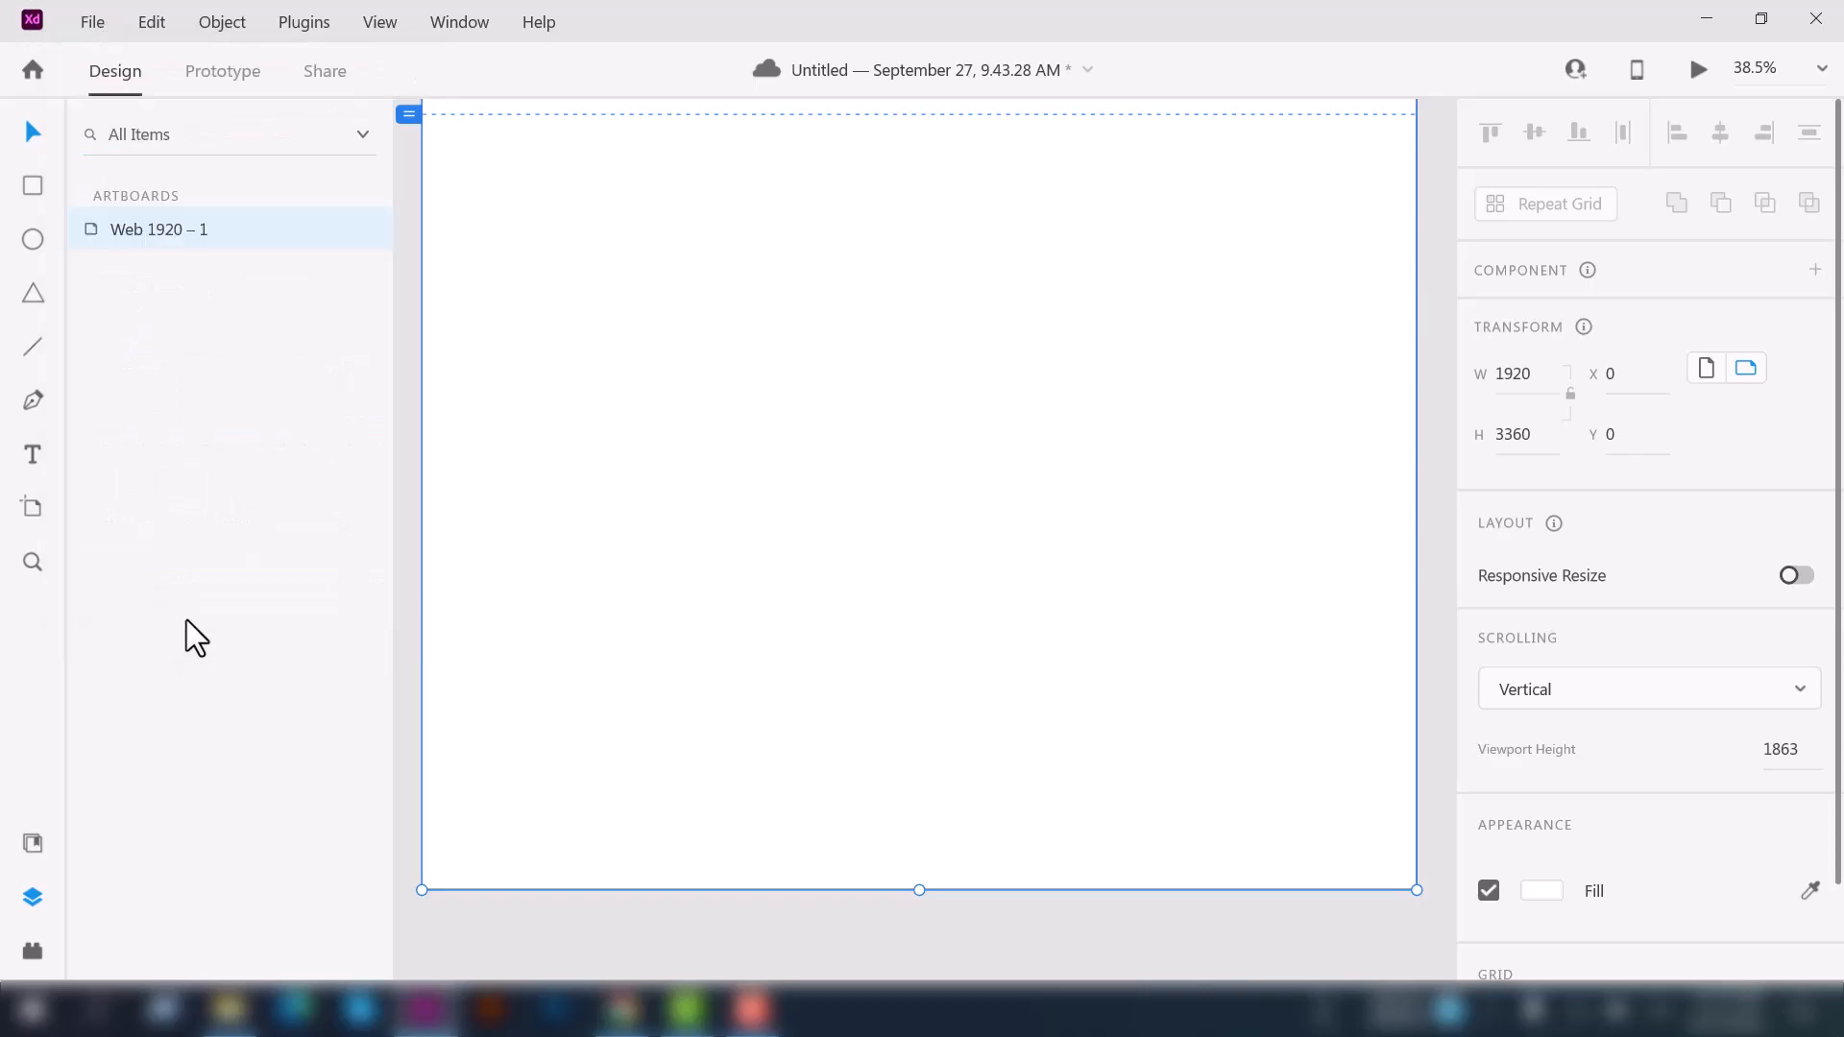
pyautogui.moveTo(1375, 428)
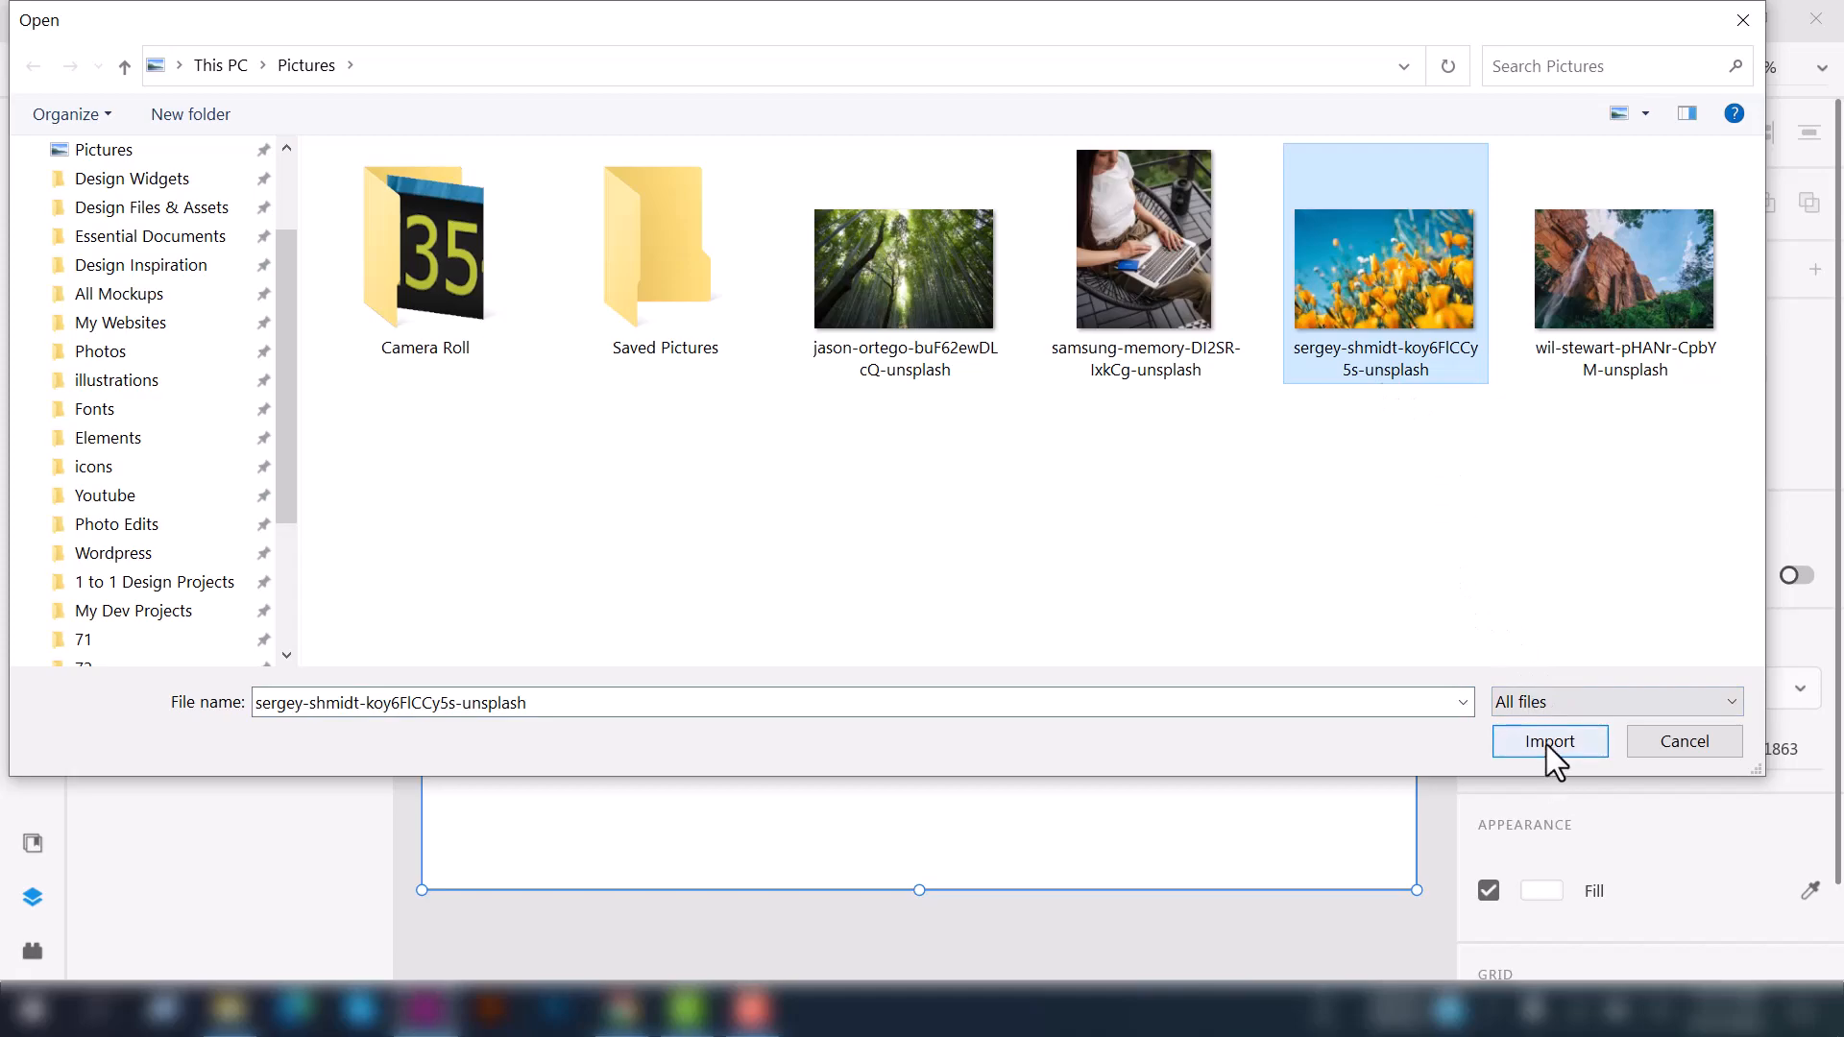
# - Import the sergey-shmidt flower photo and place it in the artboard's lower empty area
pyautogui.click(1548, 741)
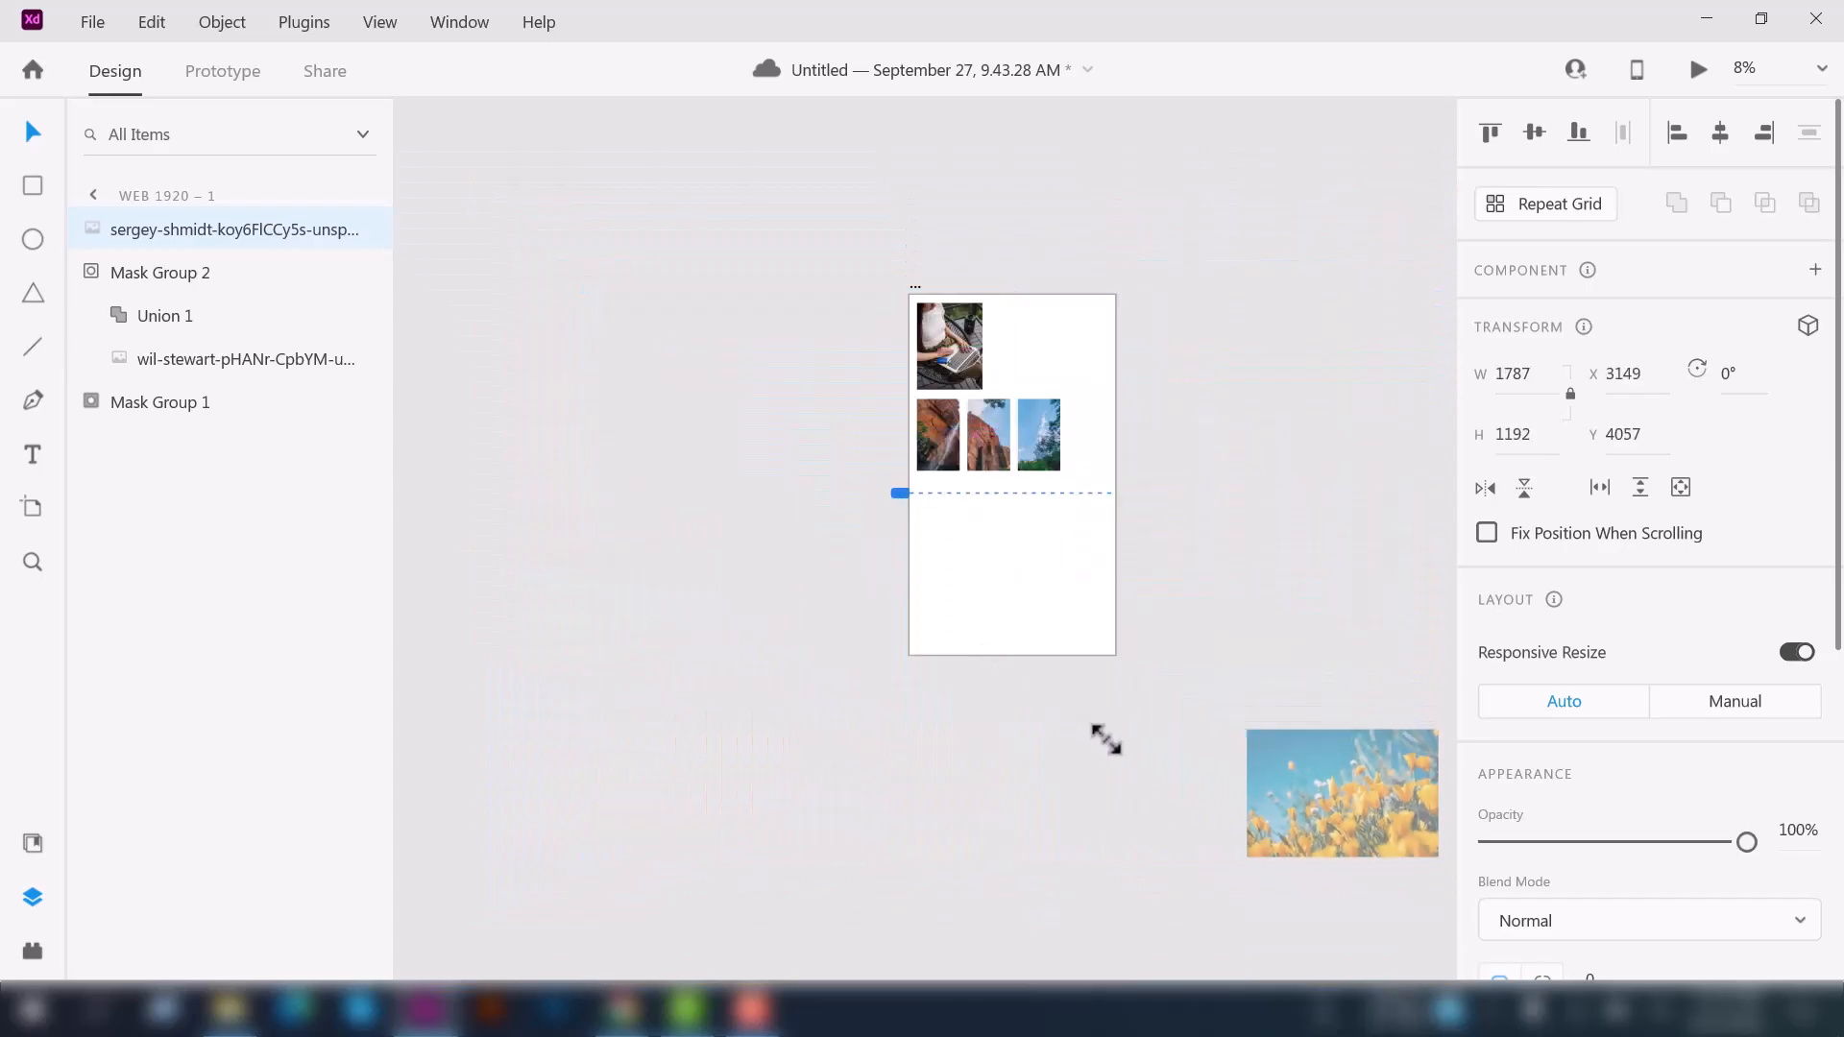
pyautogui.moveTo(1341, 791); pyautogui.dragTo(991, 572)
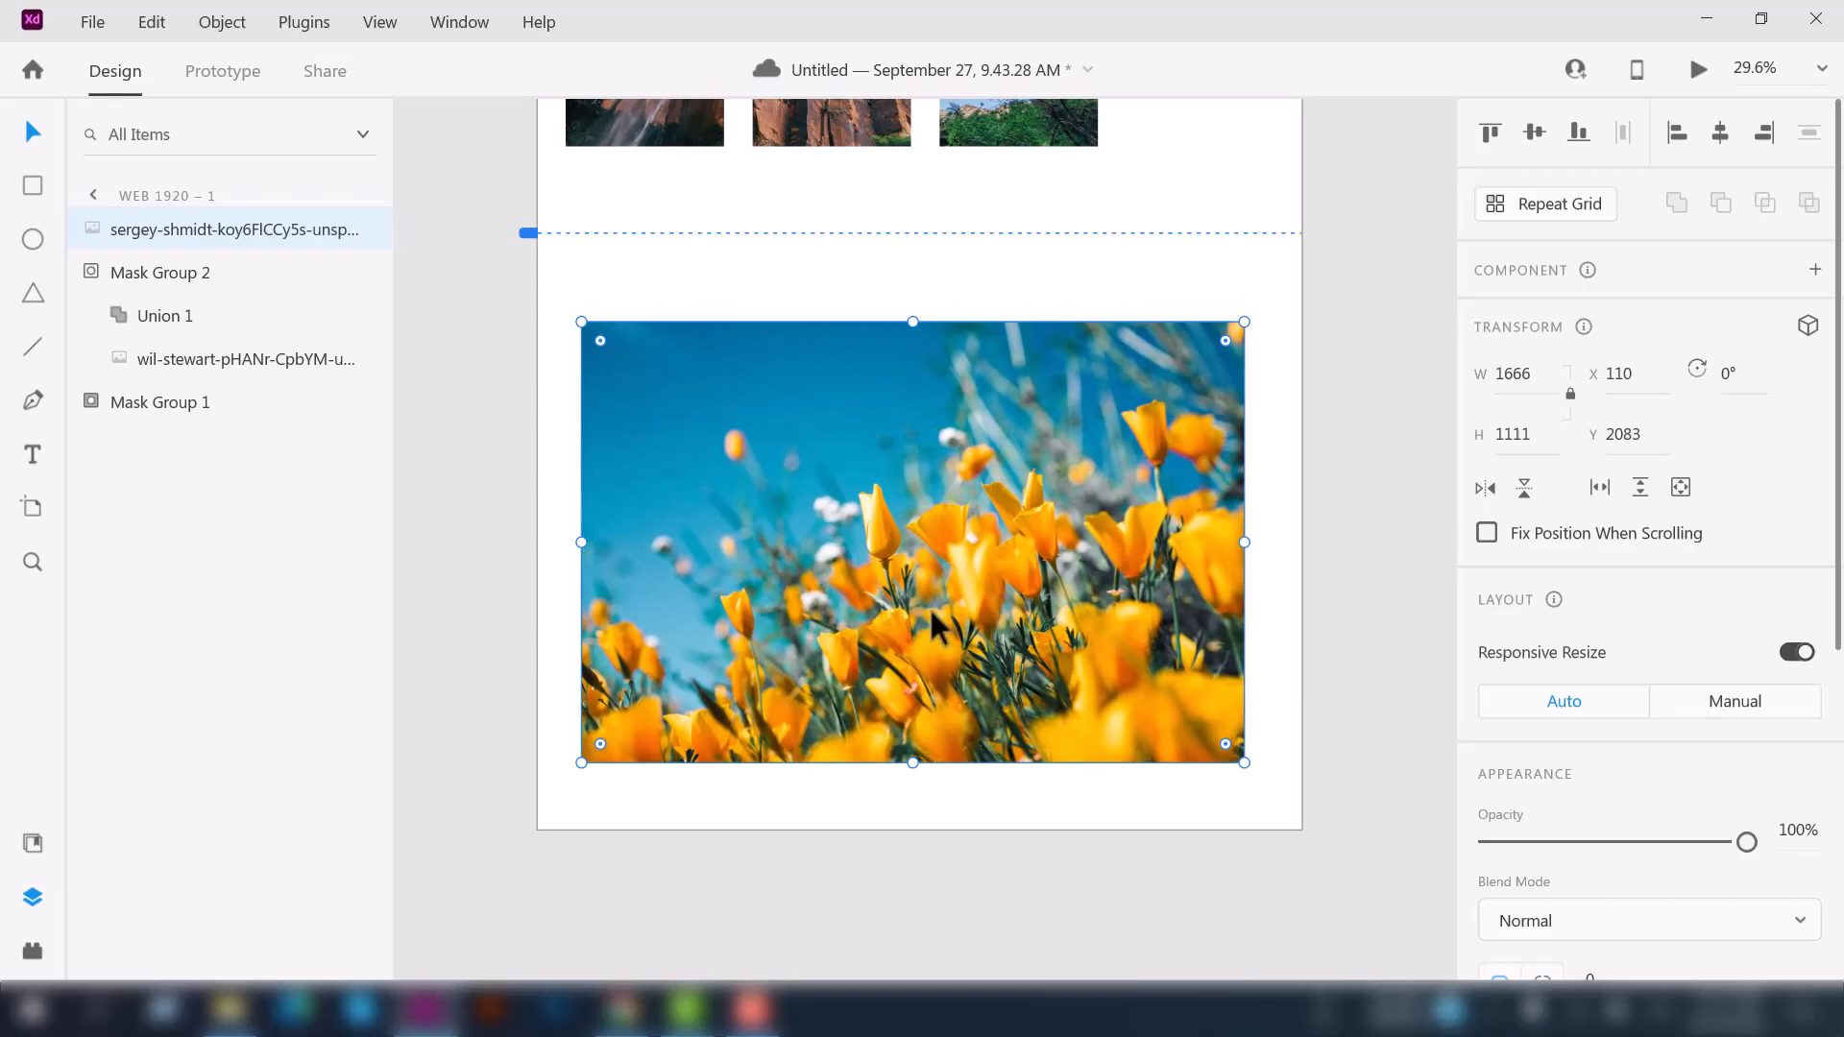
pyautogui.moveTo(1147, 215)
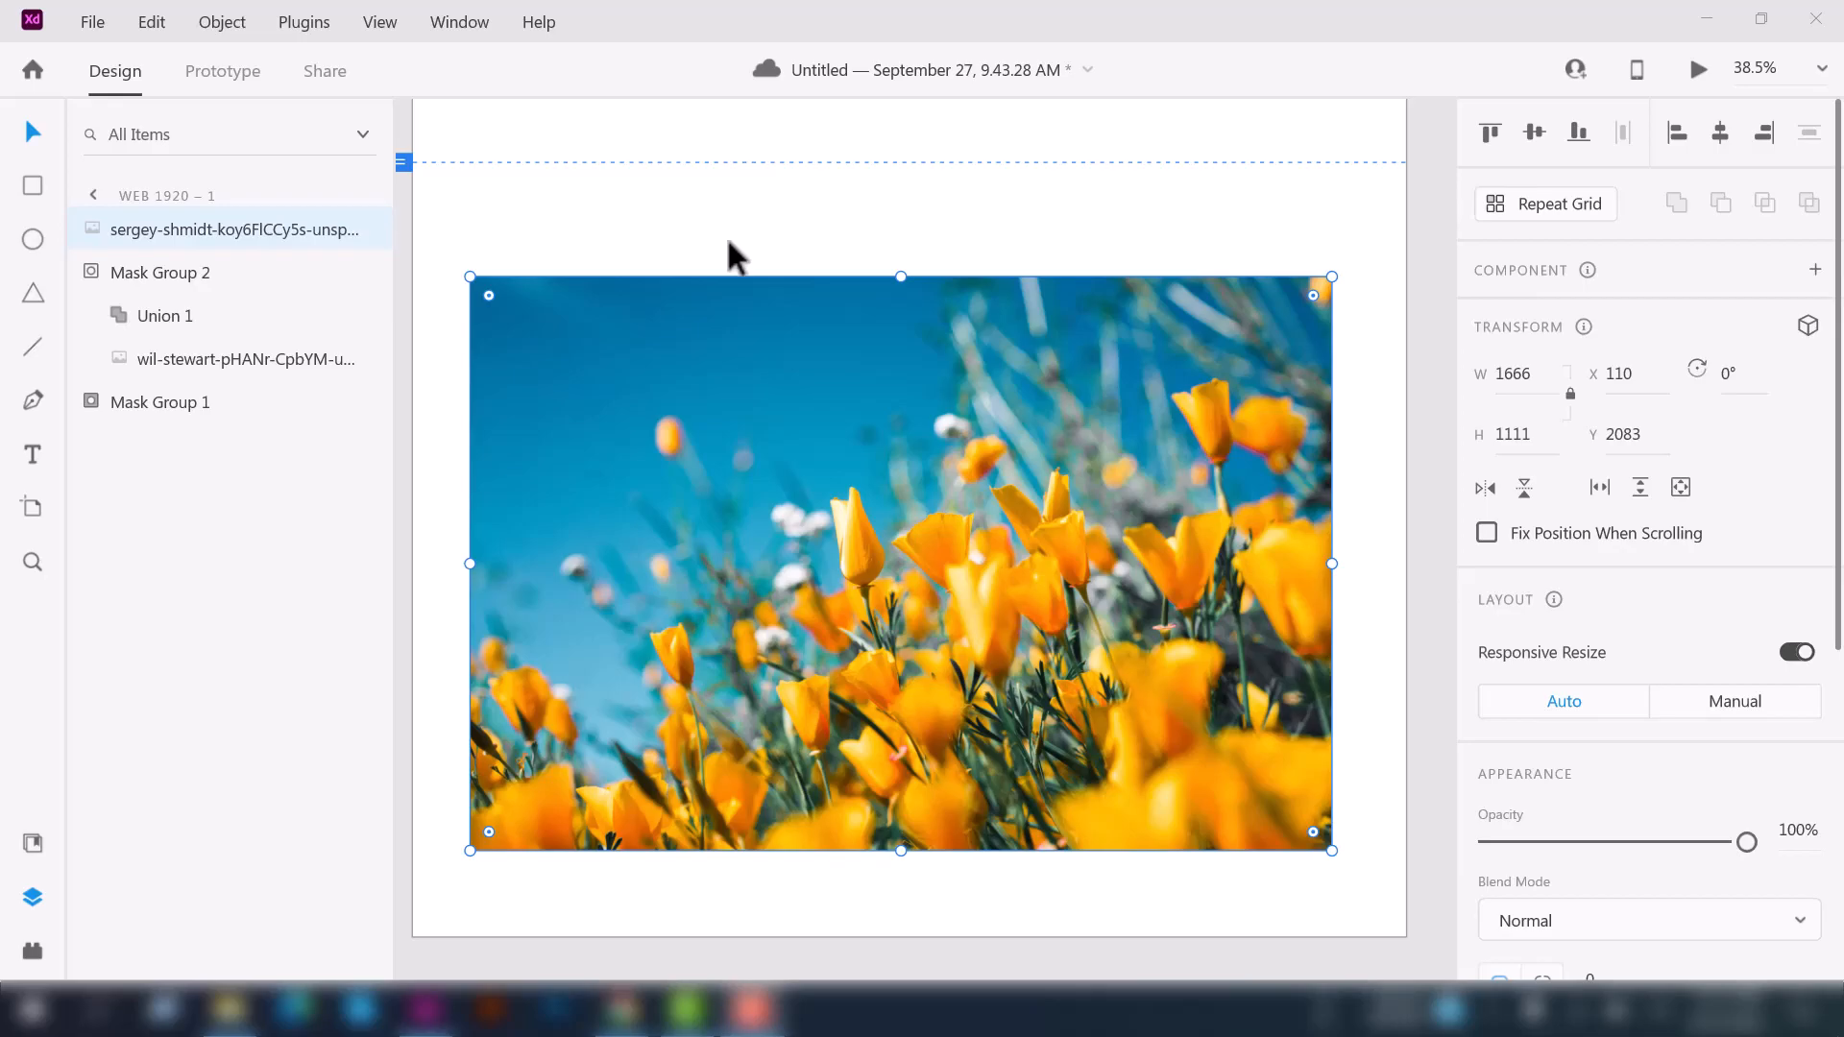
pyautogui.scroll(-3)
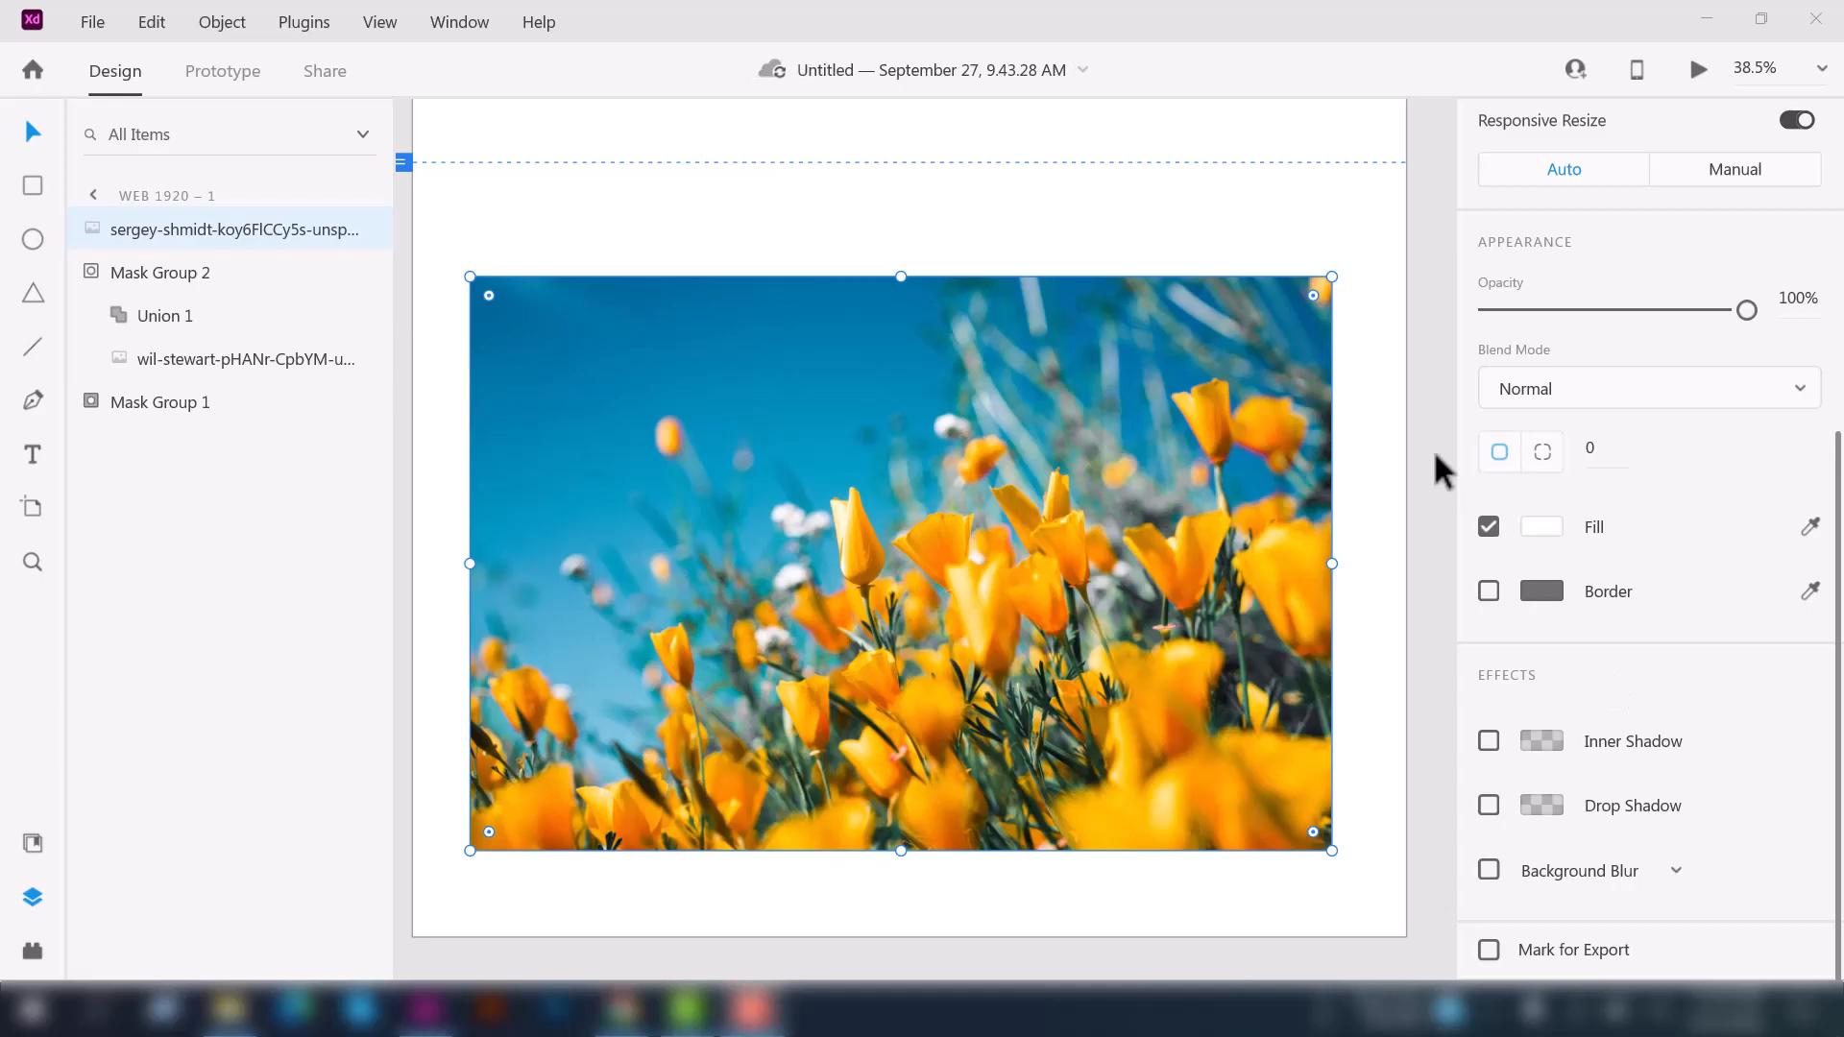
pyautogui.moveTo(1412, 458)
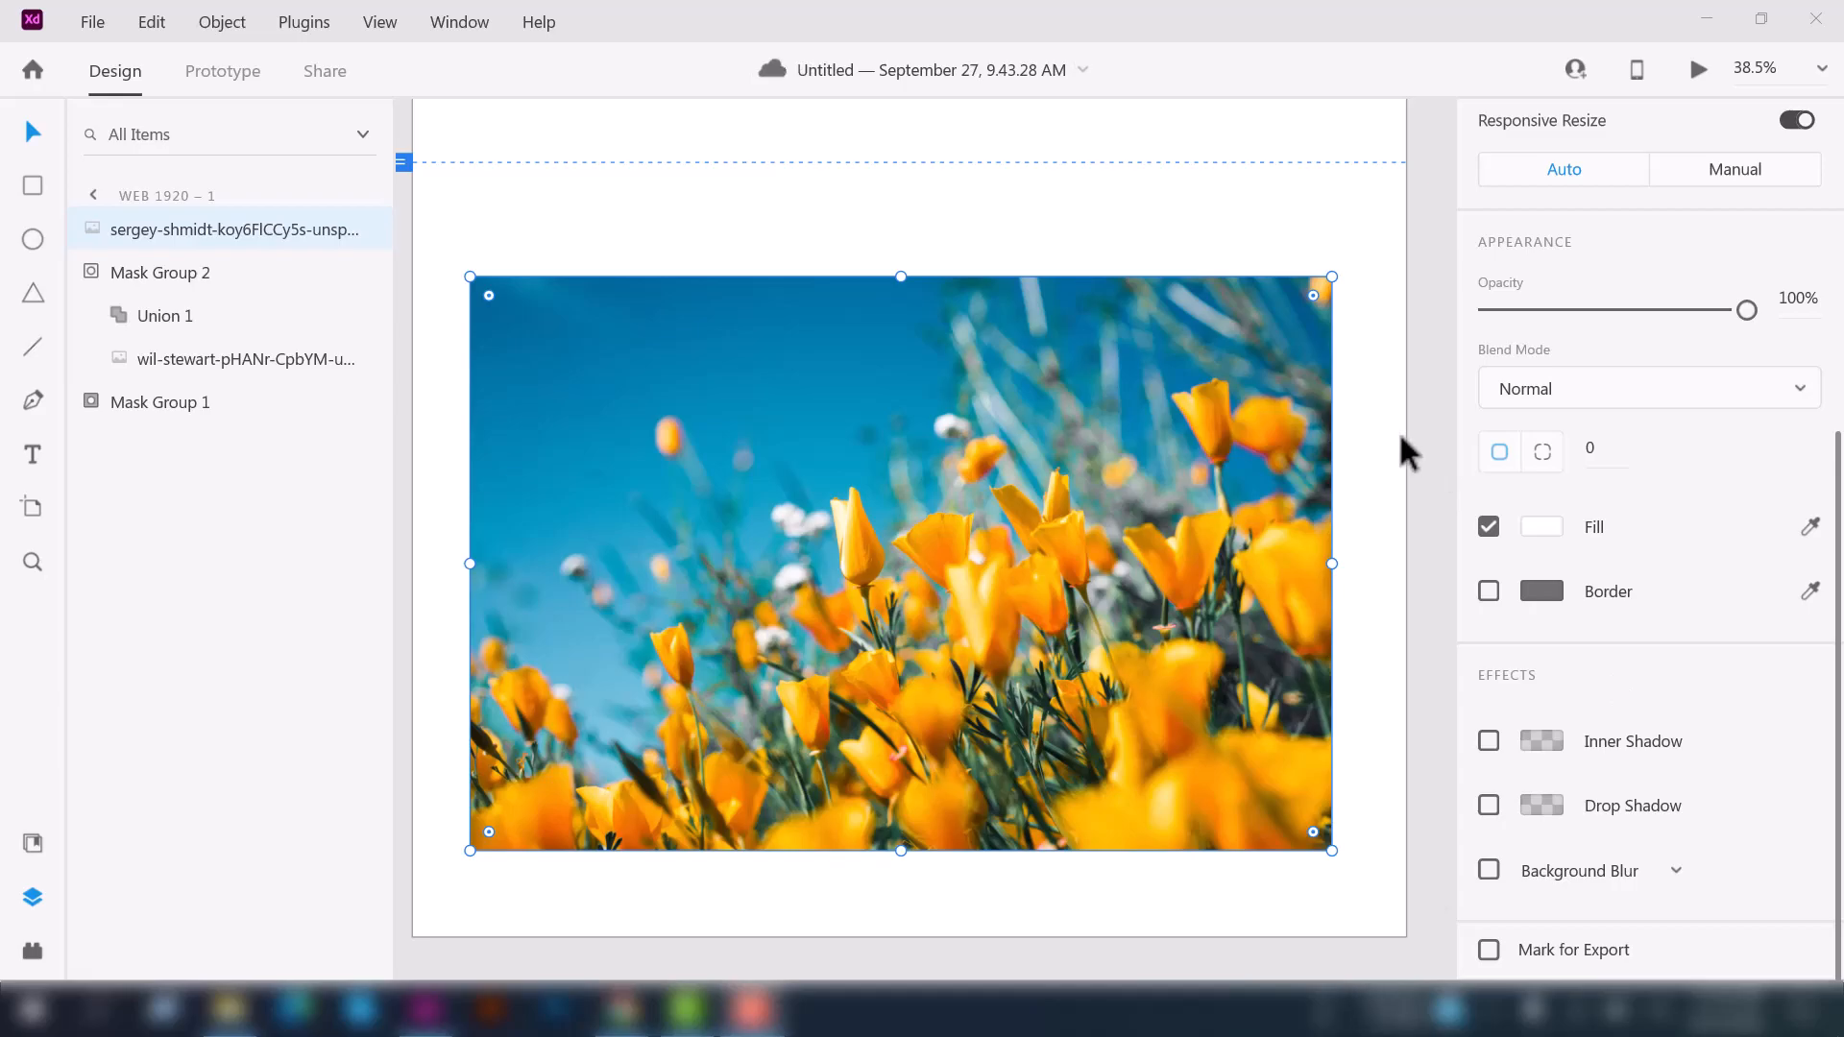
pyautogui.moveTo(1375, 461)
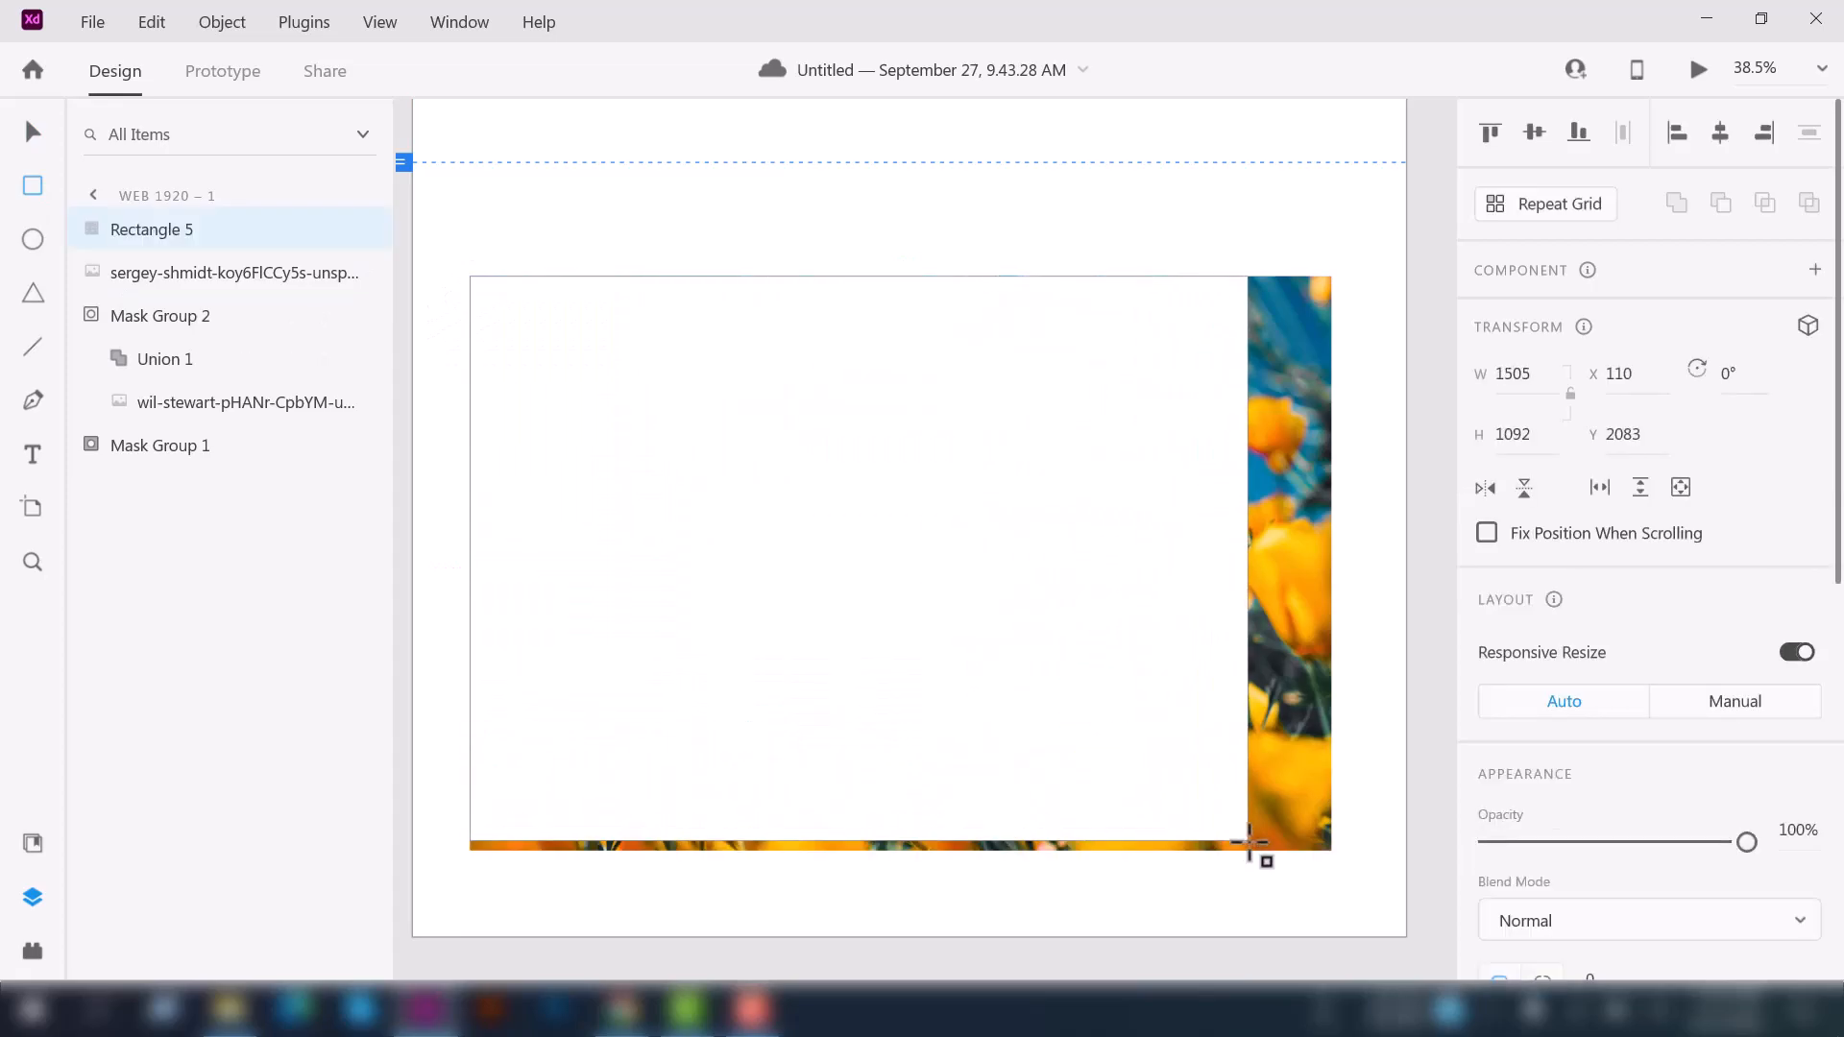
# - Draw a rectangle over the flower photo and give it a green fill
pyautogui.moveTo(1248, 842); pyautogui.dragTo(1331, 849)
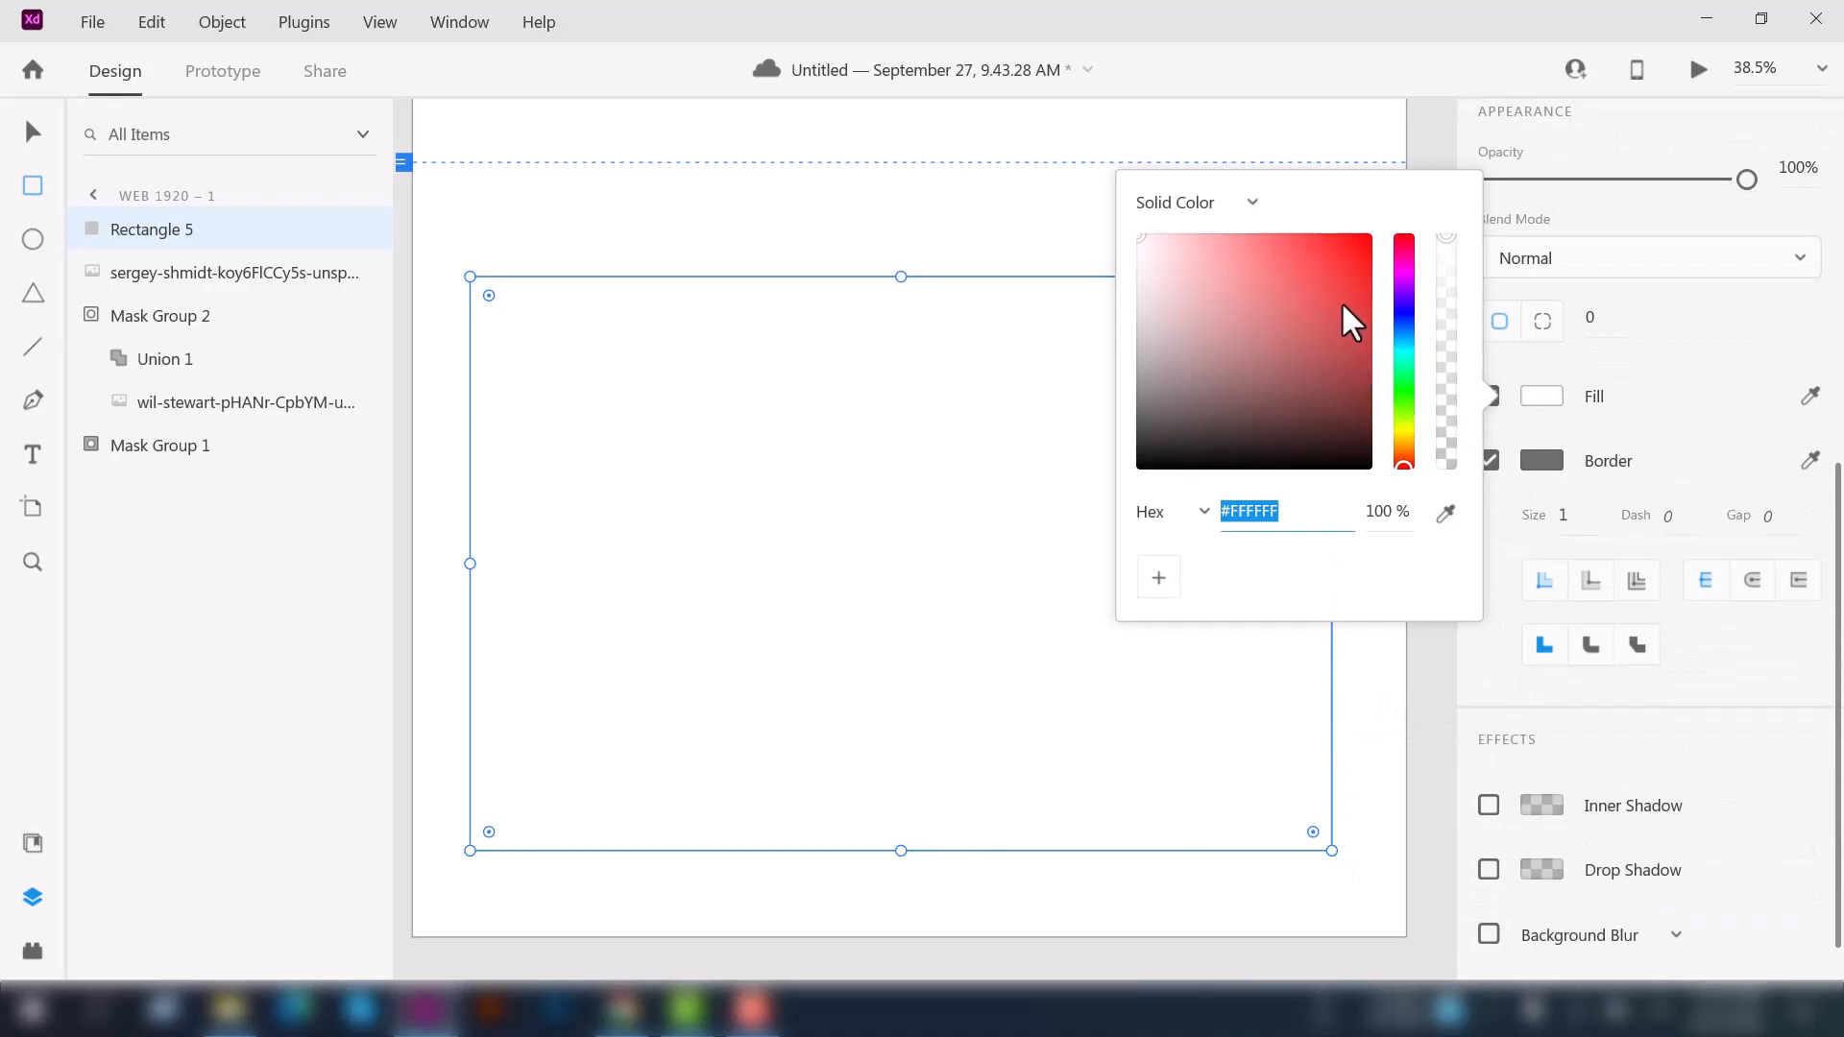
pyautogui.click(1402, 388)
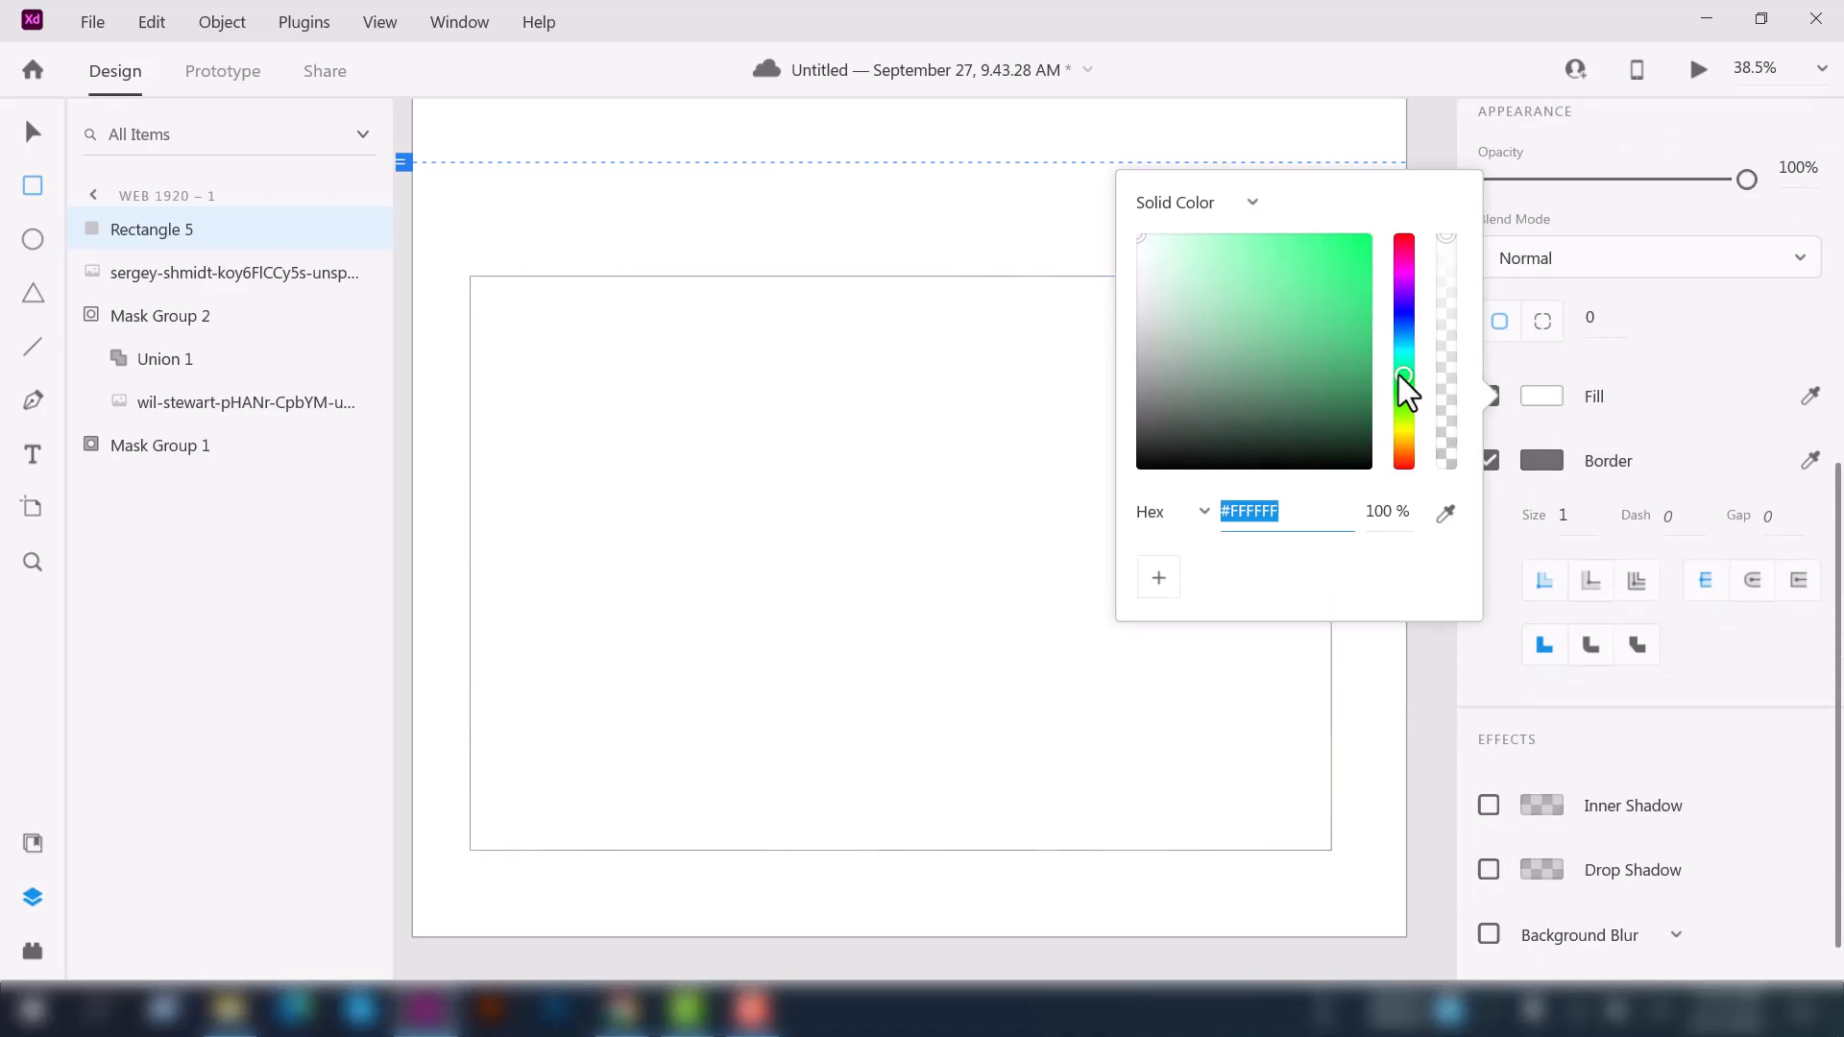
pyautogui.click(1333, 332)
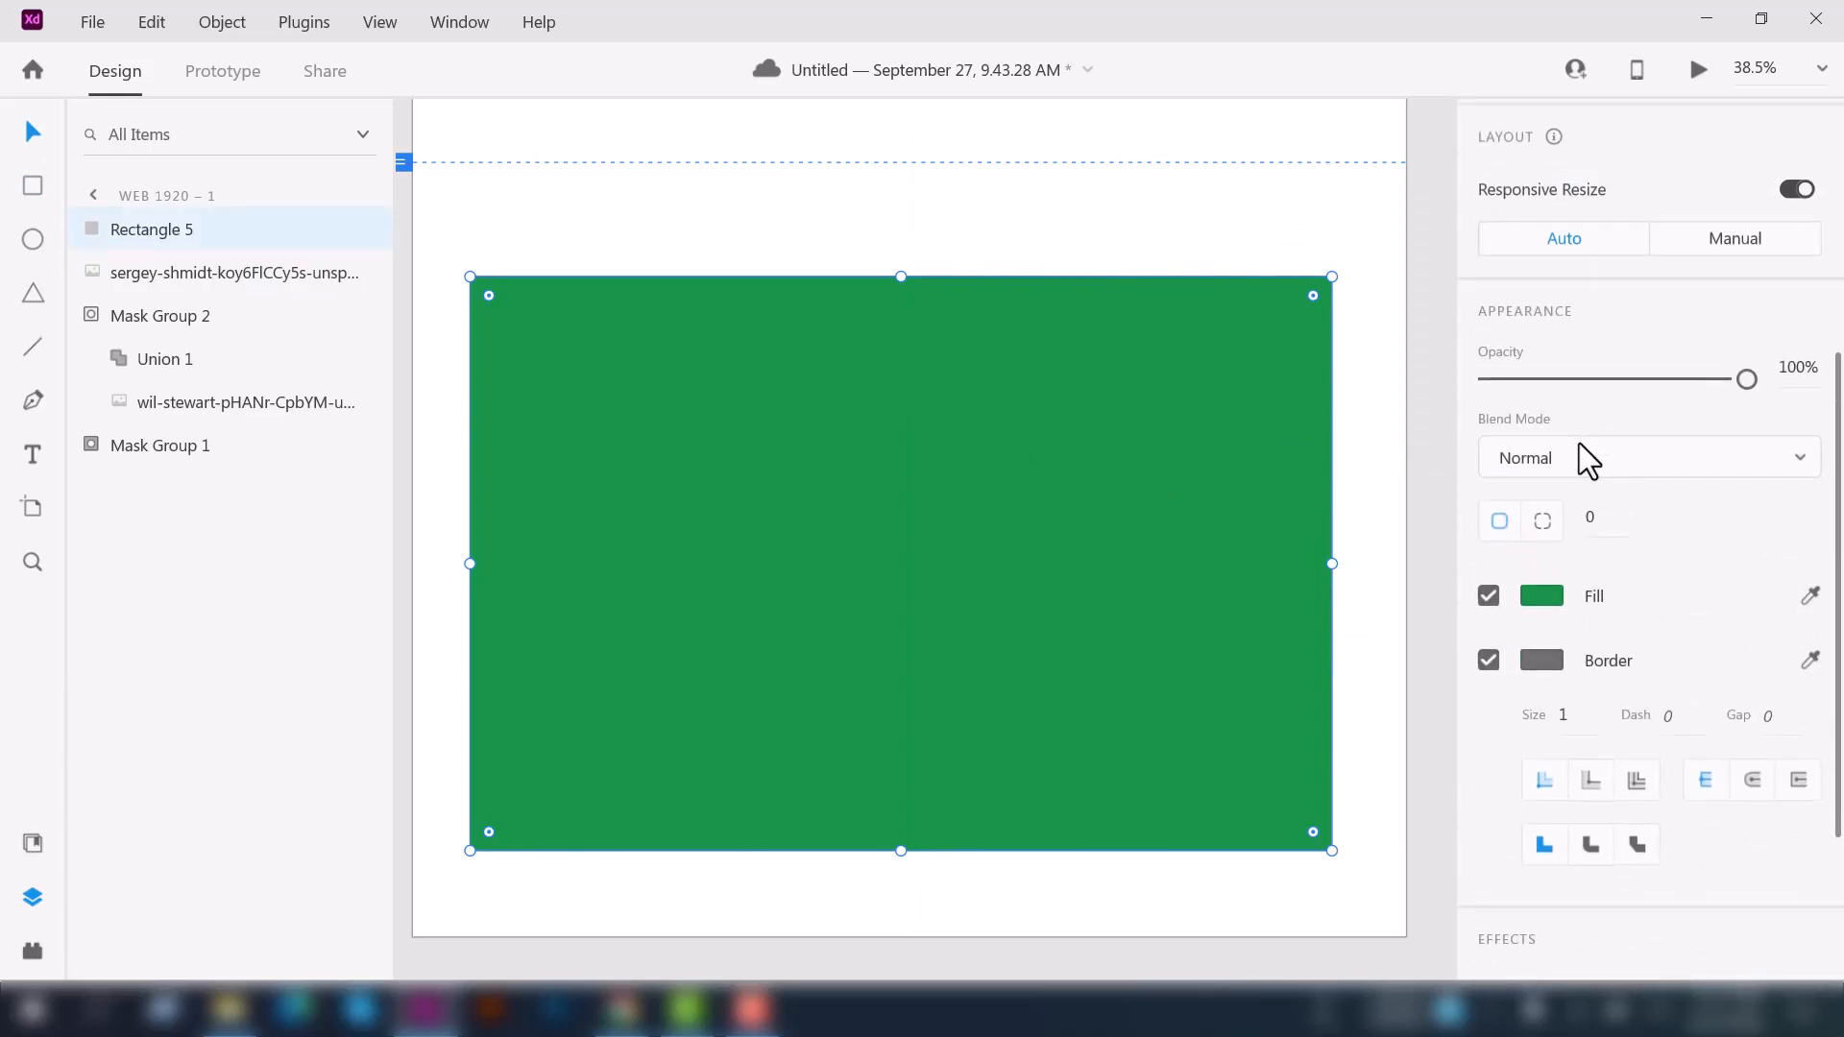
pyautogui.moveTo(1588, 459)
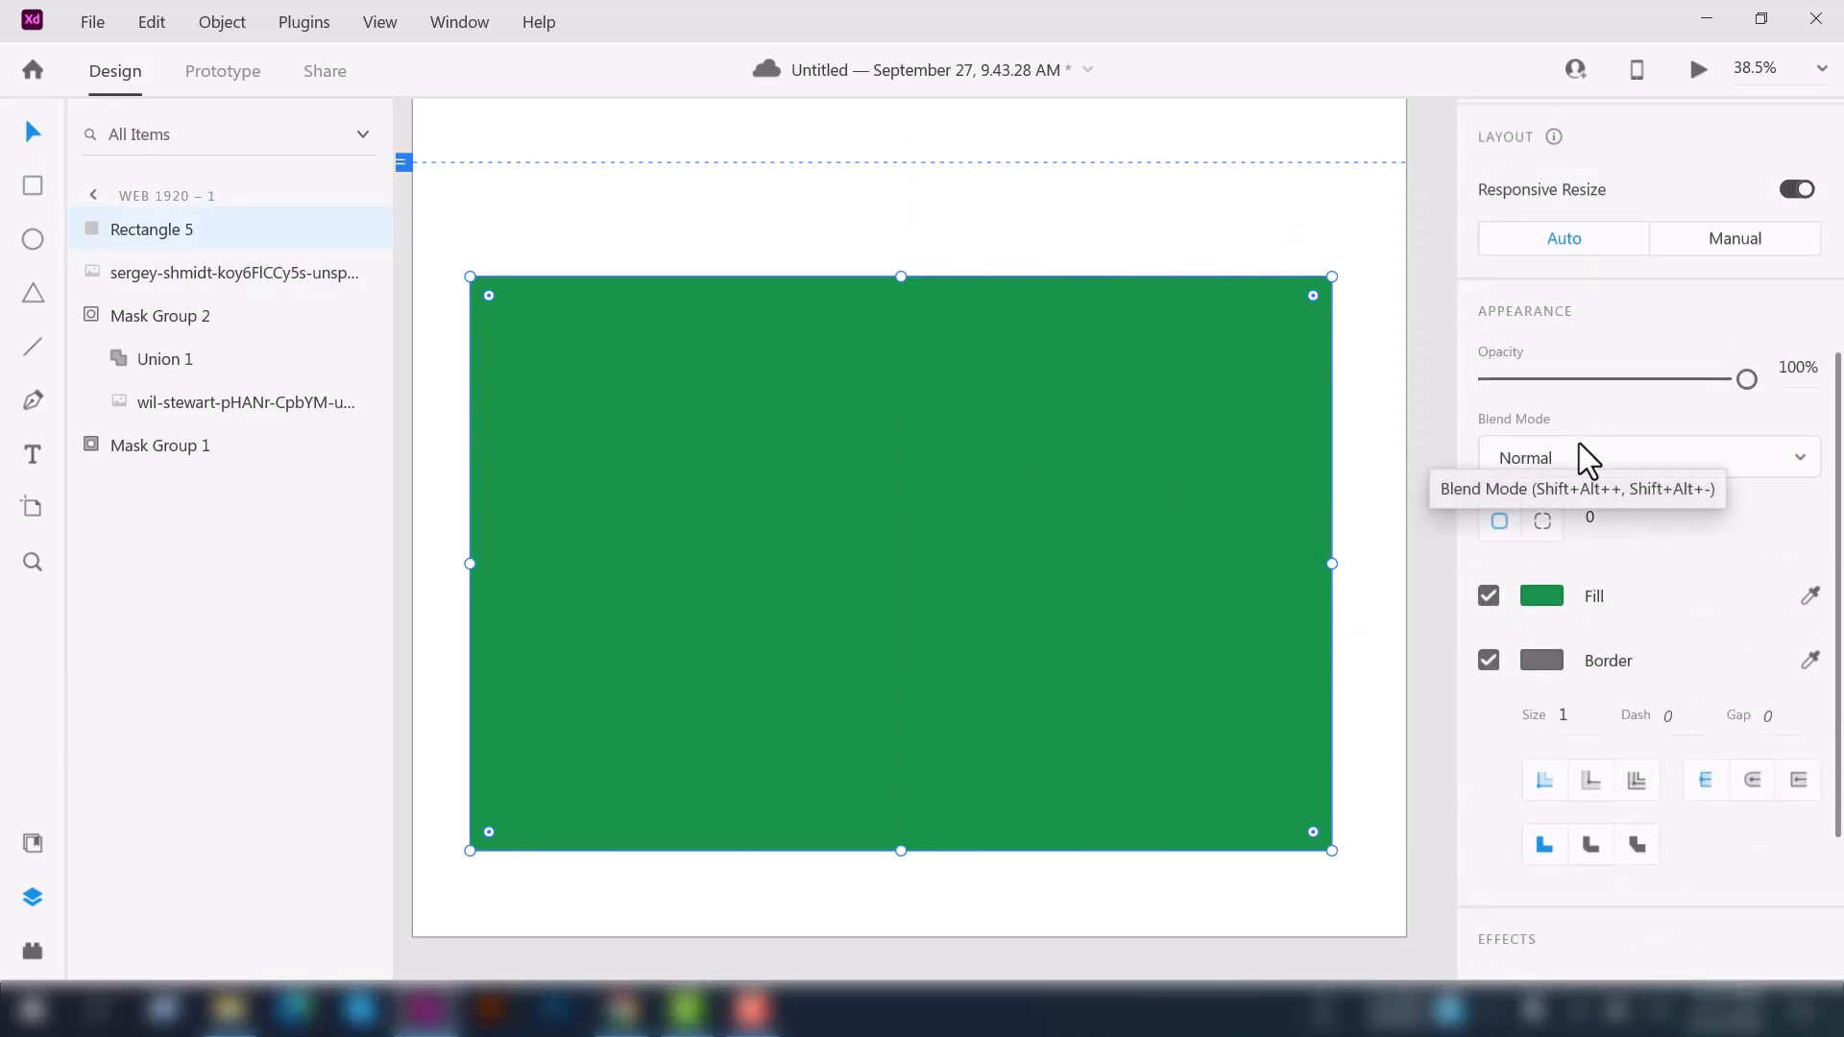
# - Cycle the rectangle's blend mode through Darken, Multiply, Lighten, Color Dodge and Overlay
pyautogui.click(1646, 457)
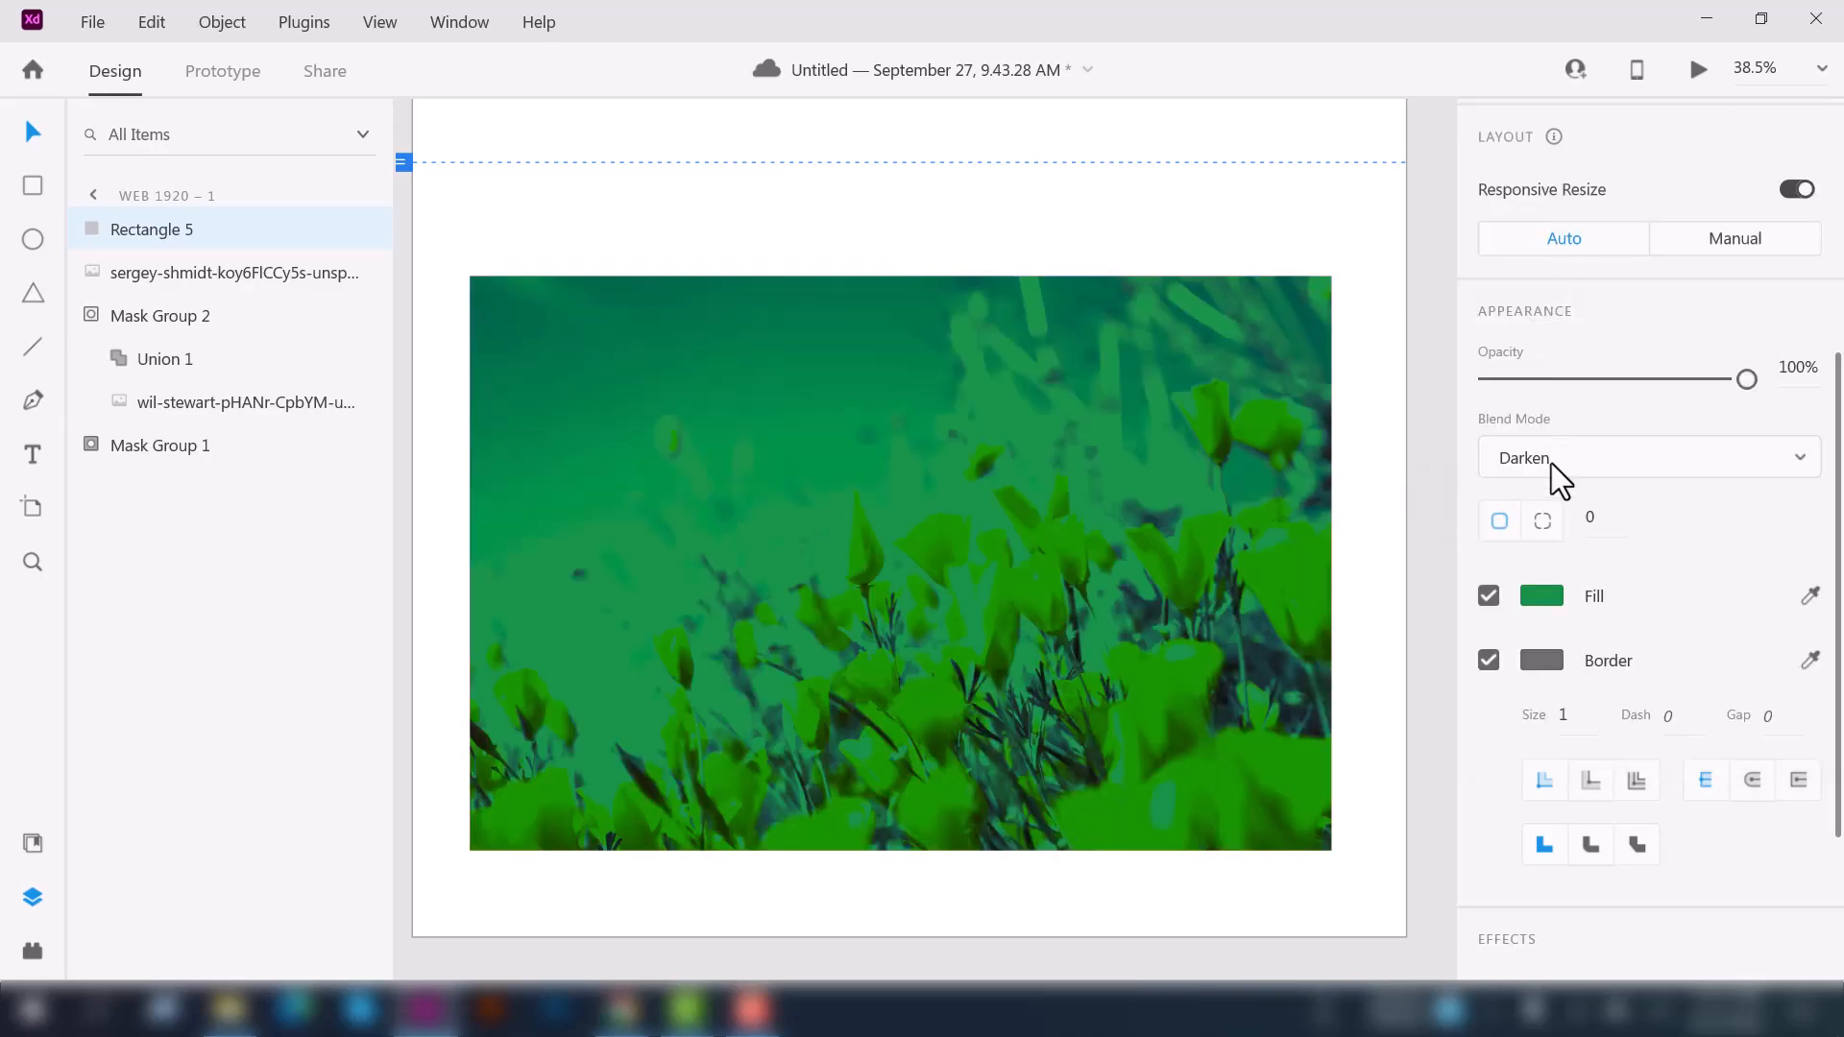
pyautogui.click(1646, 457)
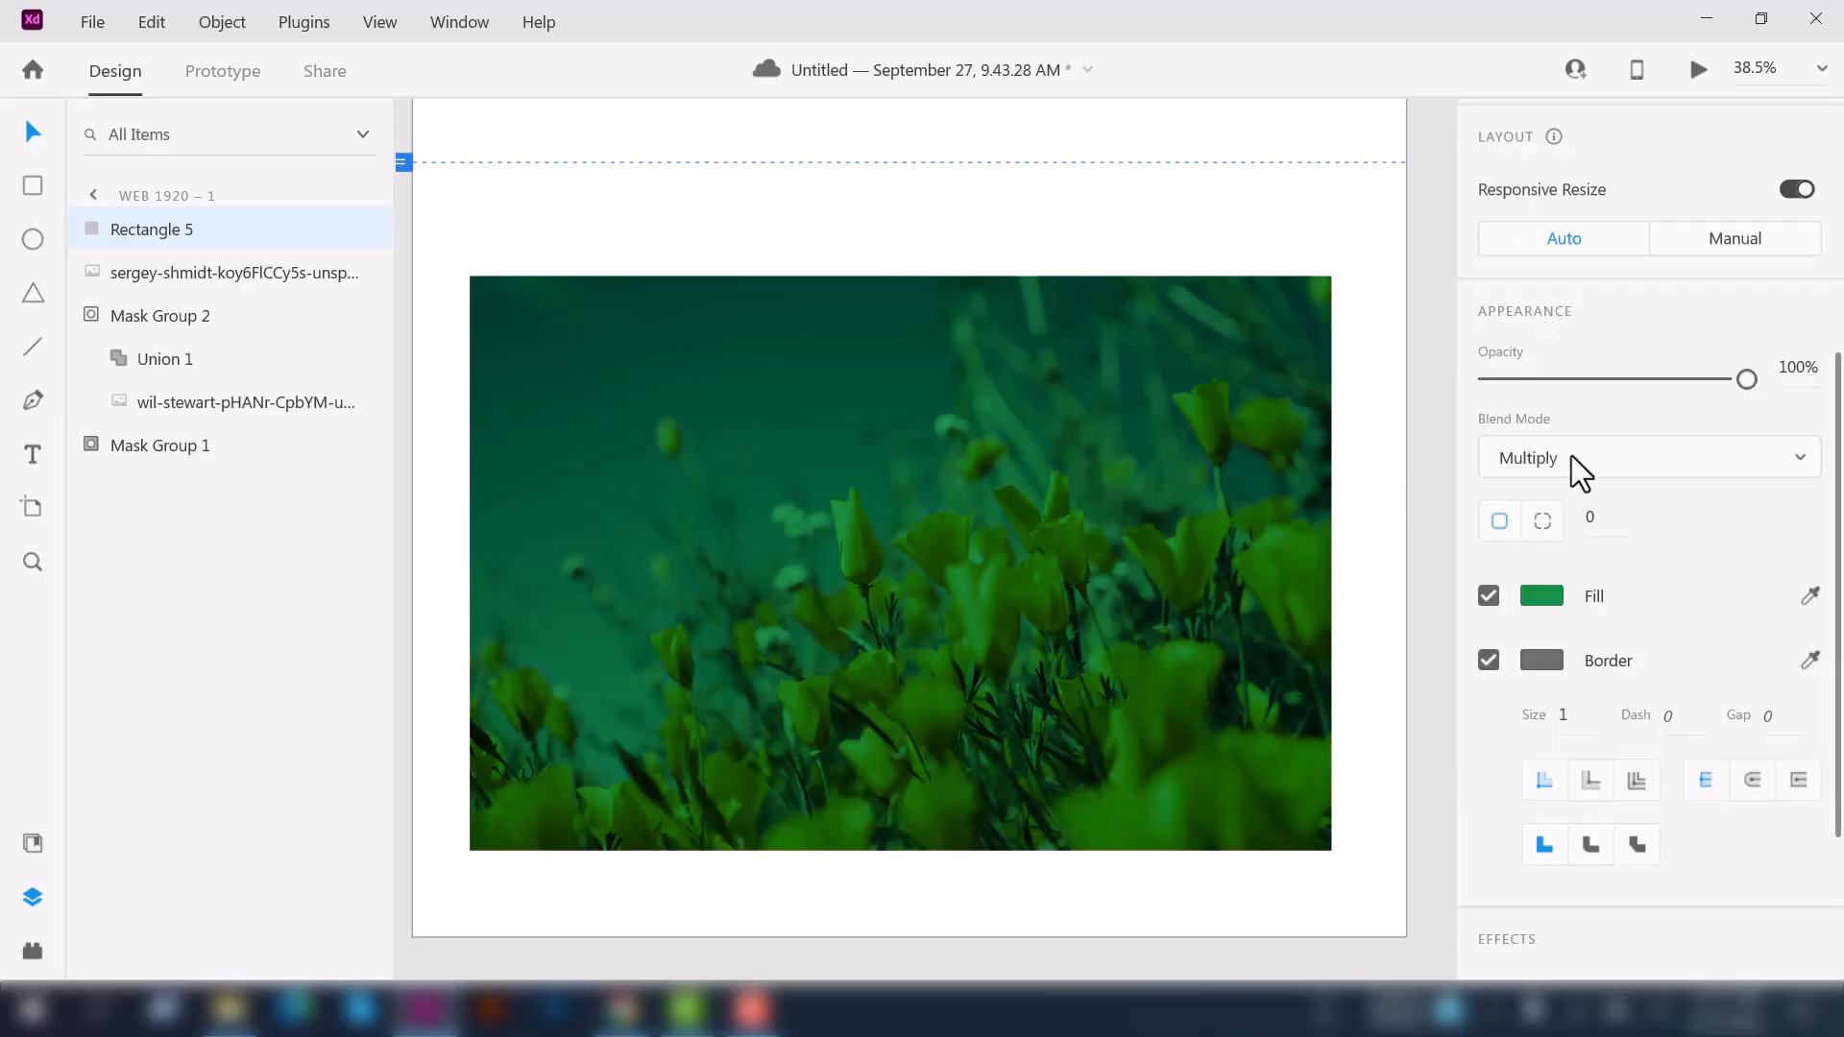
pyautogui.click(1646, 457)
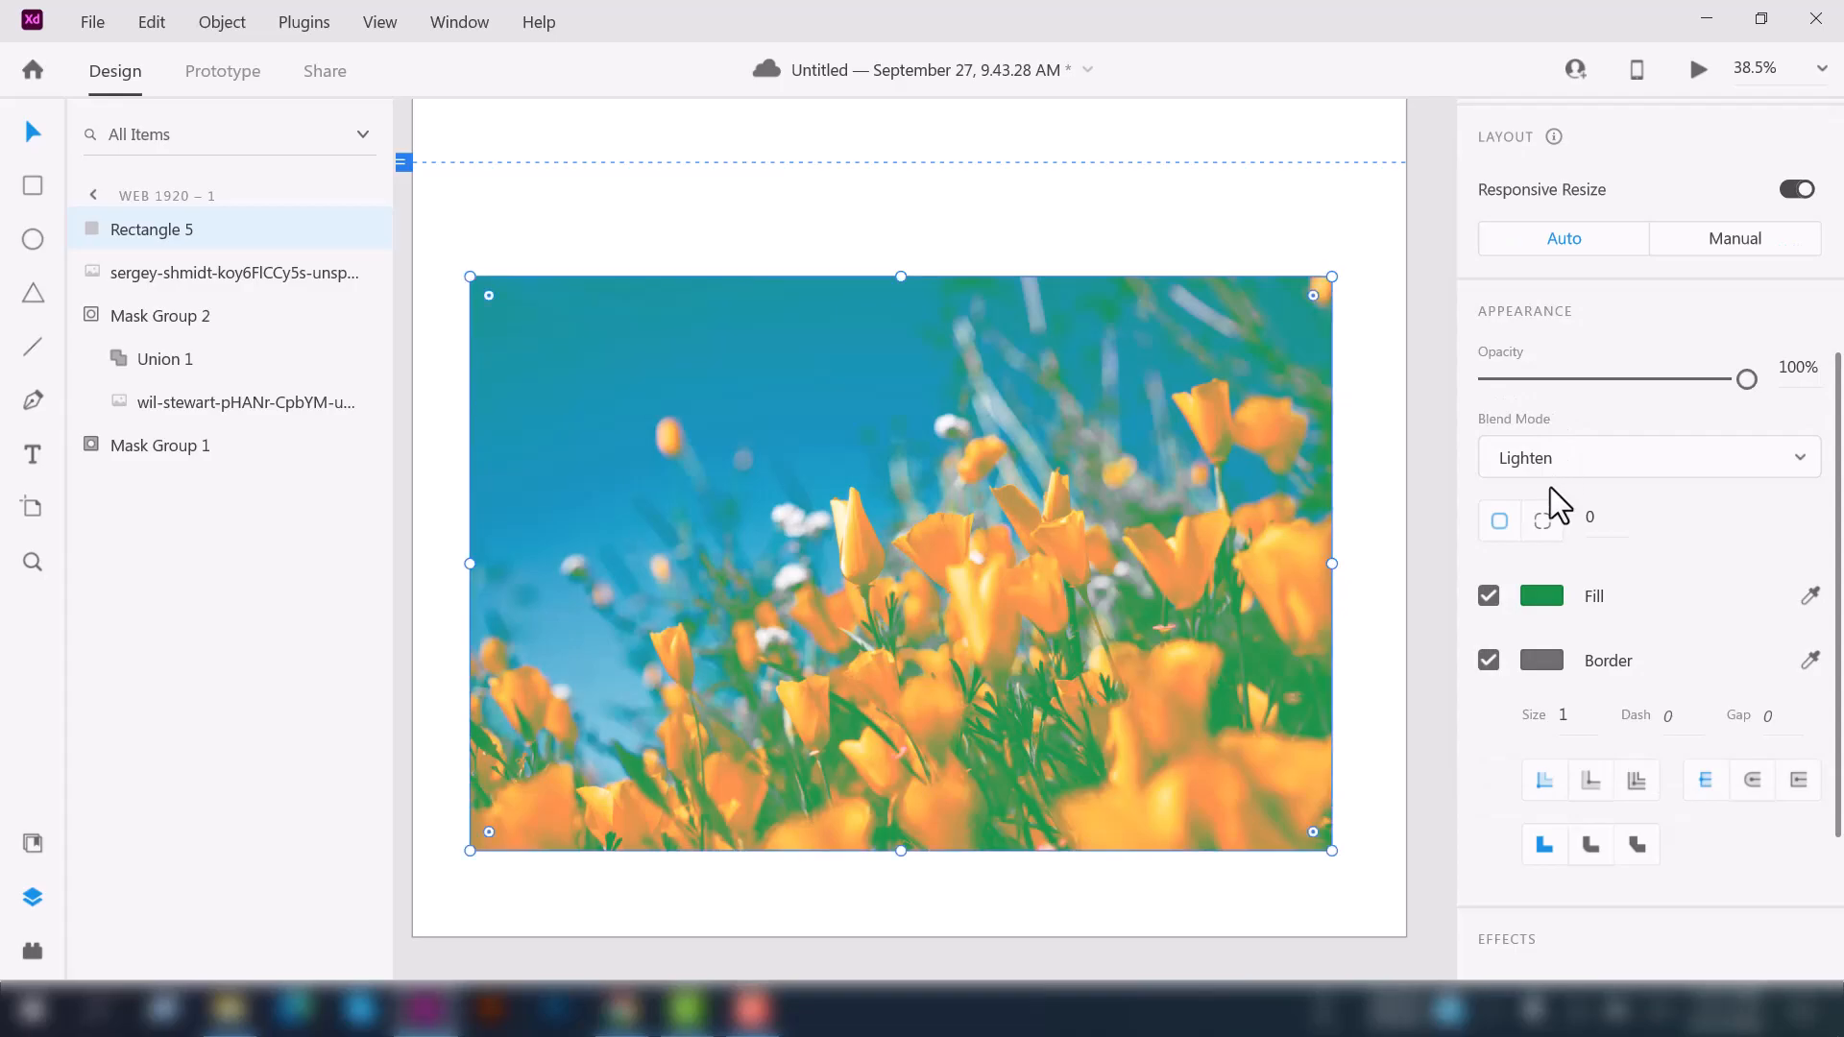
pyautogui.click(1646, 457)
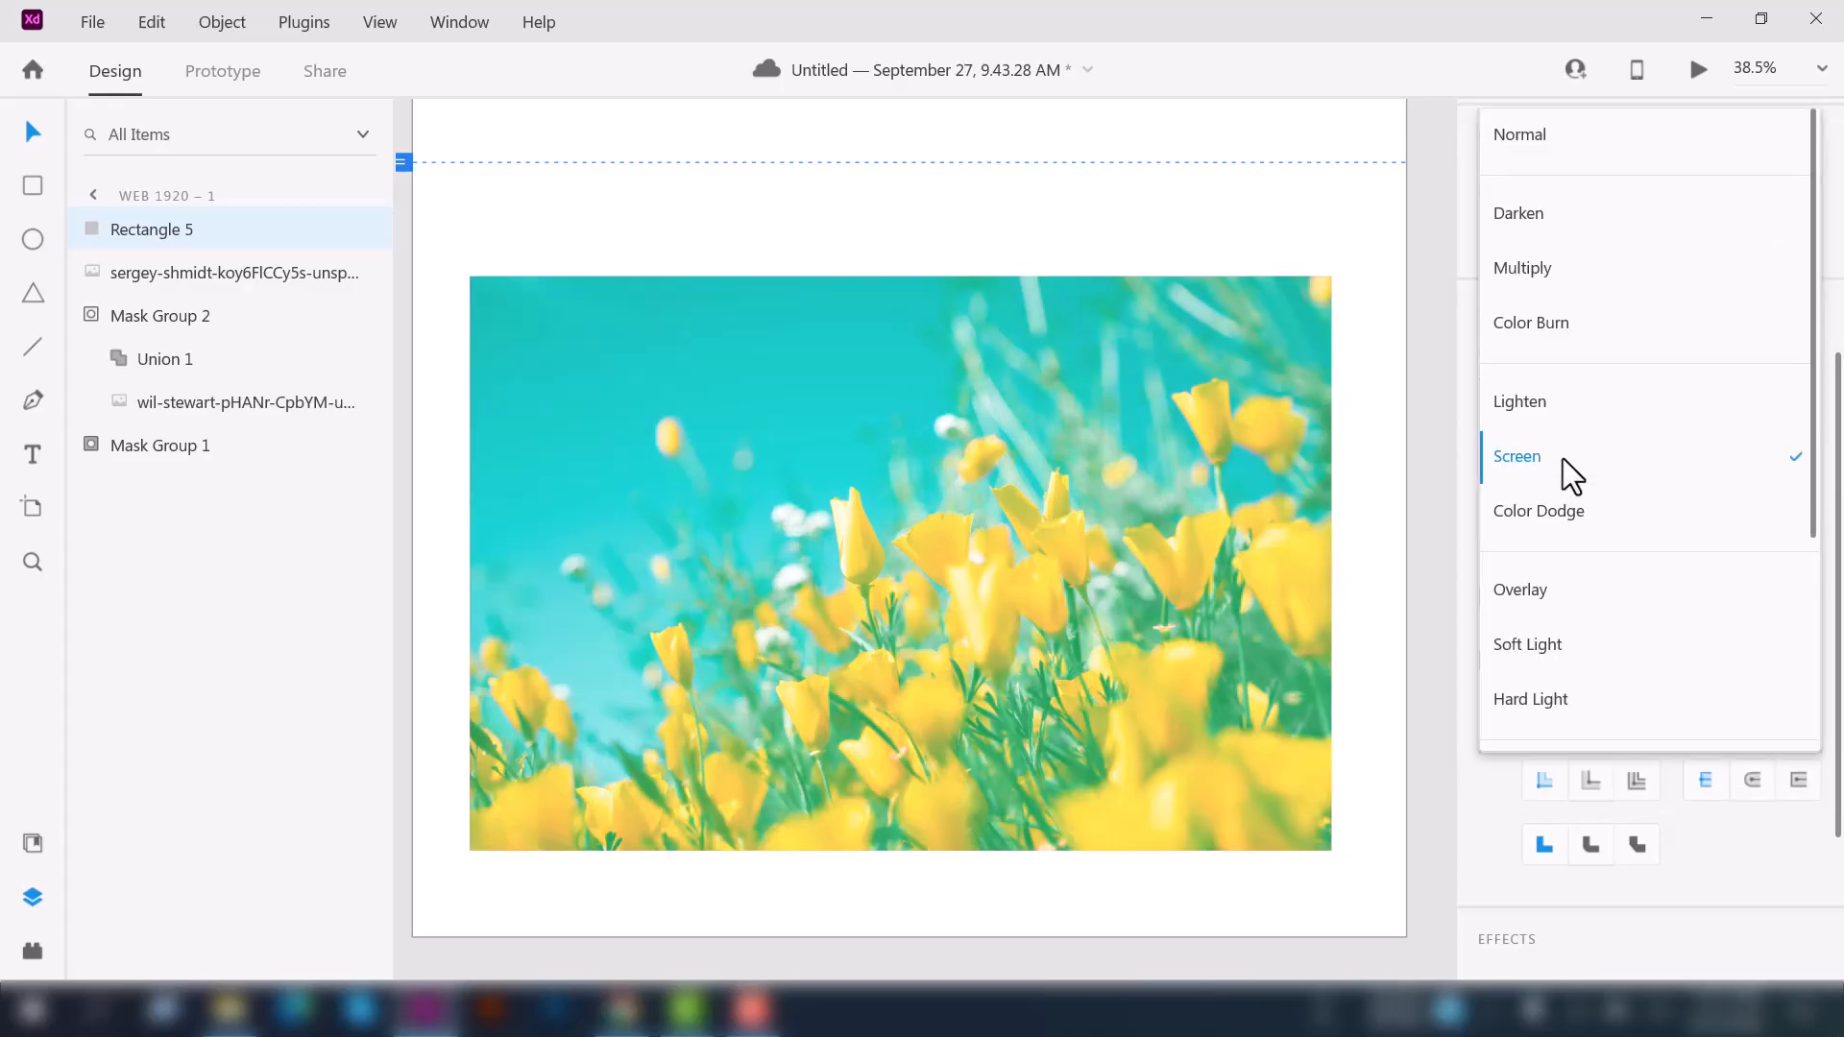
pyautogui.click(1536, 511)
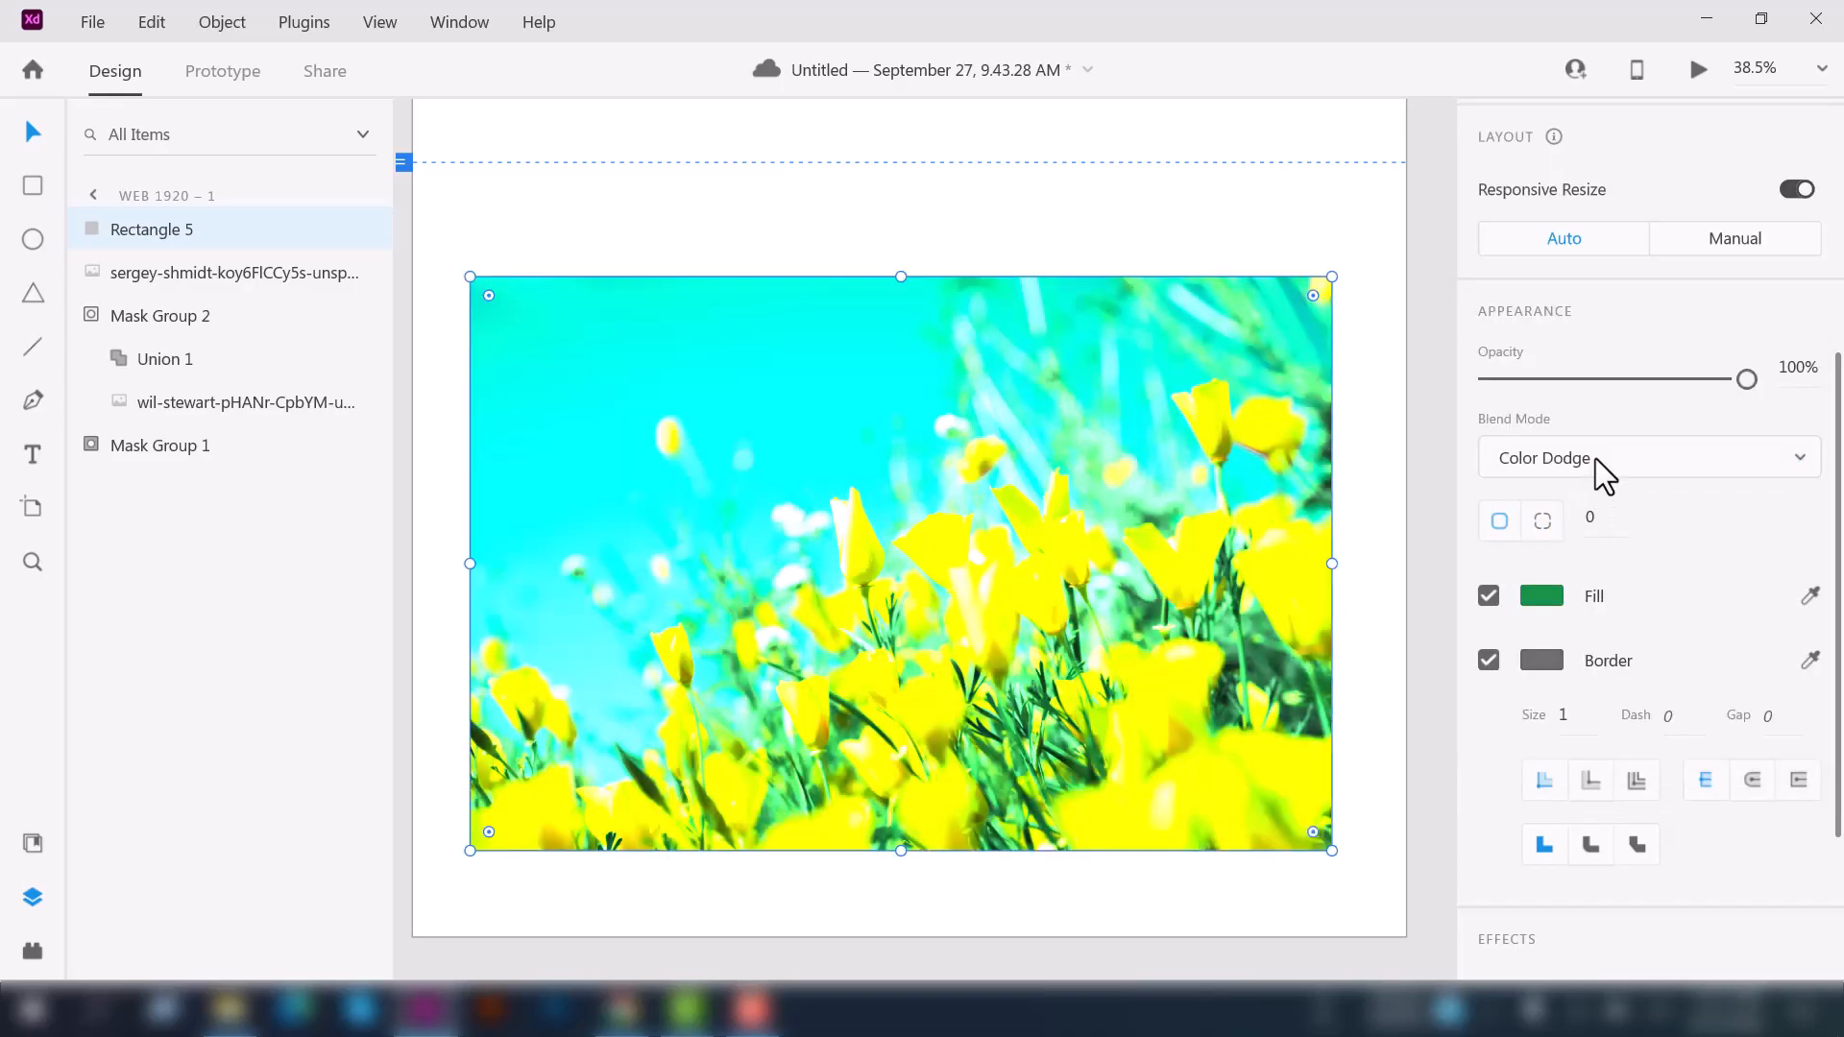
pyautogui.click(1645, 457)
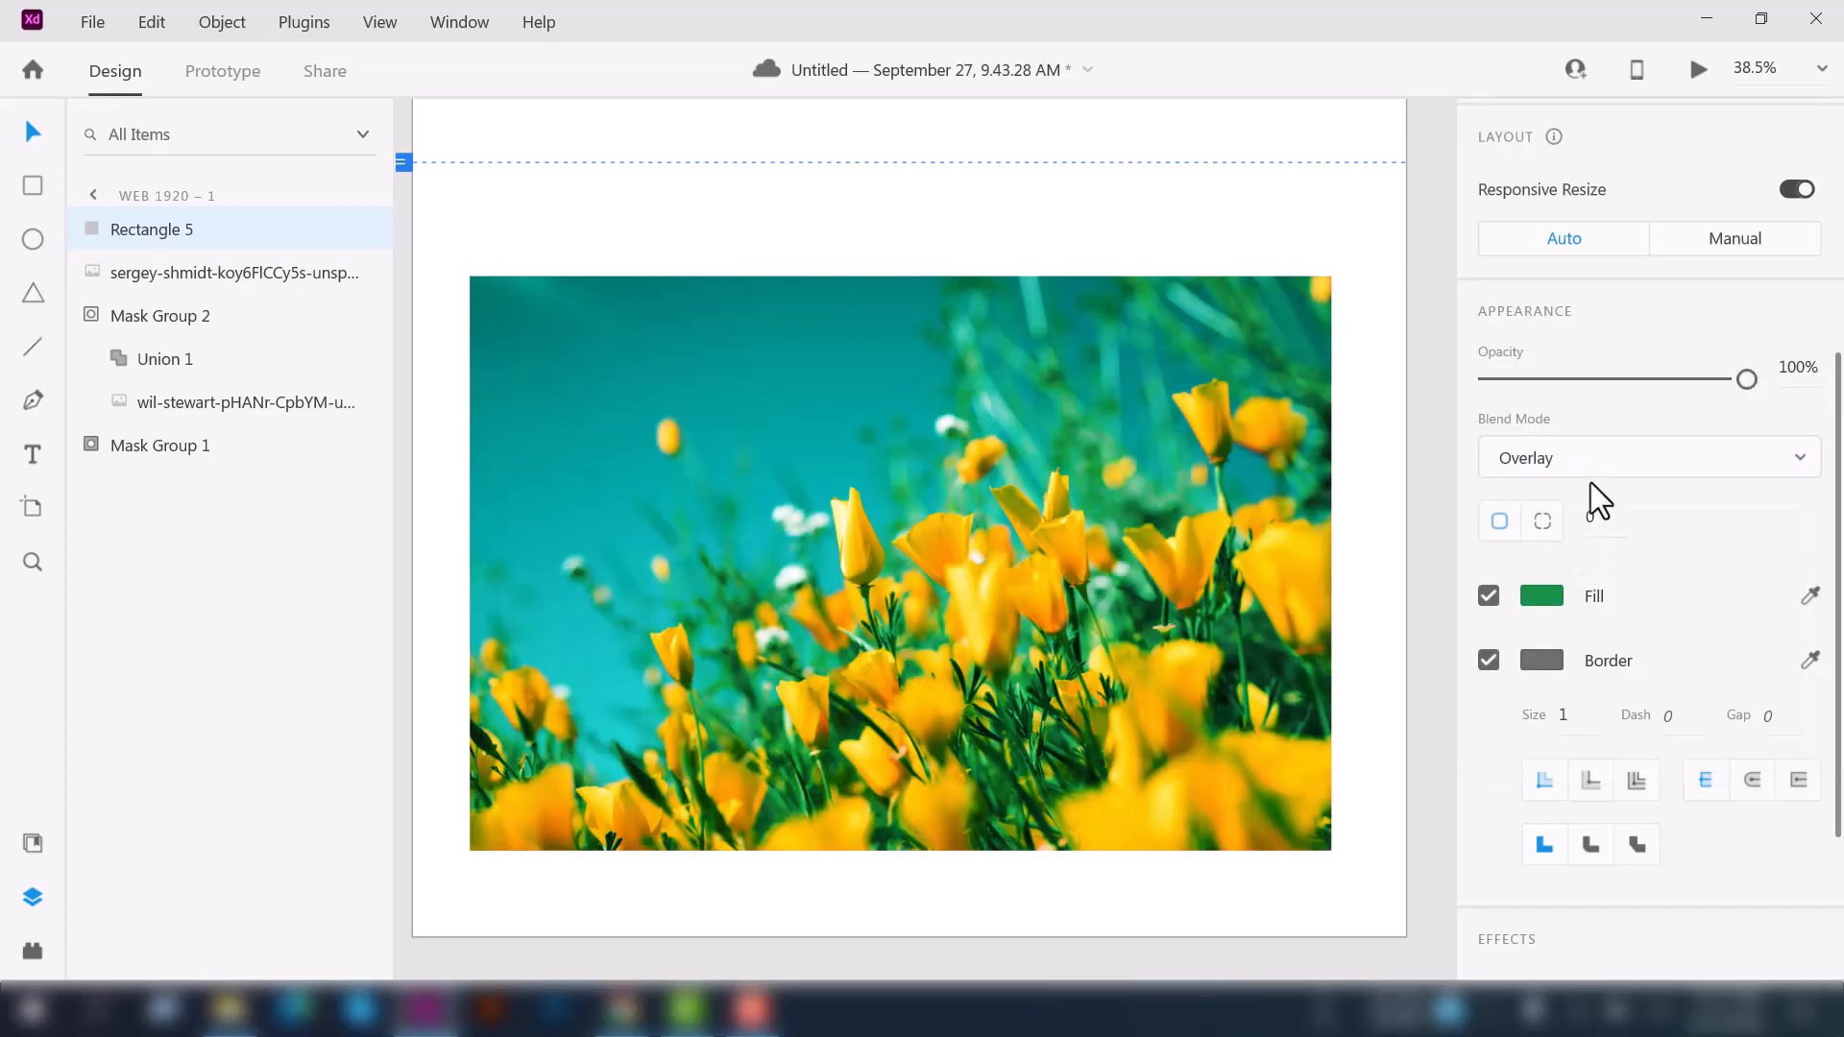
# - Try Luminosity and Darken blending, then start editing the rectangle's fill toward dark blue
pyautogui.click(1646, 457)
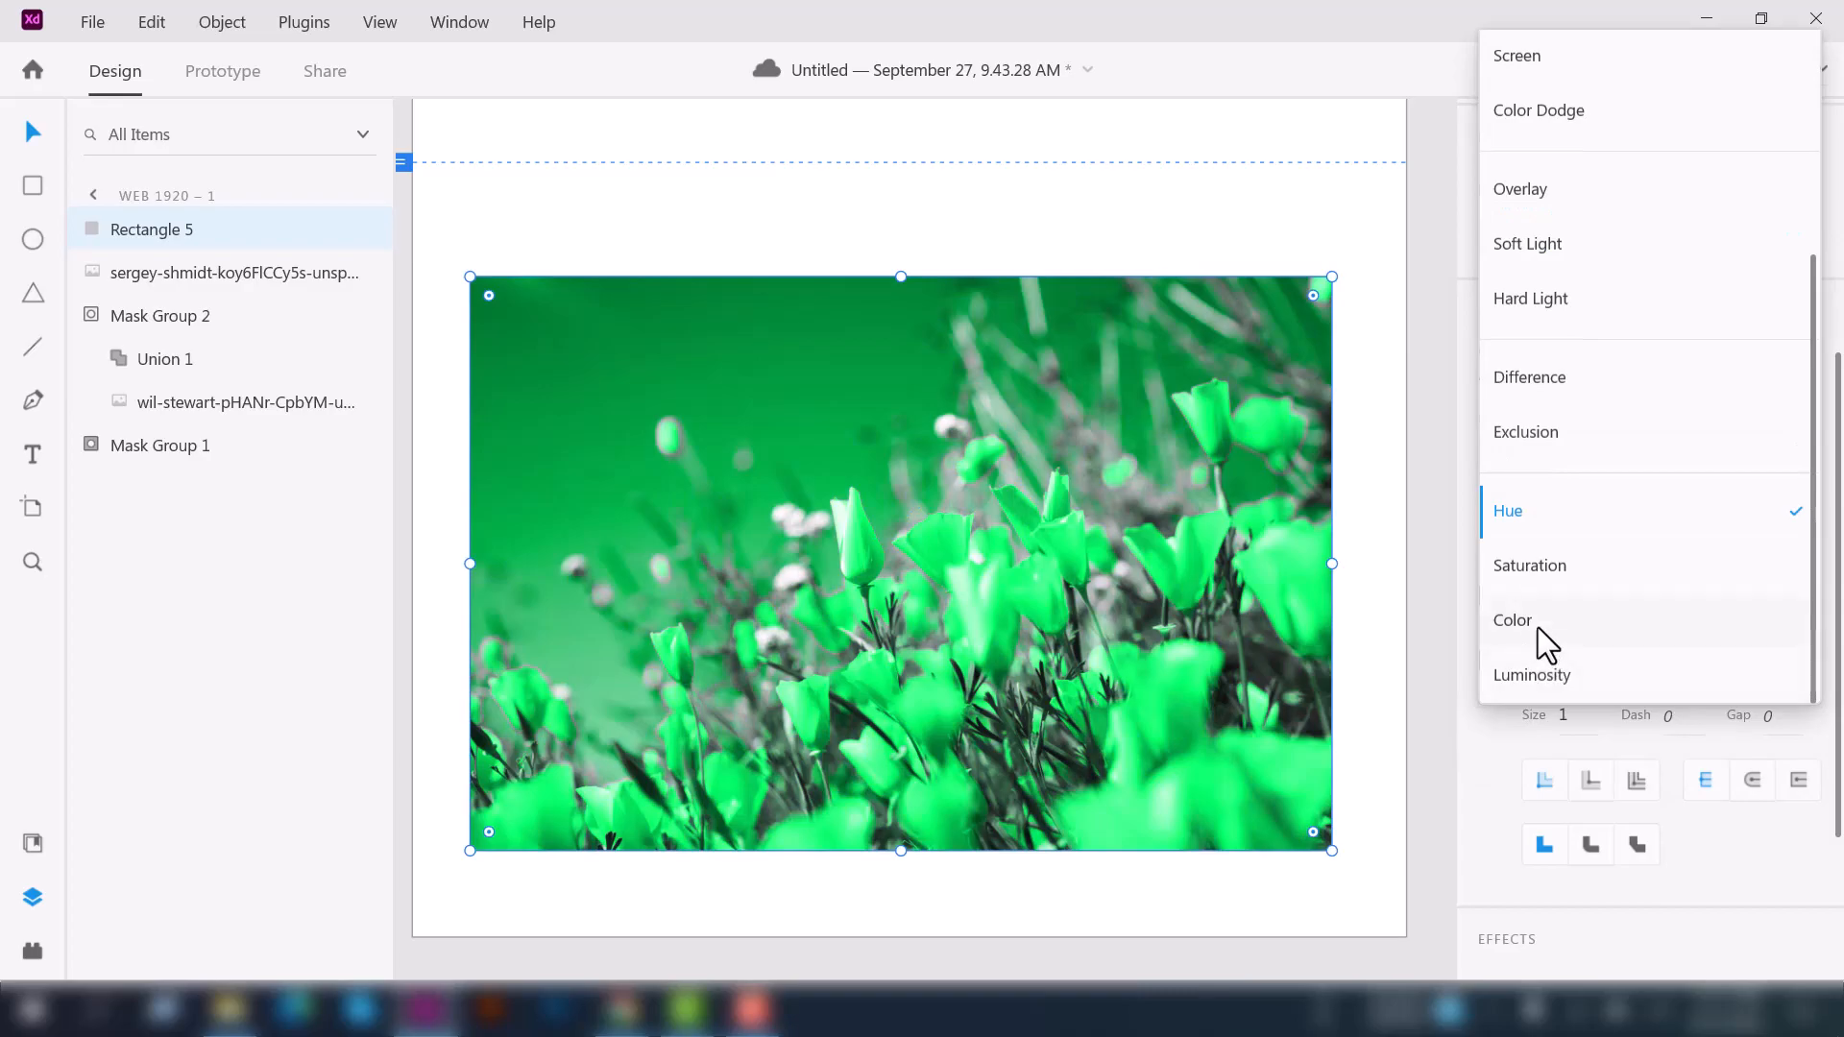
pyautogui.click(1531, 675)
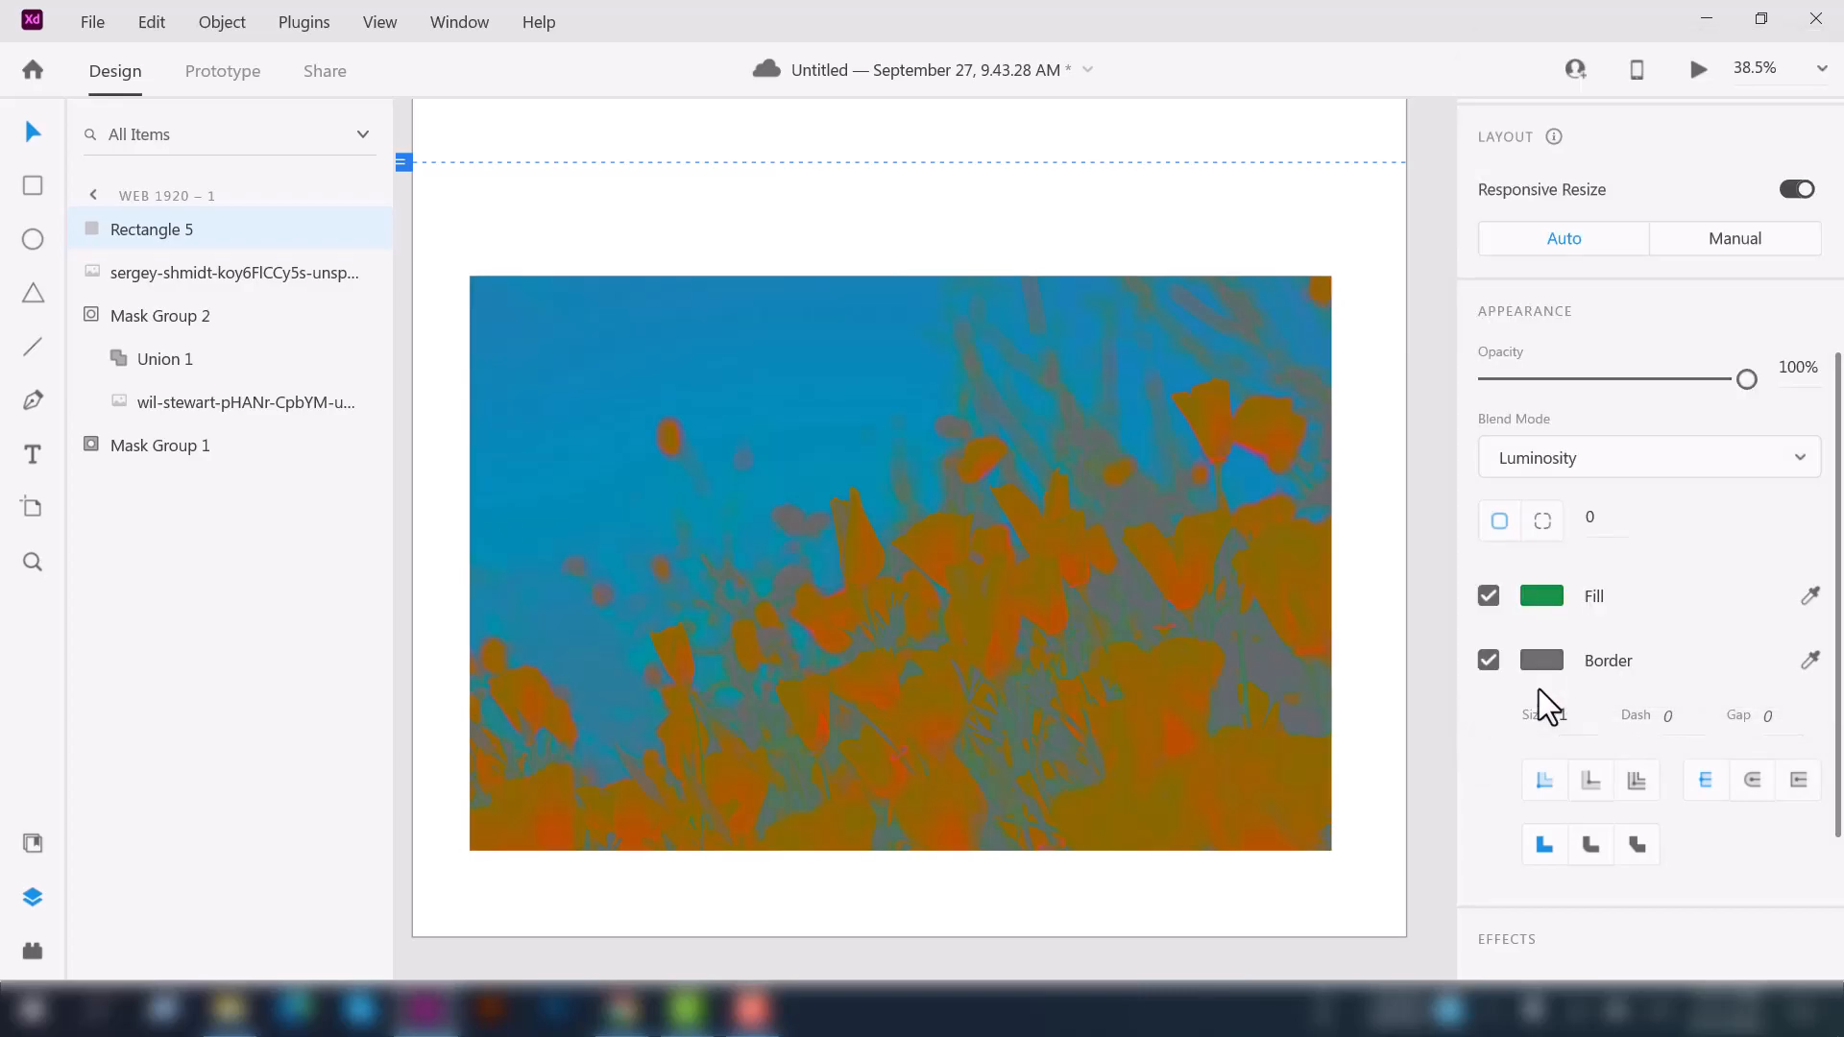
pyautogui.click(1646, 457)
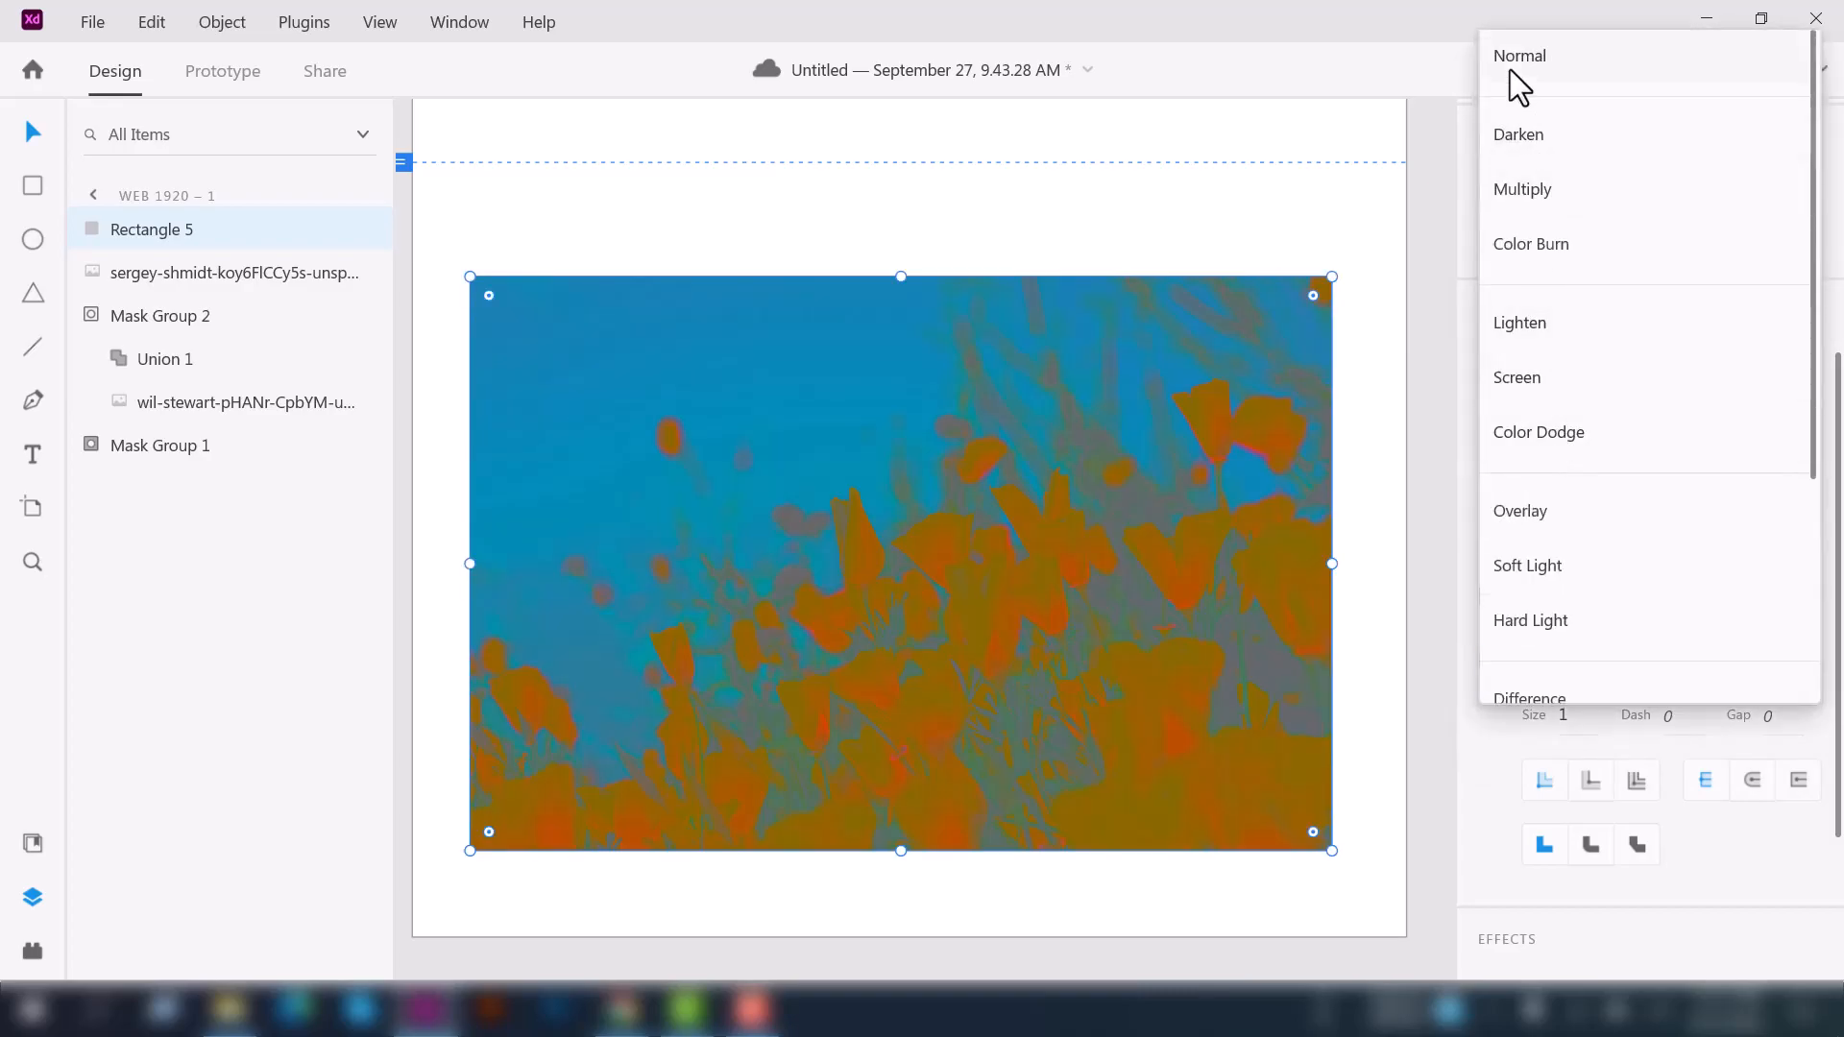
pyautogui.click(1518, 134)
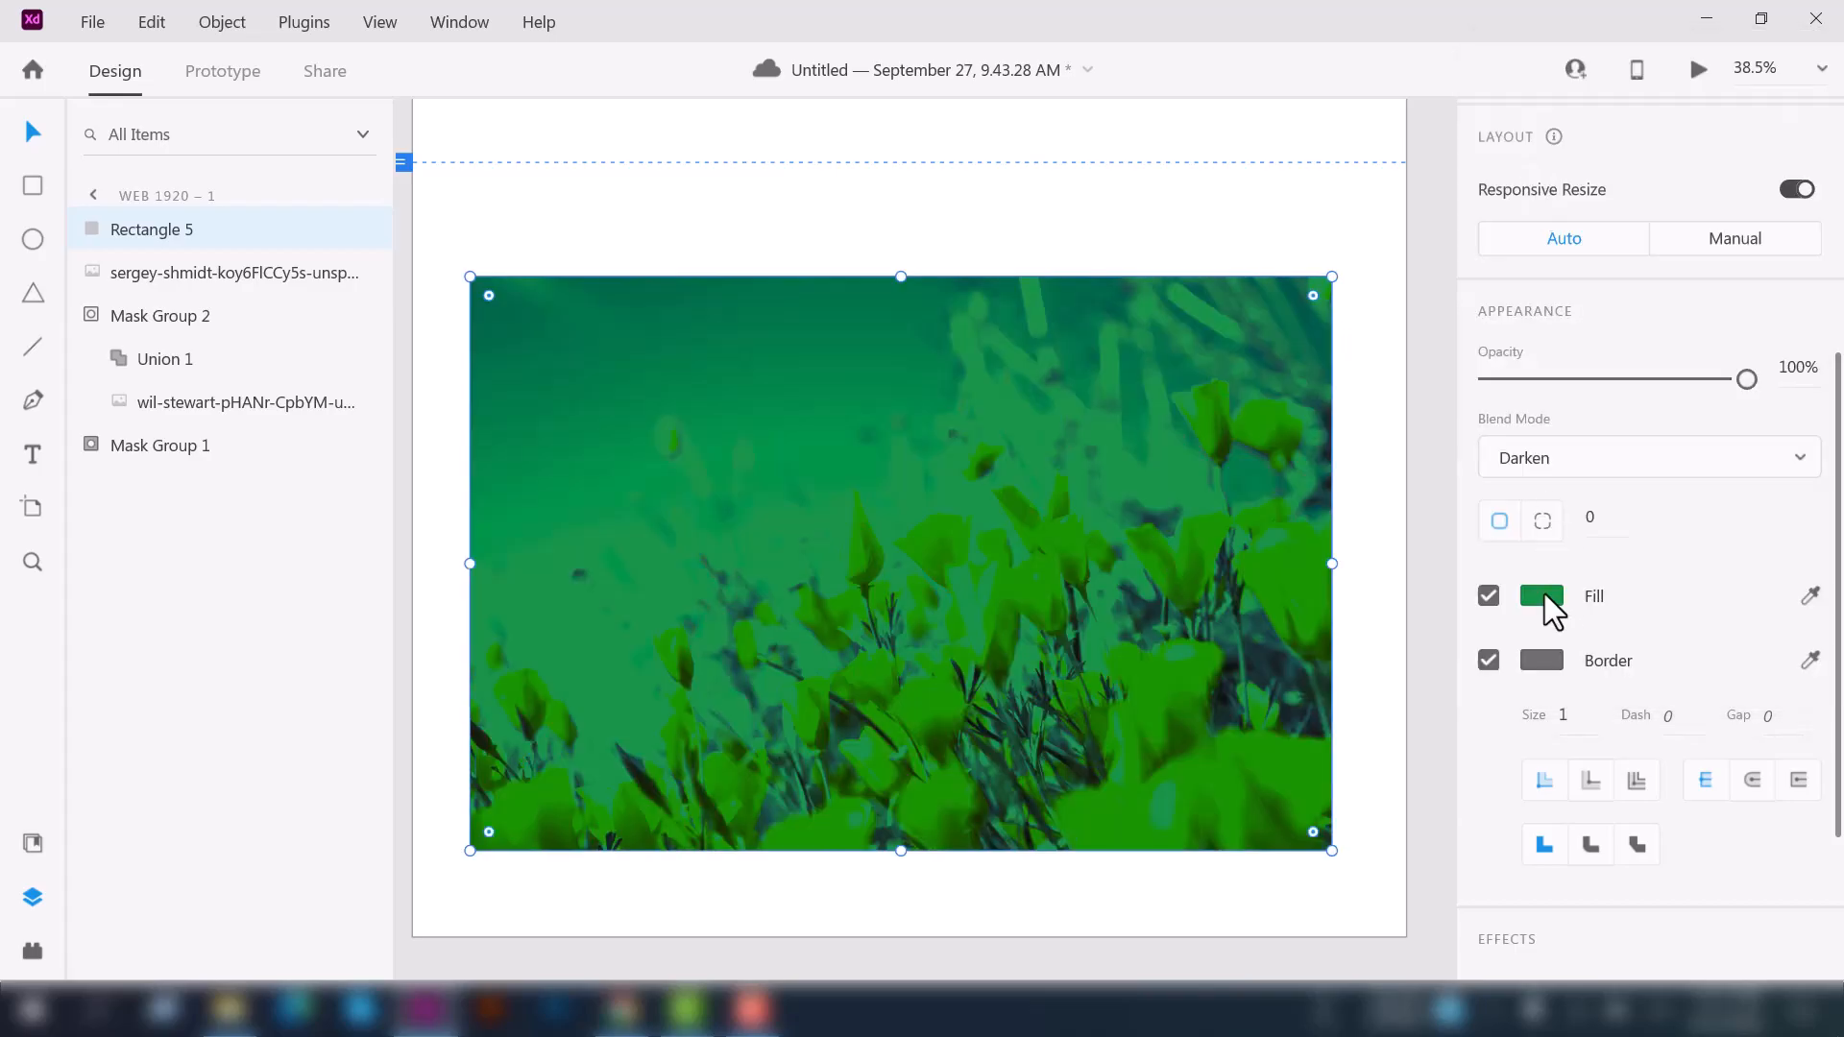
pyautogui.click(1542, 595)
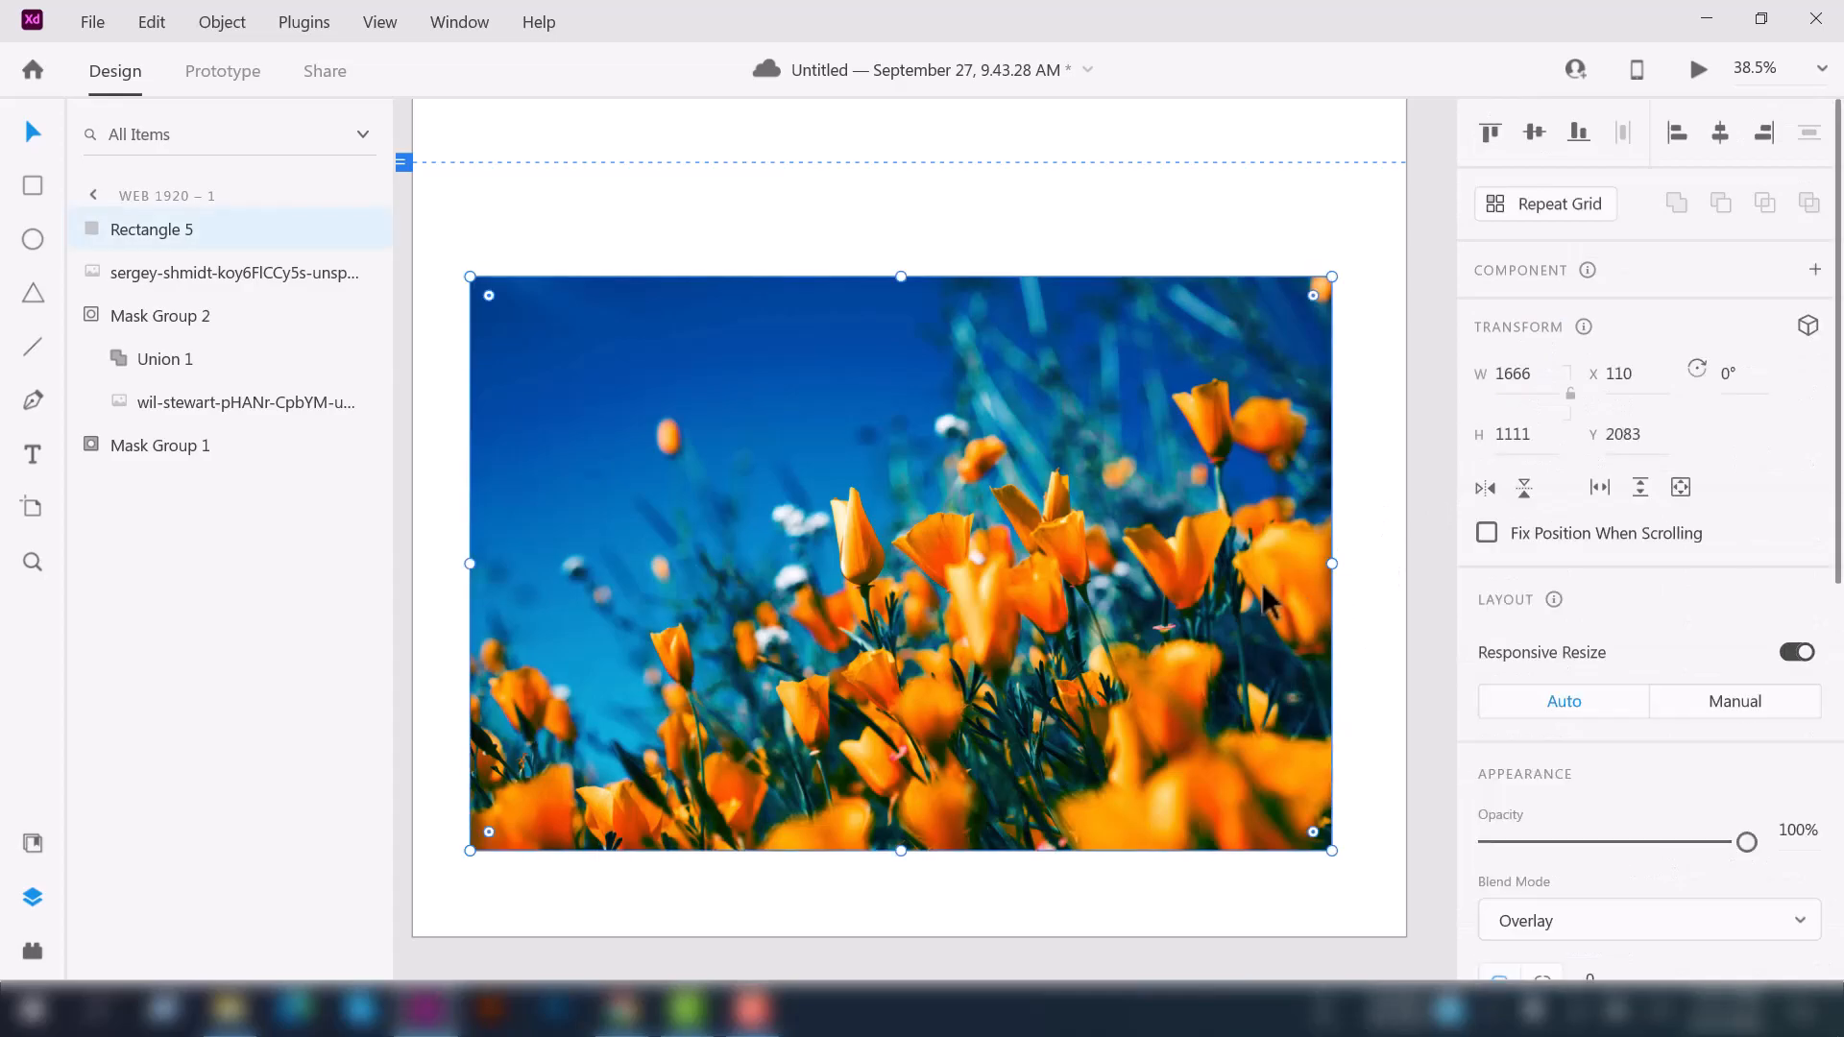
# - Try Soft Light and Normal blending on Rectangle 5, then select it for deletion
pyautogui.click(1646, 920)
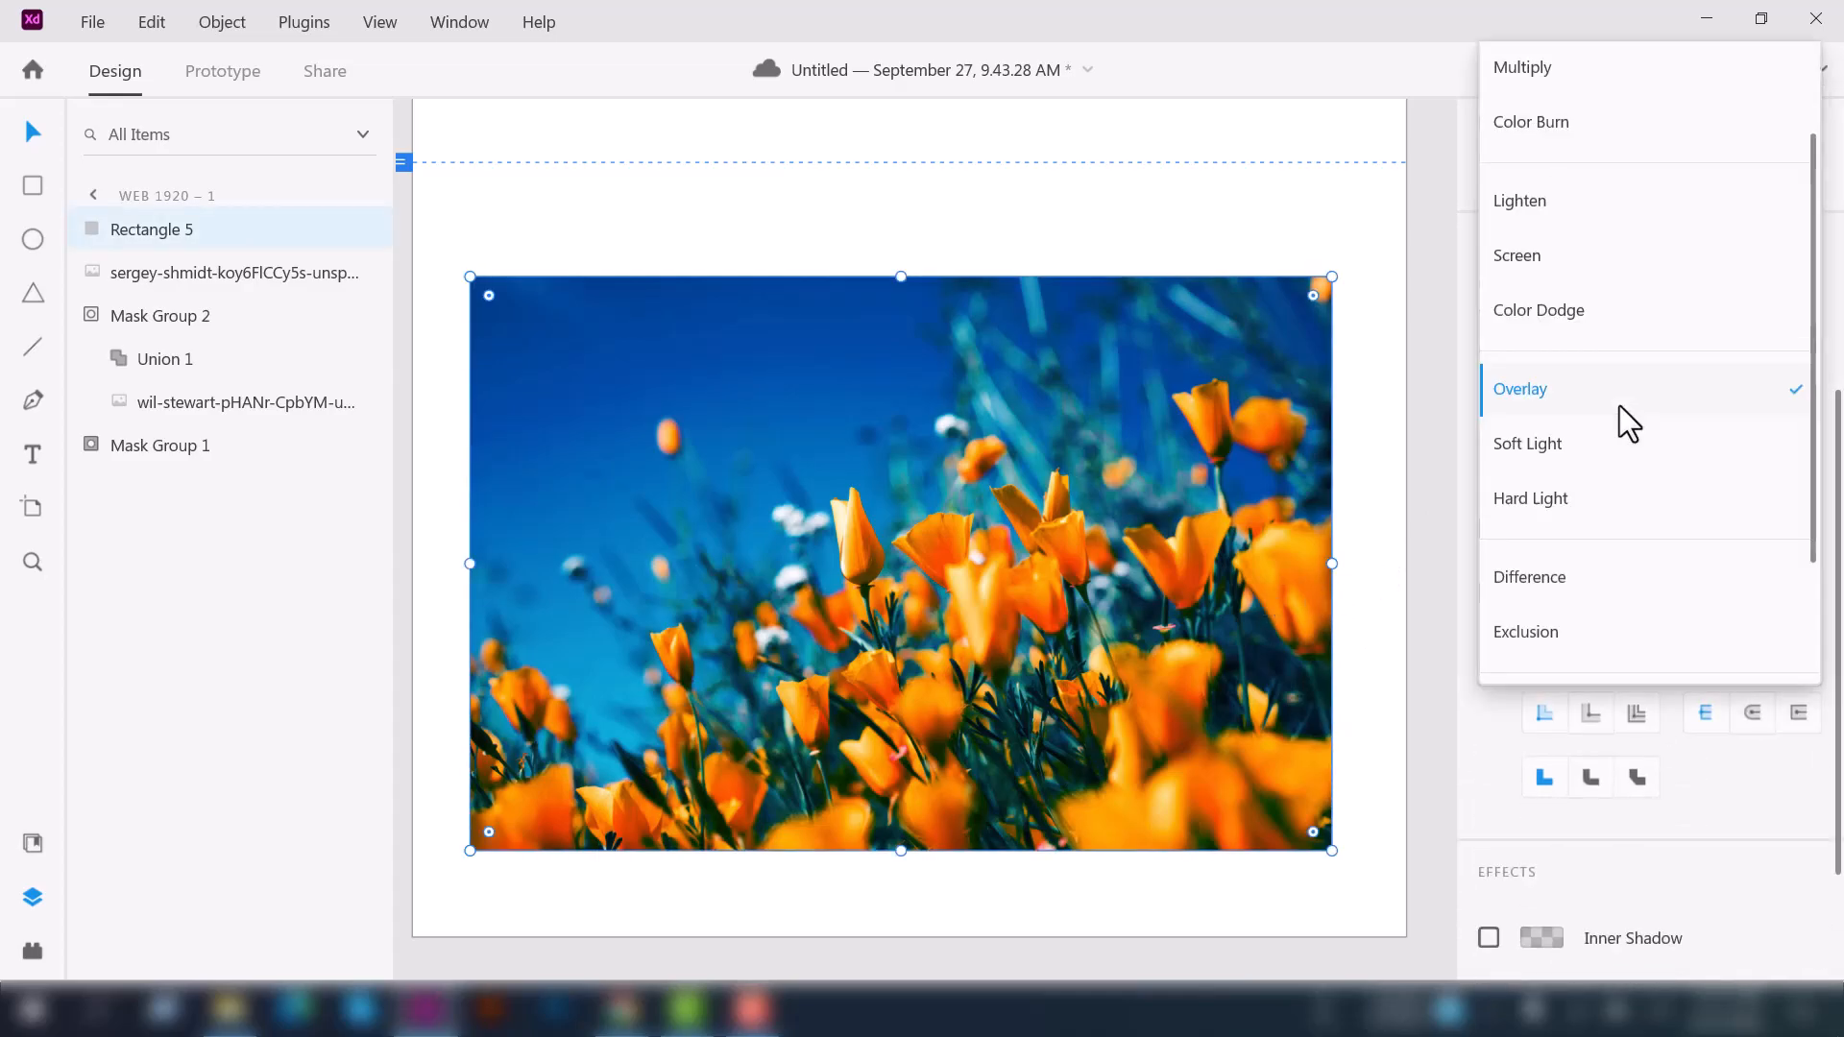
pyautogui.click(1527, 444)
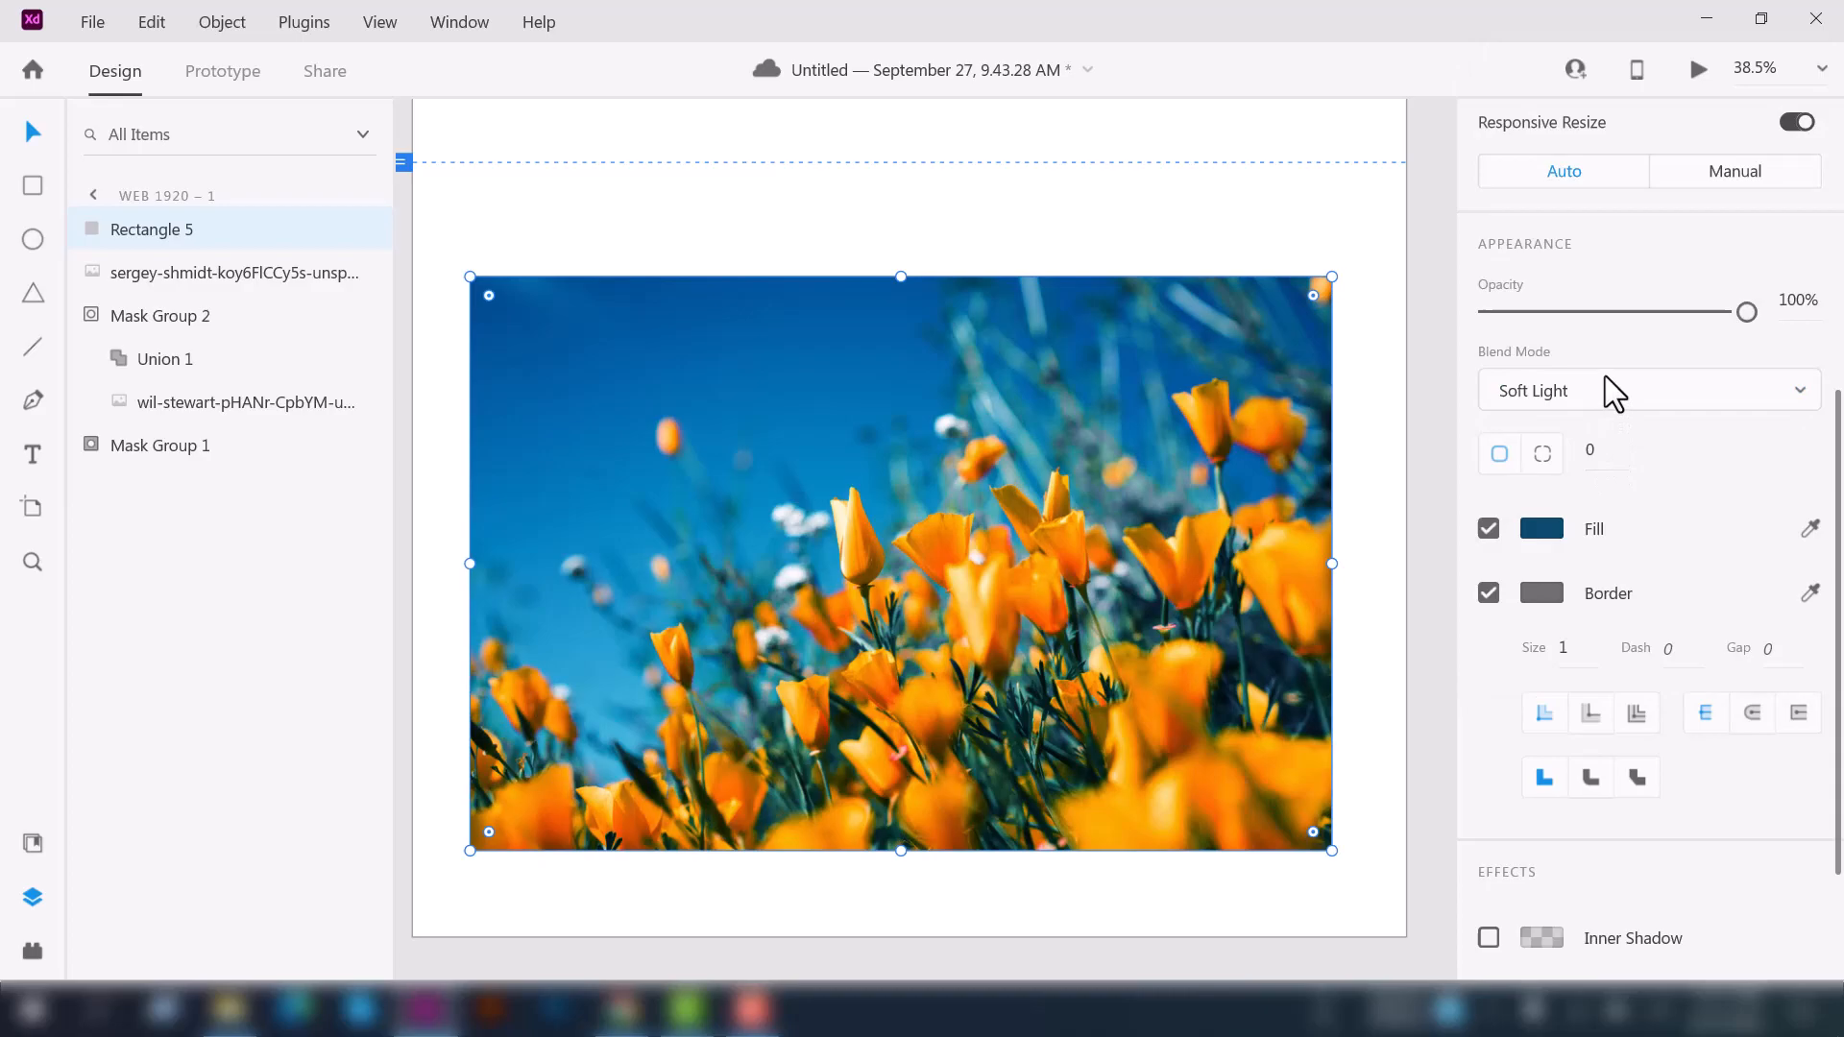
pyautogui.click(1646, 390)
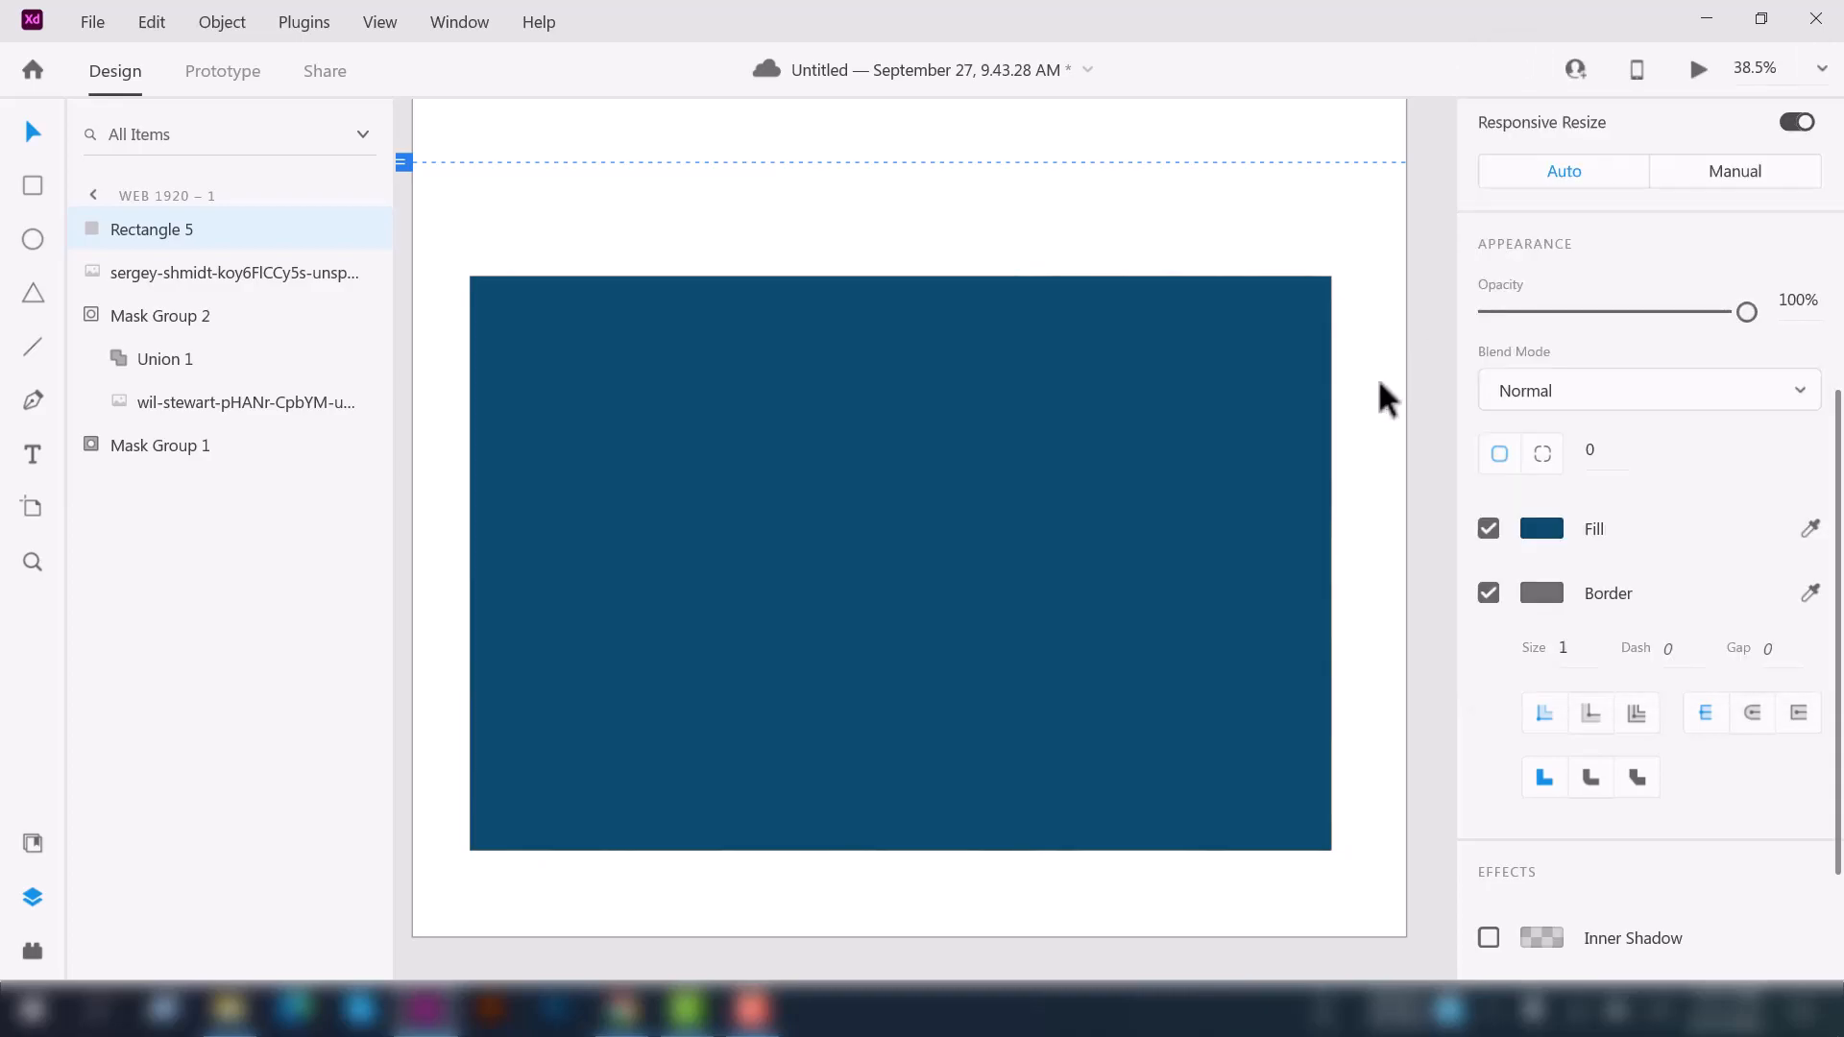
pyautogui.click(899, 563)
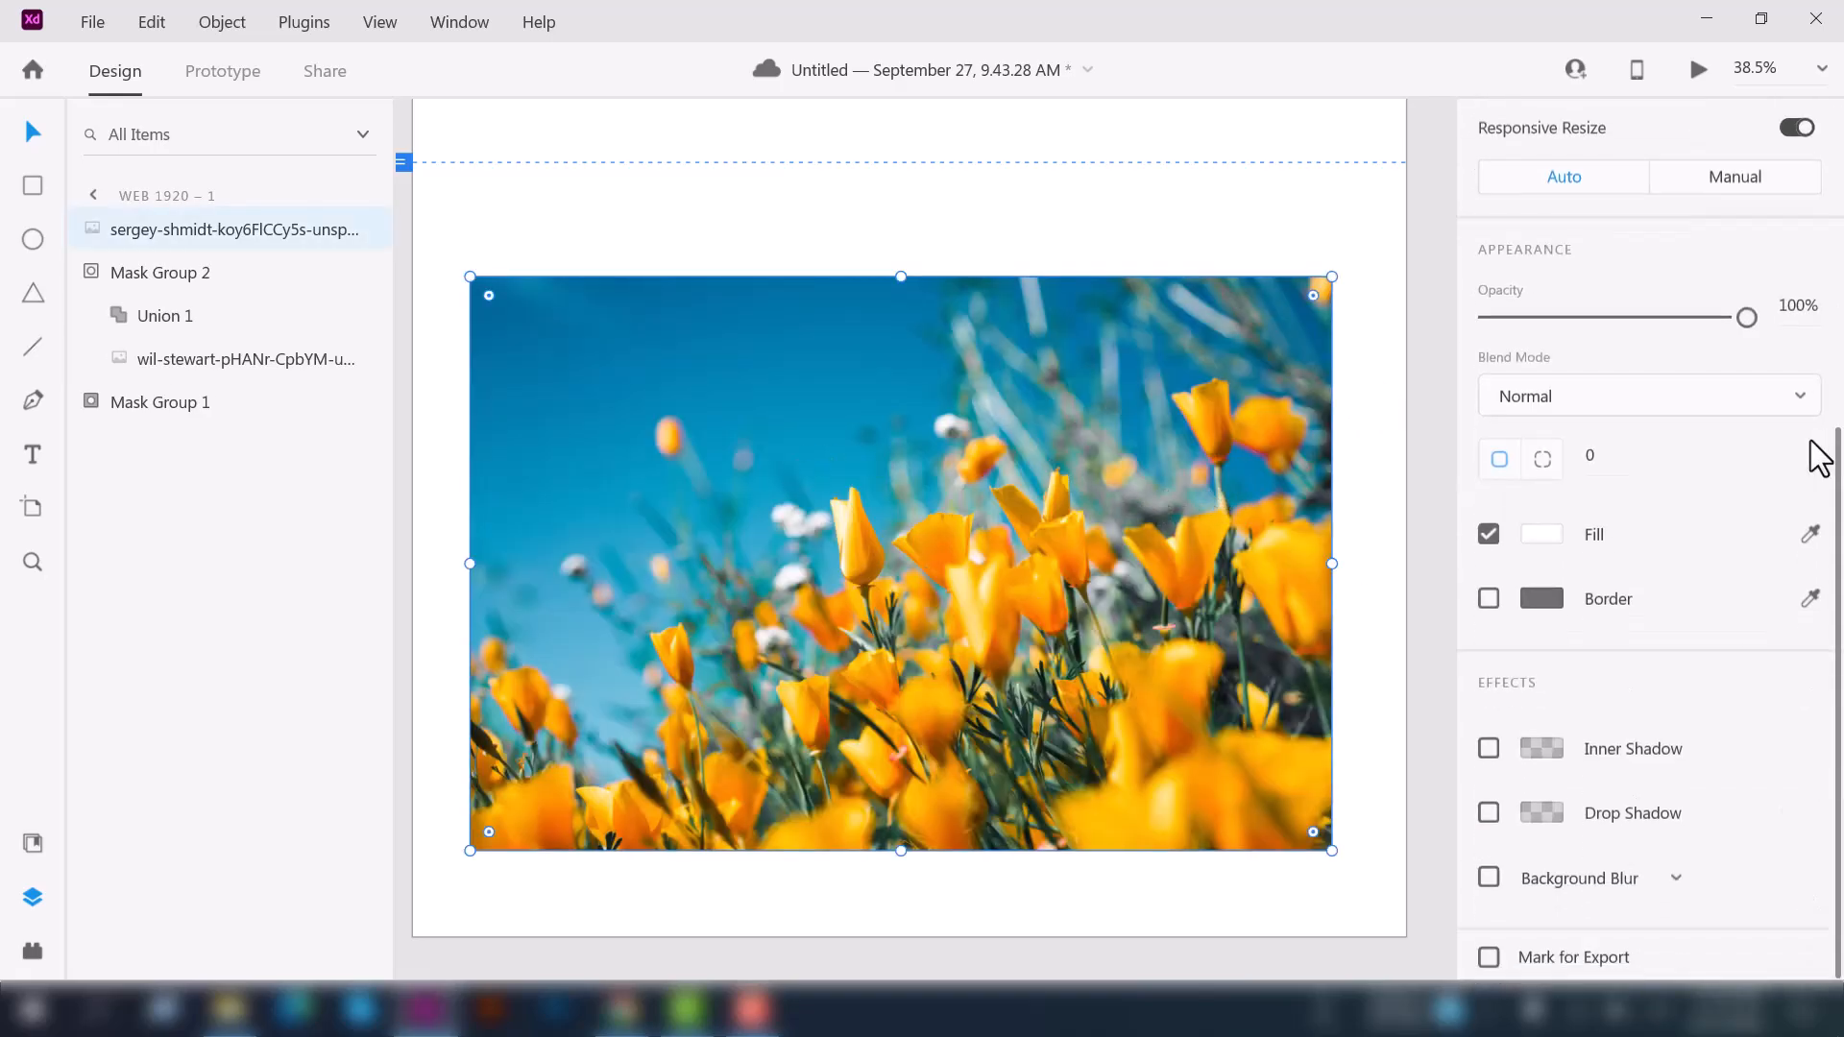
# - Try Screen, Lighten and Darken blend modes on the flower photo itself
pyautogui.click(1646, 396)
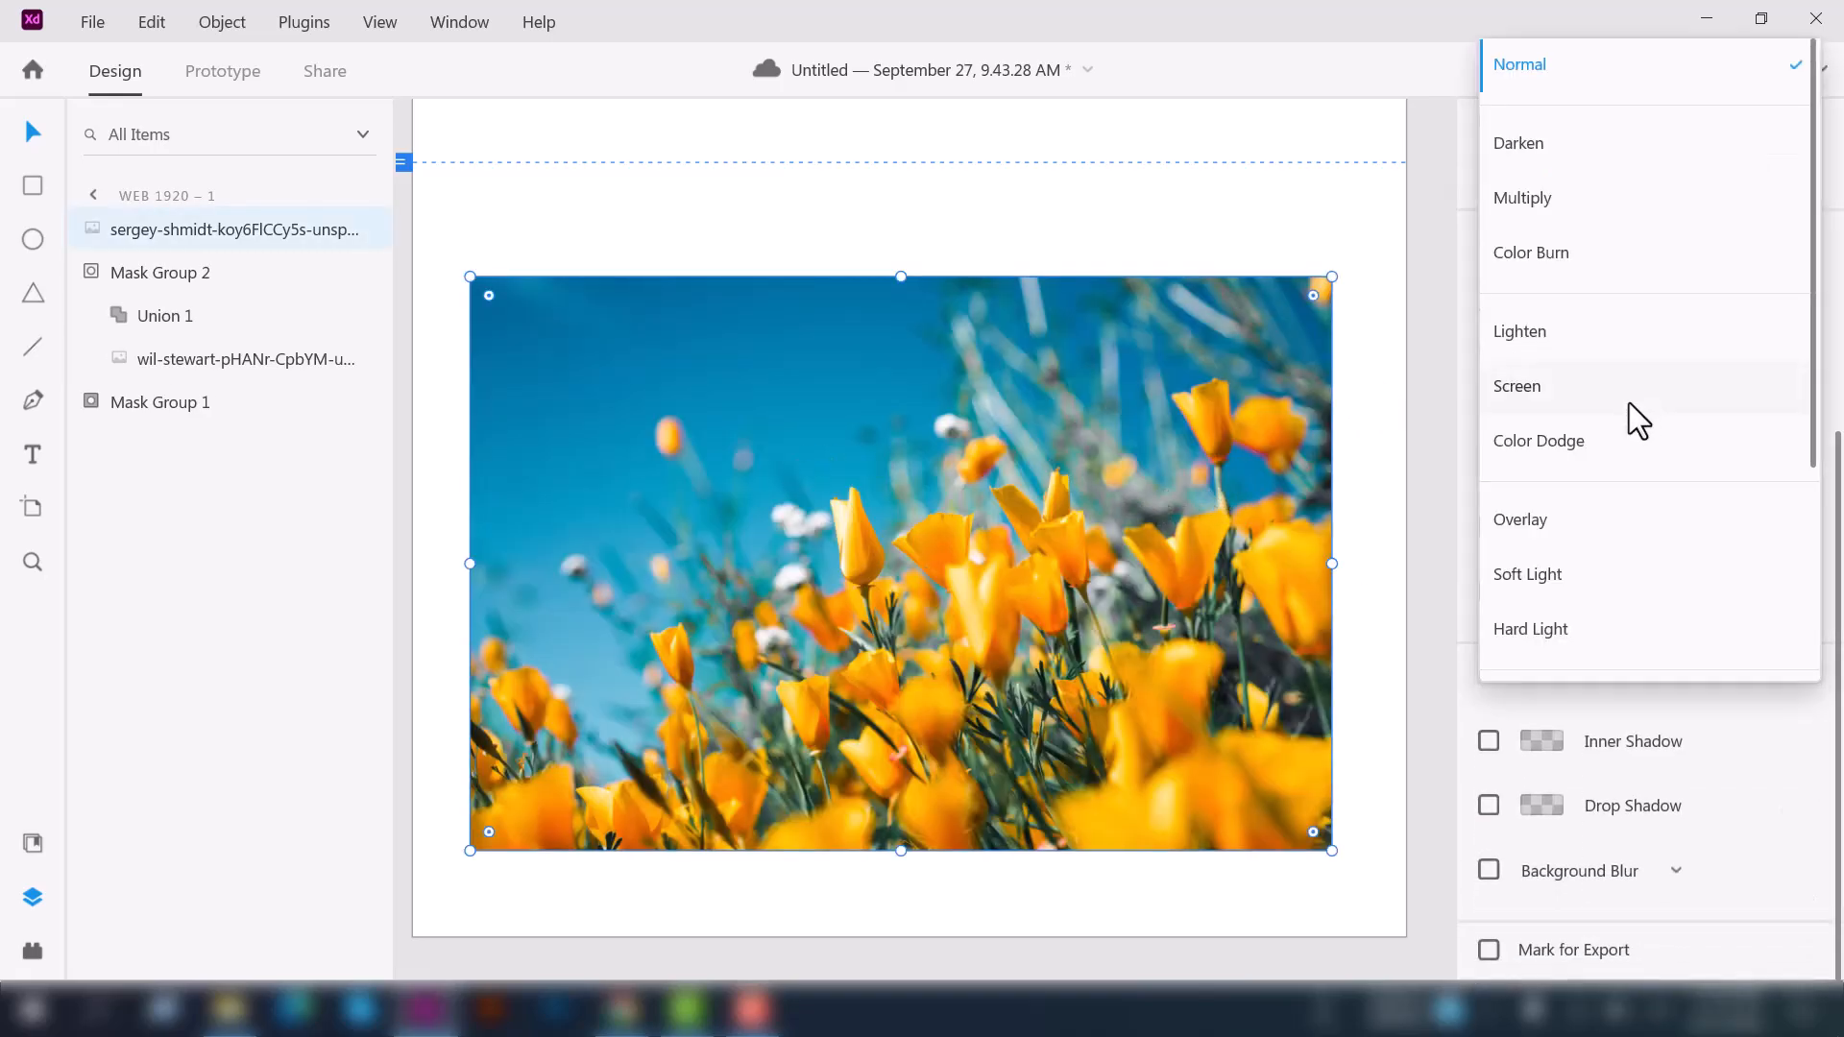
pyautogui.click(1518, 386)
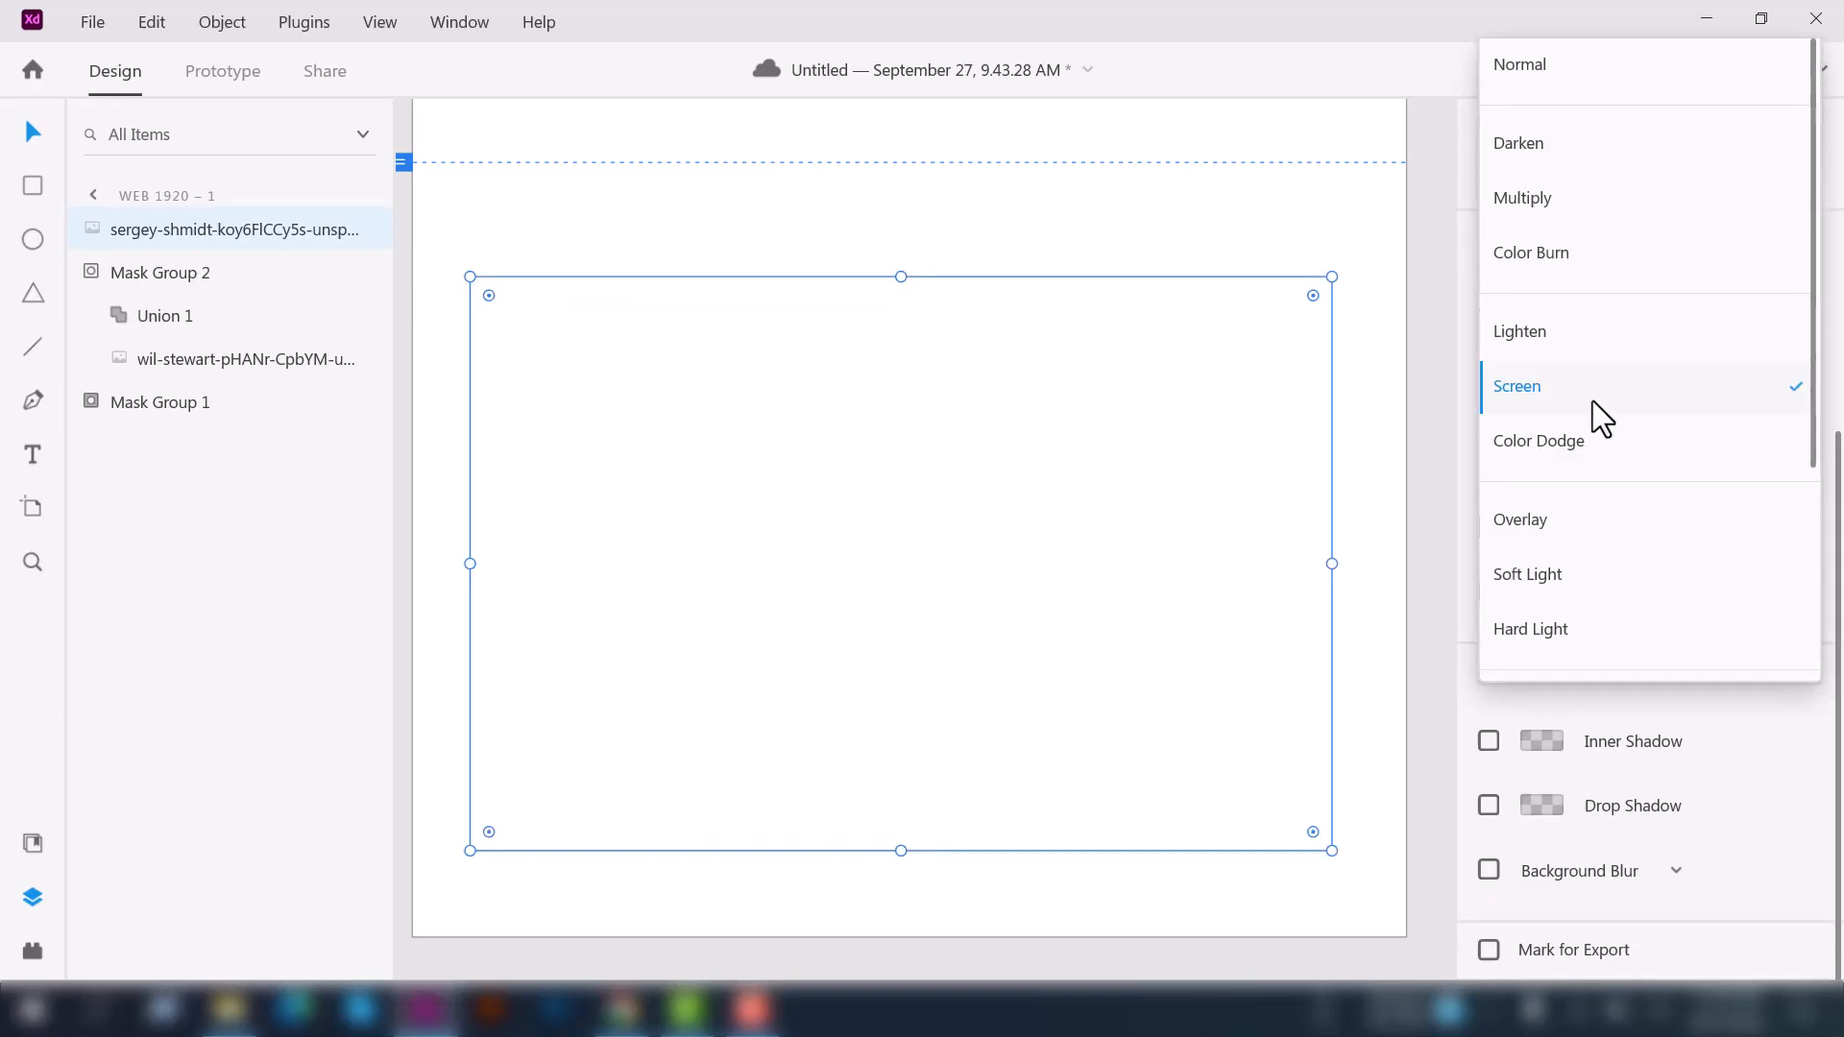
pyautogui.click(1517, 331)
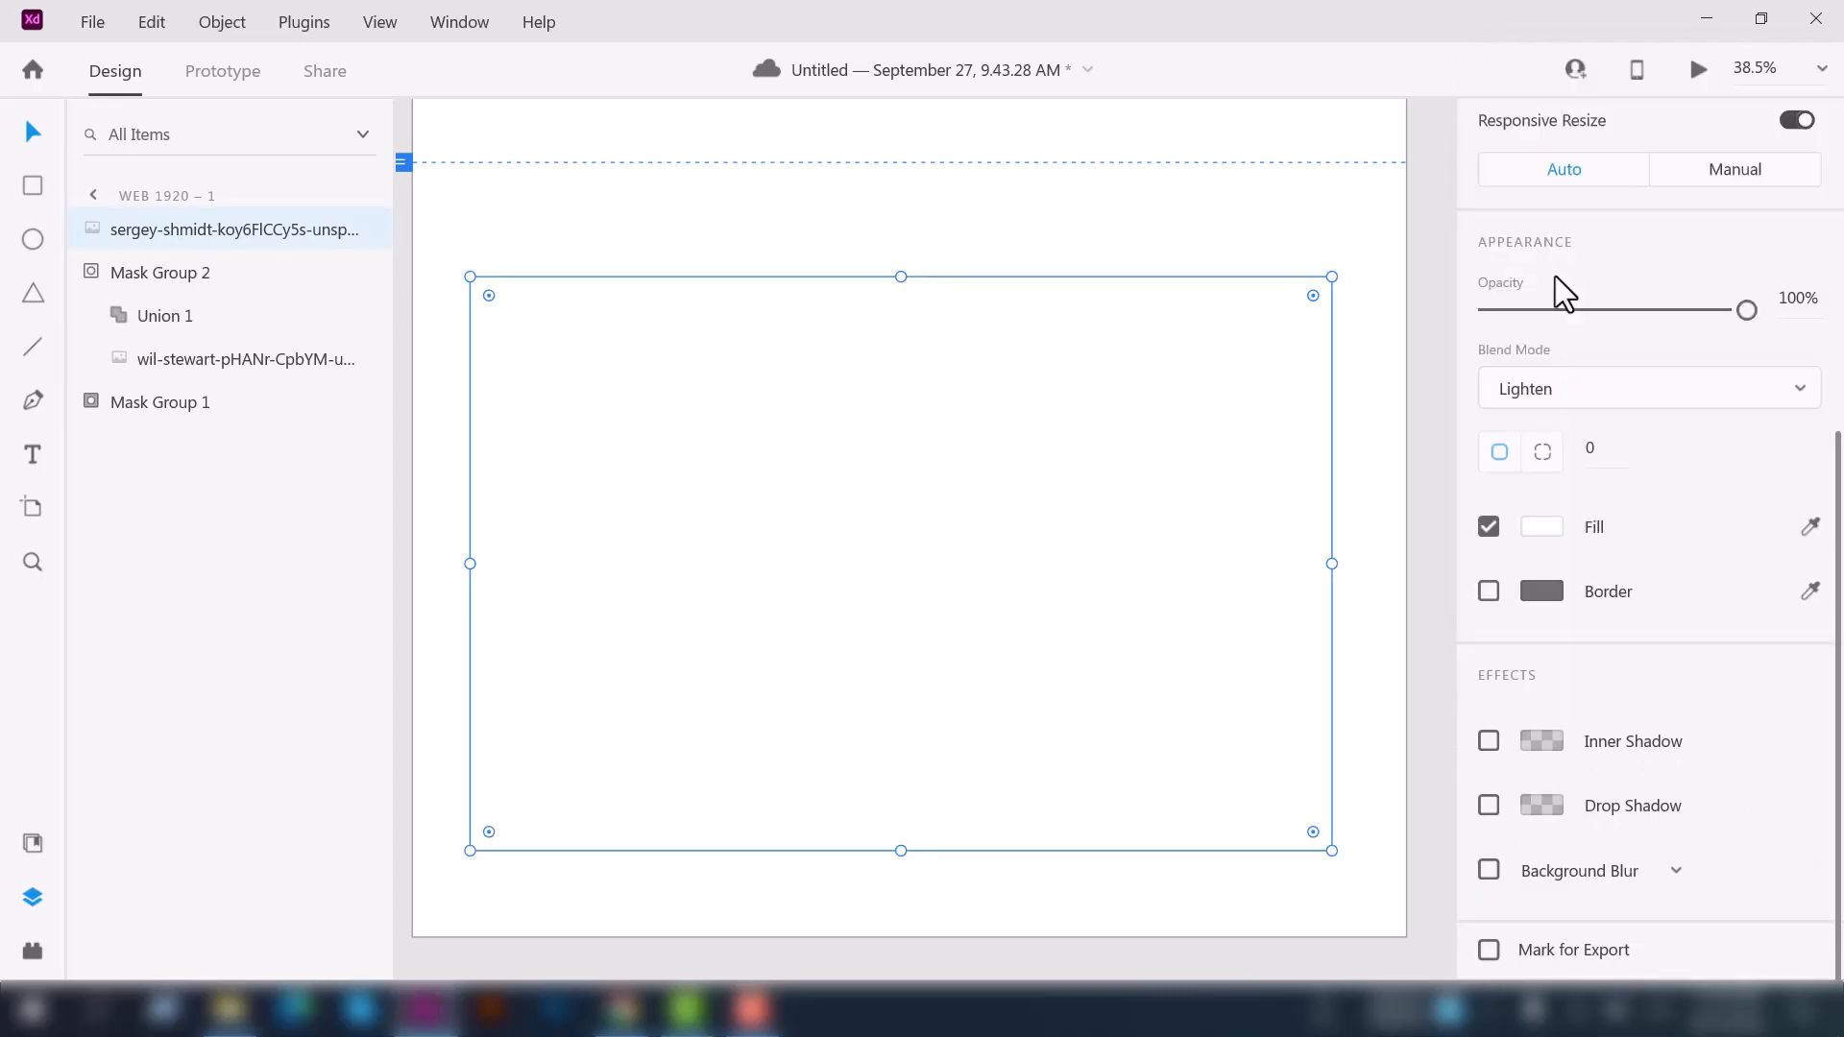
pyautogui.click(1646, 388)
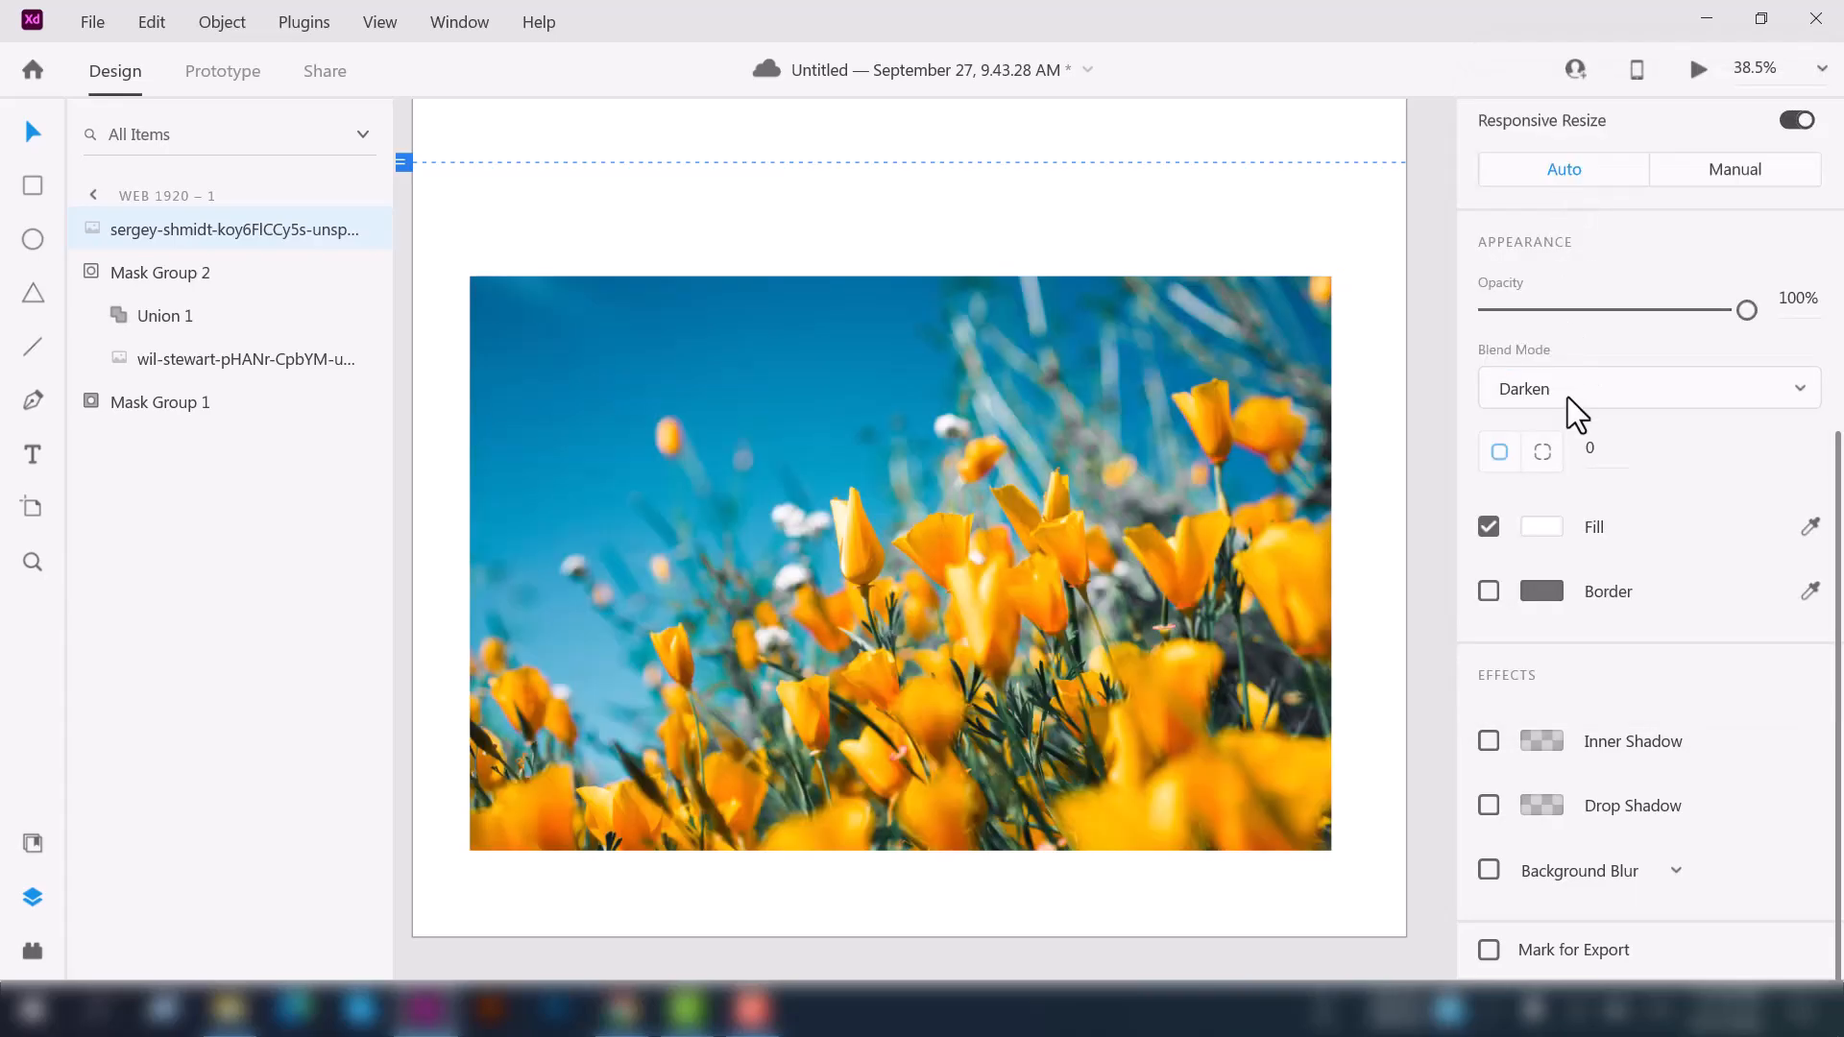
# - Try Difference, then set the photo to Luminosity so it renders in black and white
pyautogui.click(1645, 388)
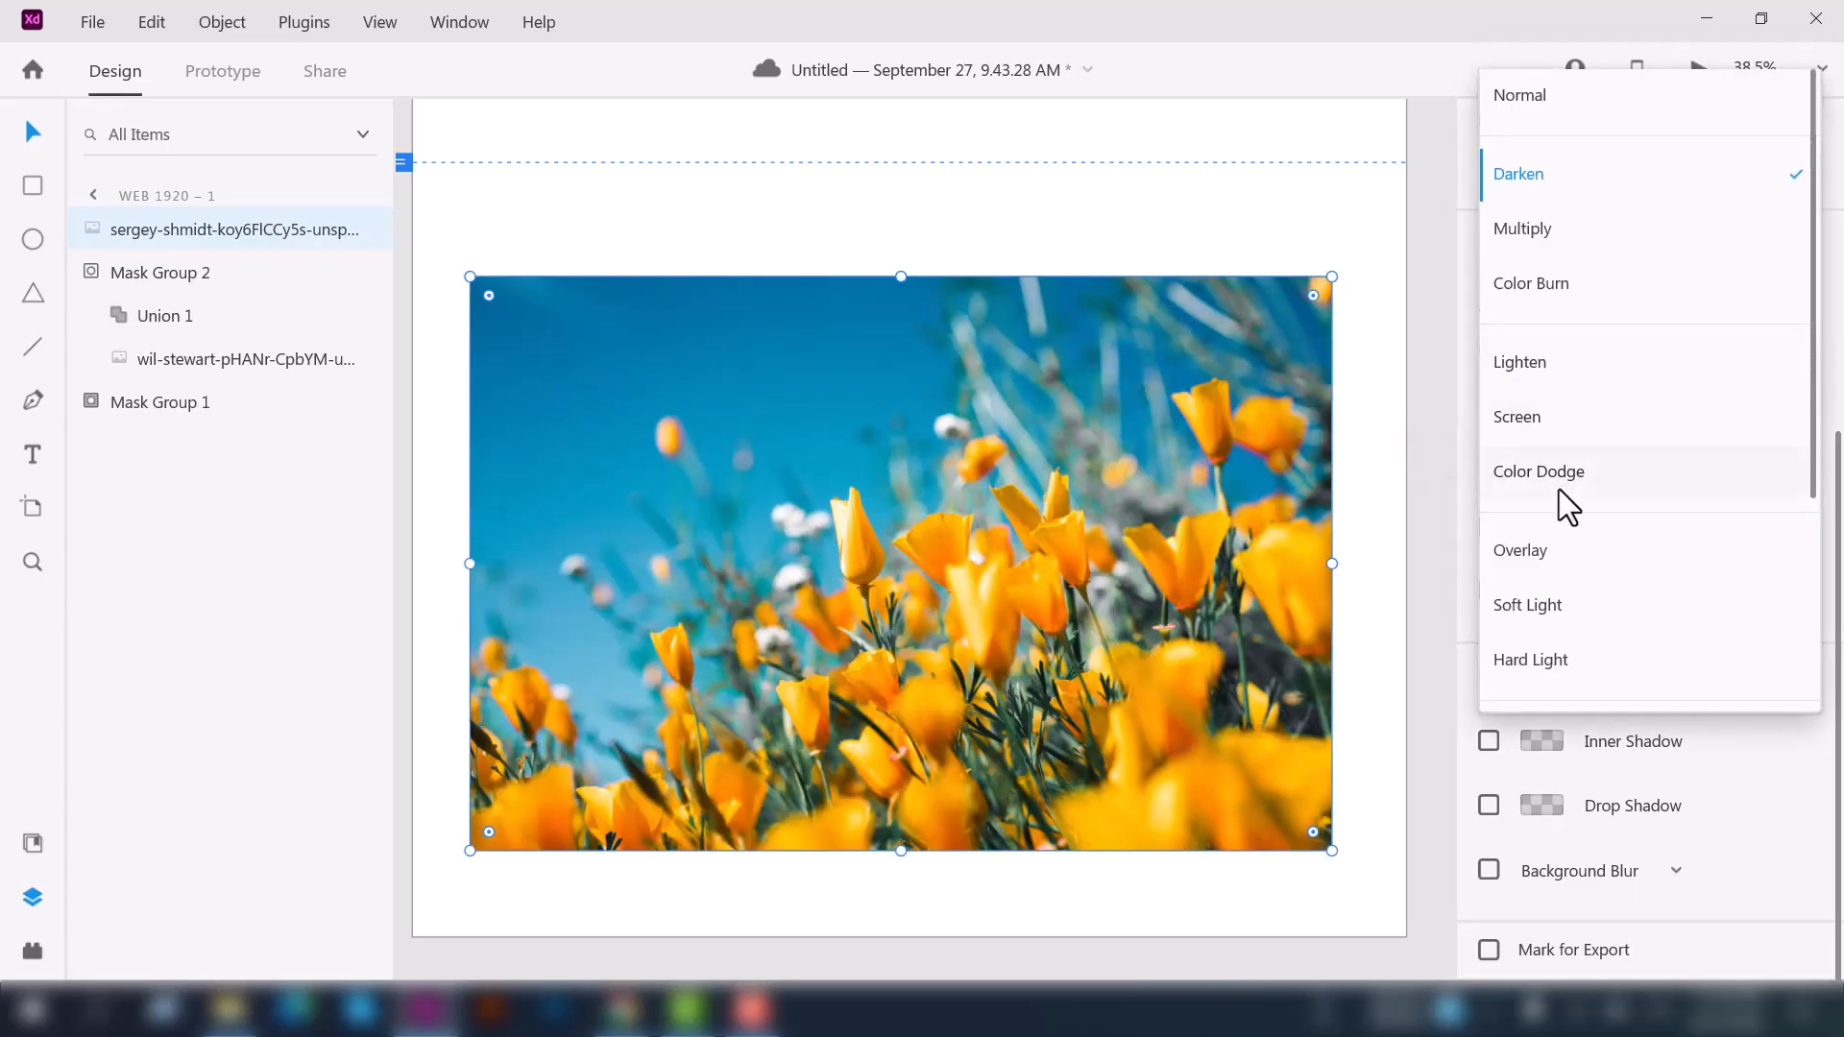
pyautogui.scroll(-3)
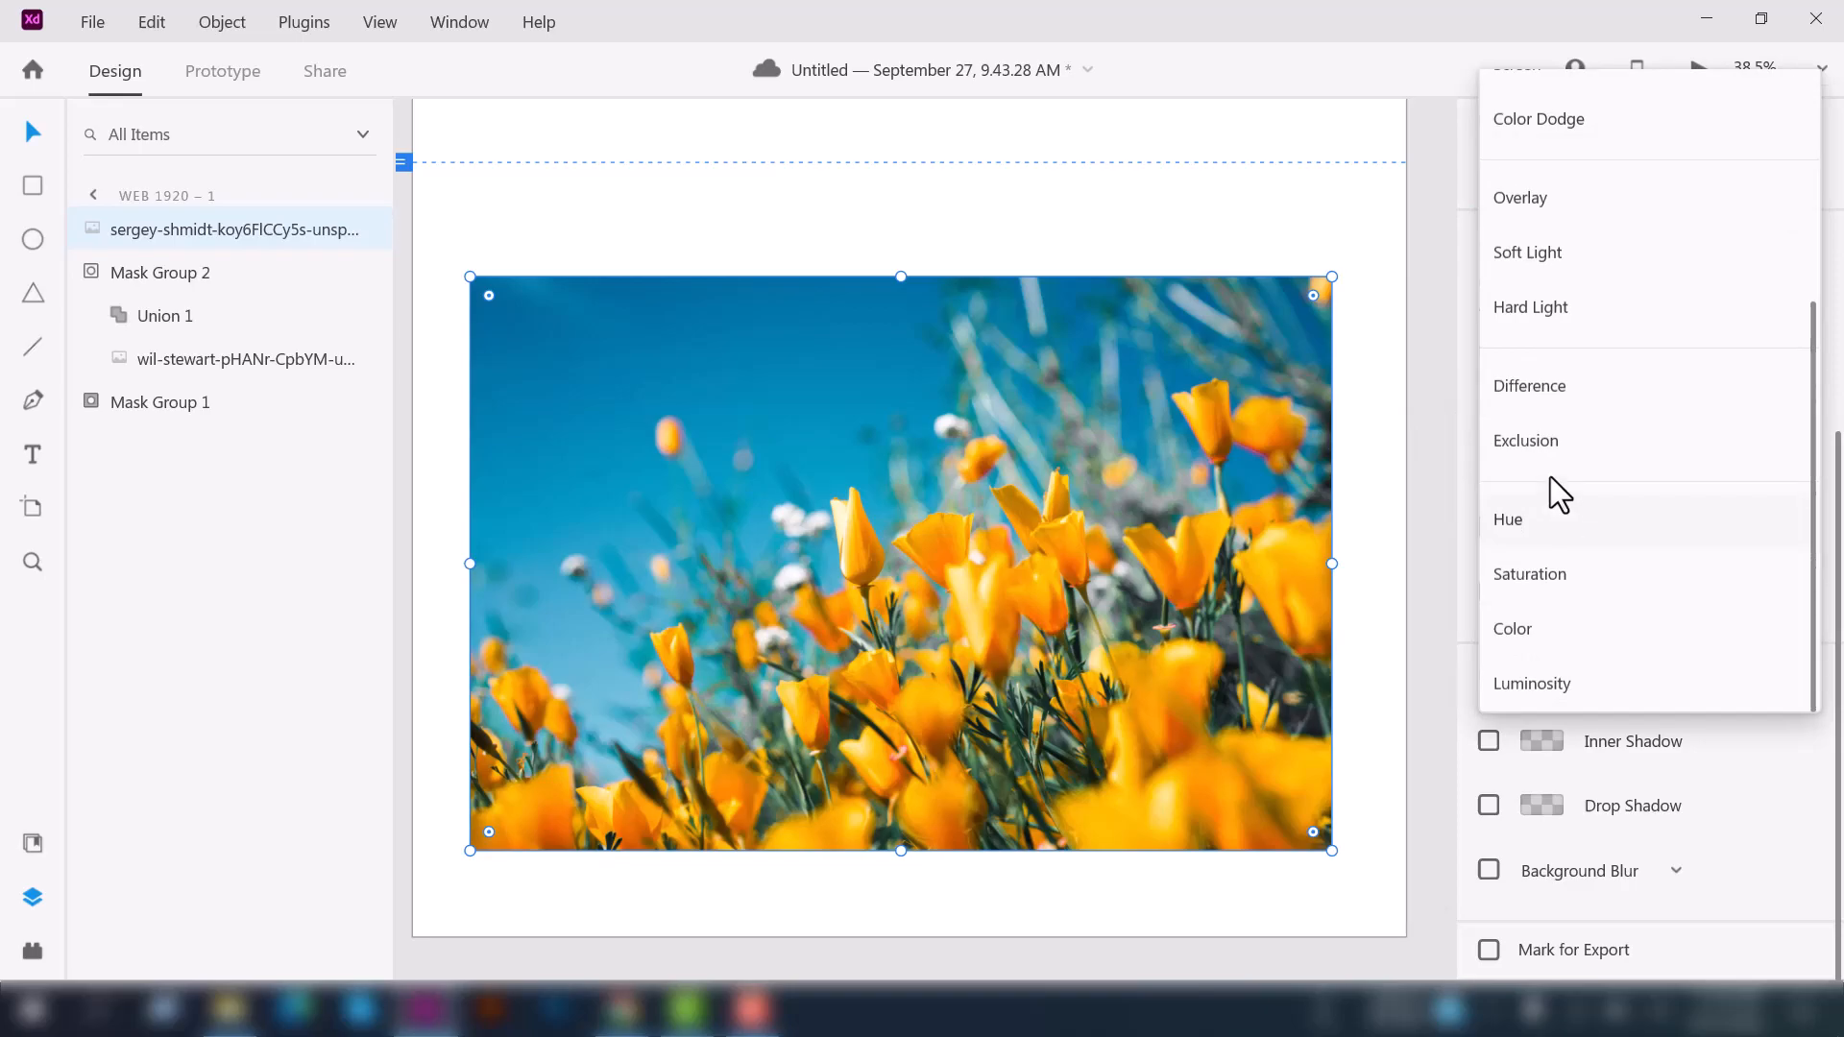
pyautogui.click(1531, 386)
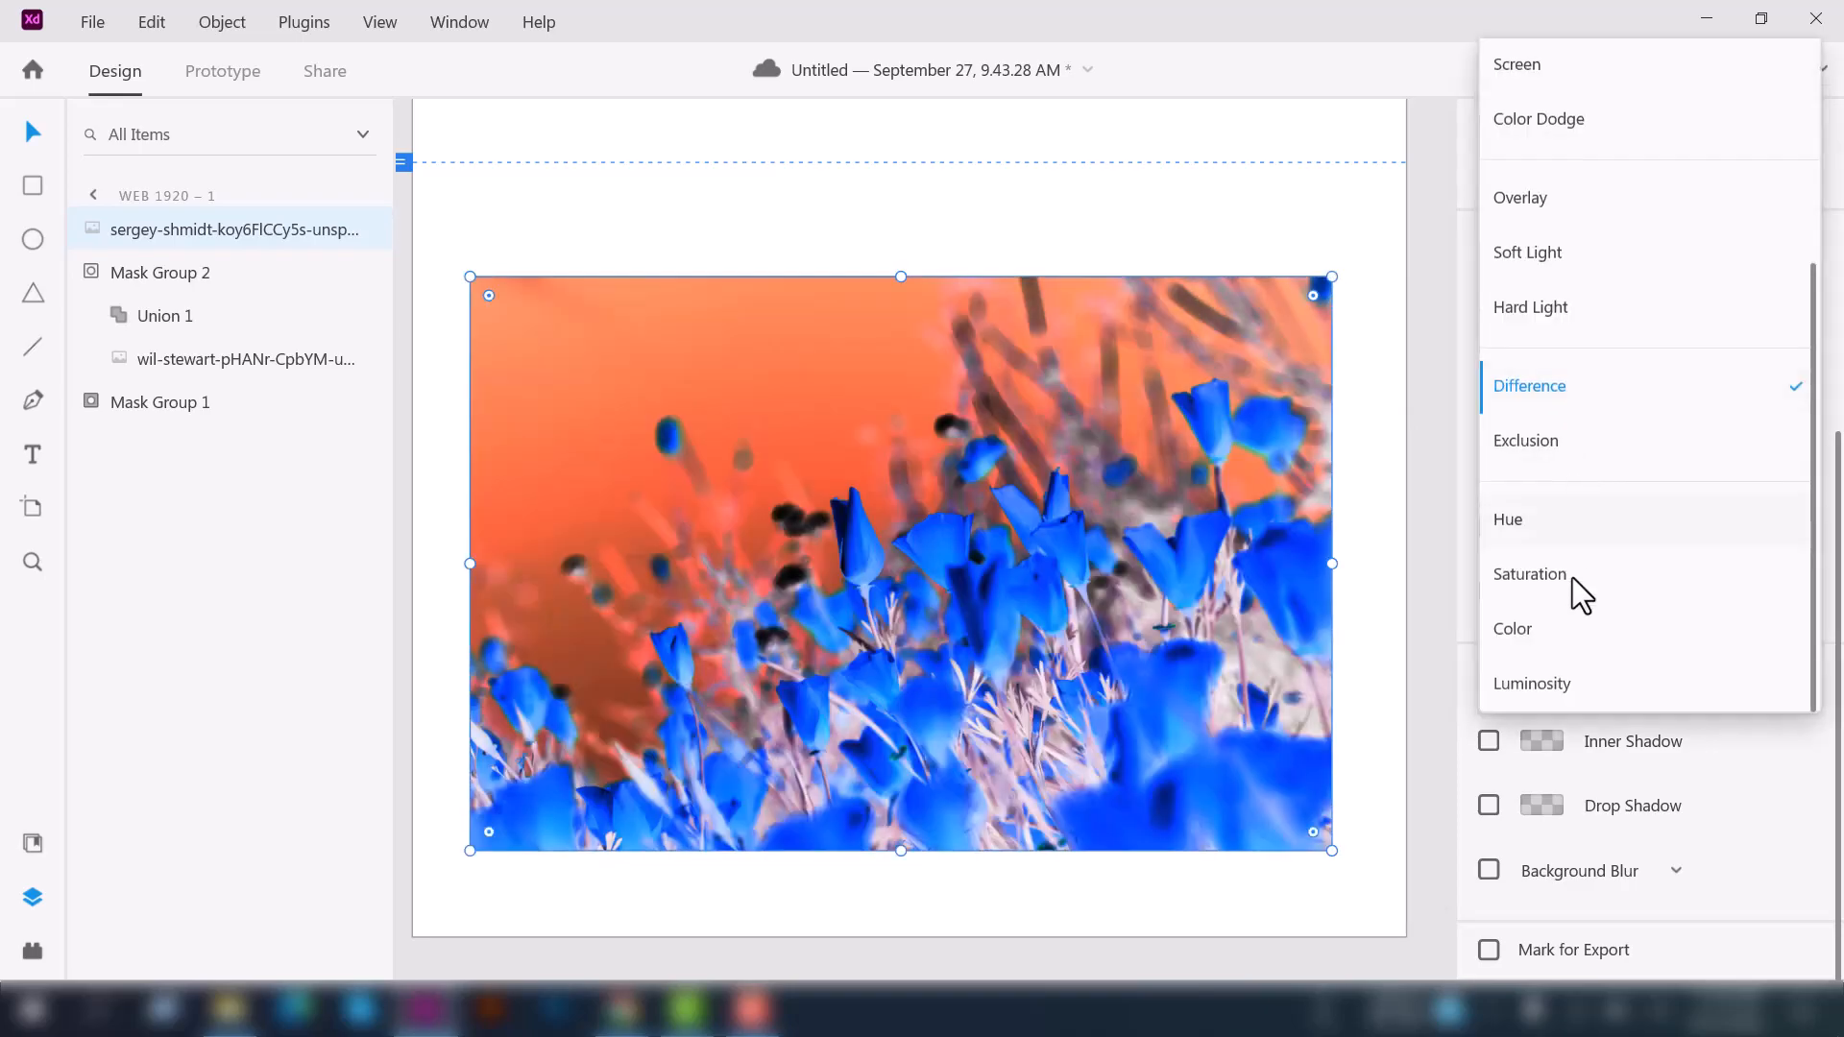
pyautogui.click(1530, 684)
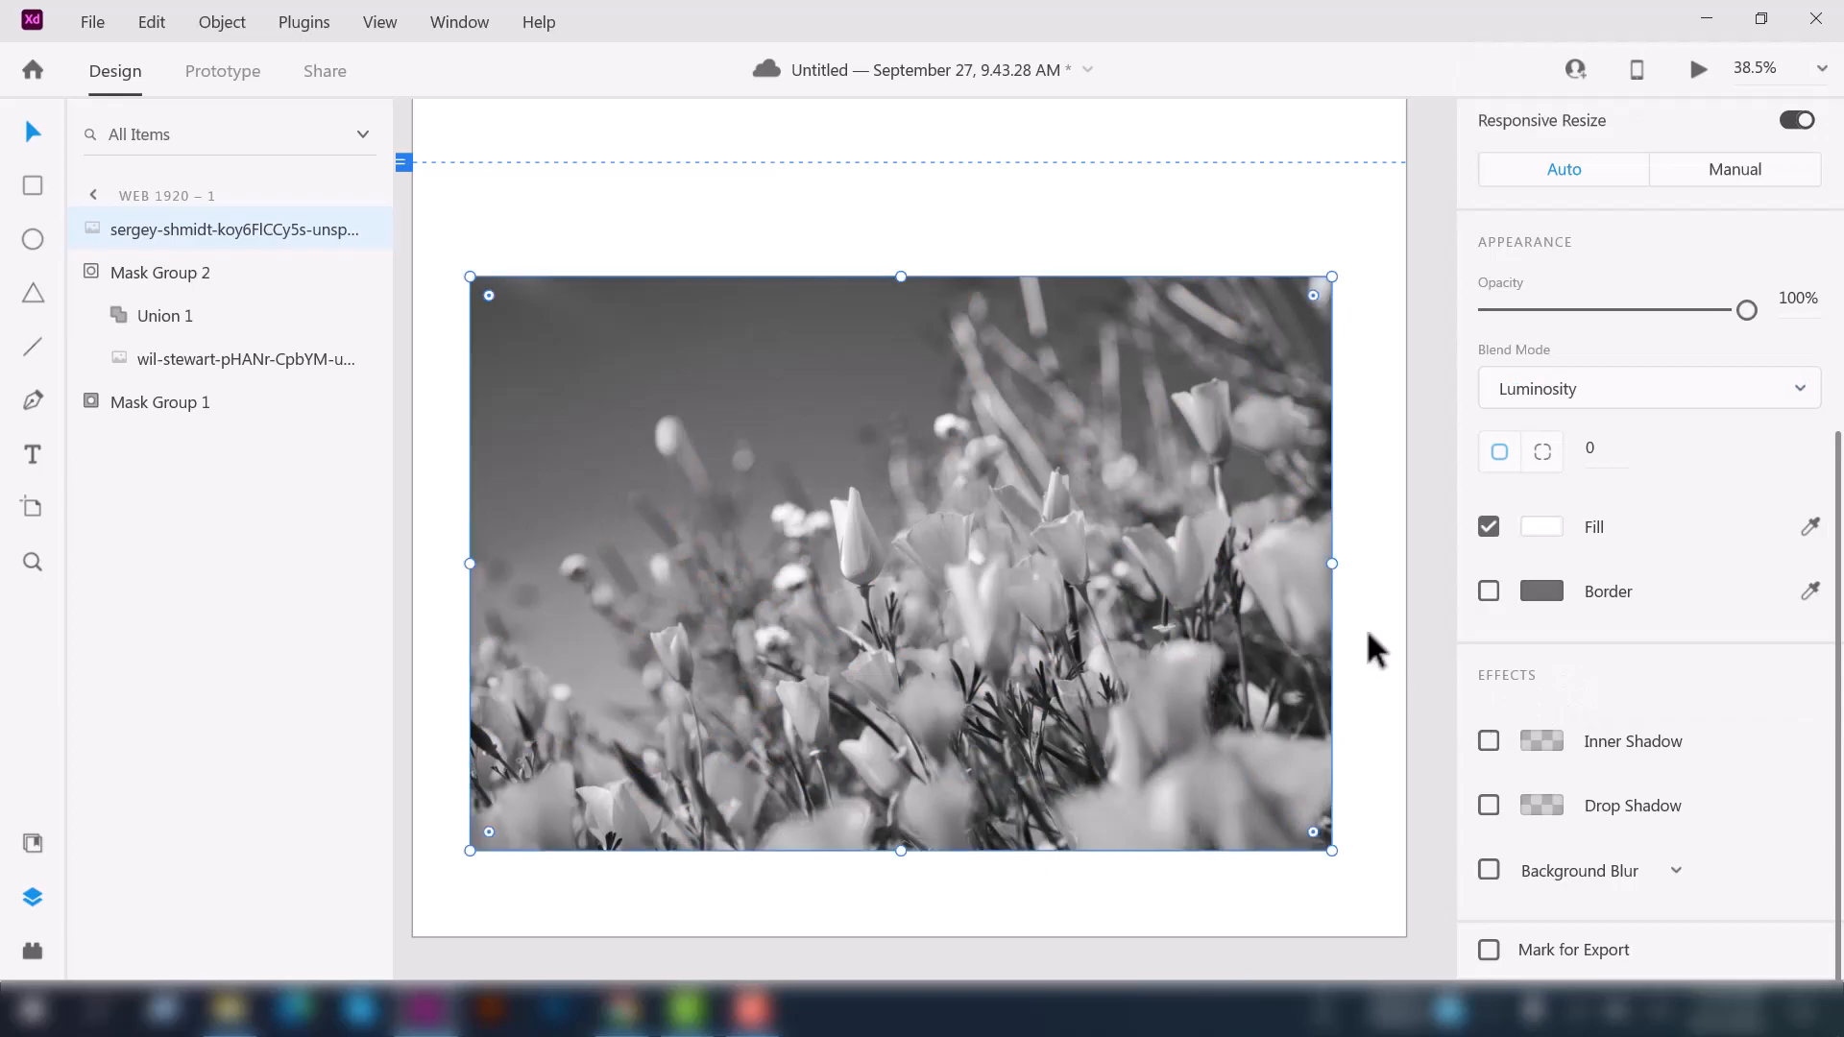